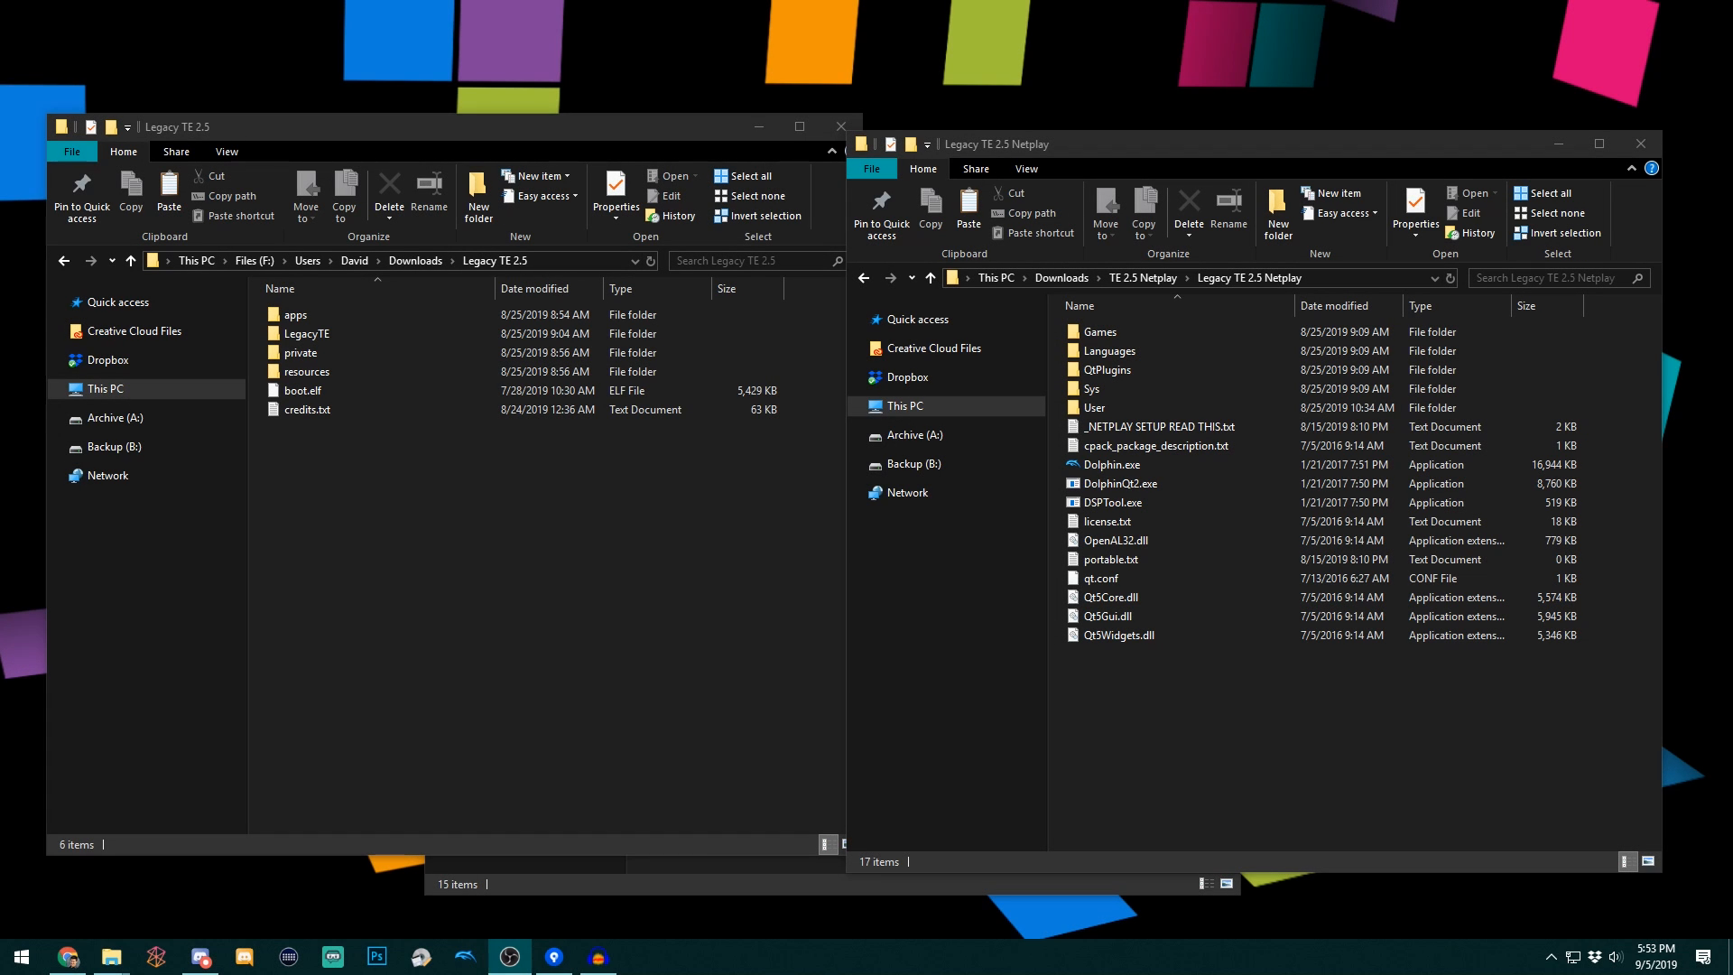
mouse_move(1256, 746)
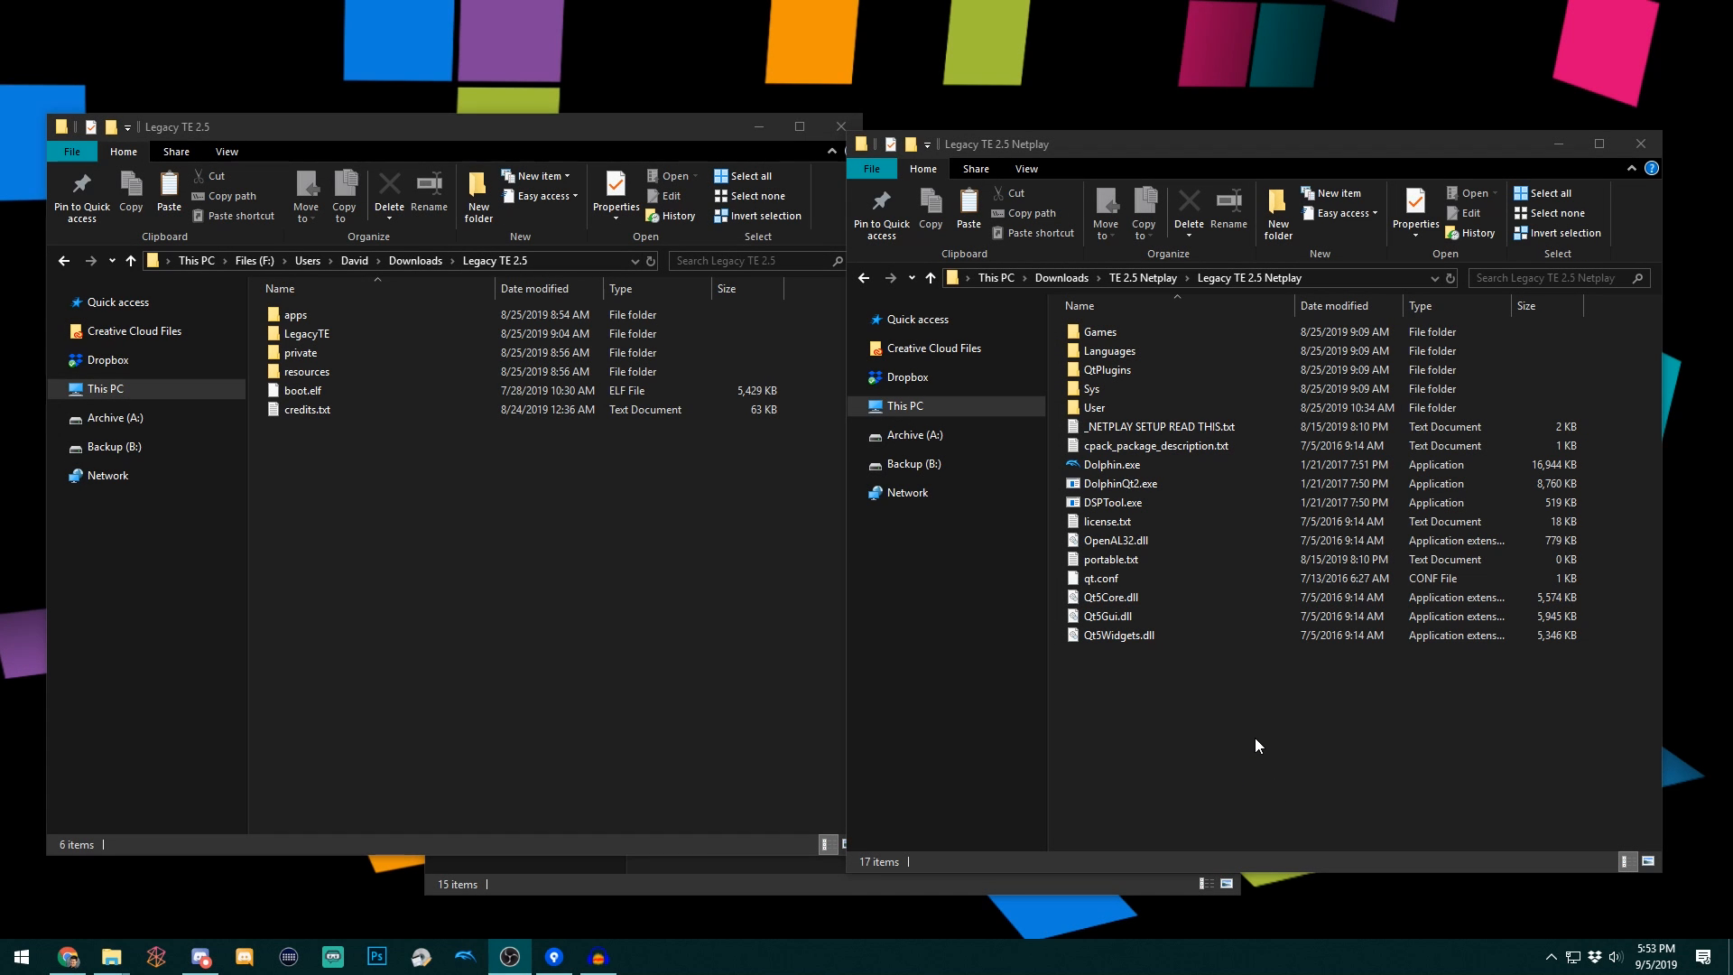
mouse_move(1221, 758)
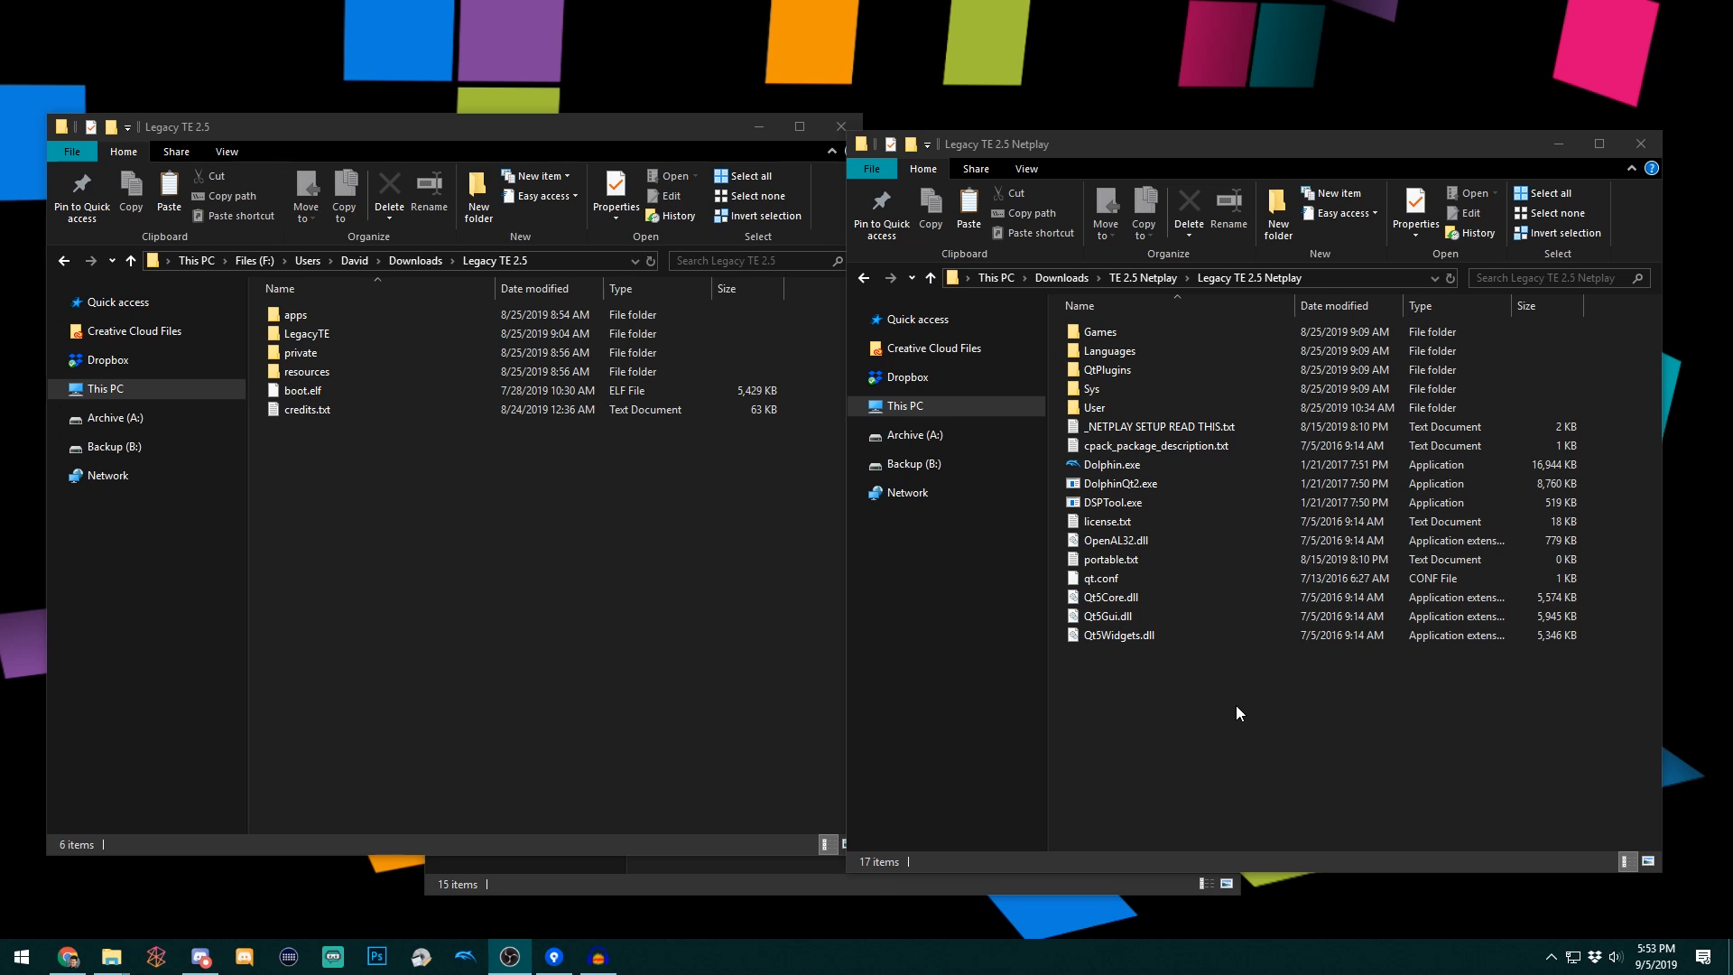
mouse_move(1224, 743)
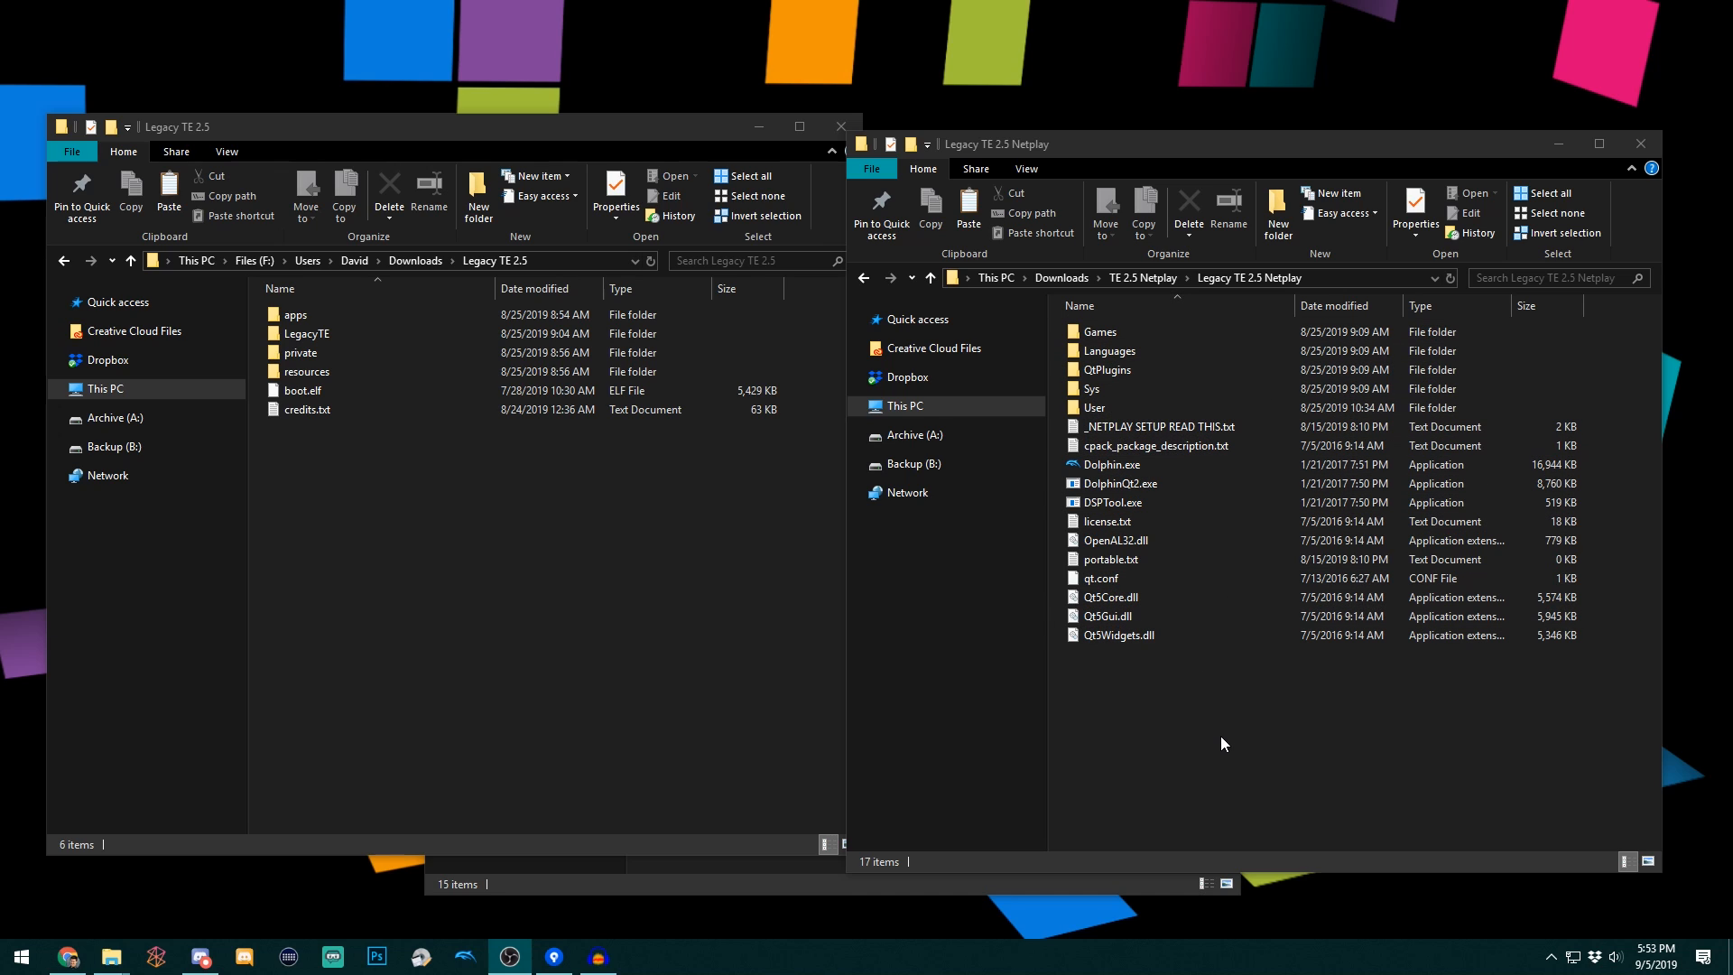
- Launch Dolphin.exe from the Netplay folder
left_click(1161, 426)
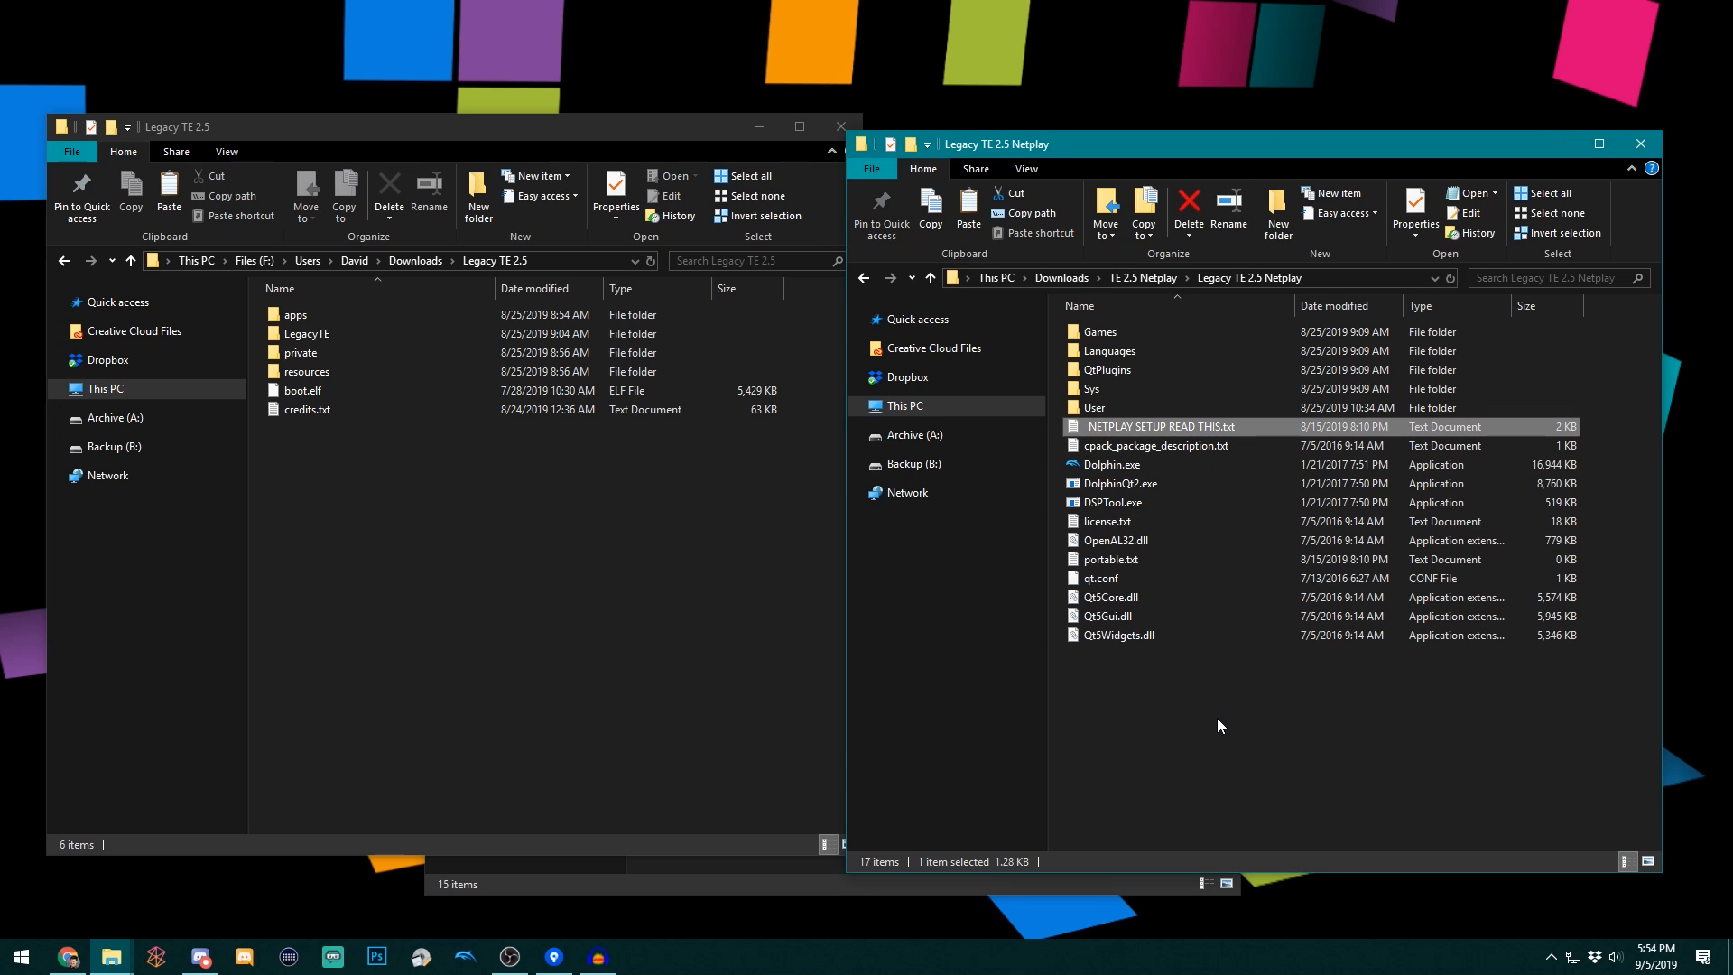
left_click(1244, 750)
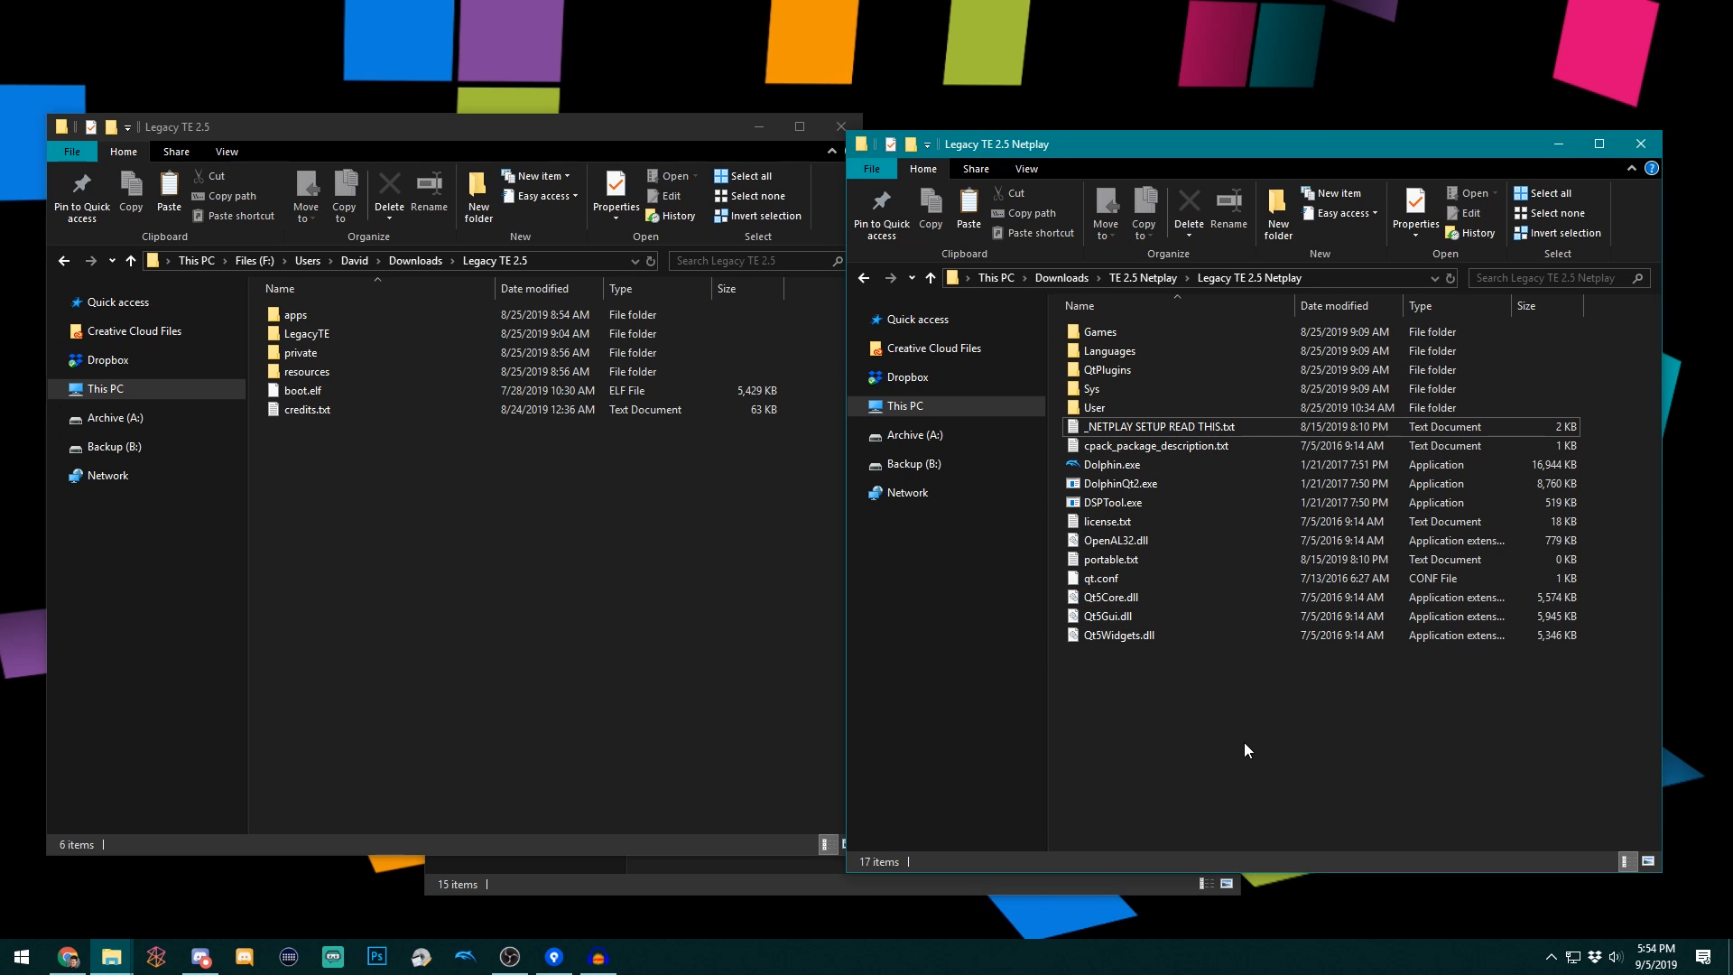
mouse_move(1234, 756)
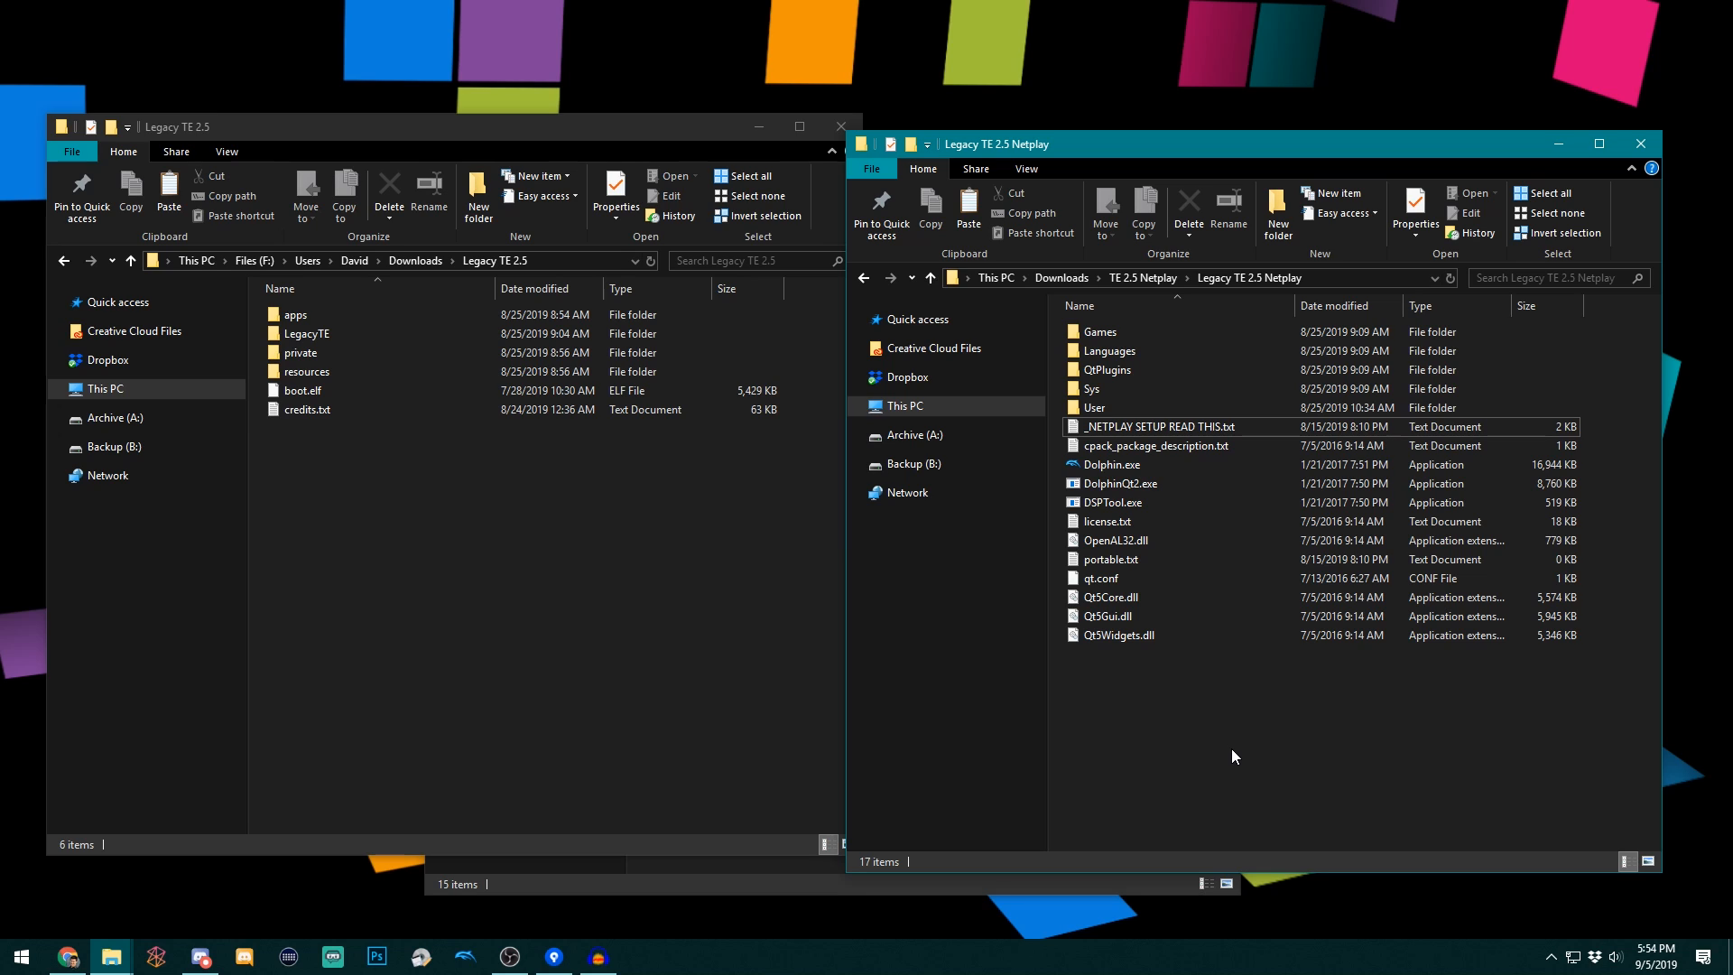
mouse_move(1246, 720)
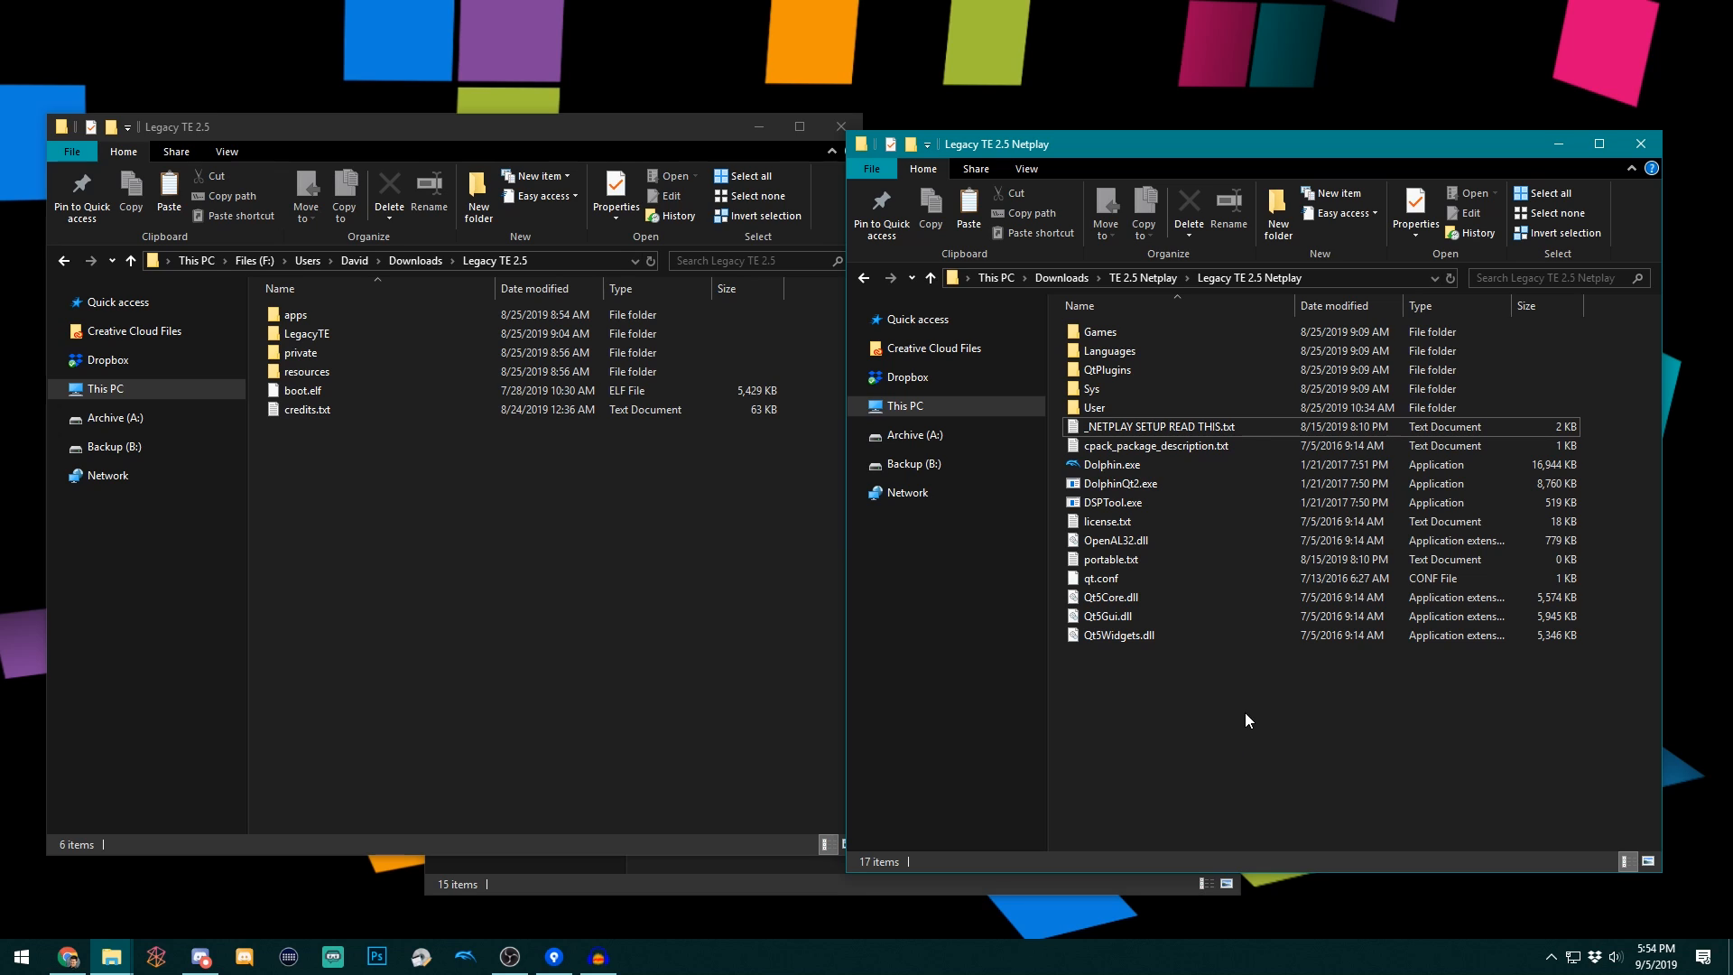
left_click(1111, 464)
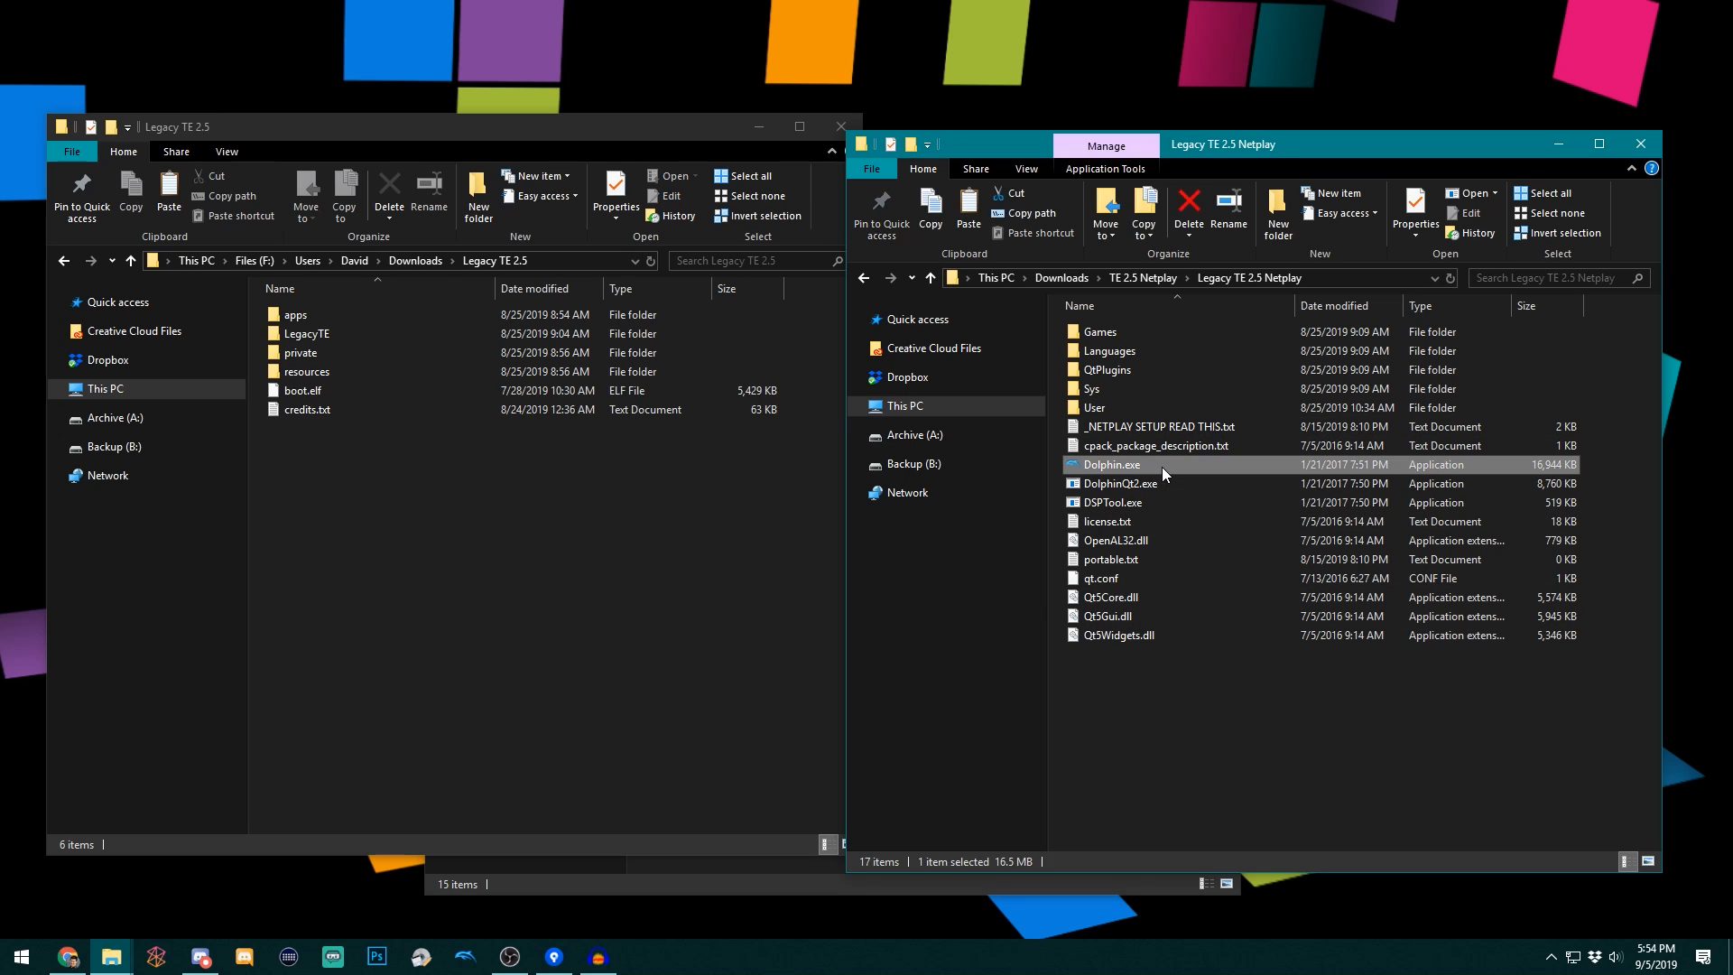
double_click(1113, 464)
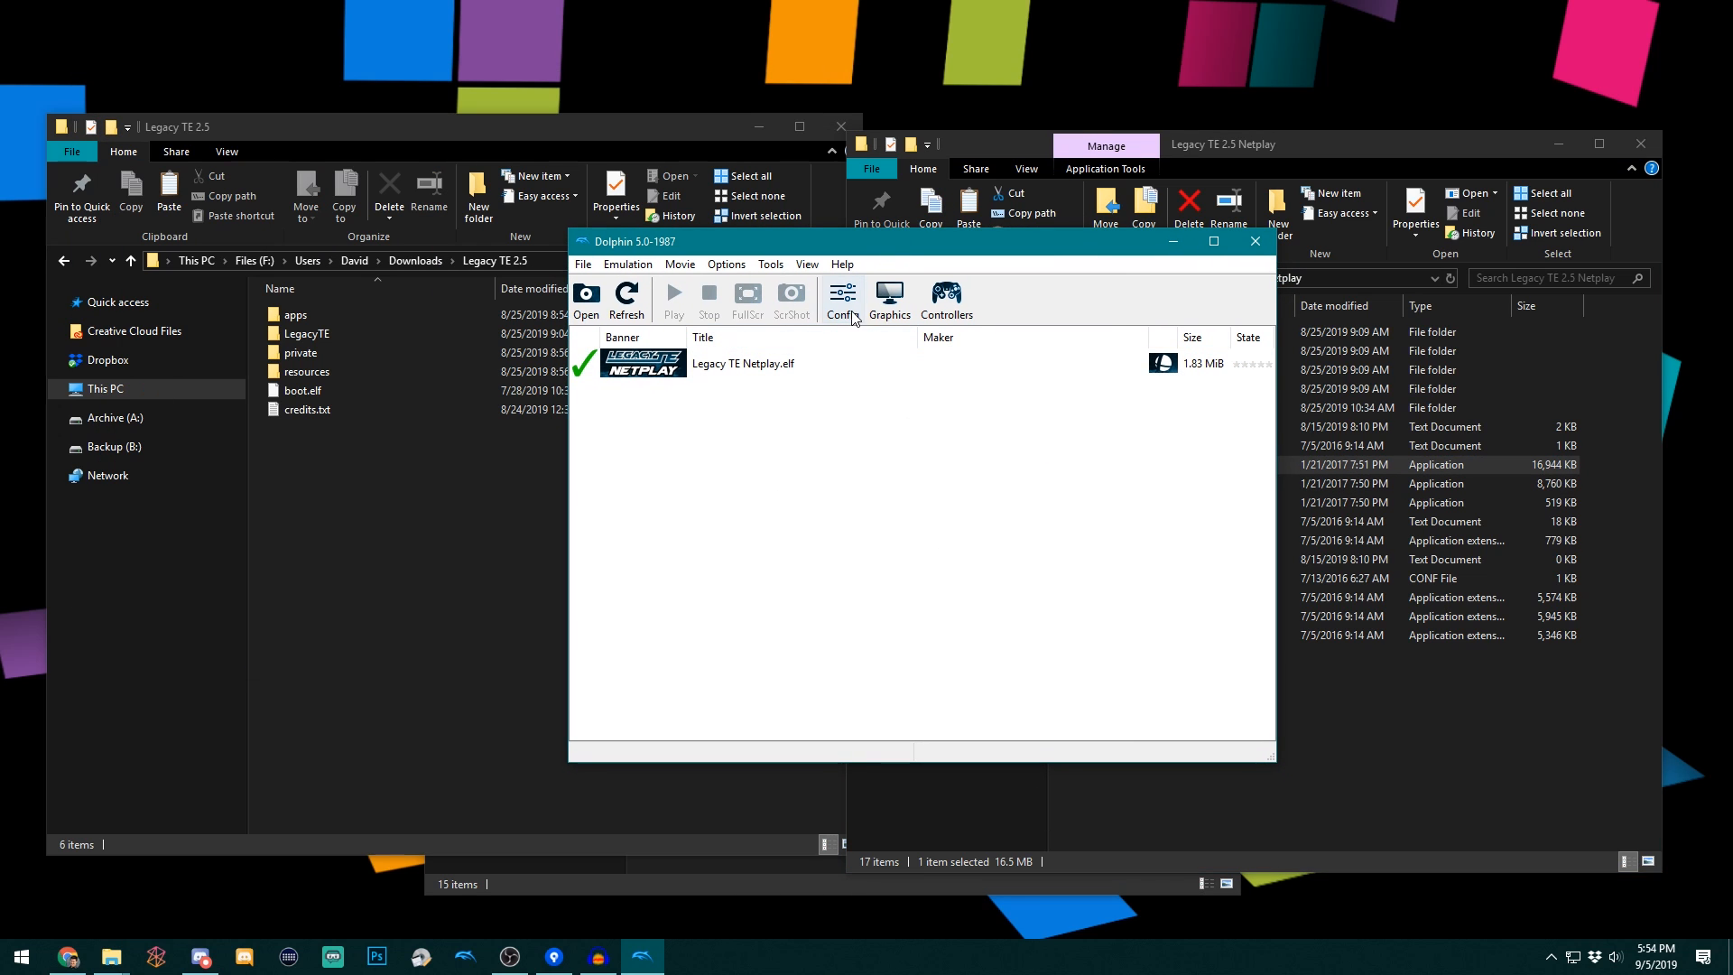
- Review Dolphin's folder and SD card path settings in Config
left_click(841, 299)
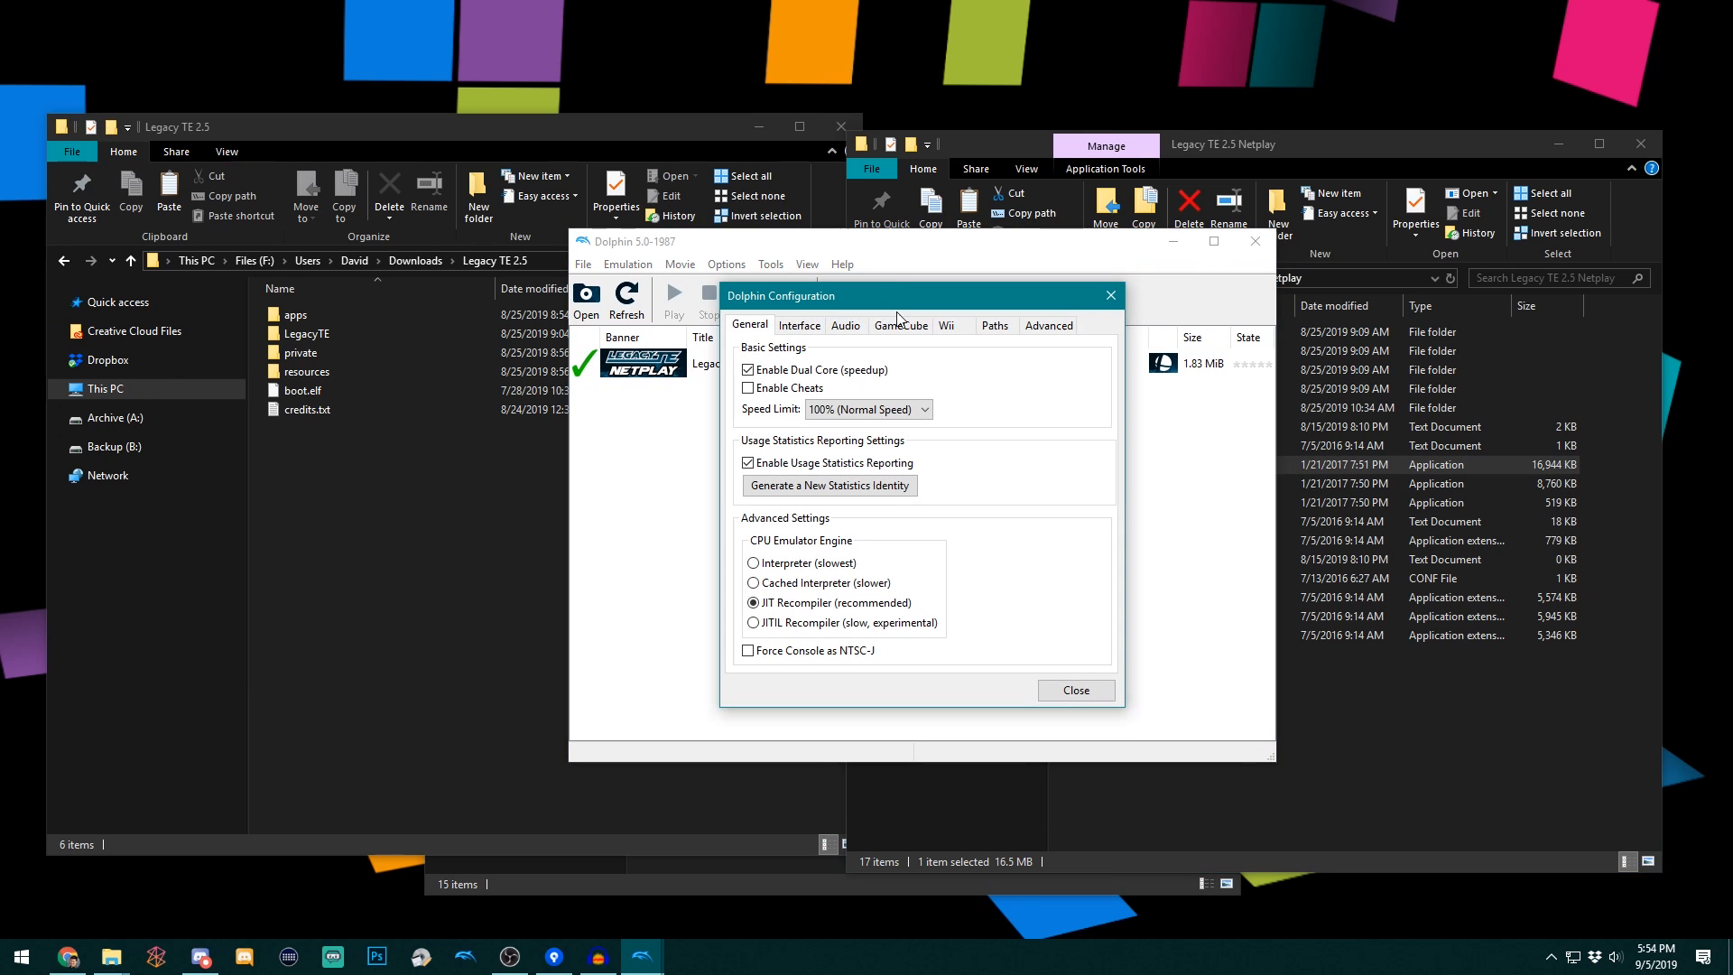
left_click(993, 324)
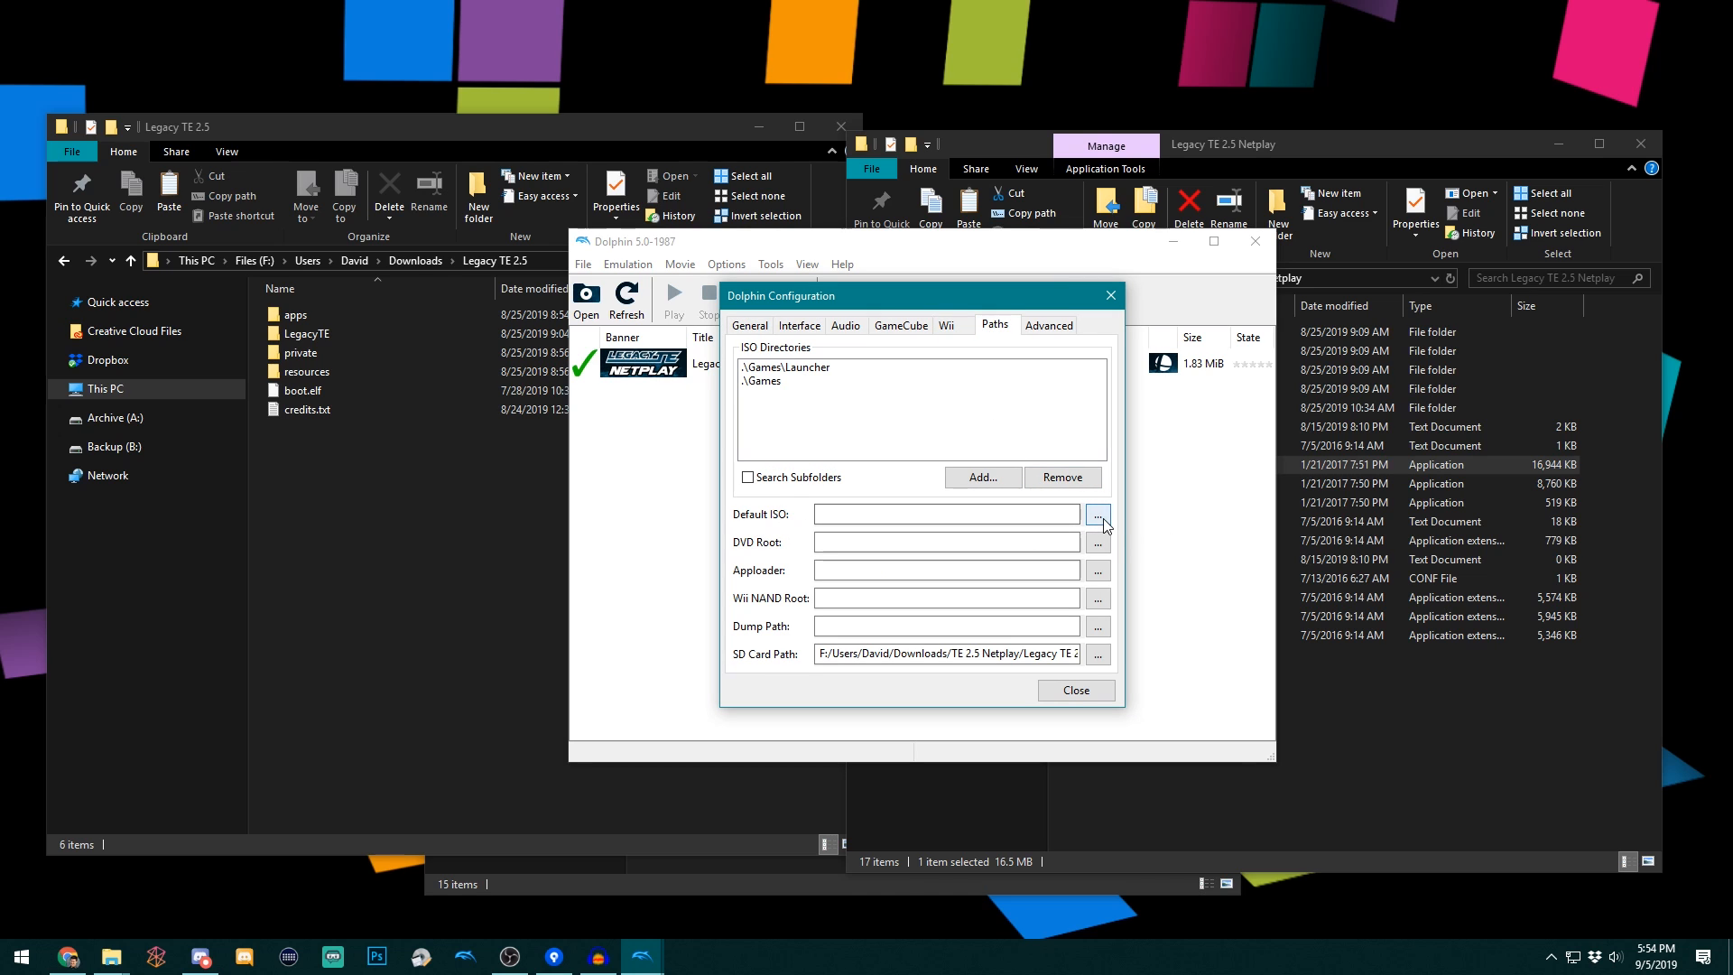
left_click(1098, 513)
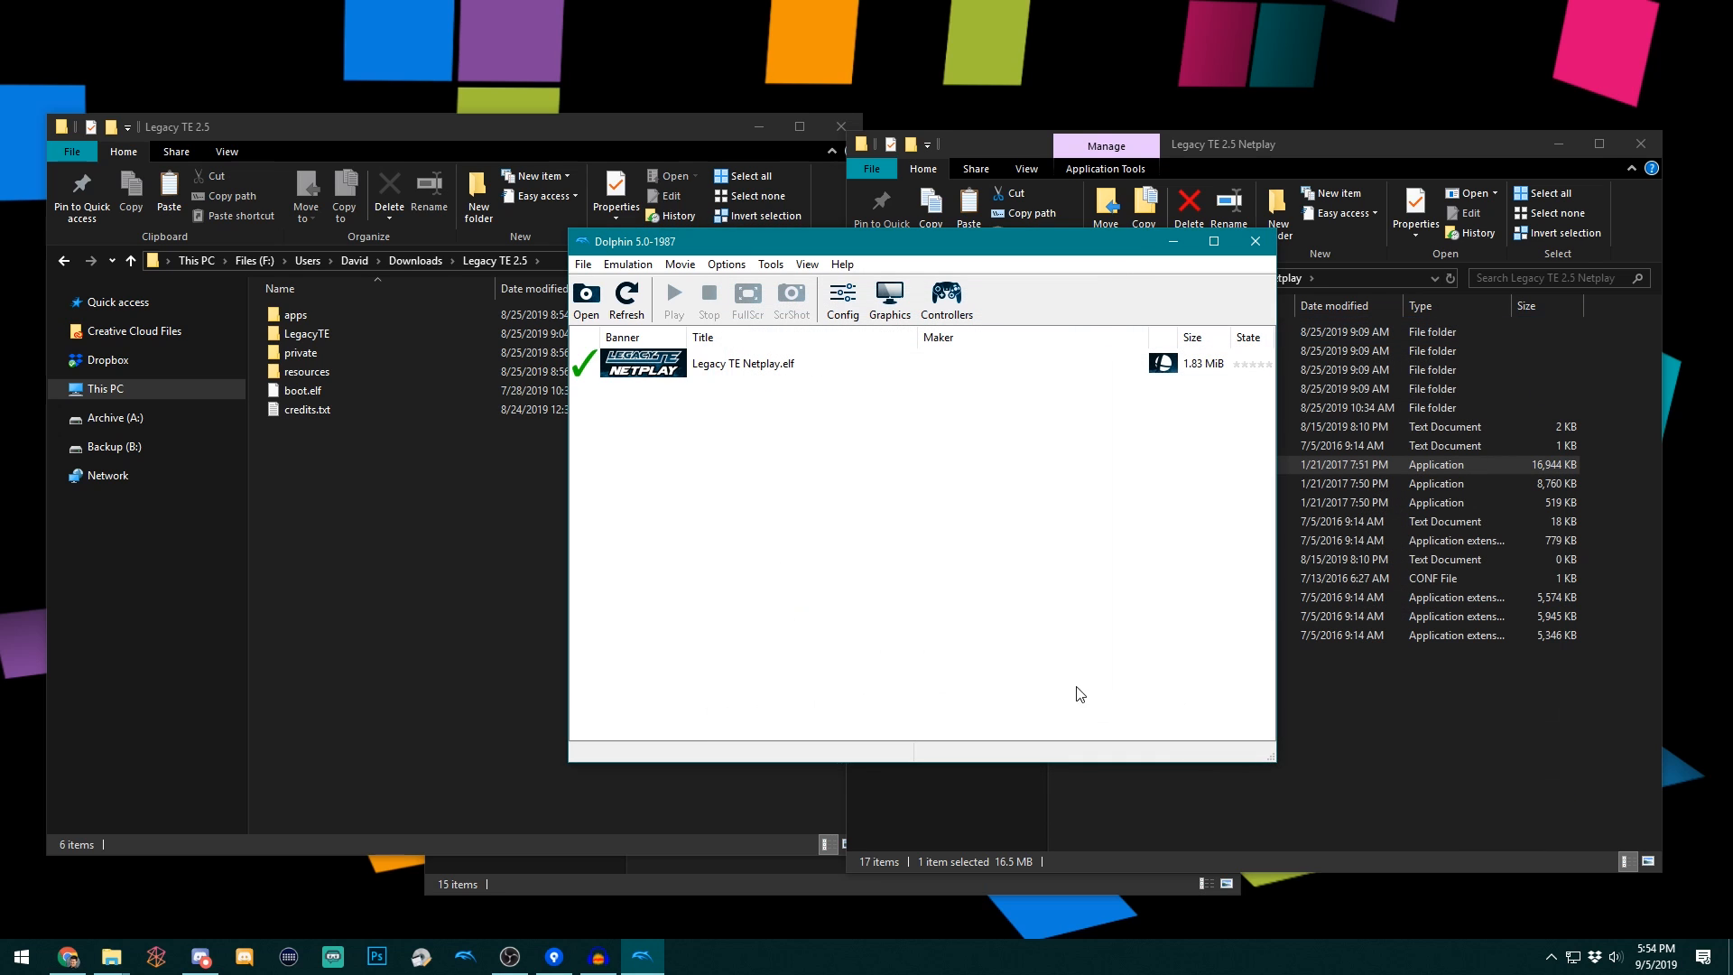
mouse_move(855, 491)
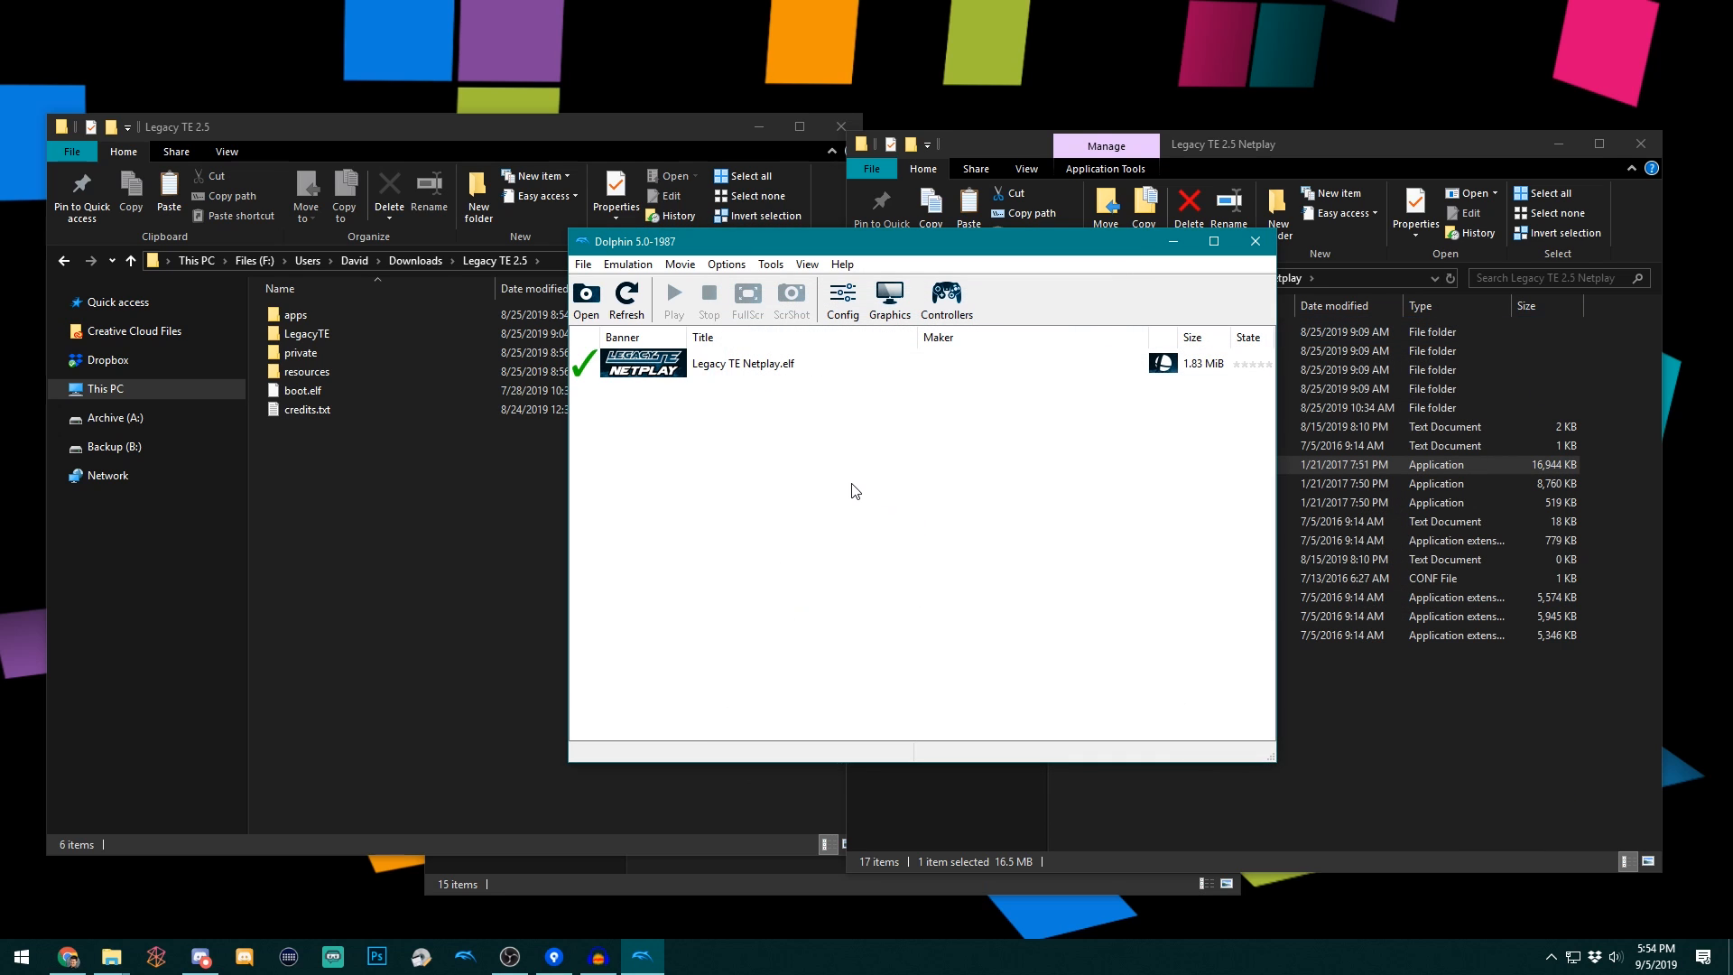
mouse_move(864, 477)
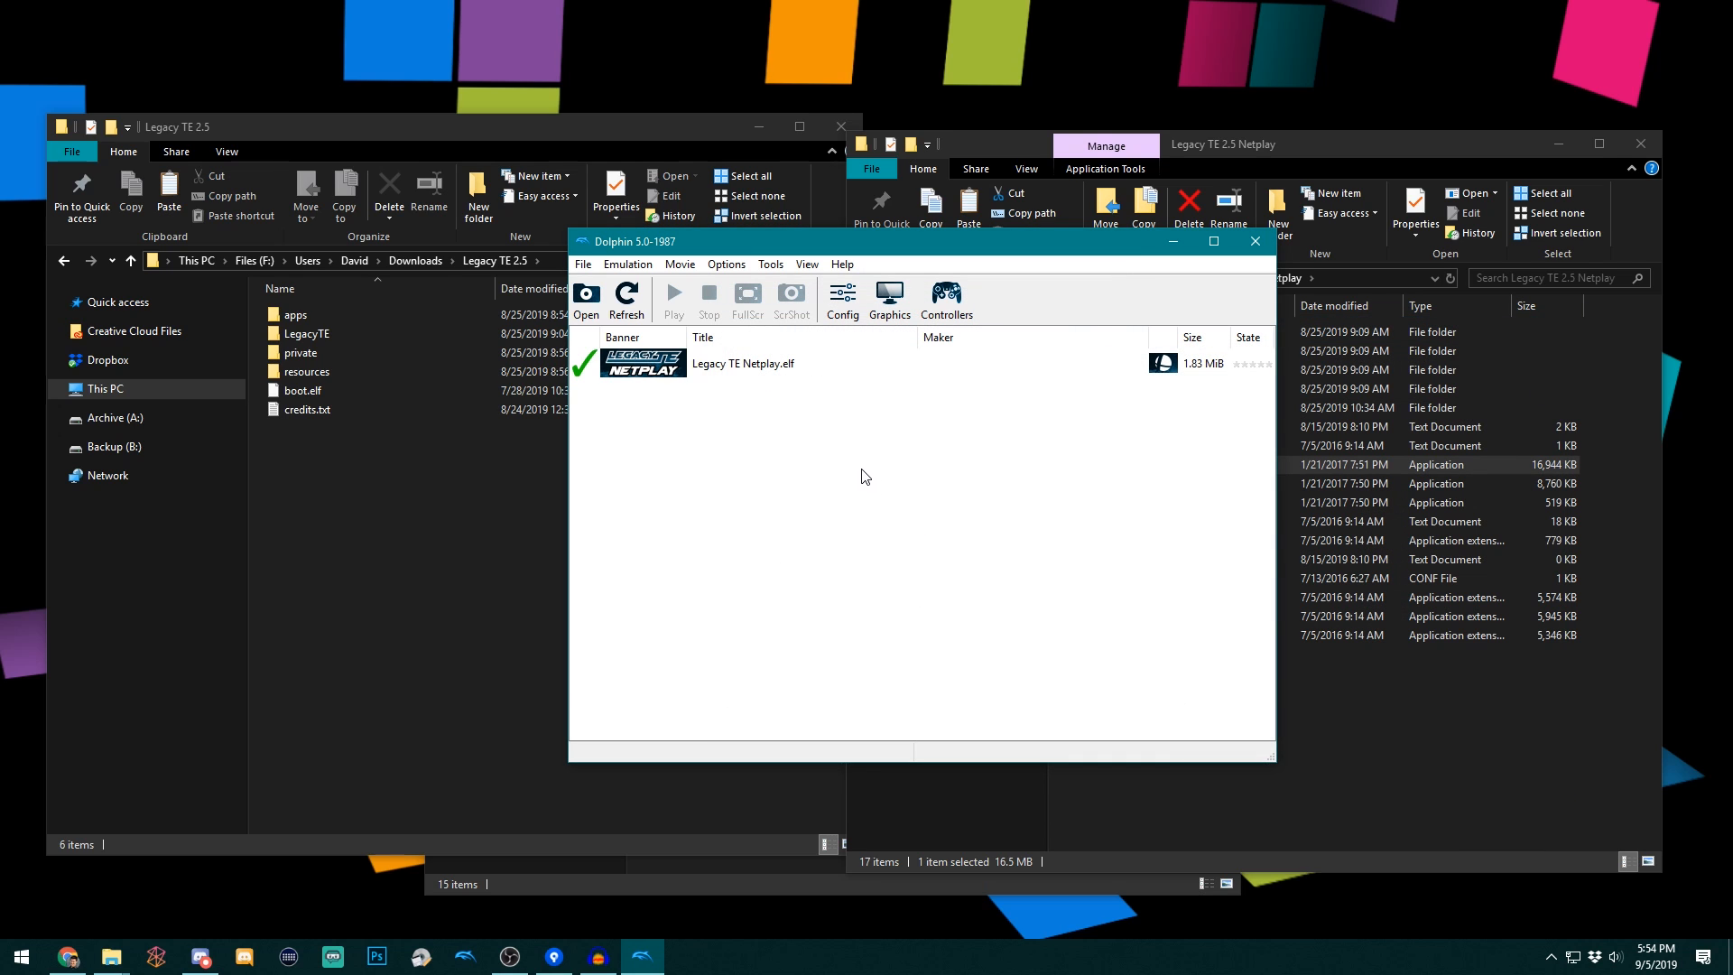
mouse_move(922, 455)
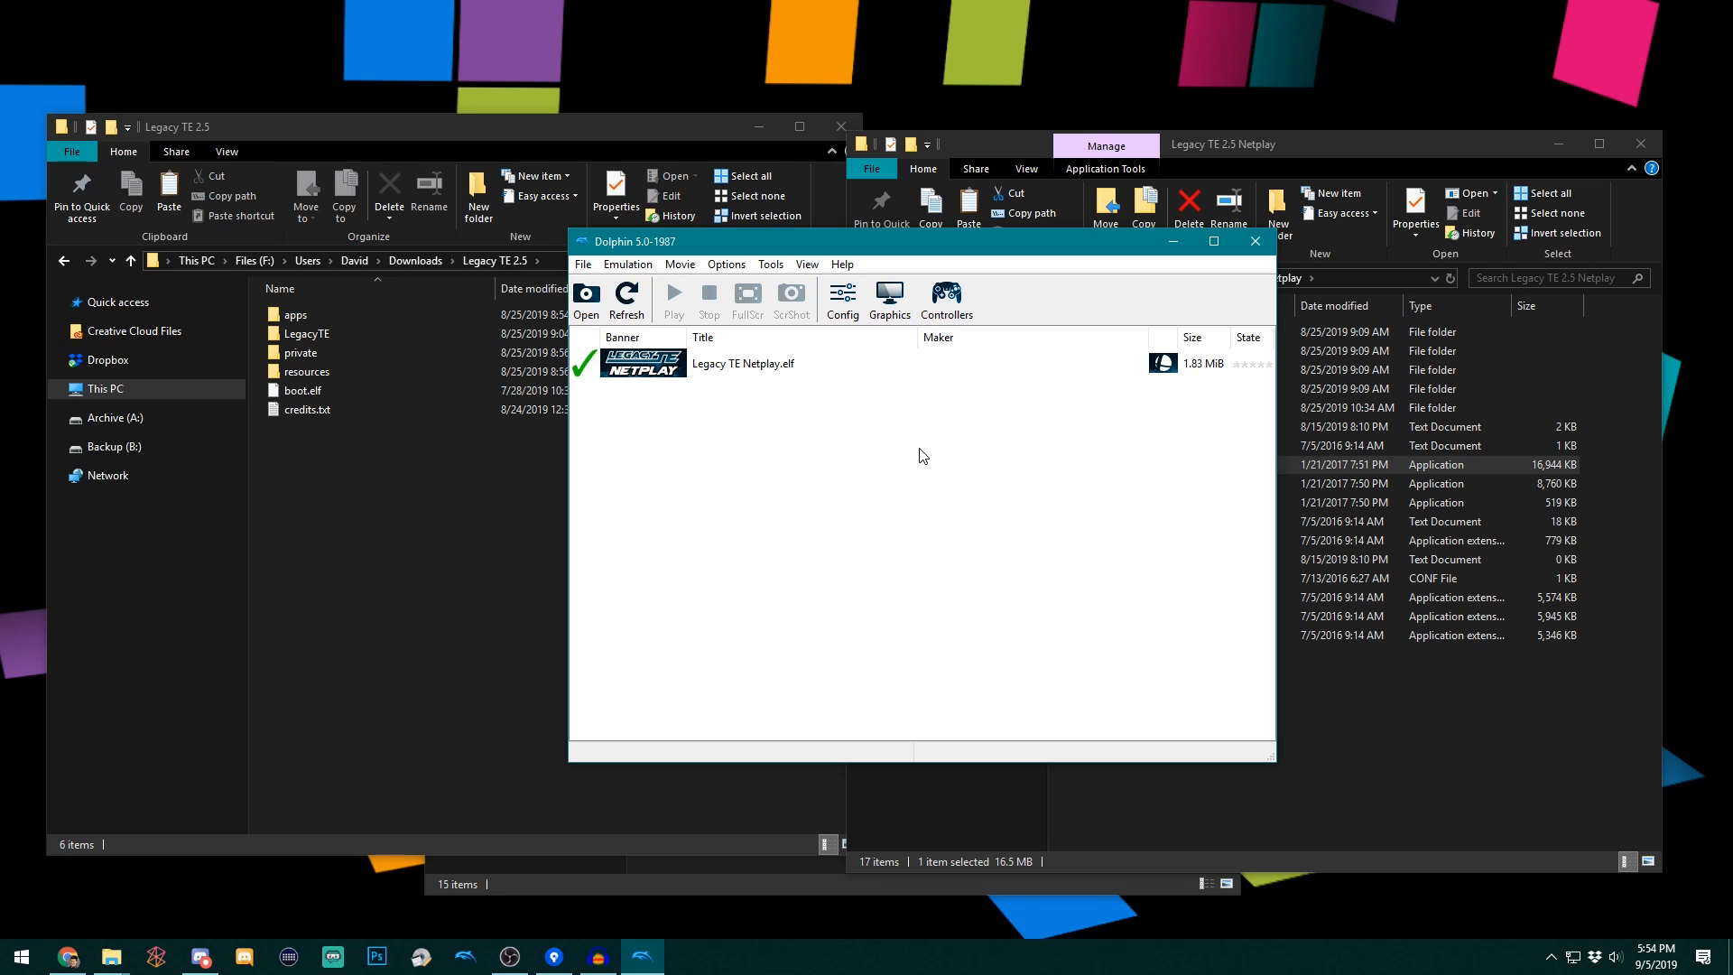
- Switch the graphics backend to Direct3D 11
left_click(888, 299)
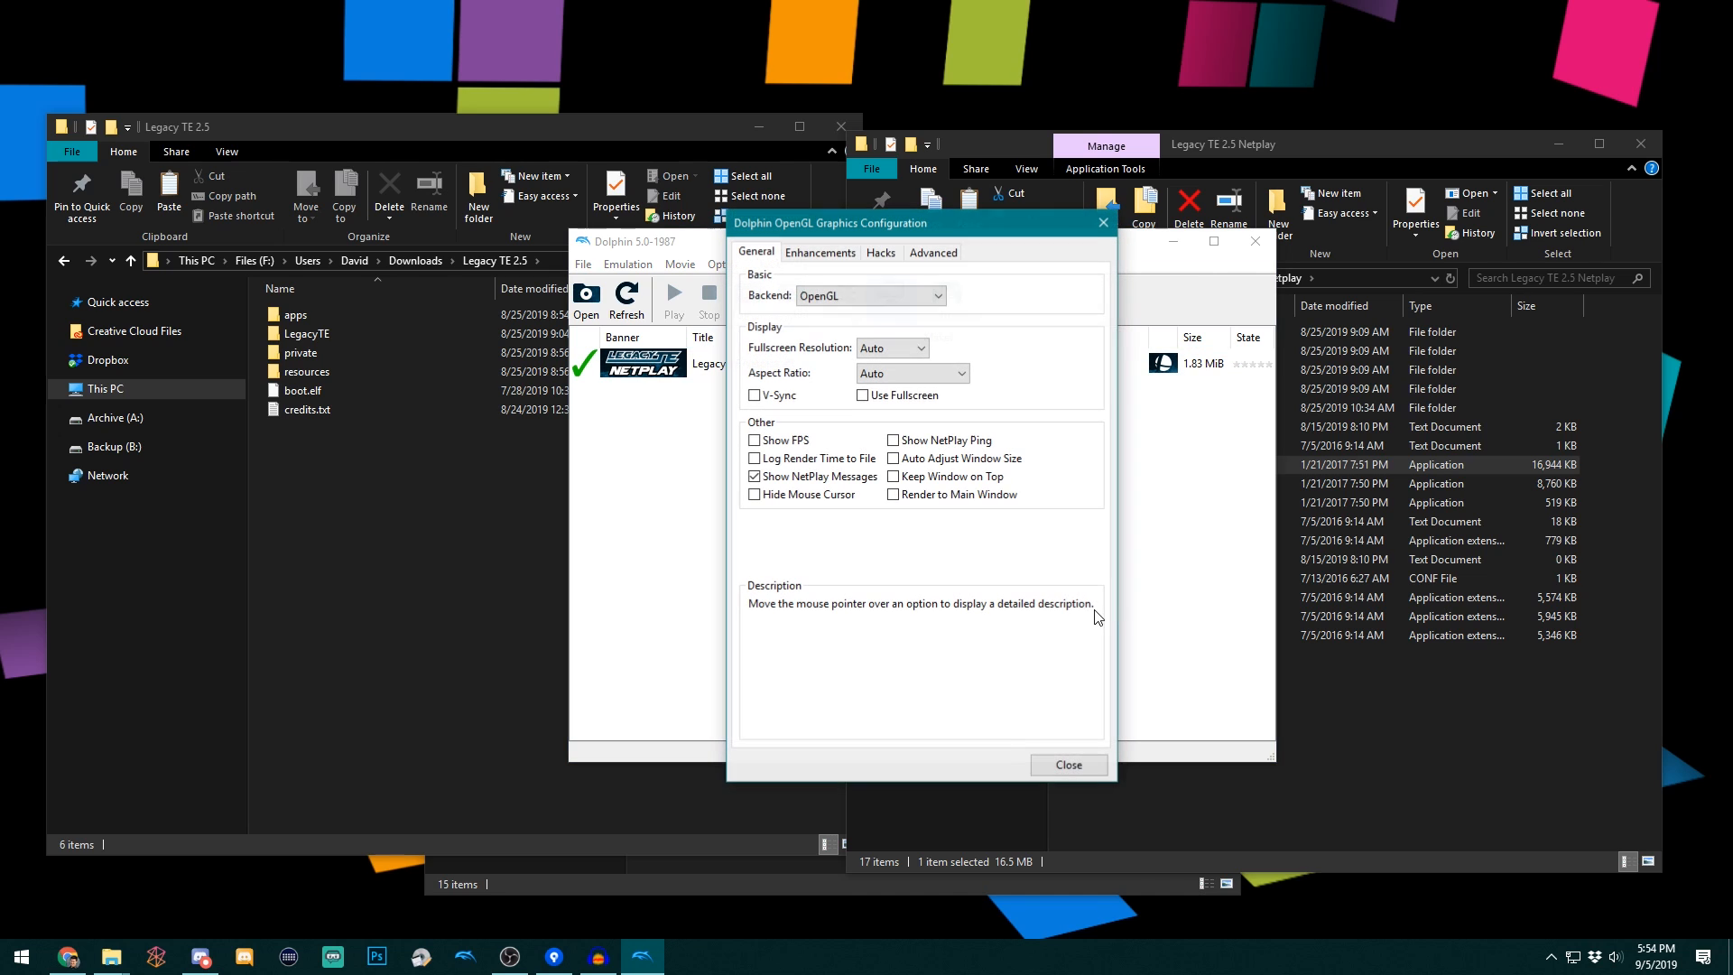
mouse_move(890, 238)
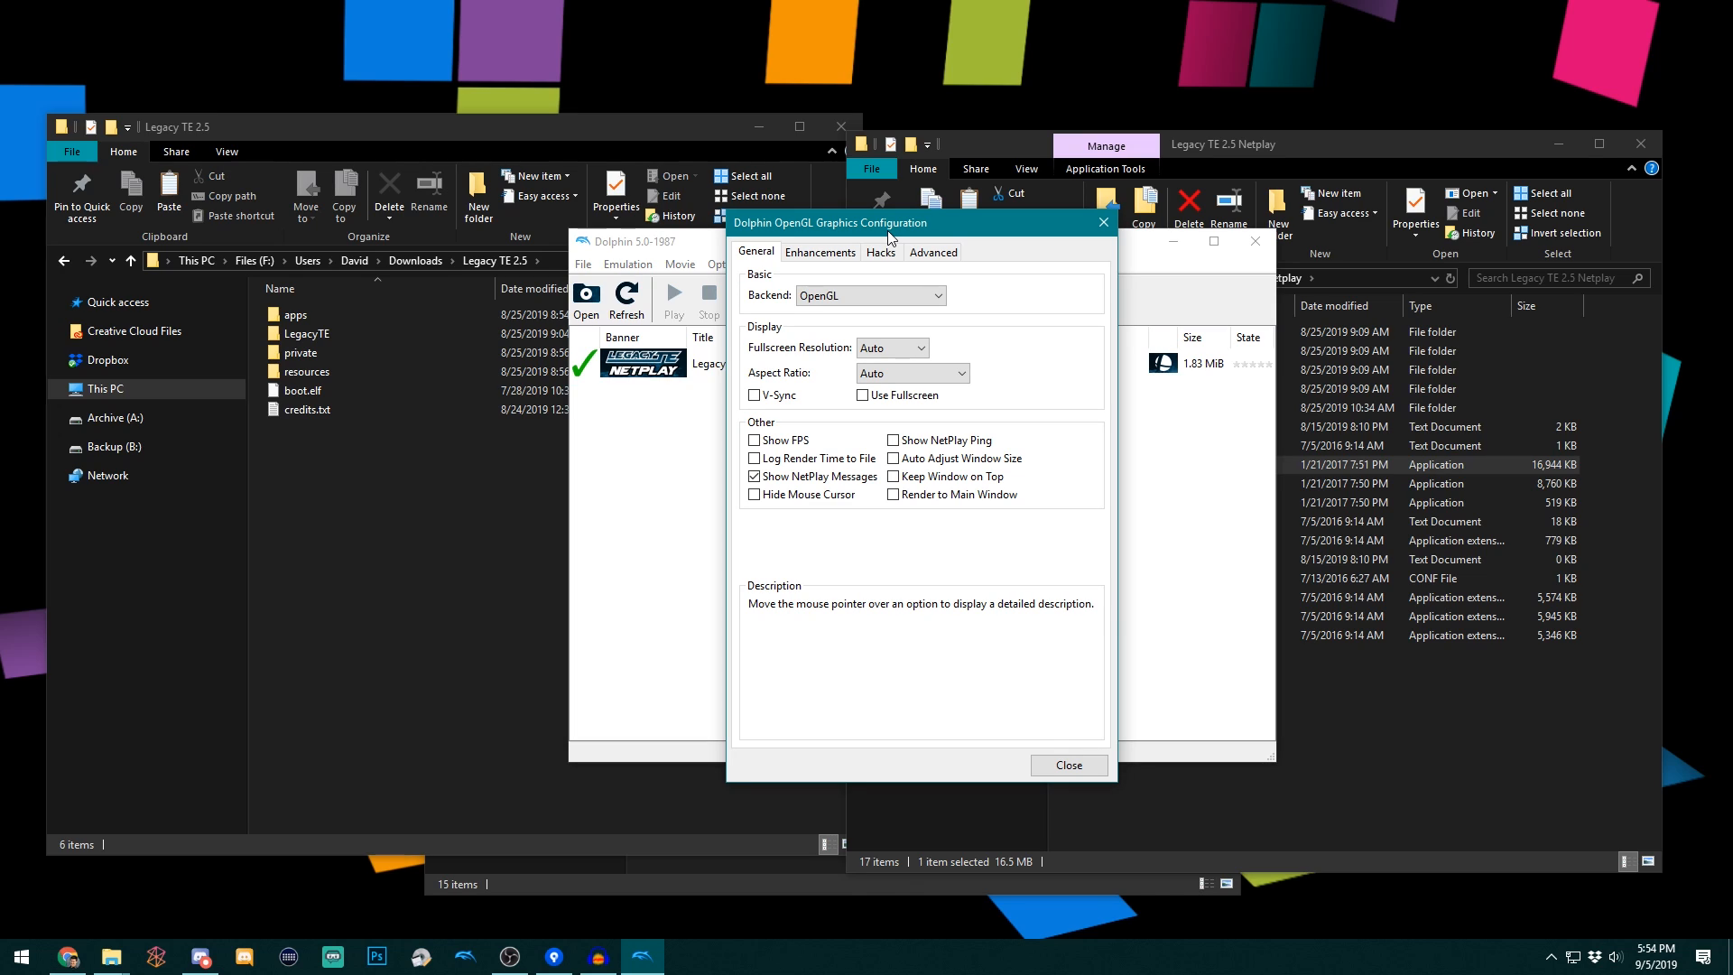
mouse_move(882, 316)
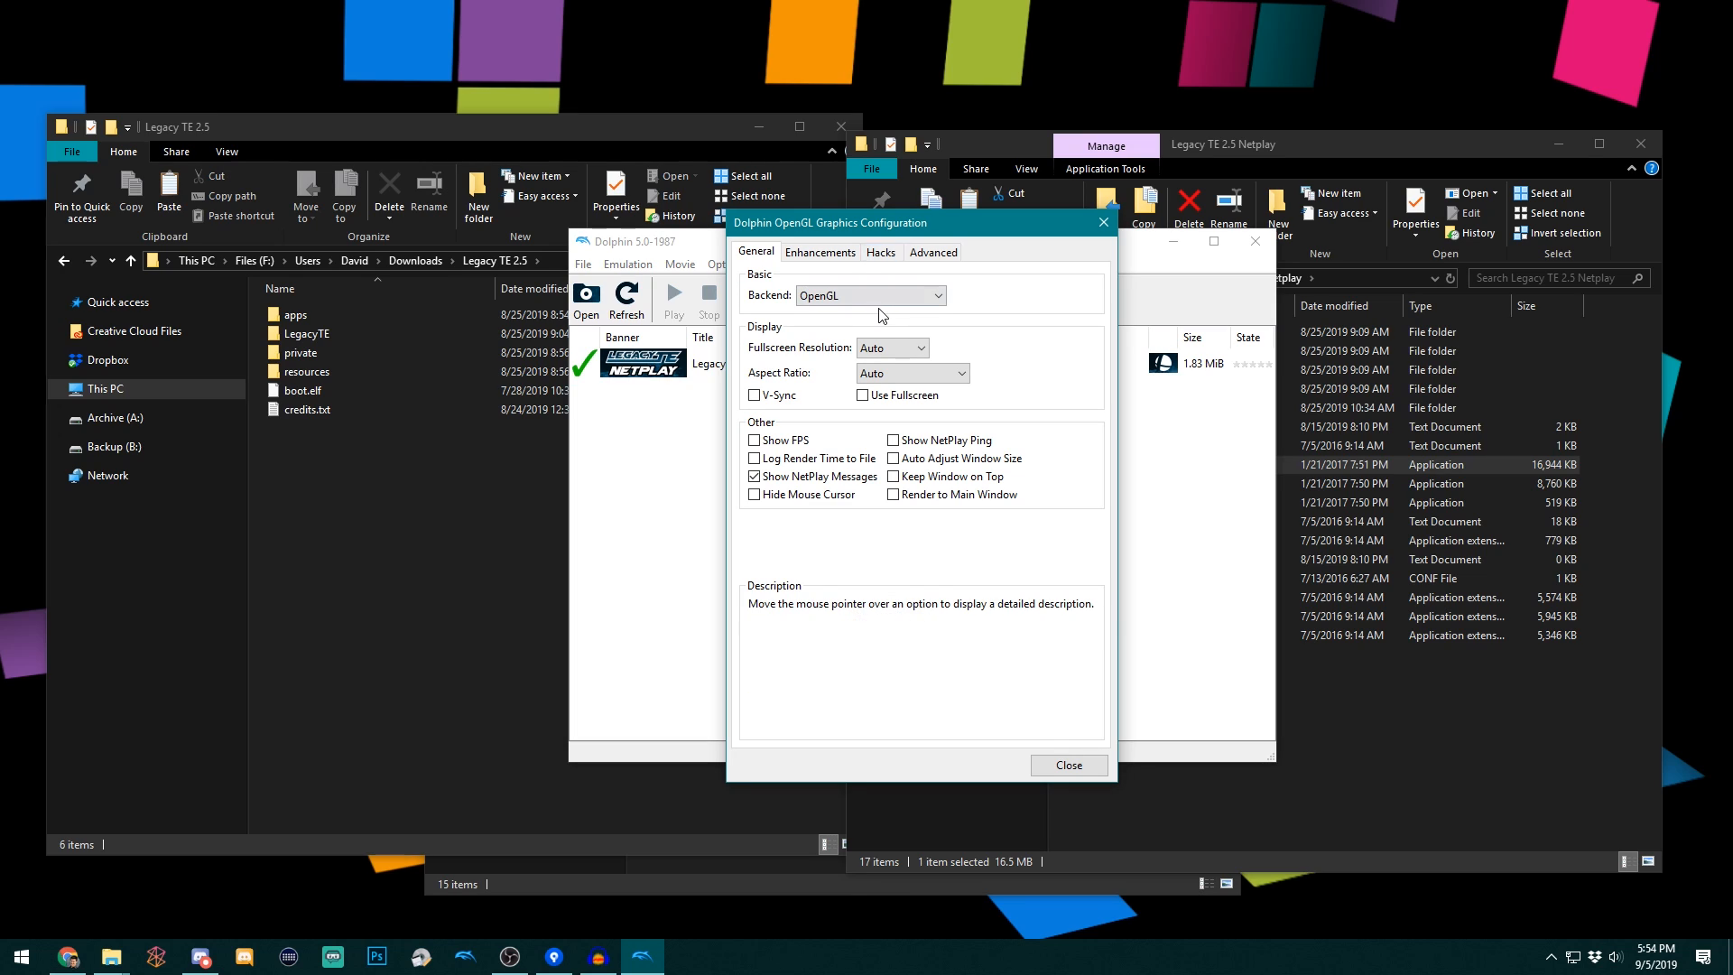
mouse_move(870, 295)
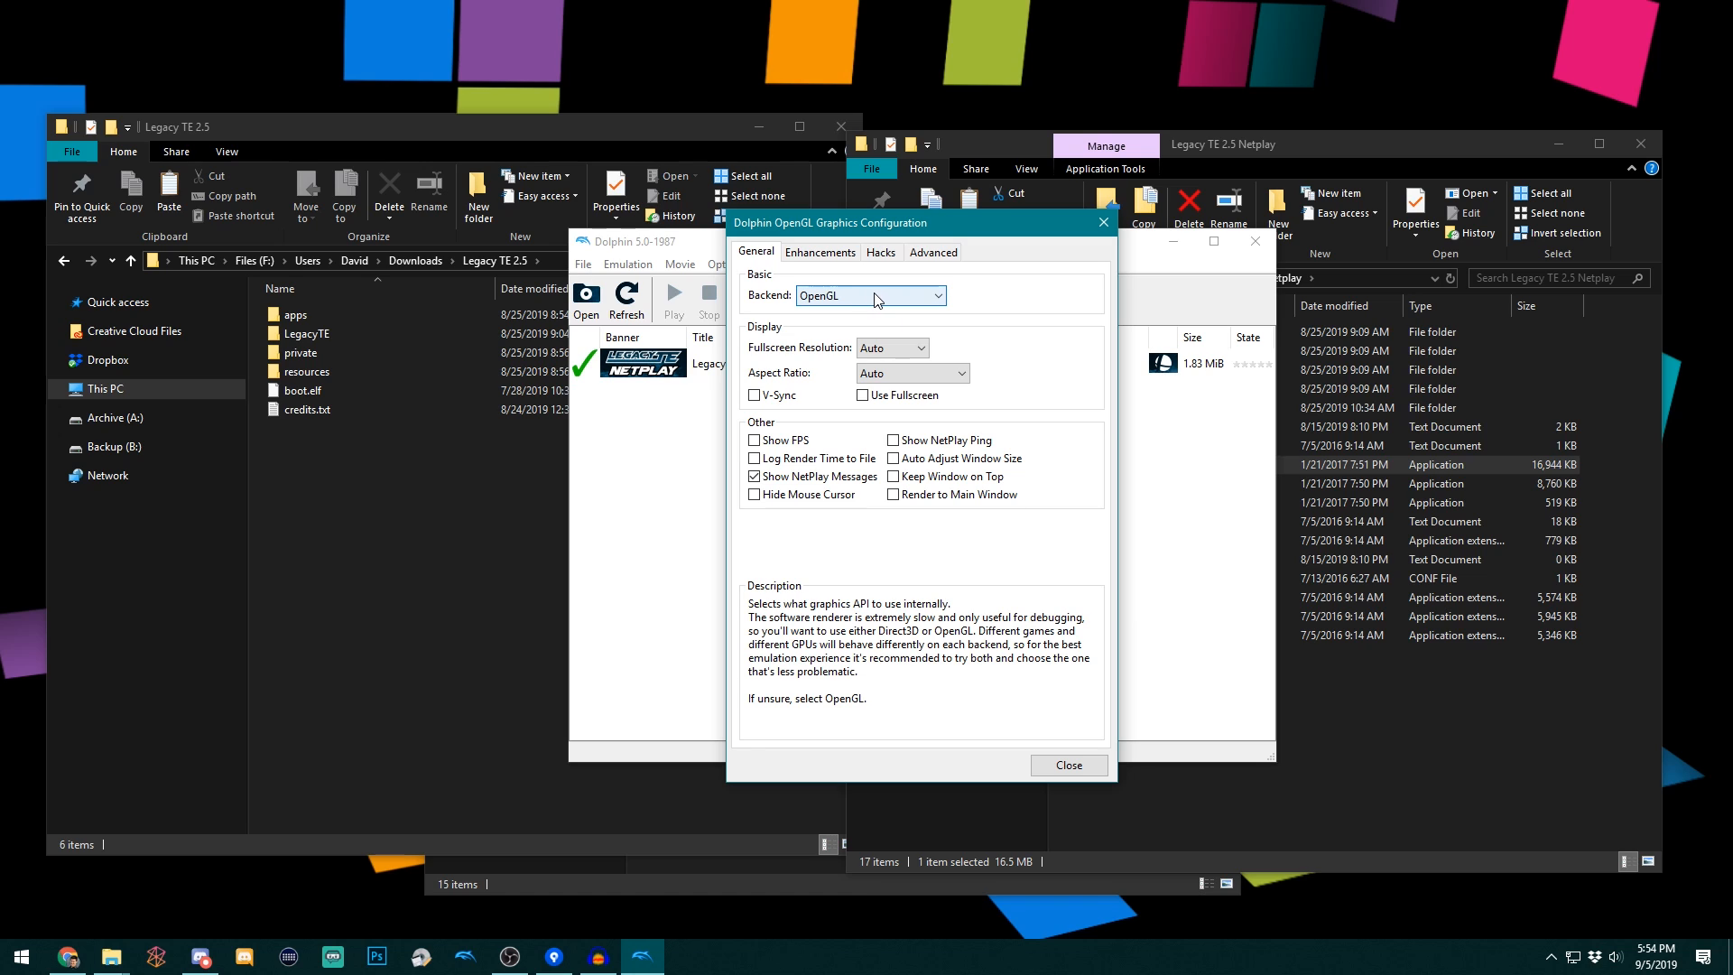
left_click(870, 295)
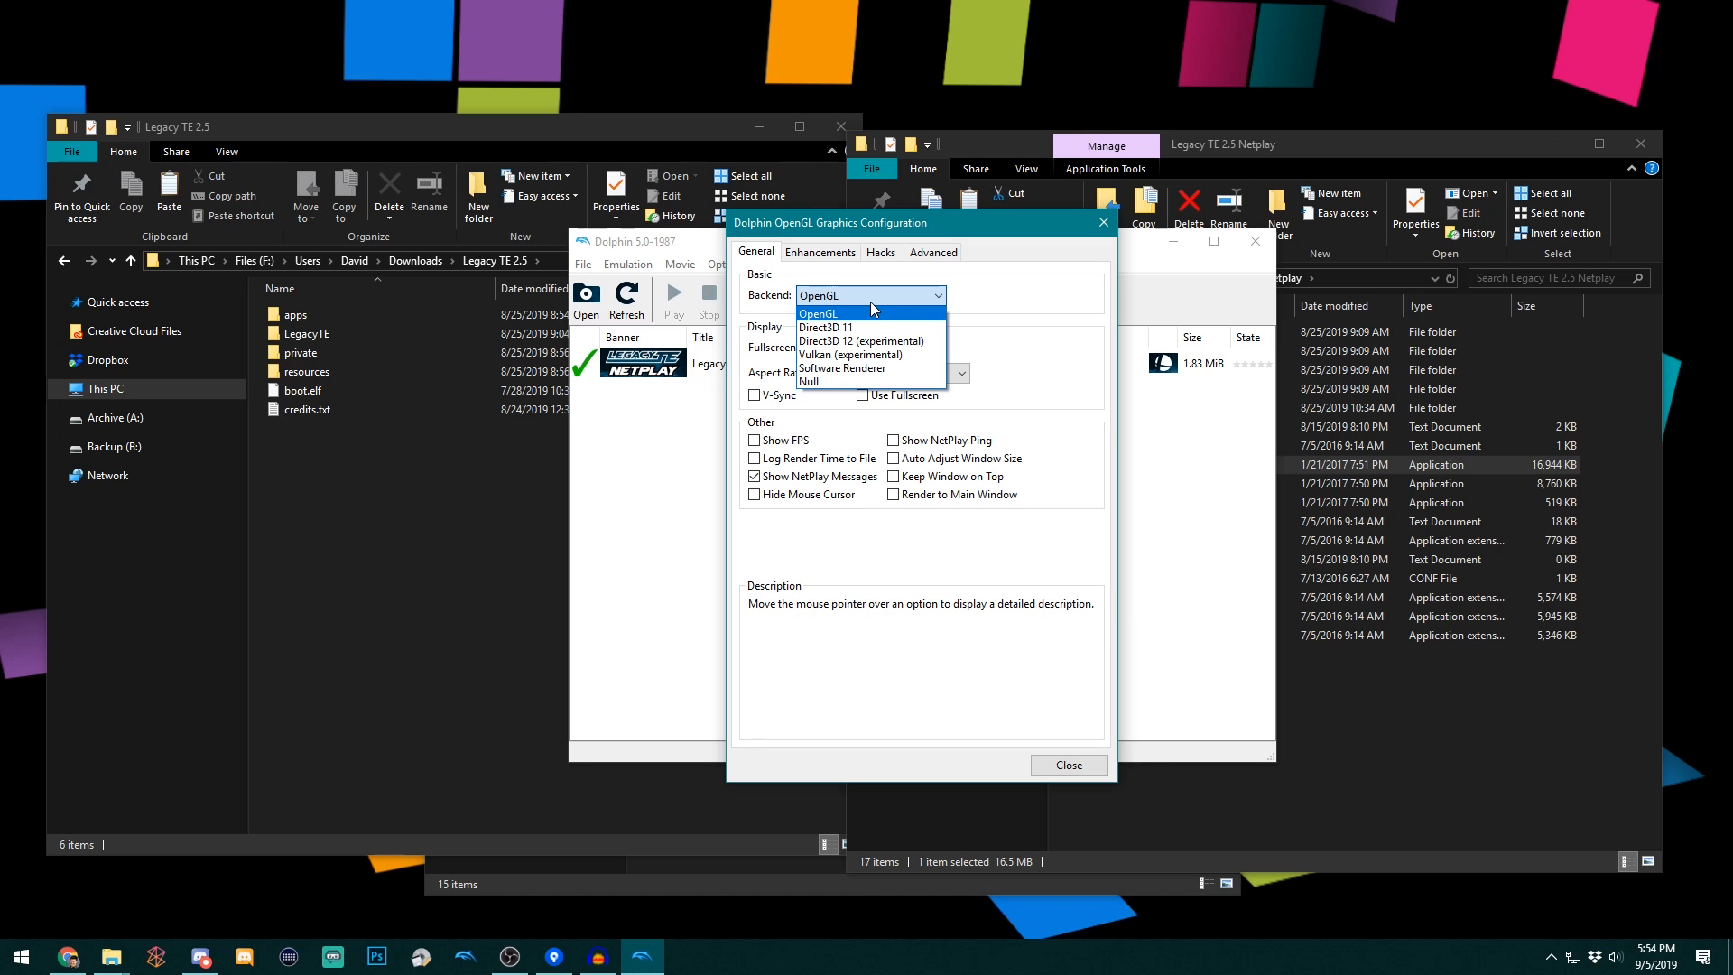
left_click(1067, 764)
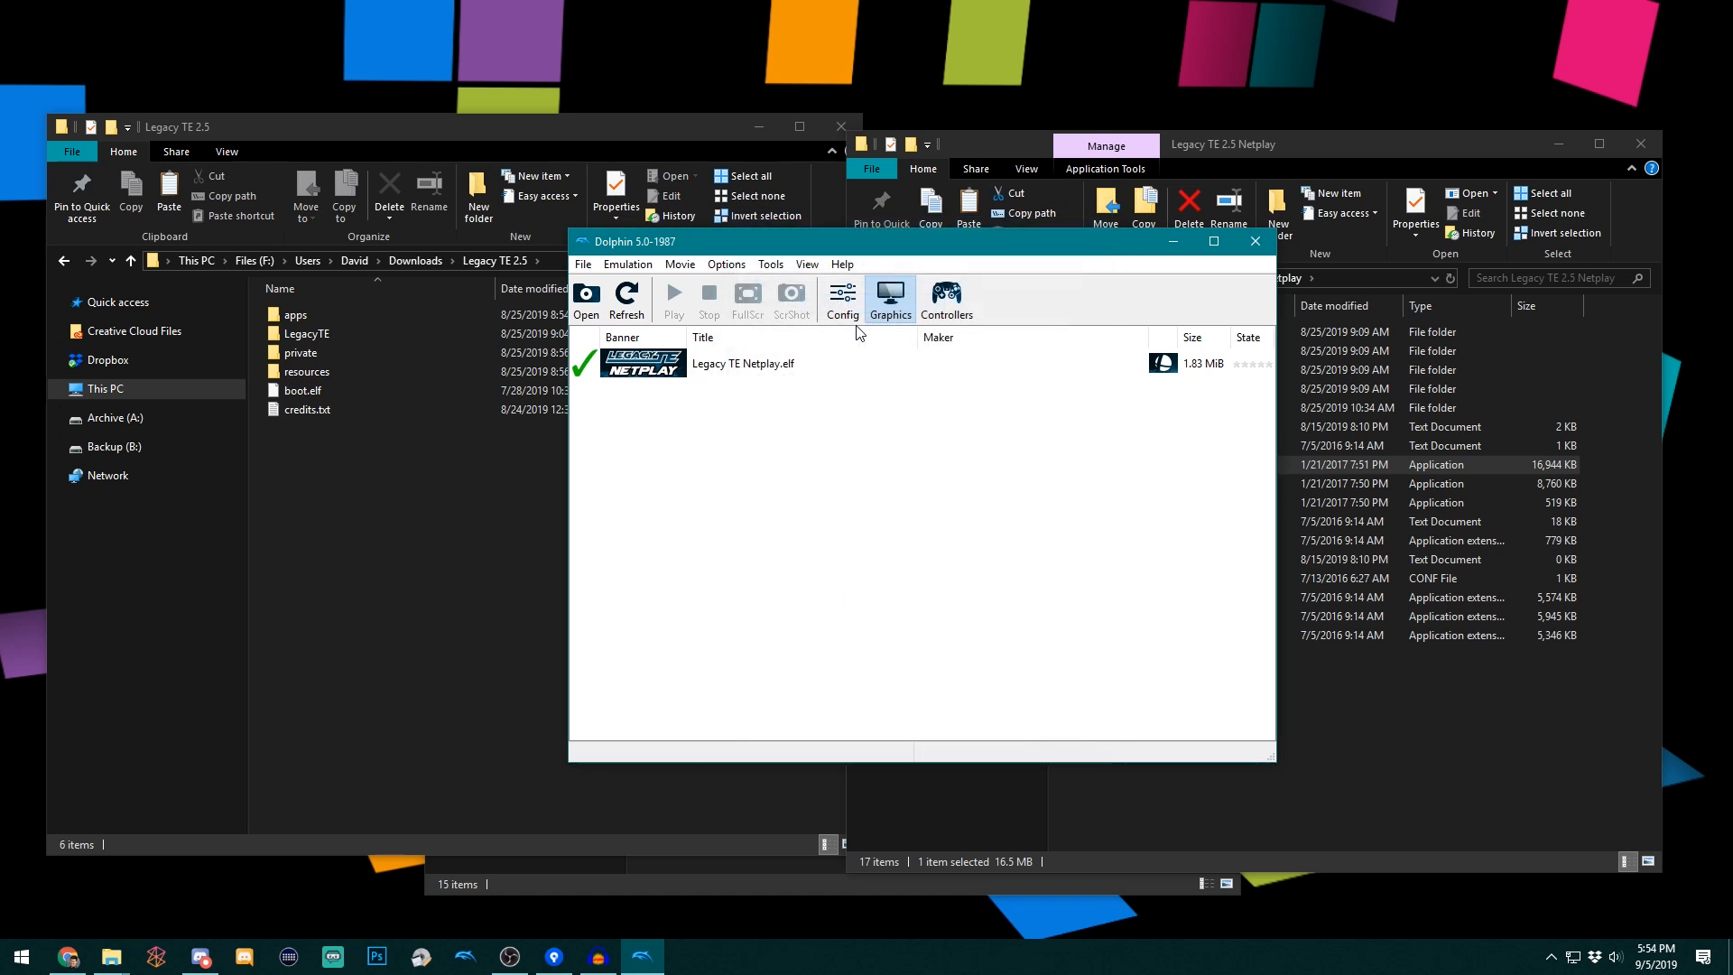
- Set internal resolution to 3x Native (1080p) under Enhancements
left_click(890, 299)
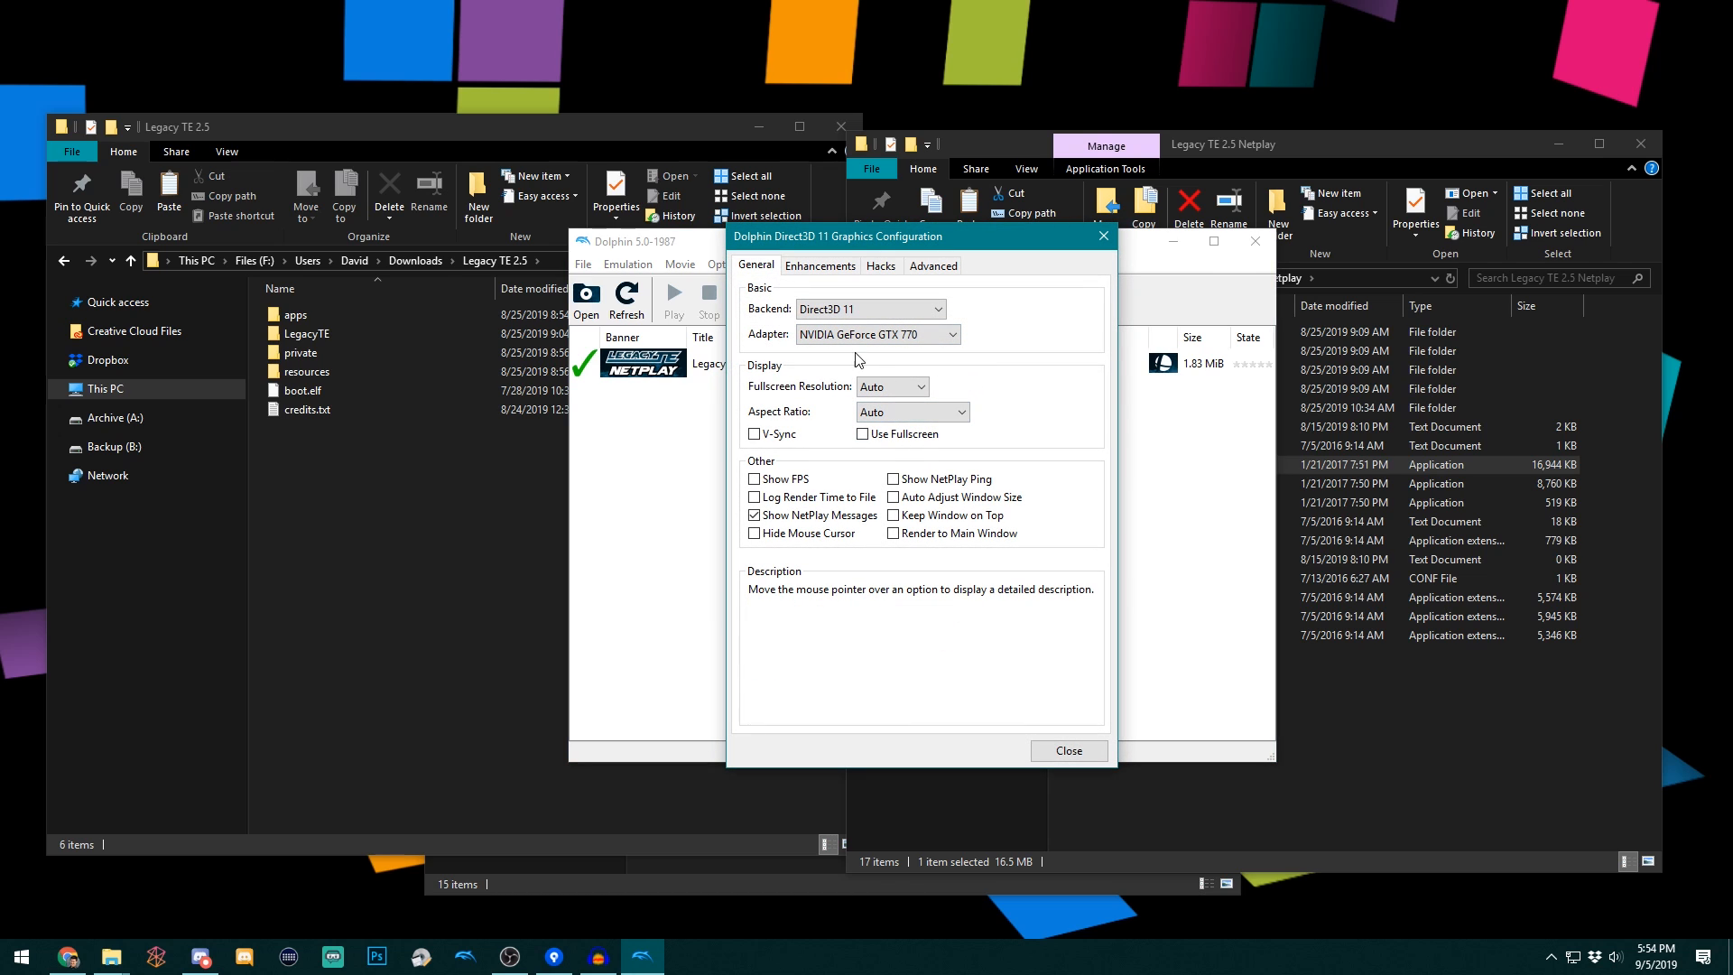
mouse_move(820, 266)
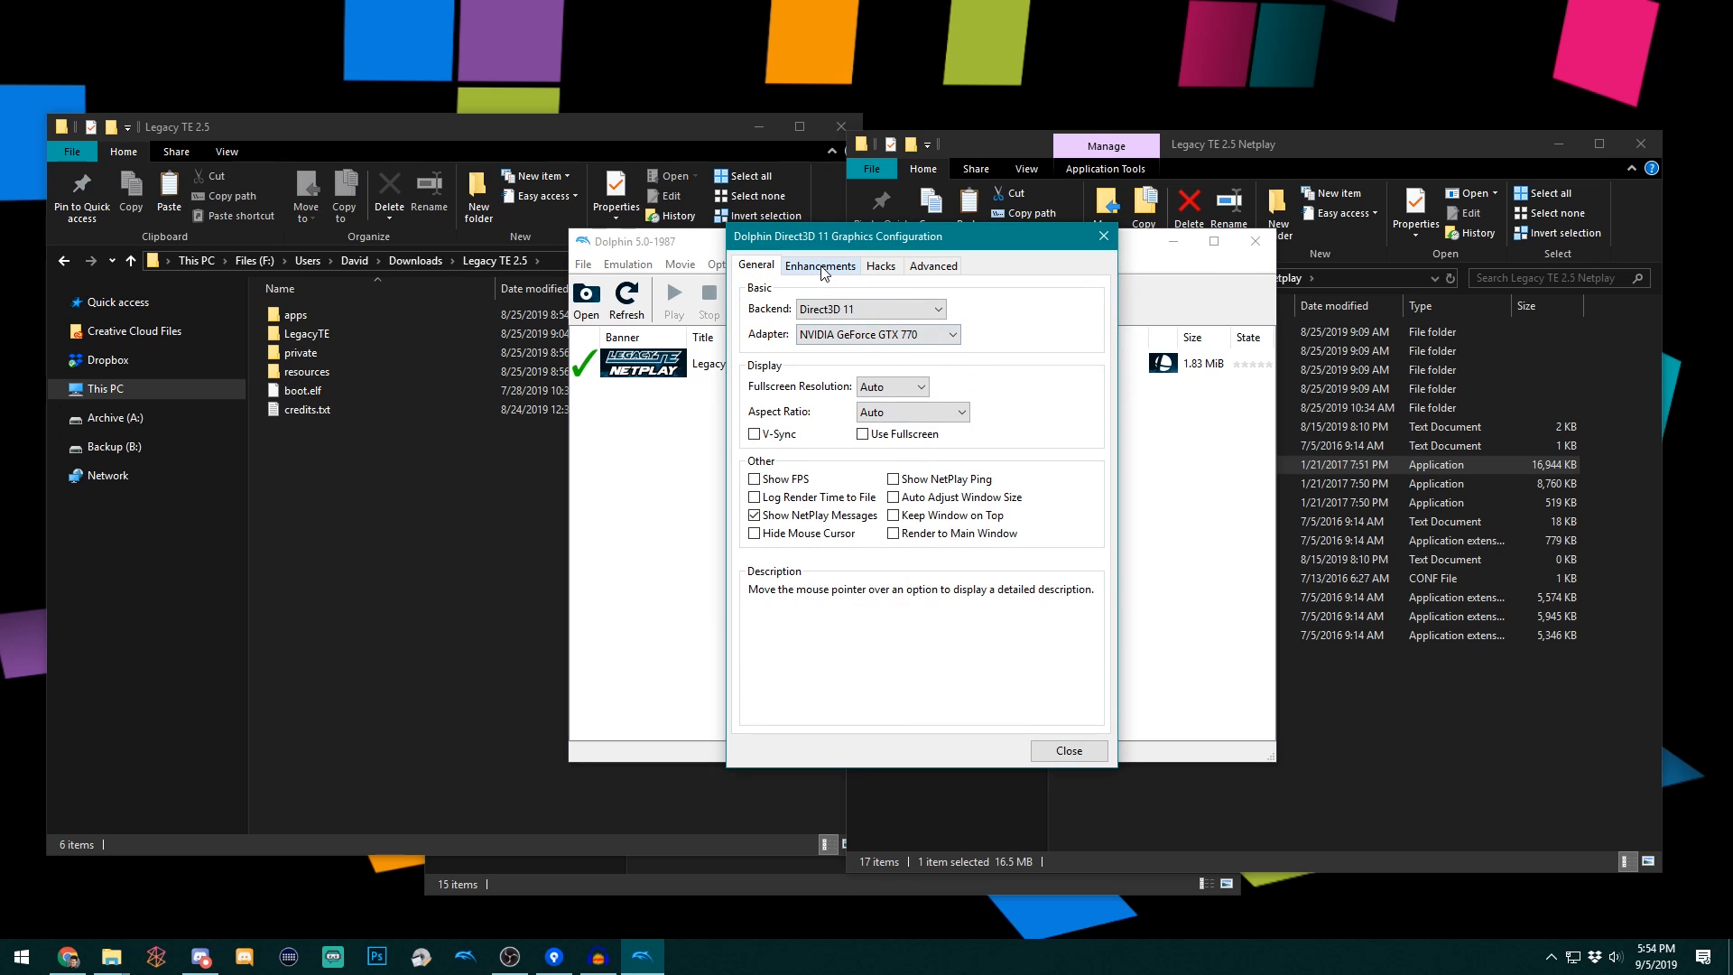
left_click(819, 265)
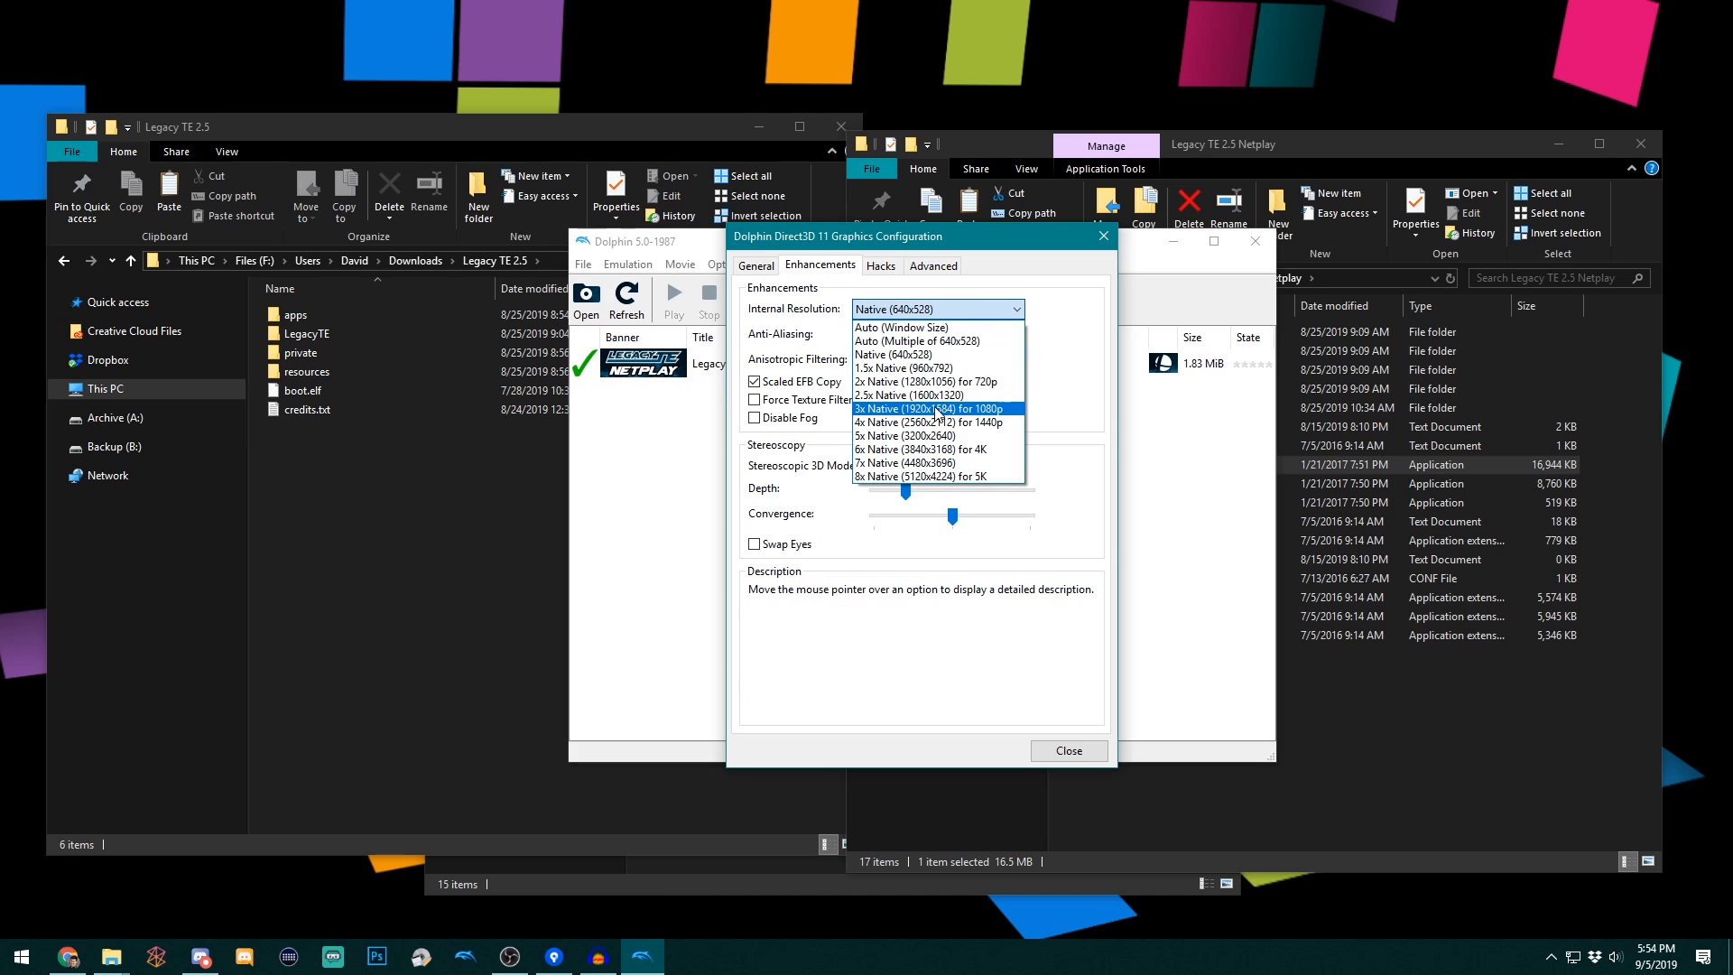
left_click(935, 408)
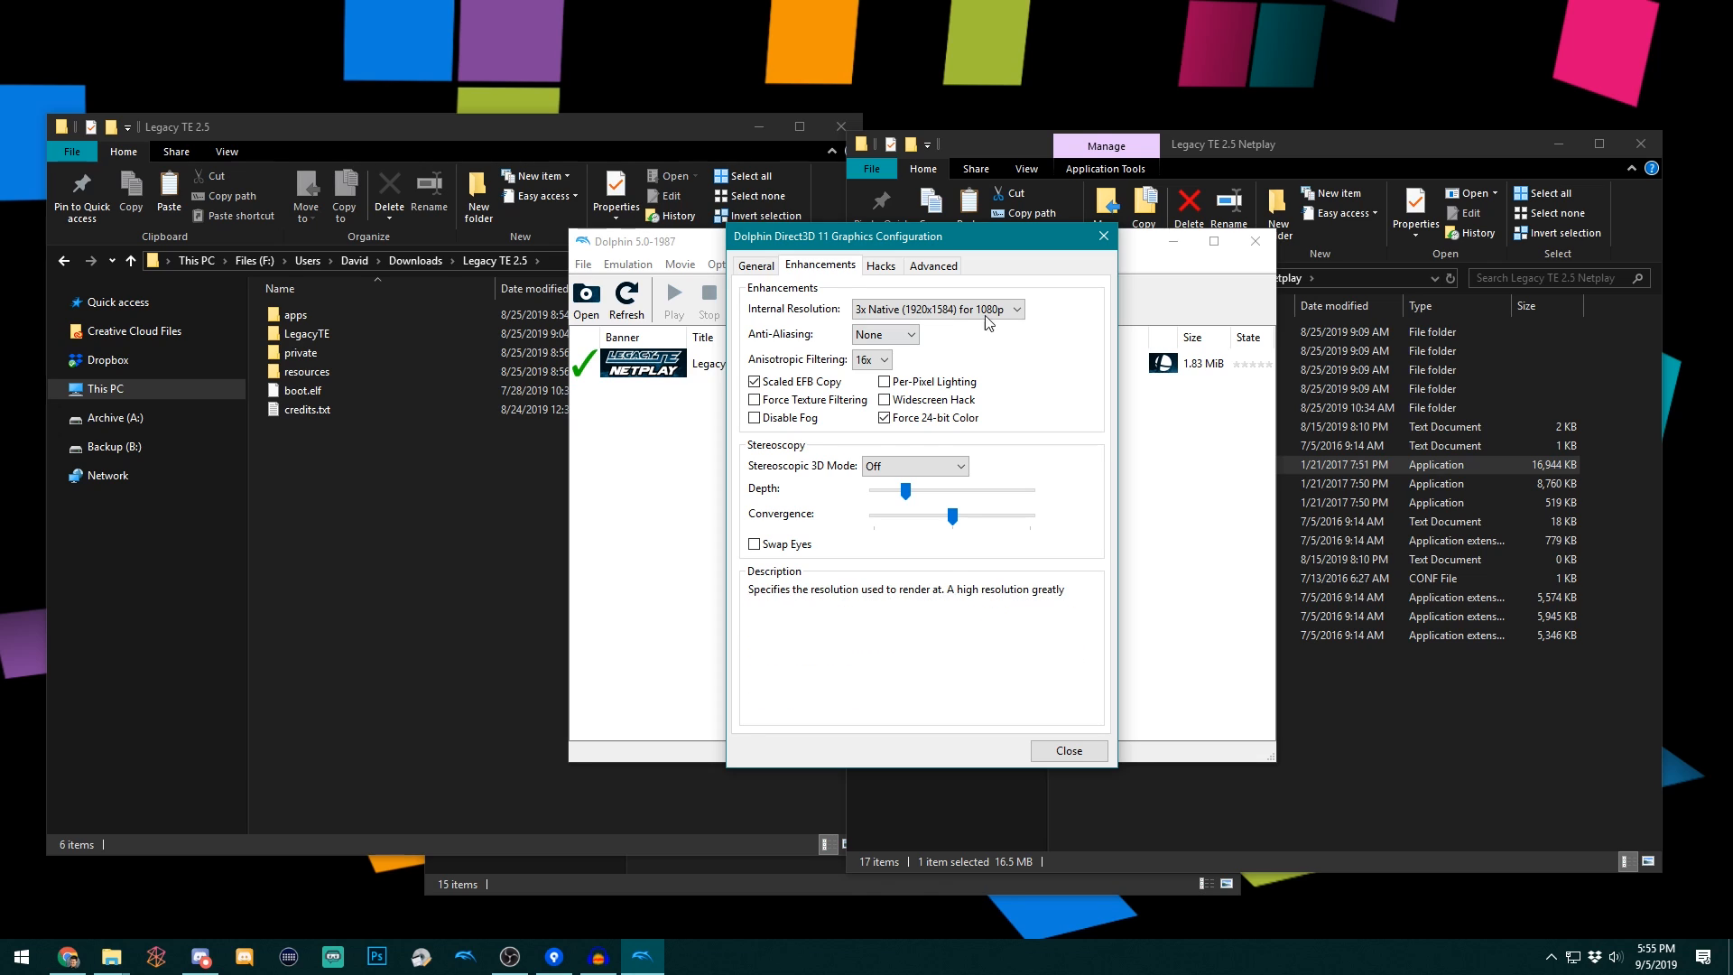
left_click(754, 266)
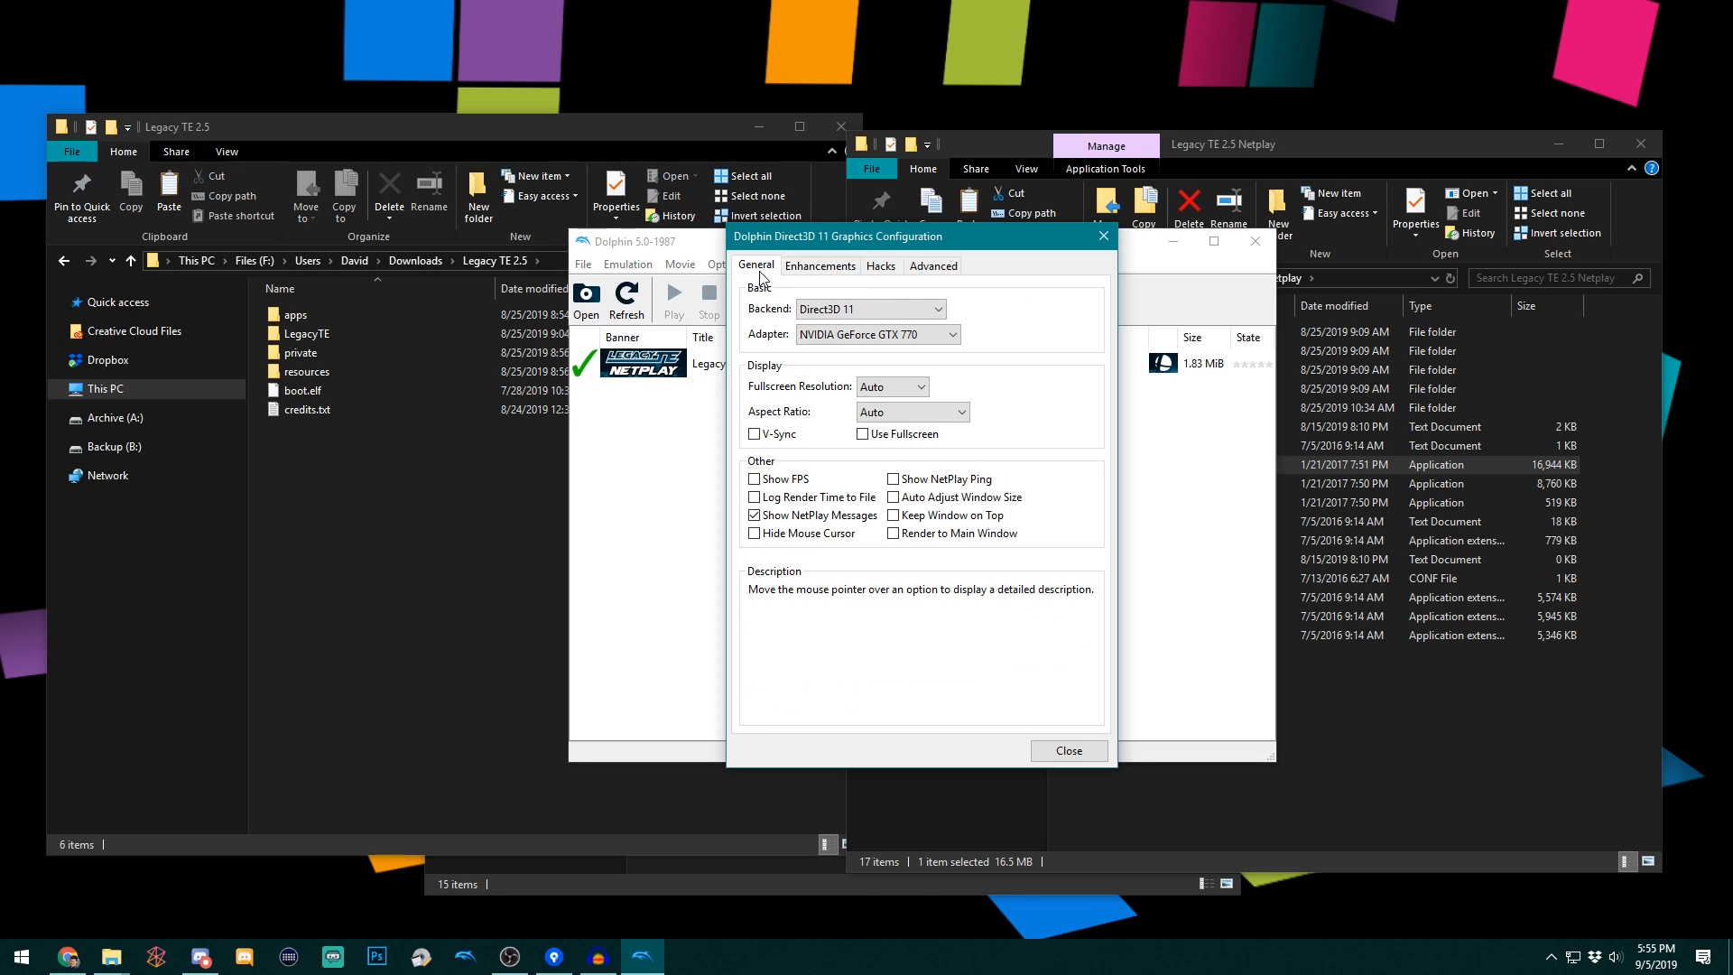
mouse_move(877, 282)
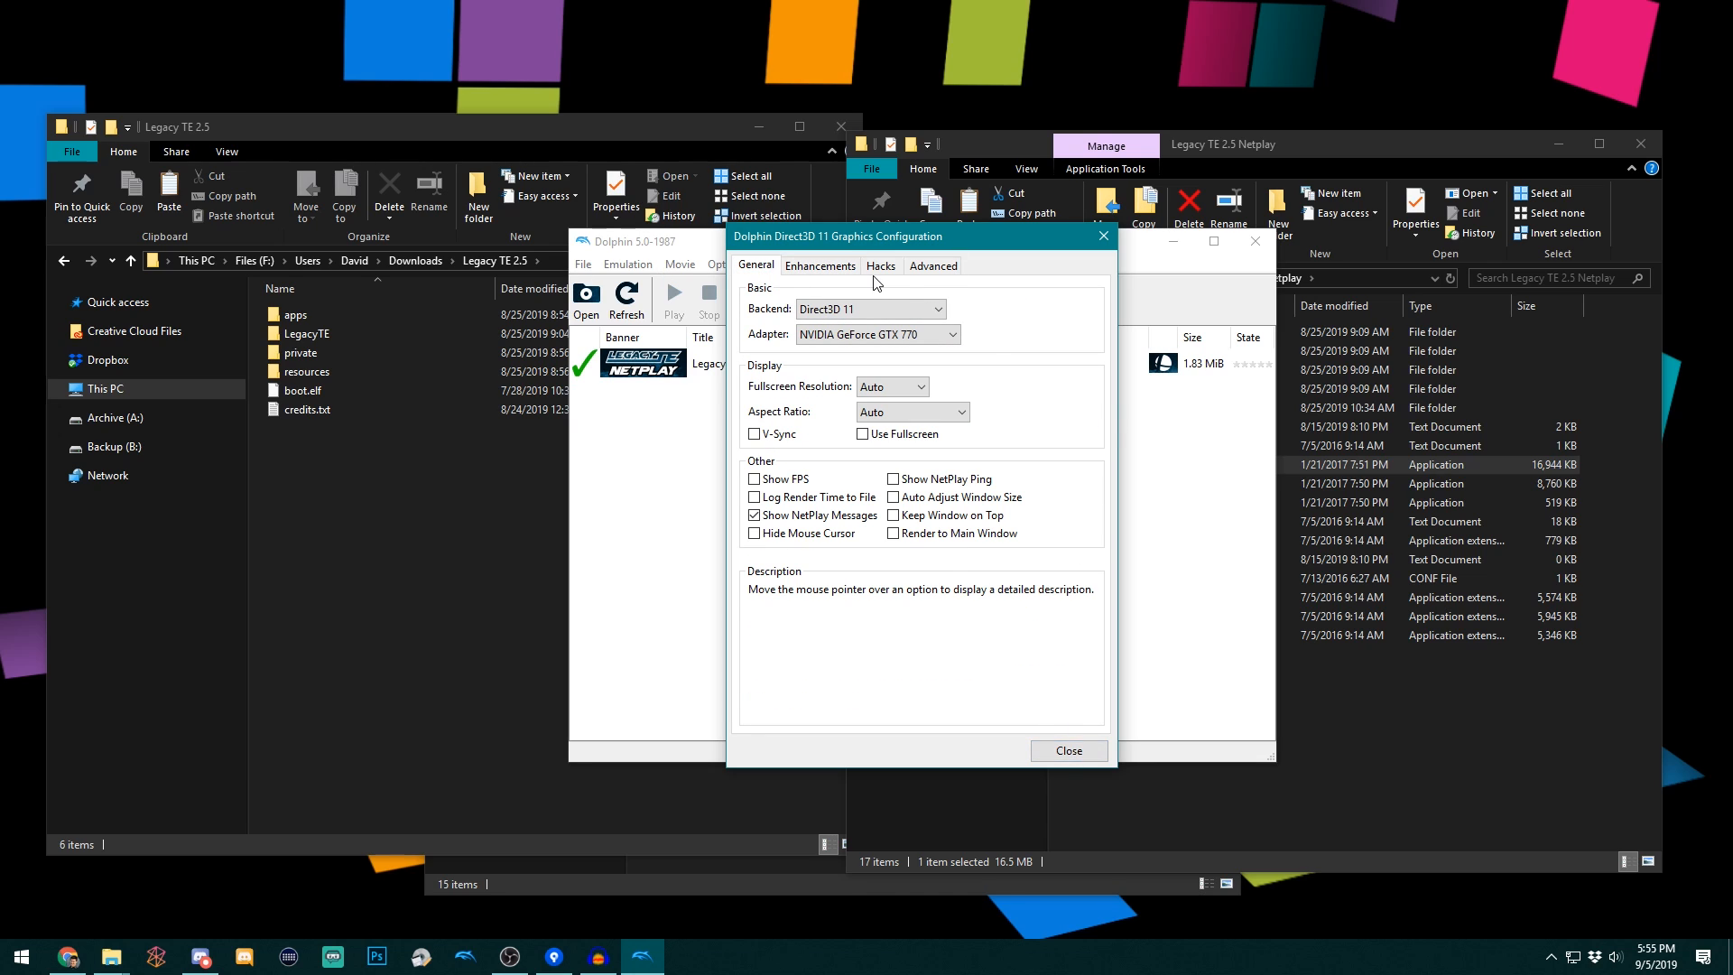
left_click(1067, 750)
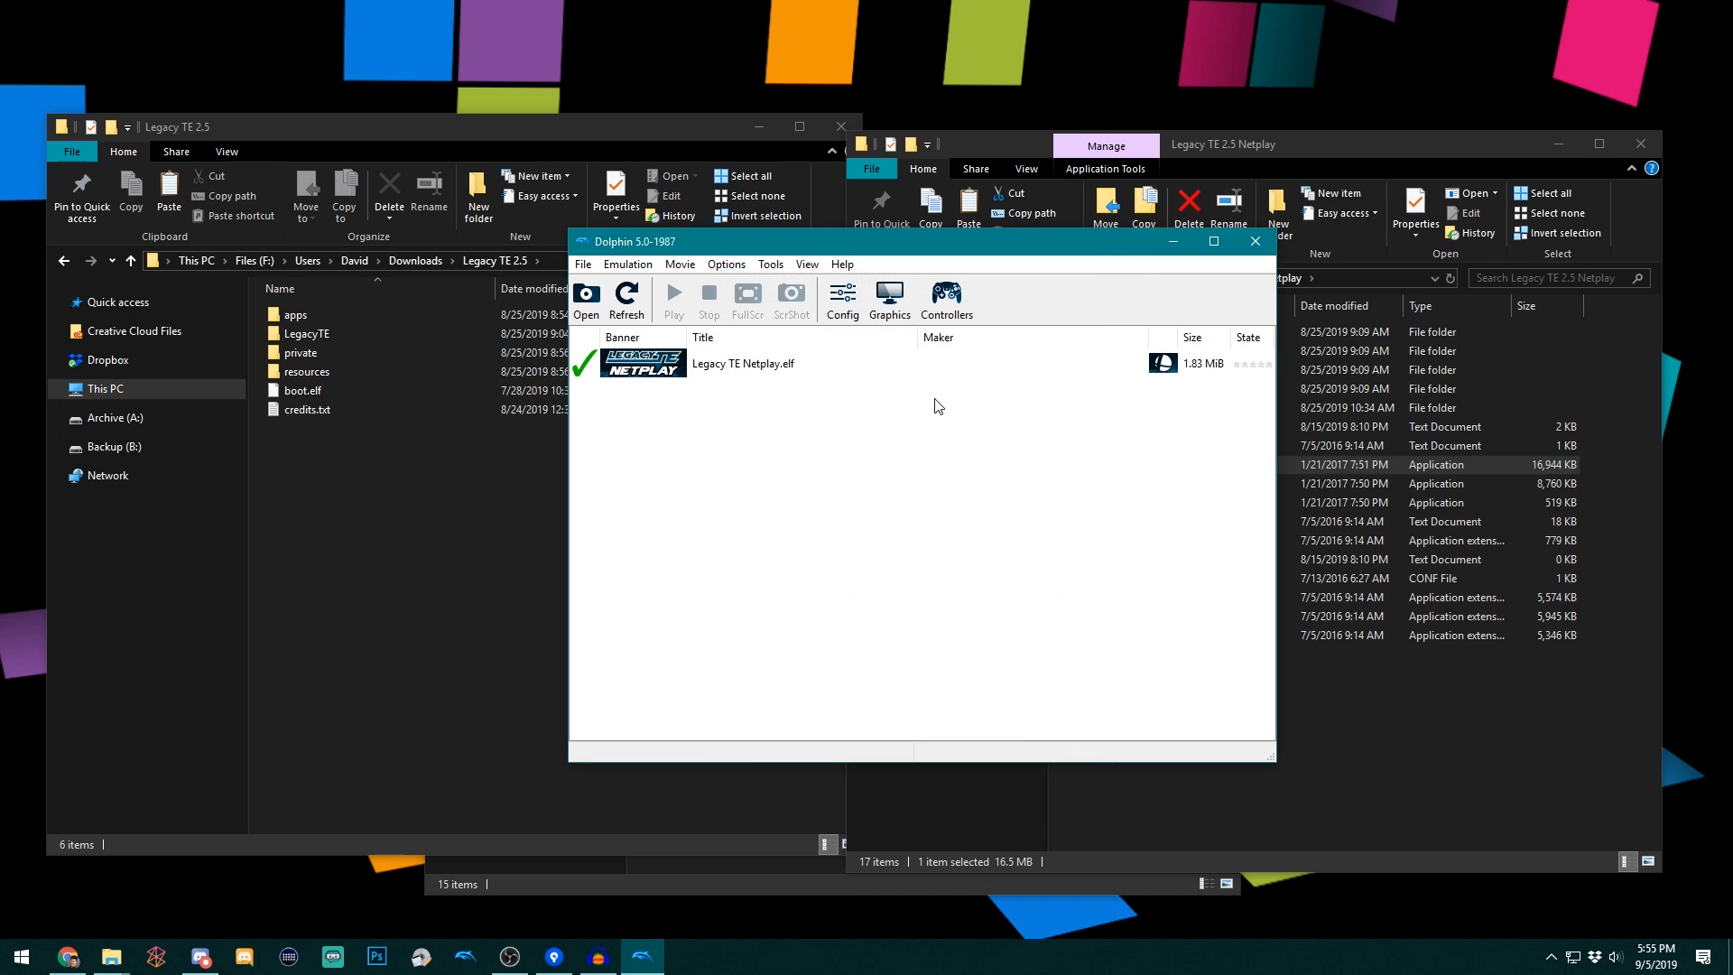
- Host a NetPlay session as 'David' for Legacy TE Netplay.elf
left_click(770, 264)
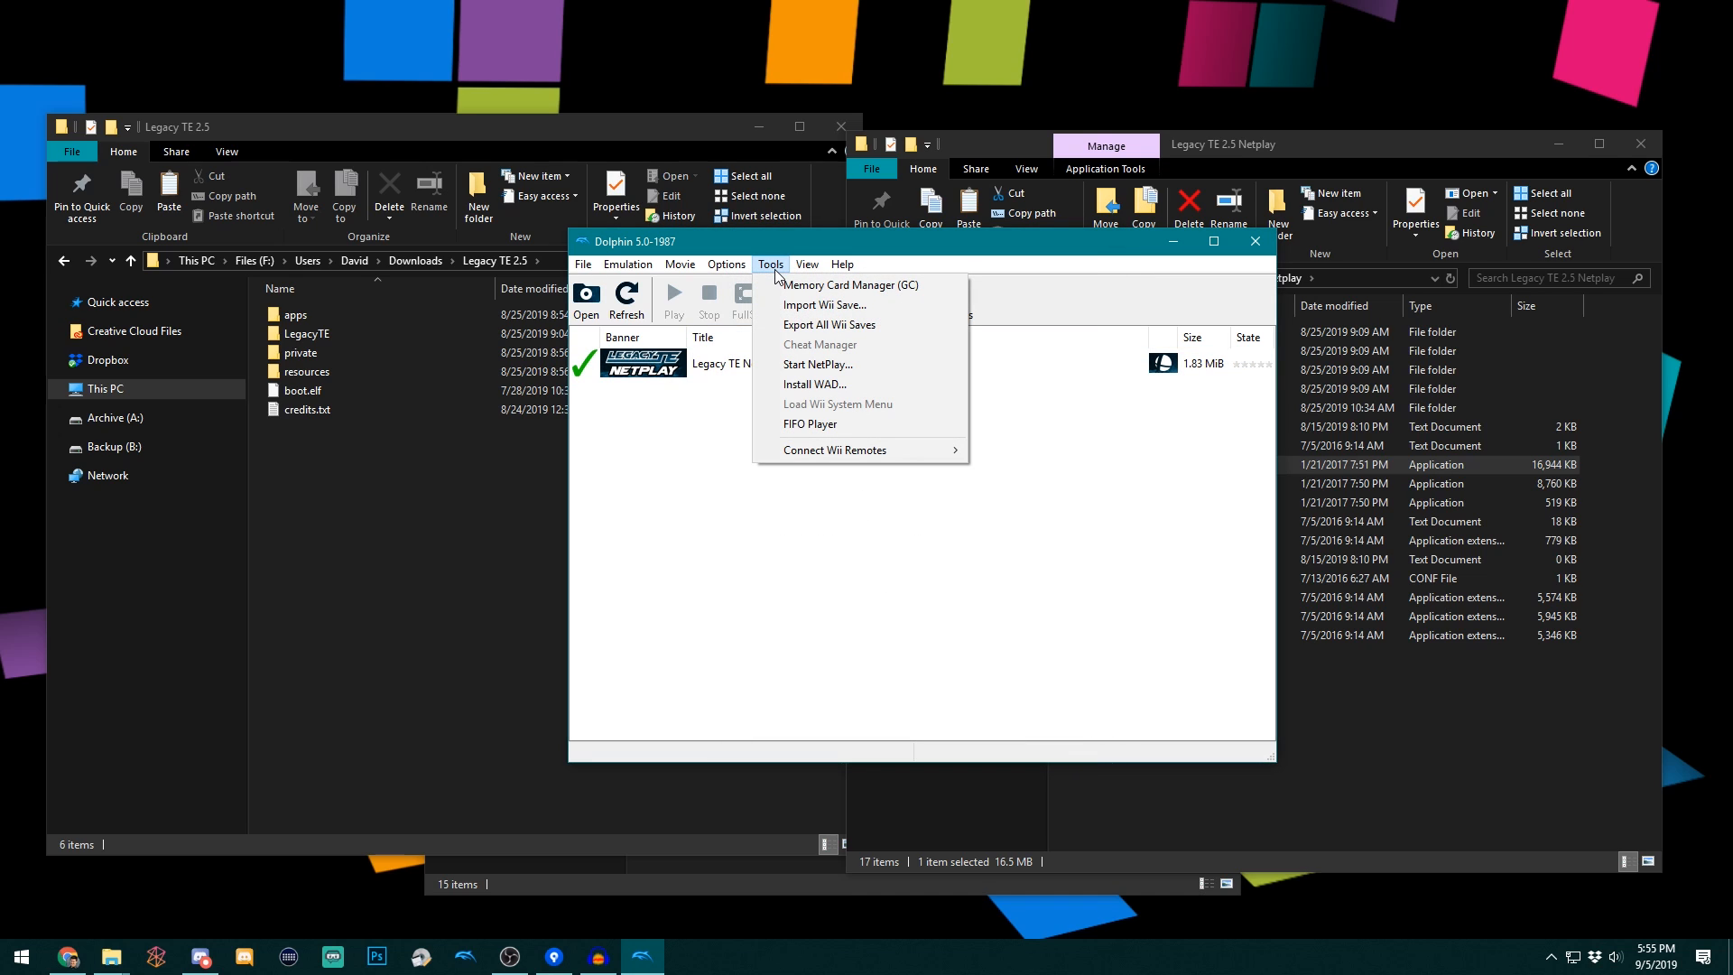
mouse_move(853, 365)
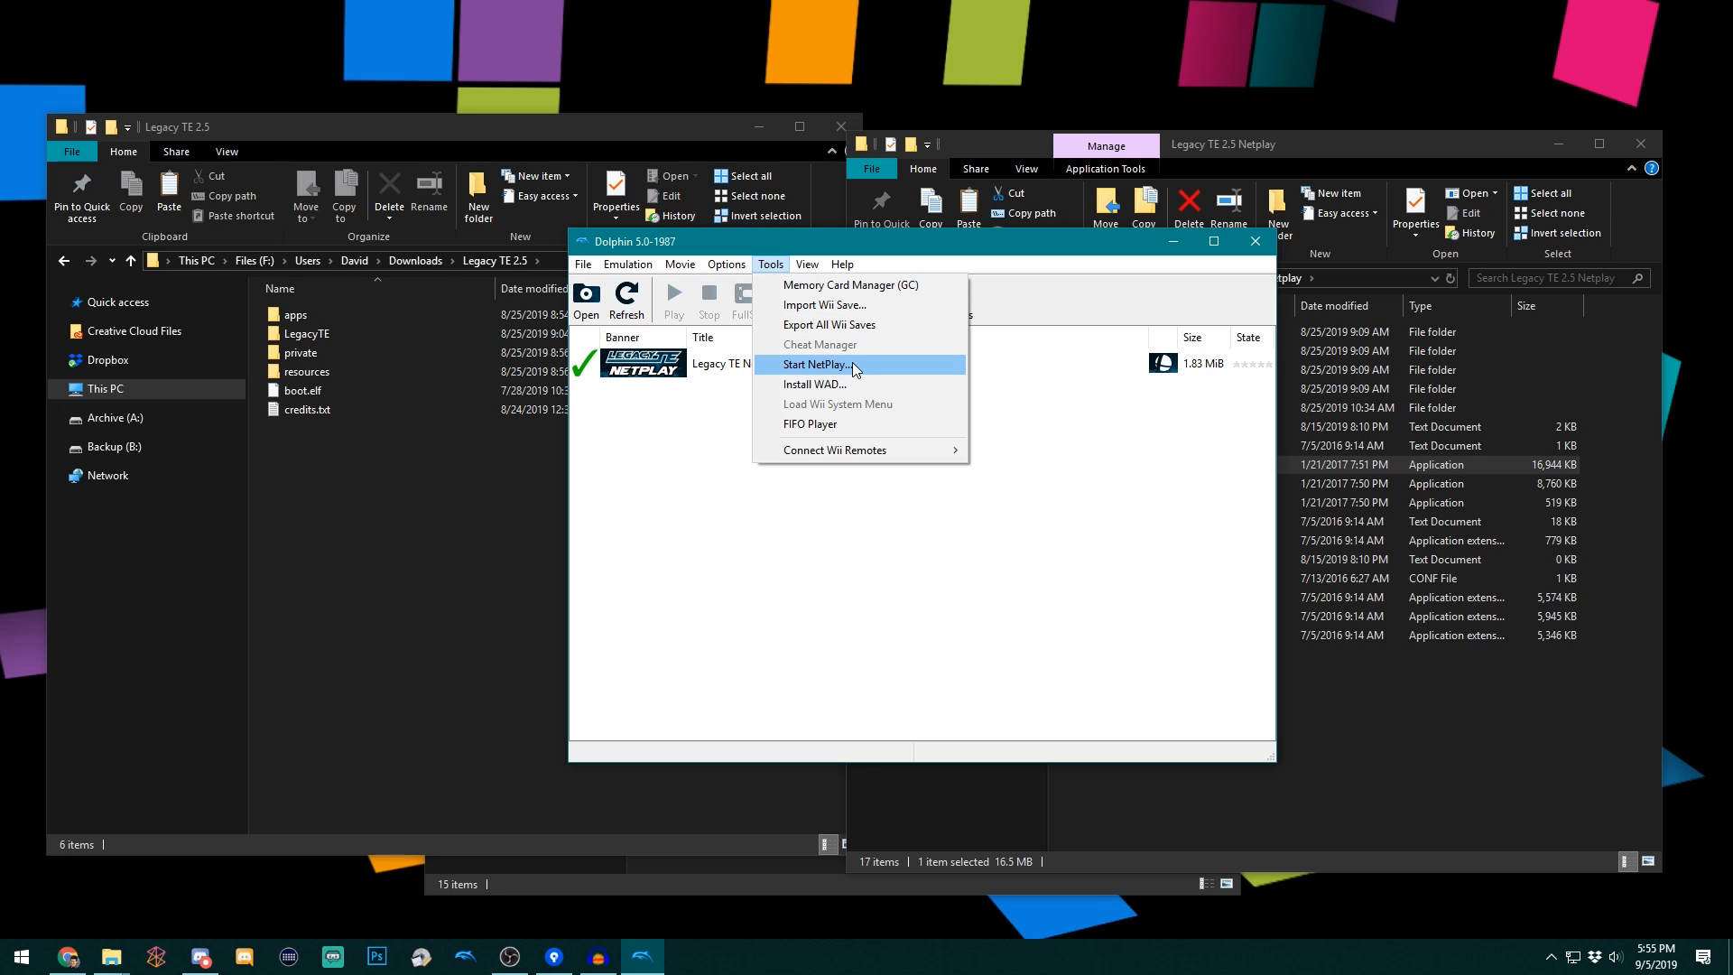
left_click(814, 364)
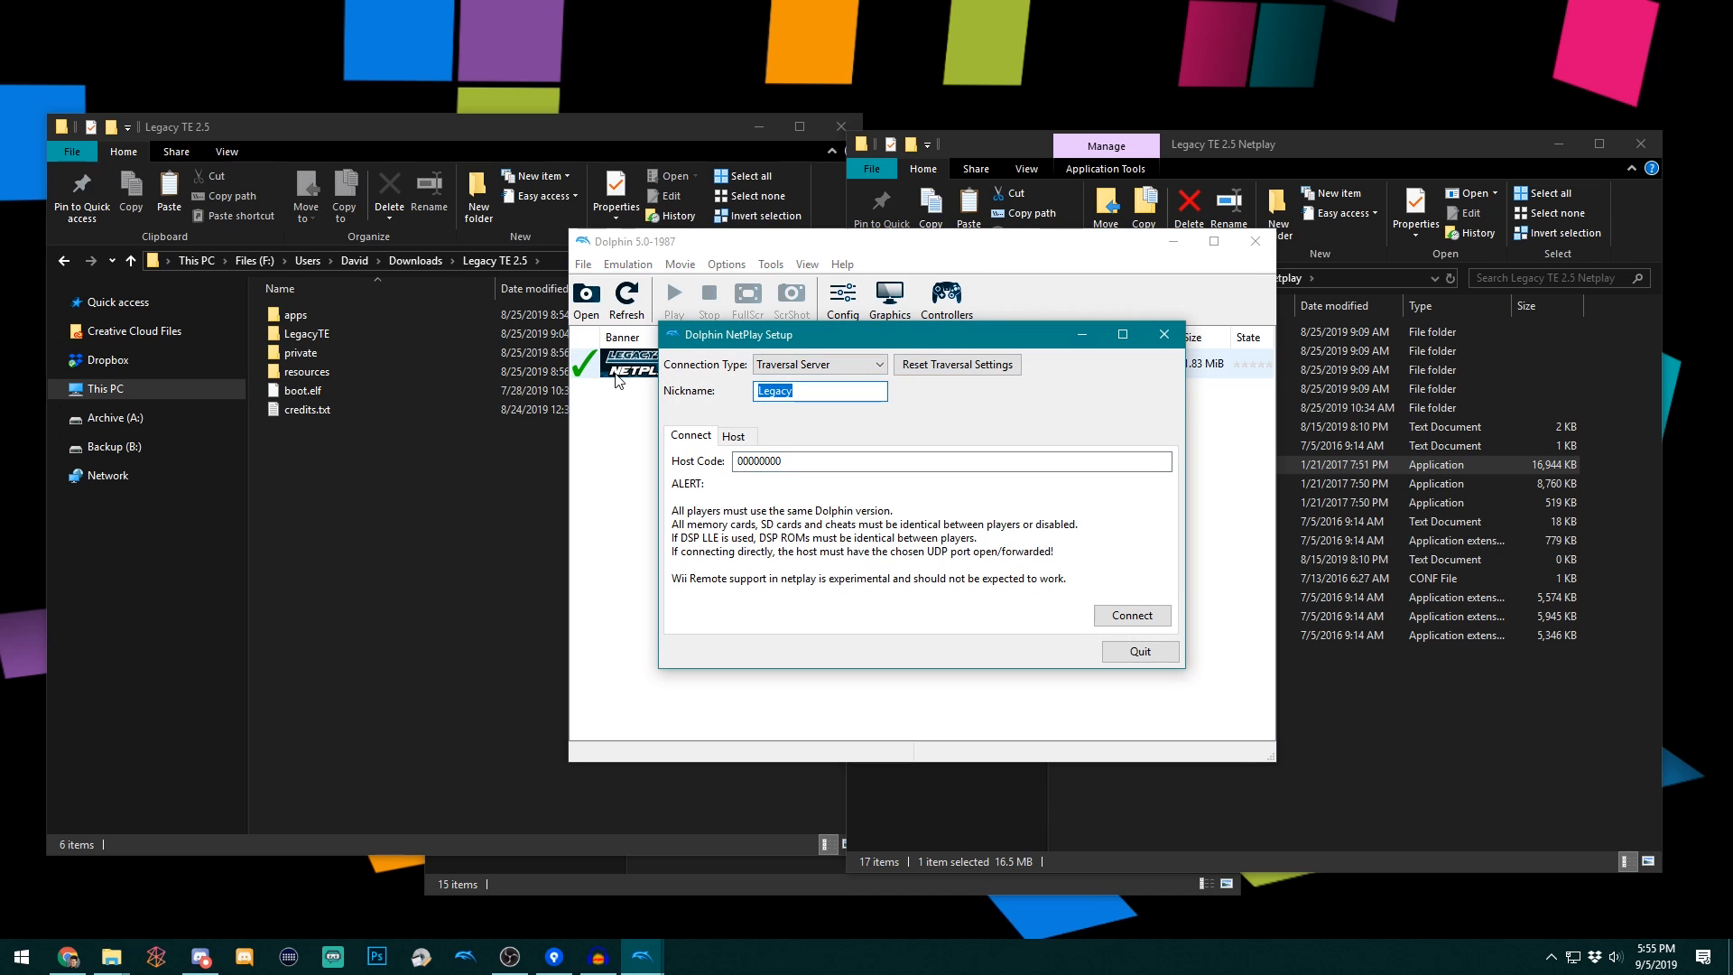
type("David")
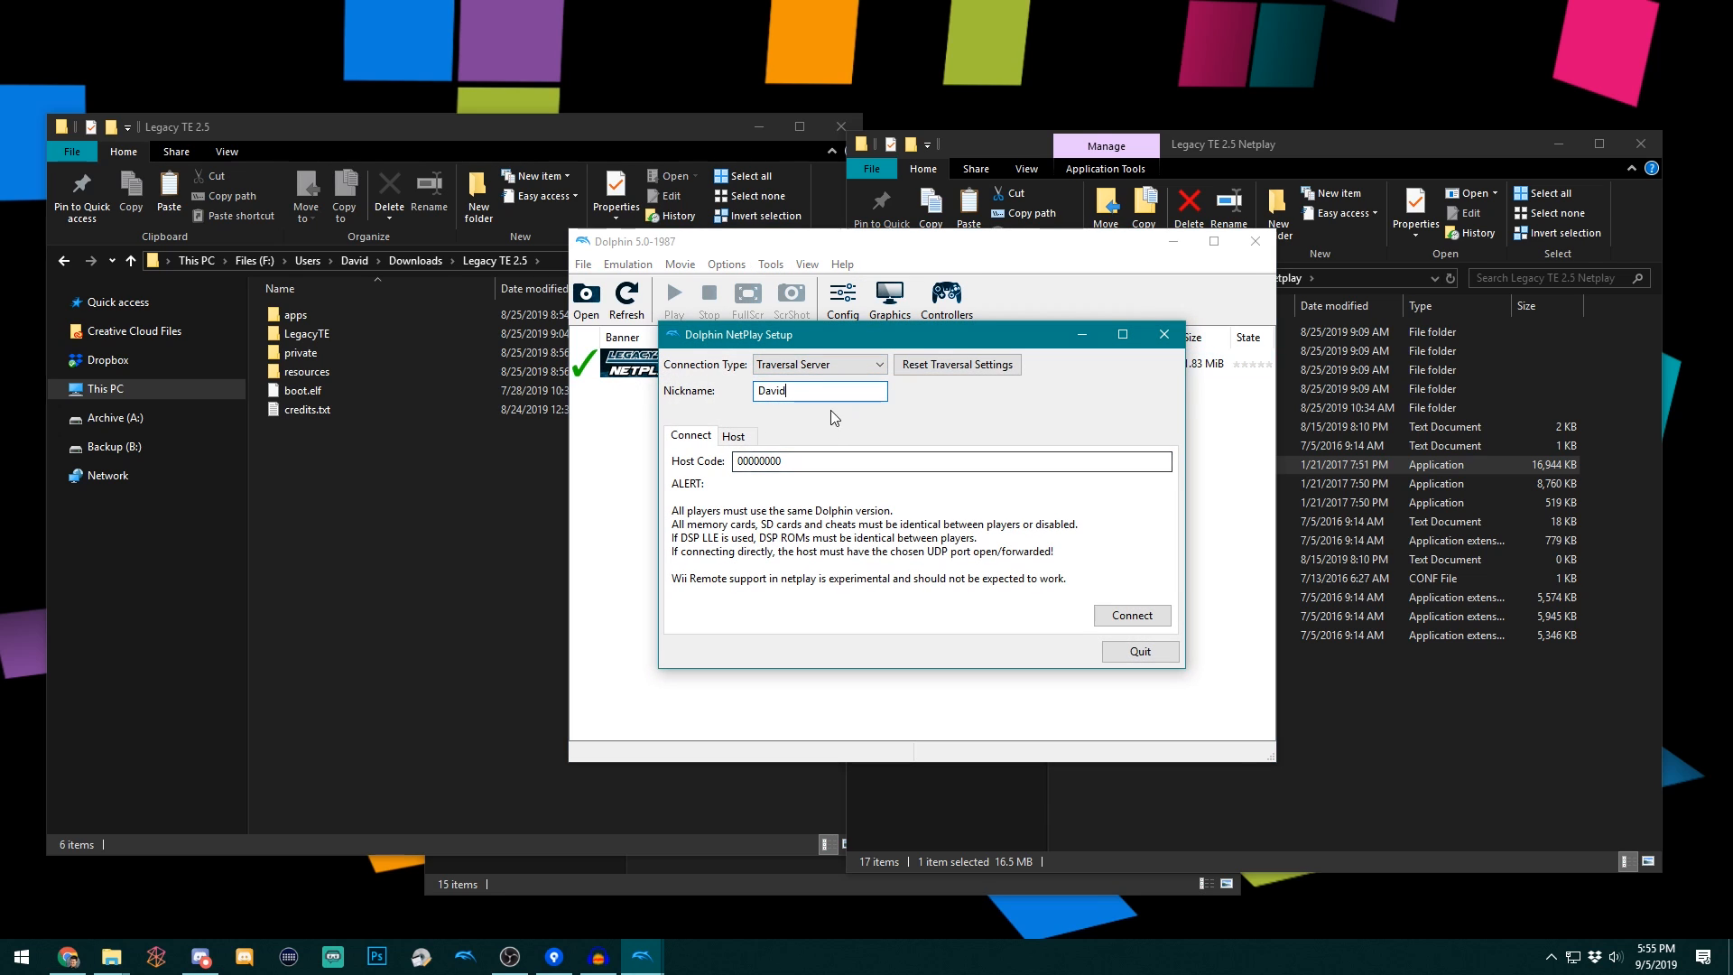
left_click(734, 435)
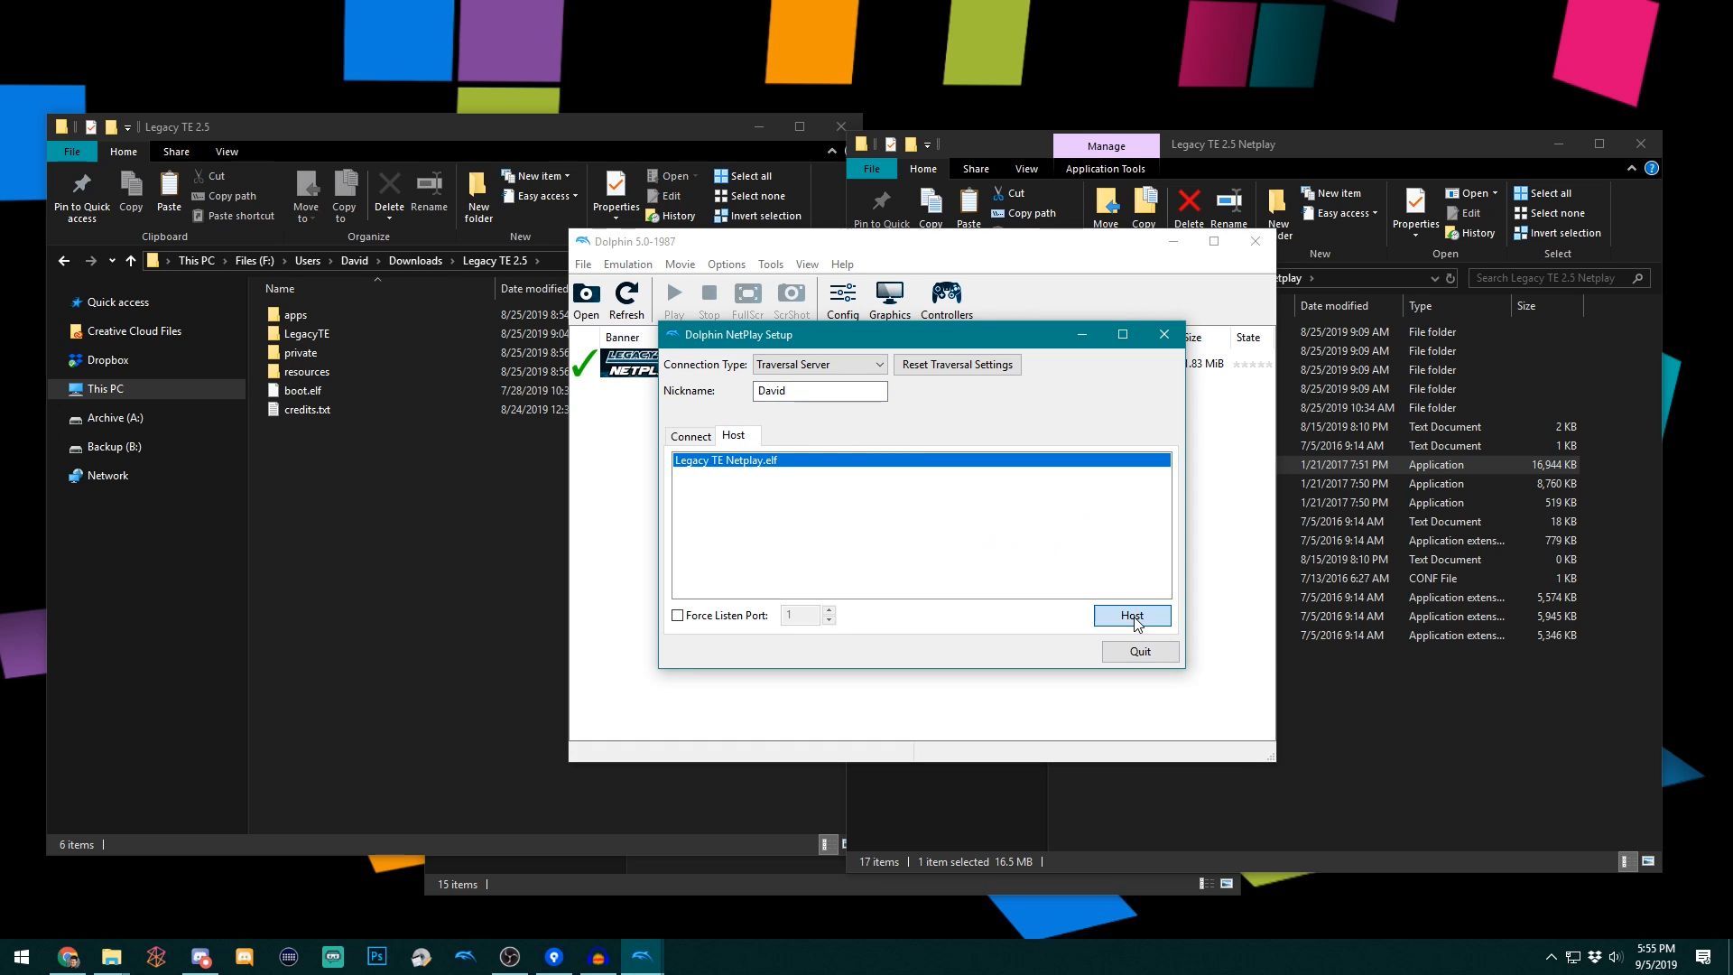
left_click(1131, 616)
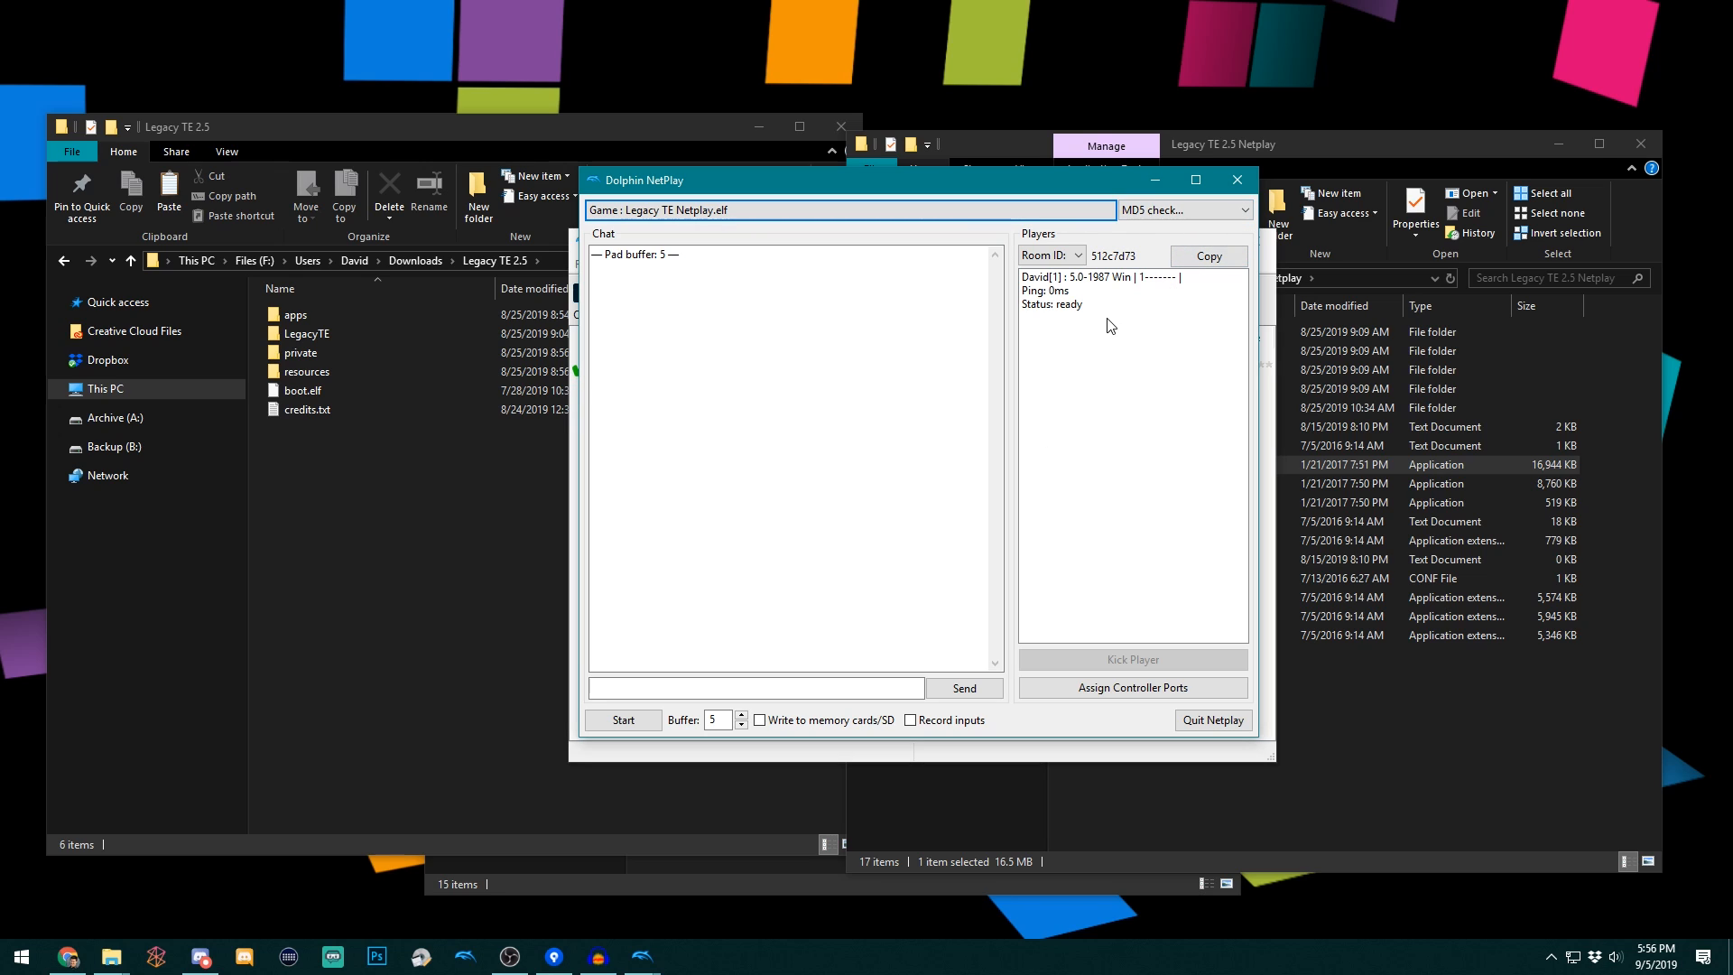
- Run an SD card MD5 check on sd.raw and dismiss the result
left_click(1184, 210)
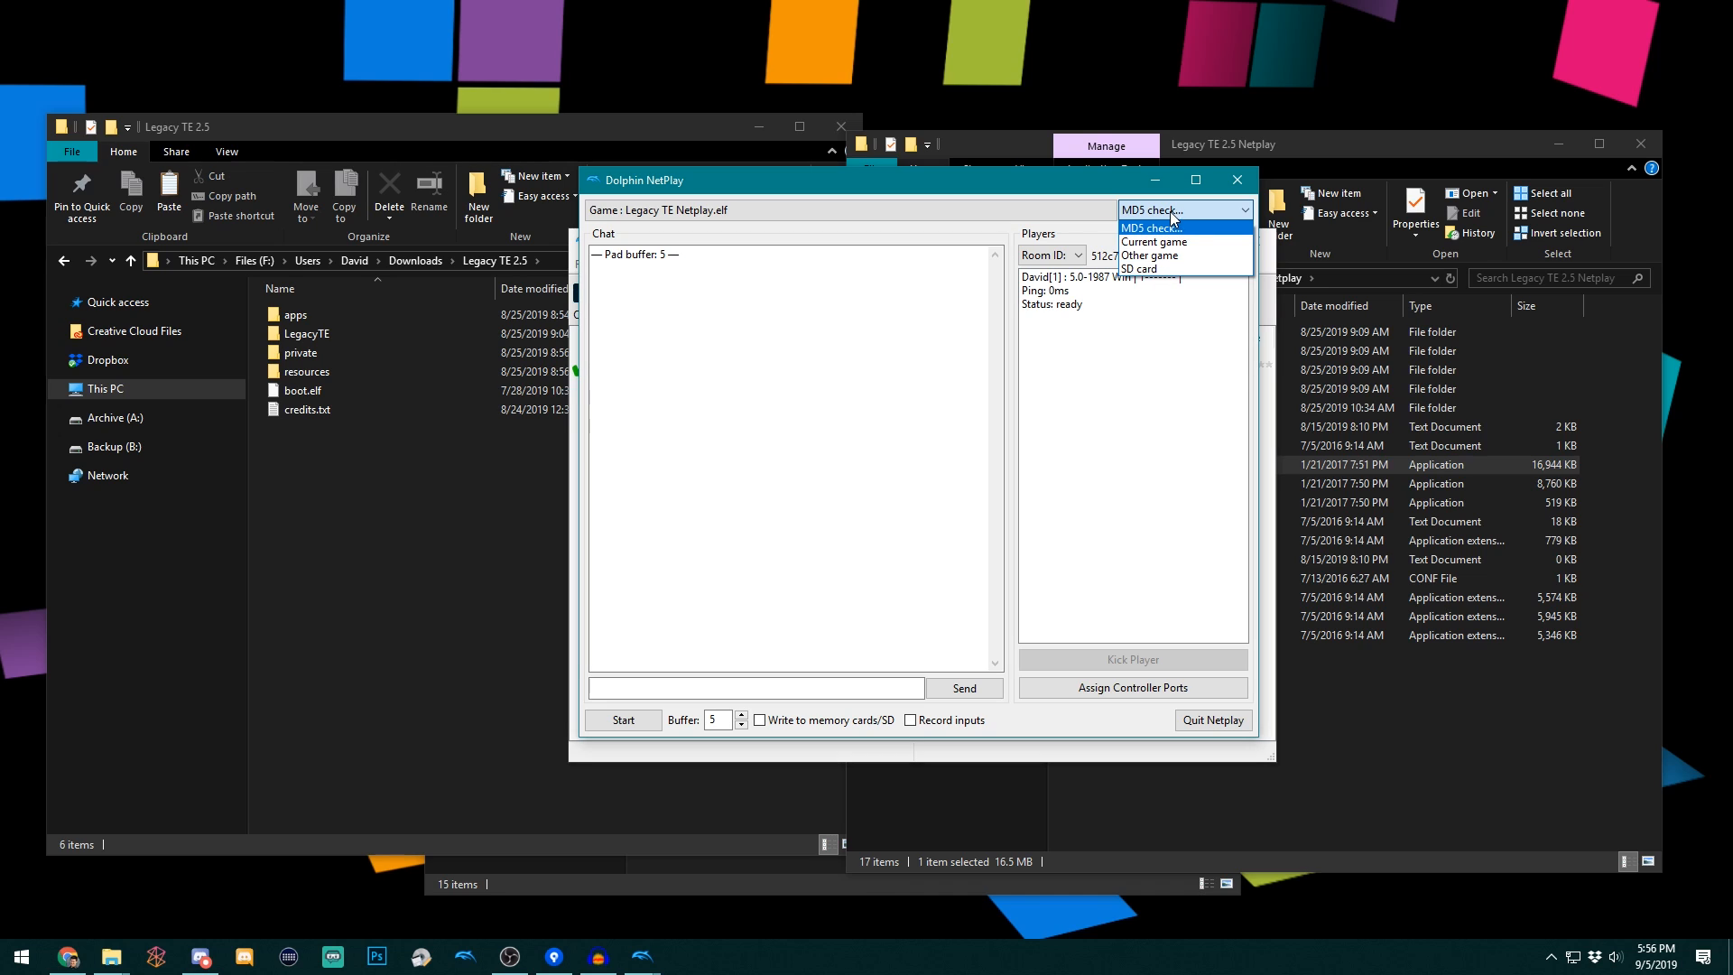
mouse_move(1191, 219)
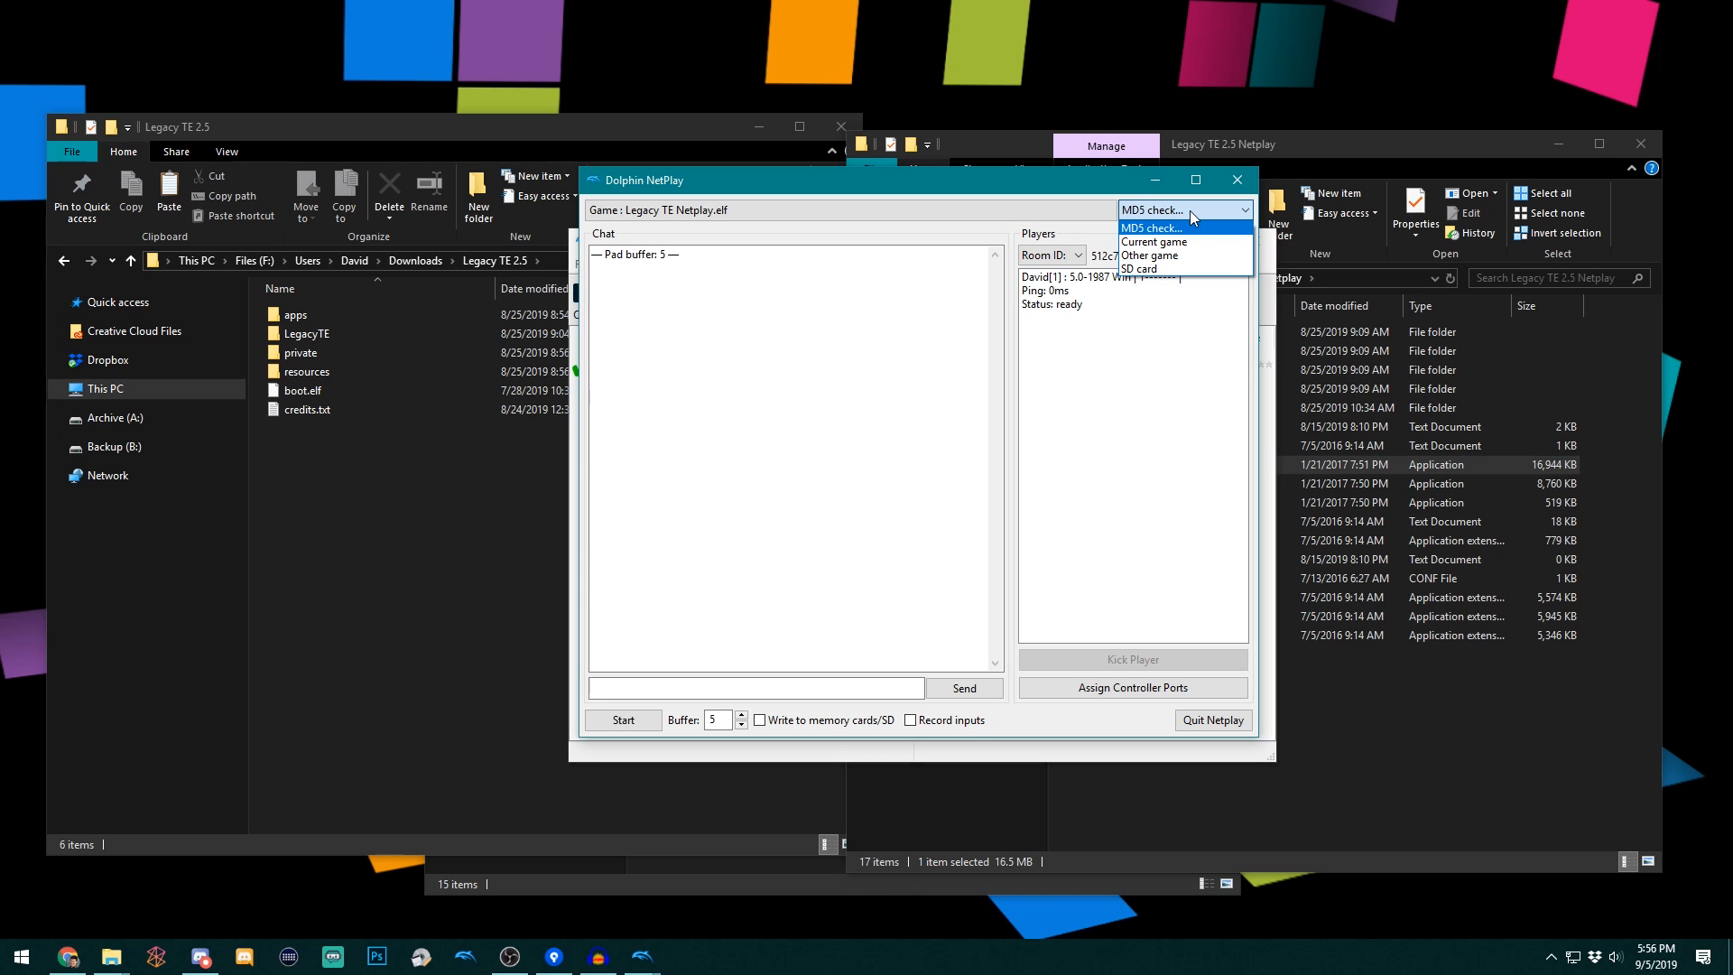
left_click(1138, 269)
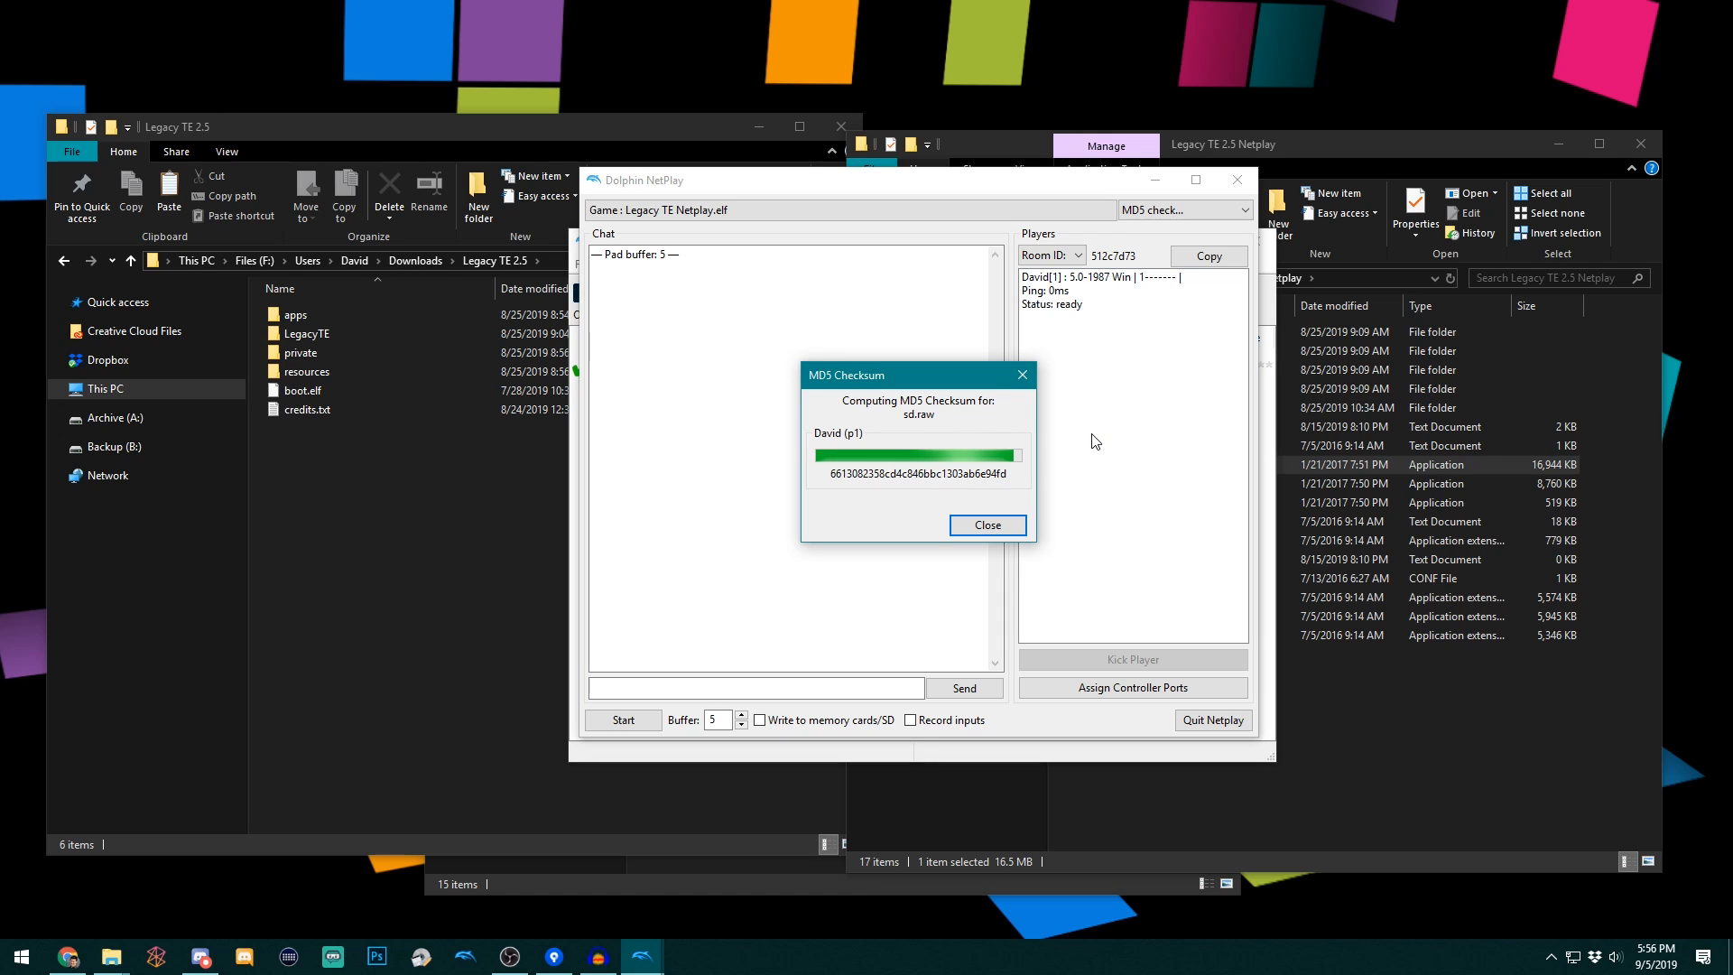
mouse_move(965, 477)
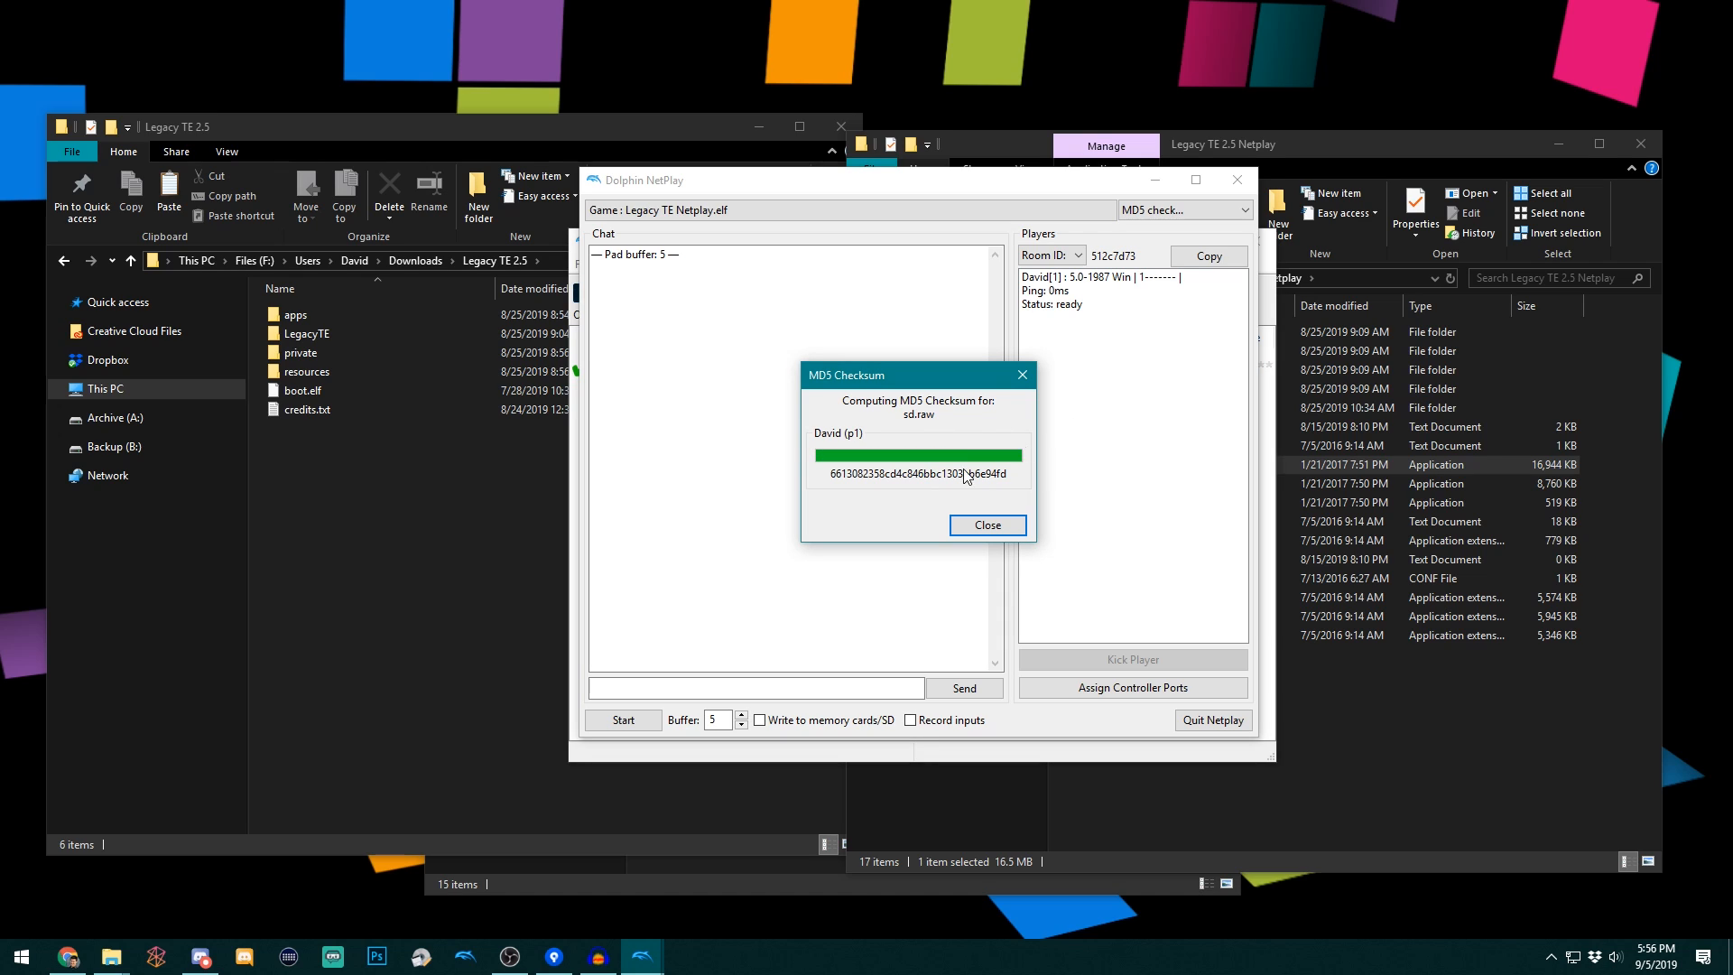
mouse_move(1109, 493)
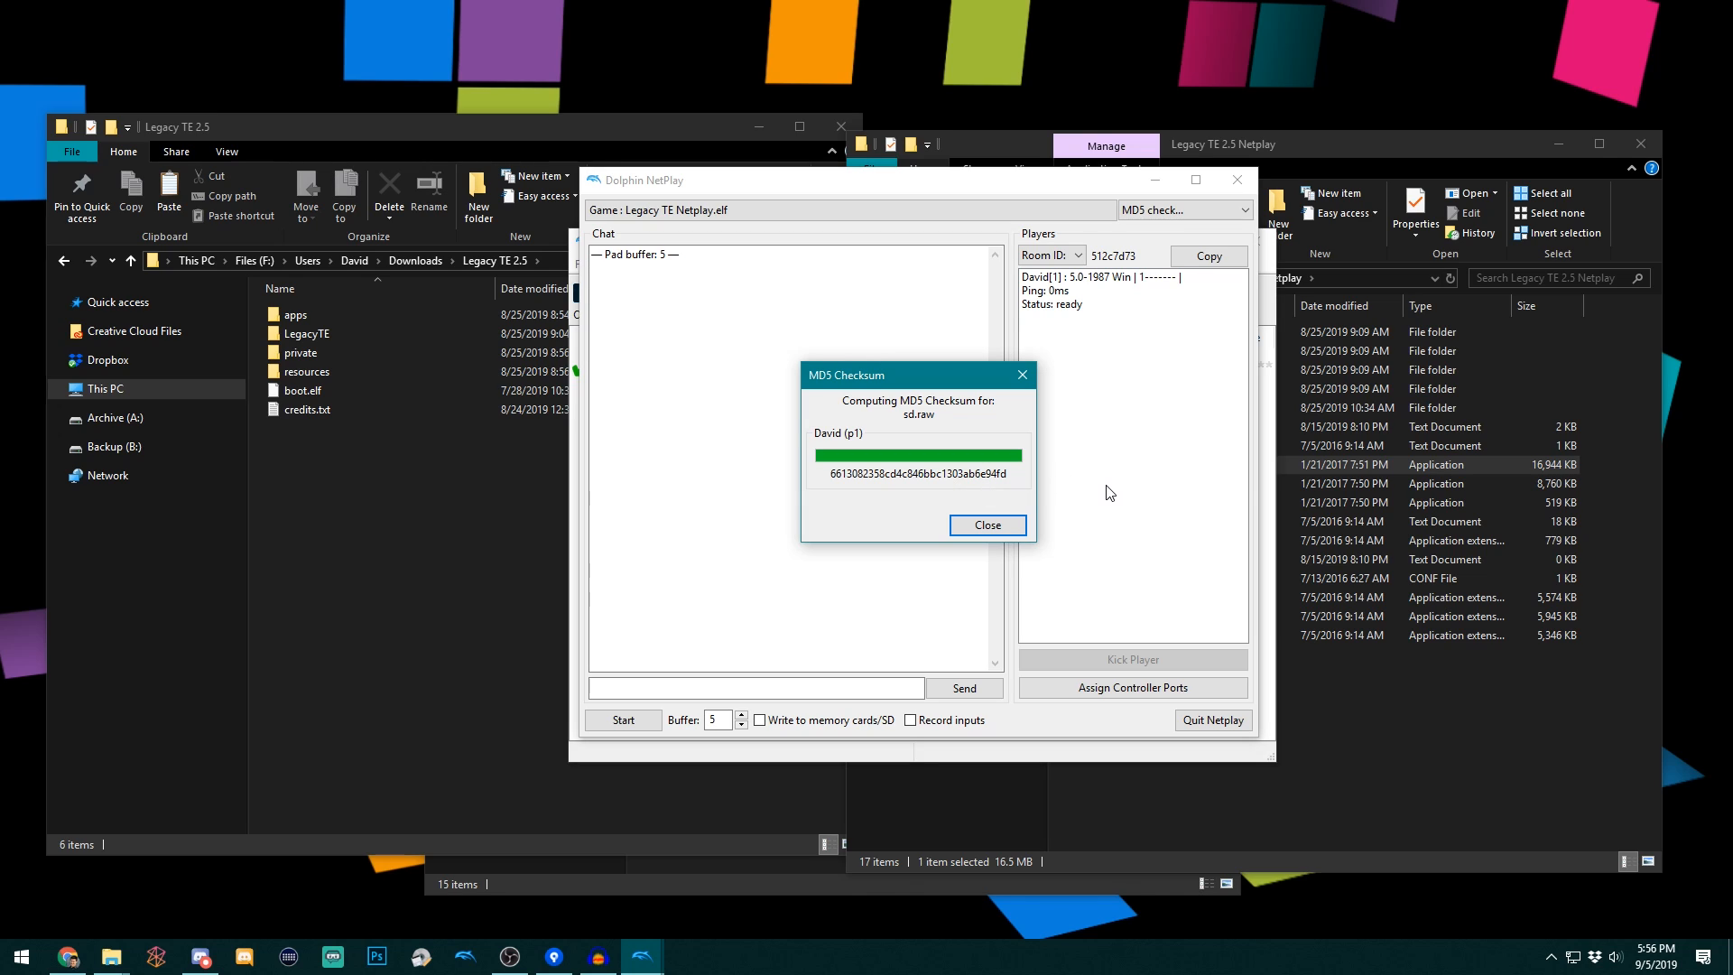
mouse_move(985, 526)
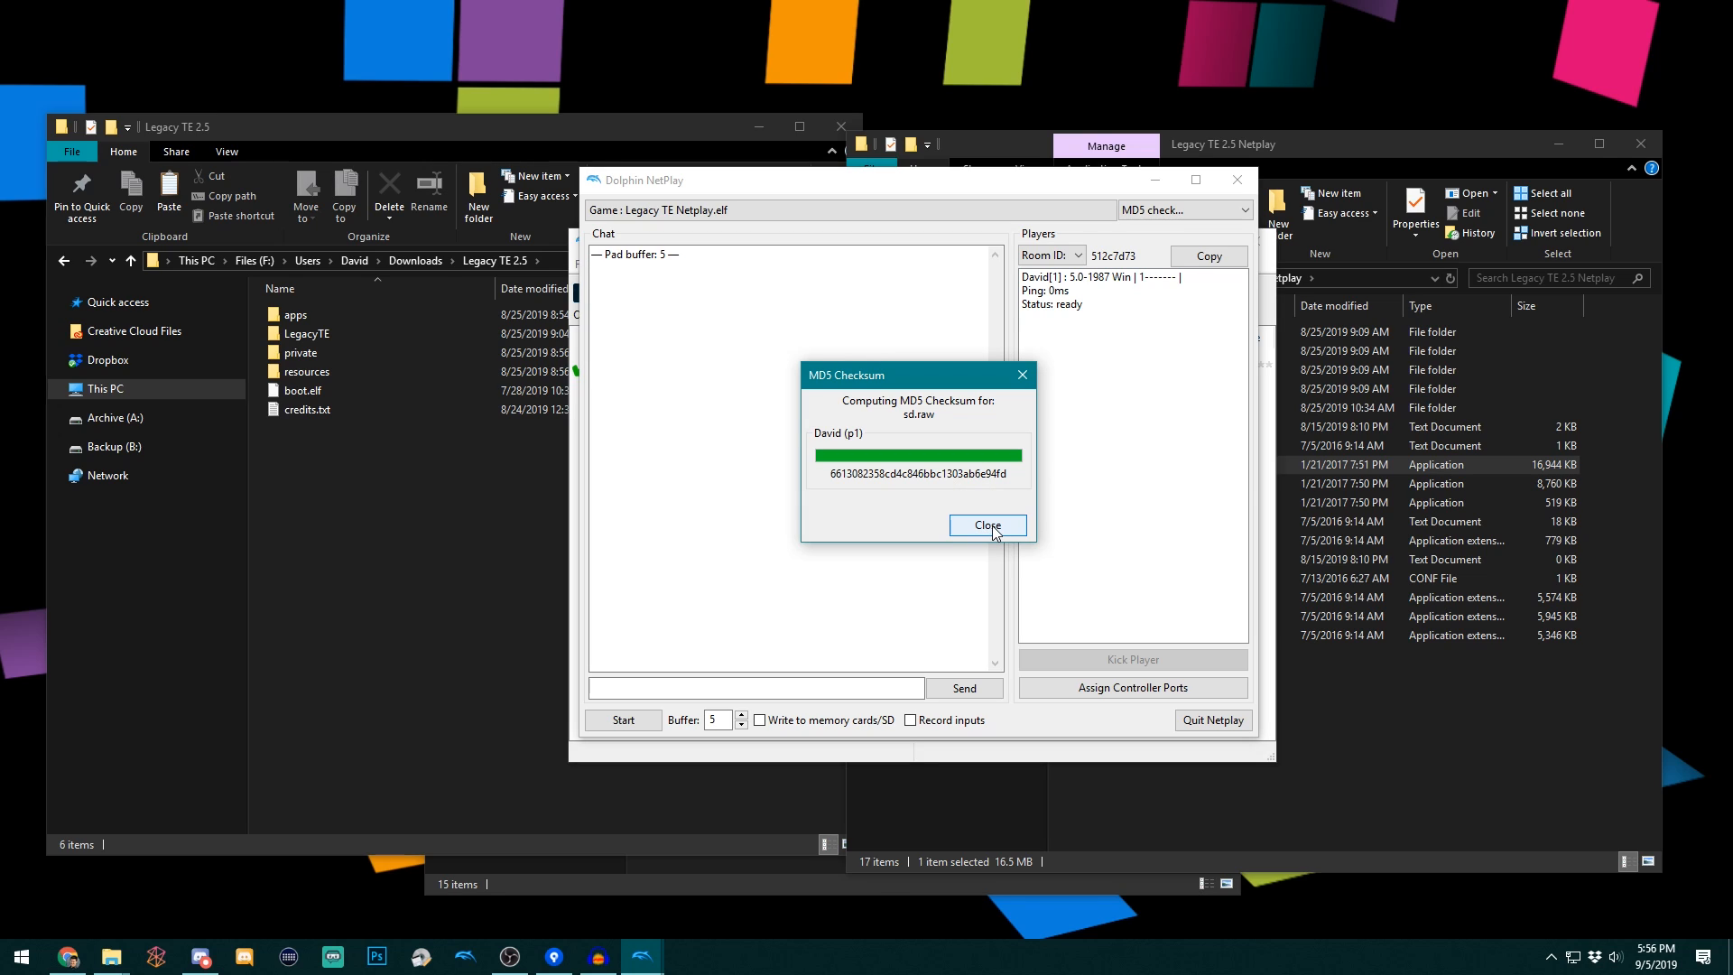
left_click(985, 525)
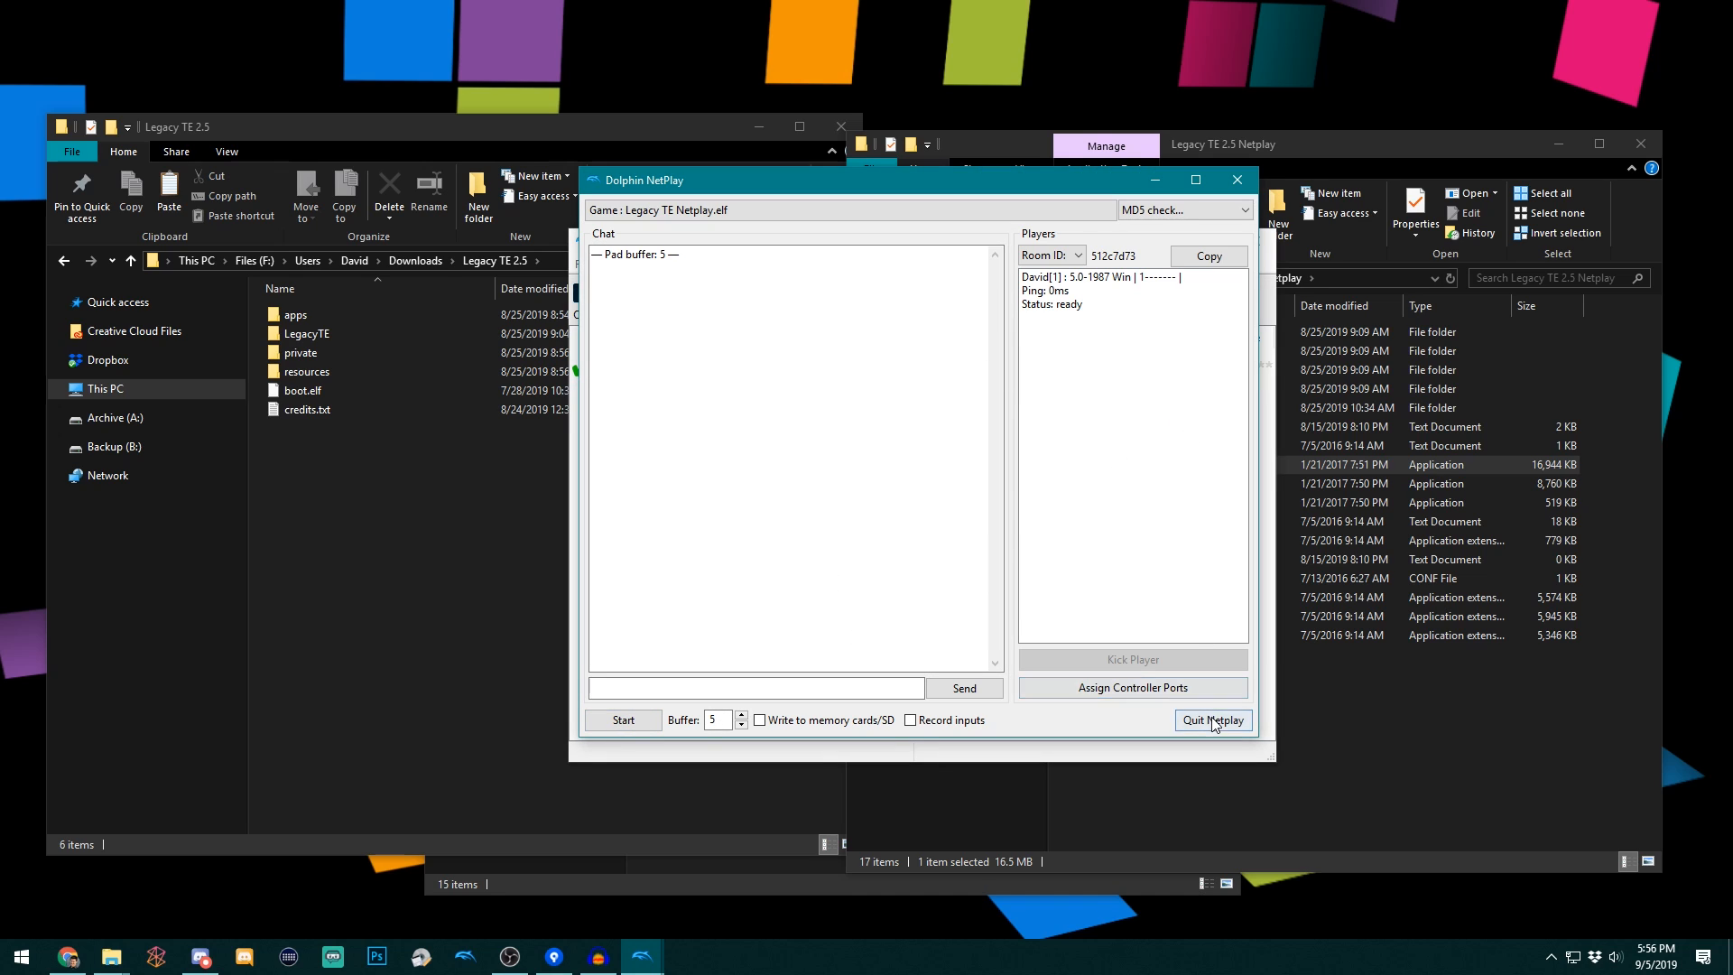
- Quit NetPlay and return to the TE 2.5 Netplay folder in Explorer
left_click(1211, 720)
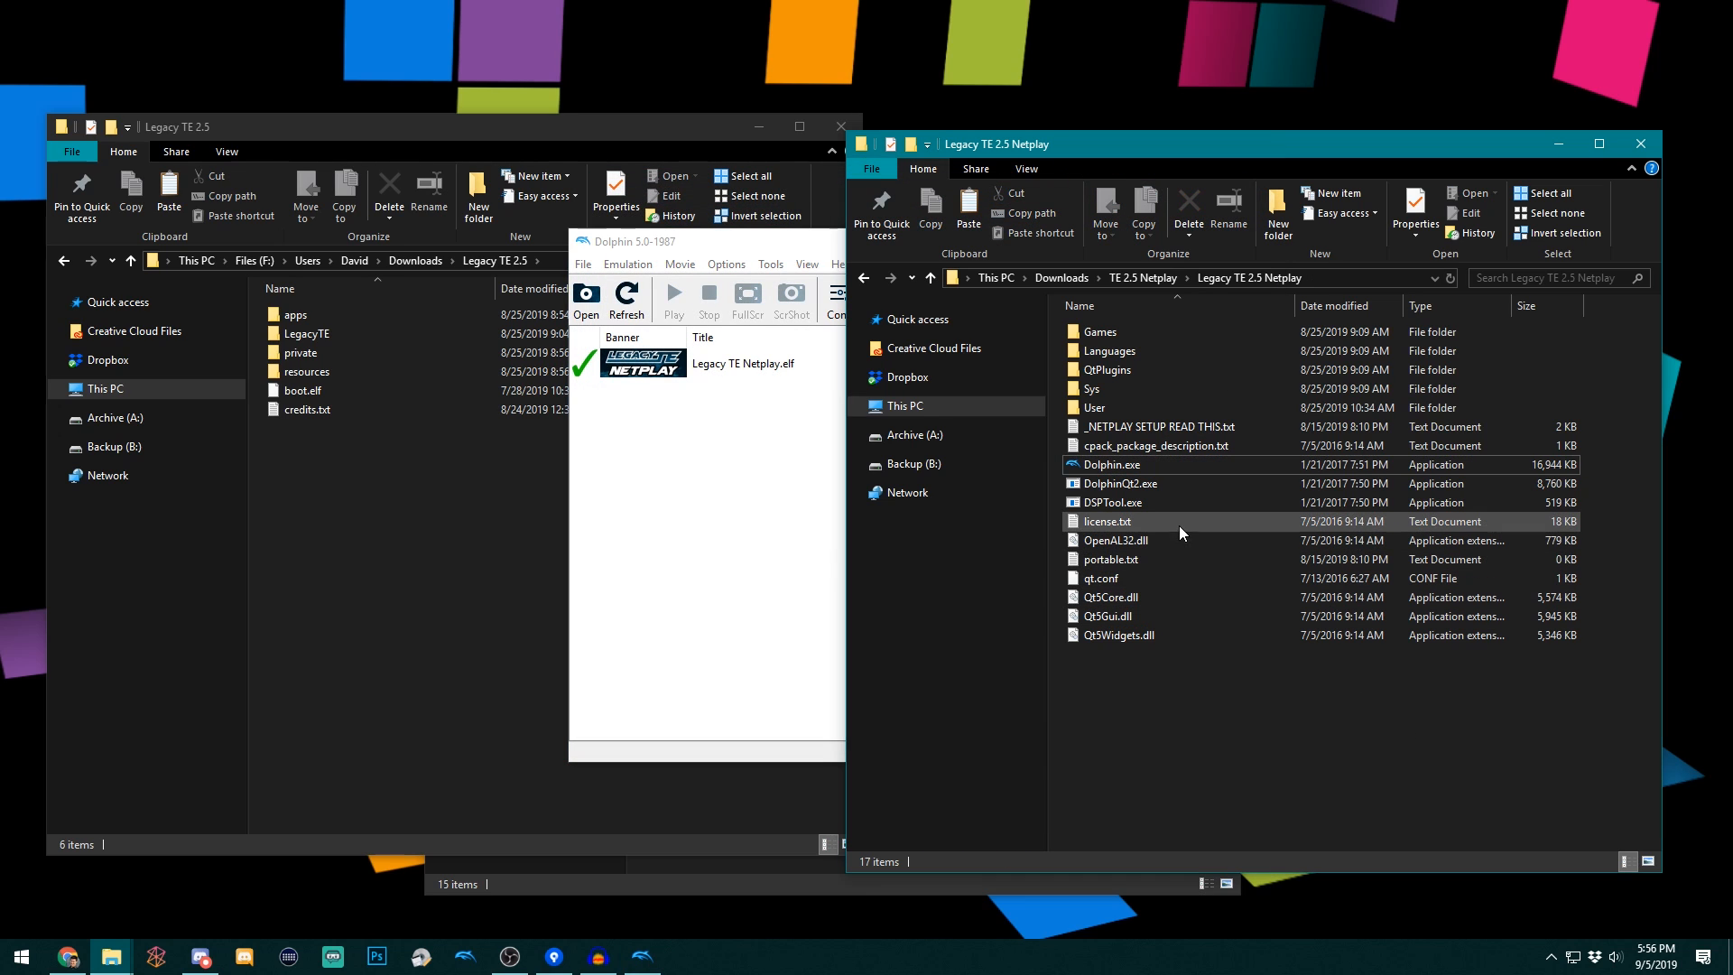
mouse_move(1149, 408)
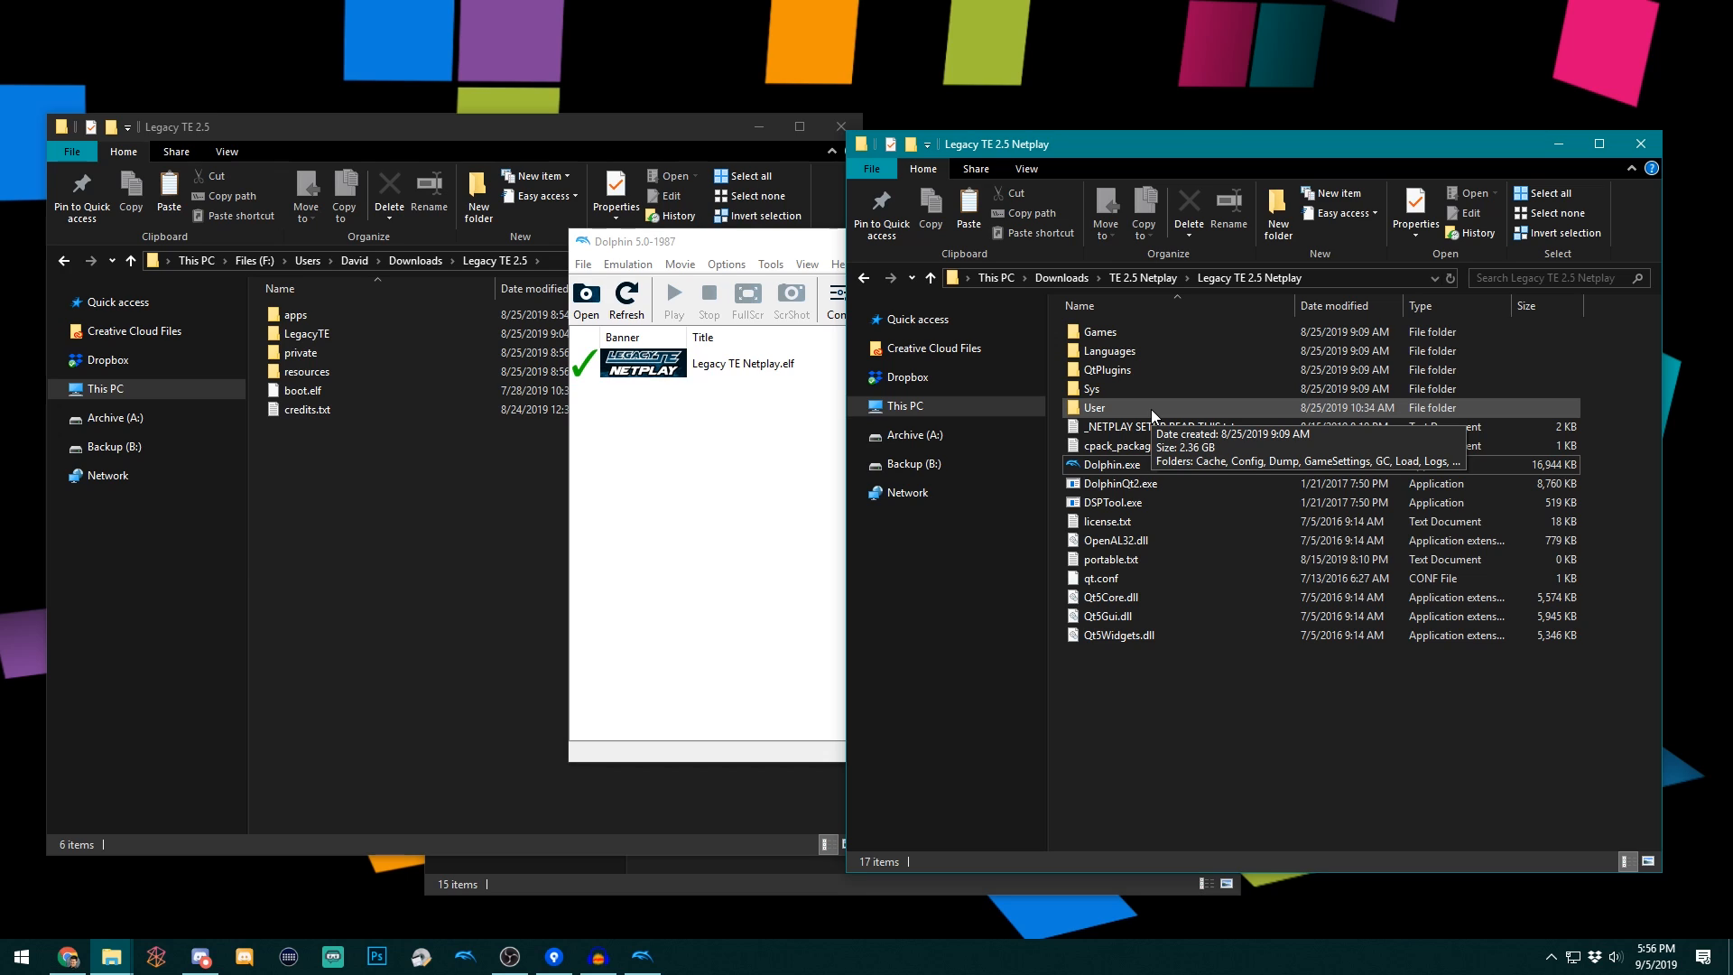
mouse_move(1119, 414)
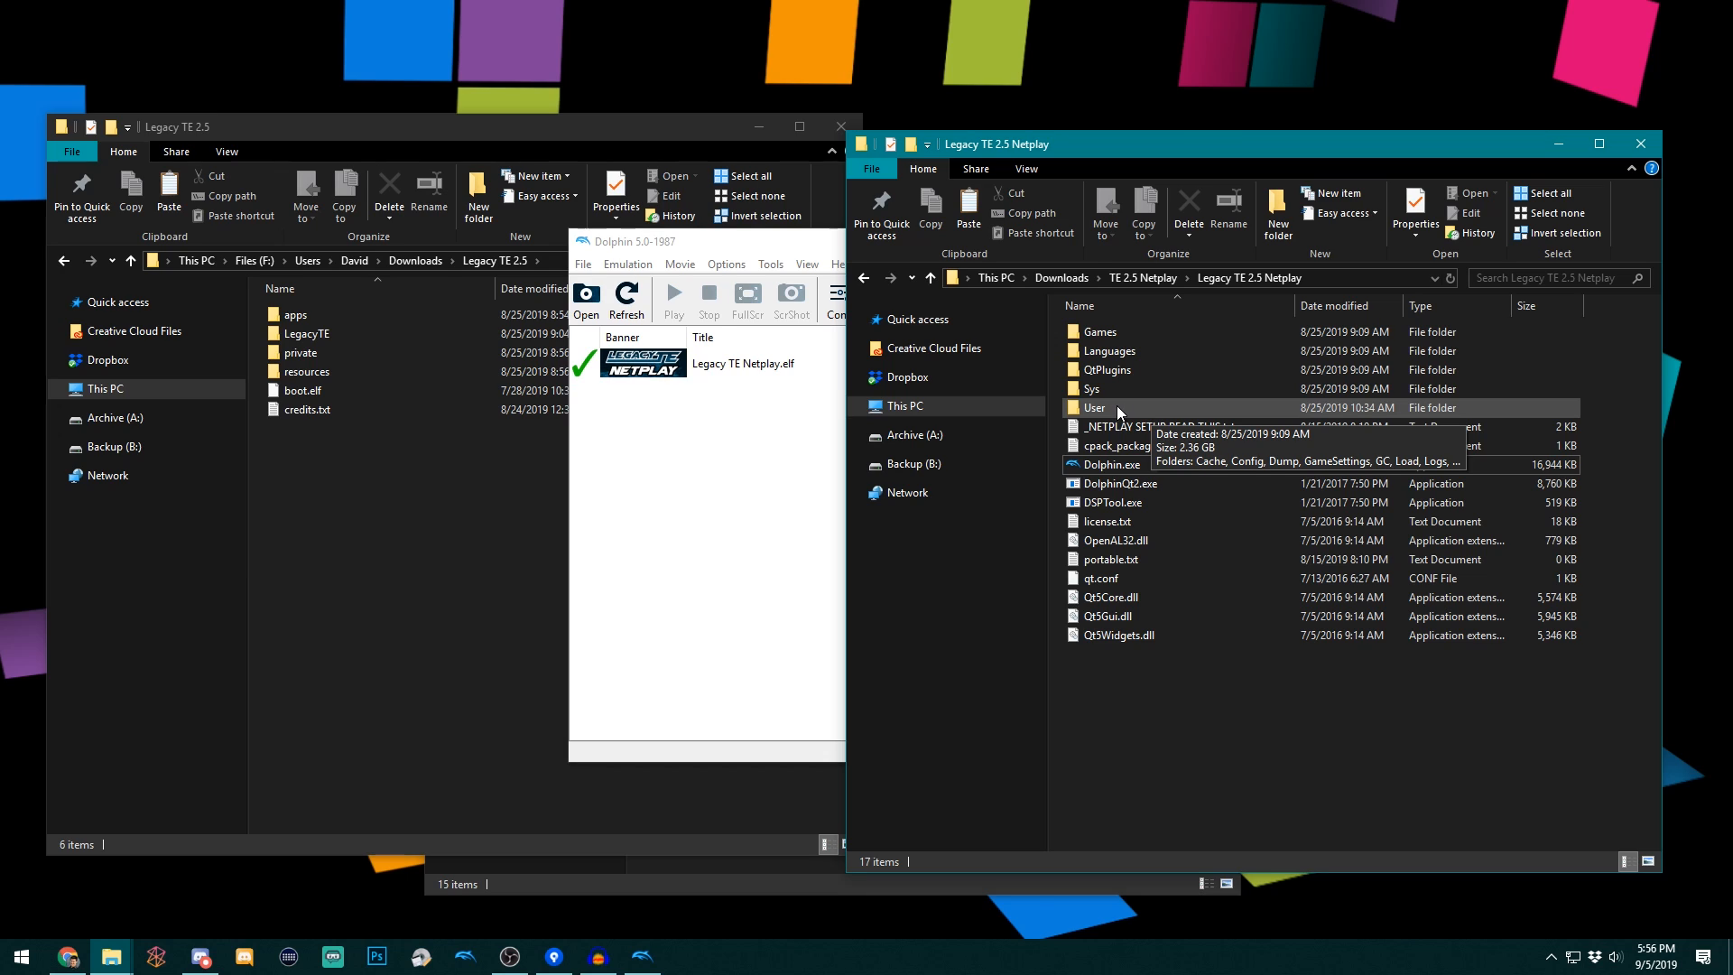
mouse_move(1137, 414)
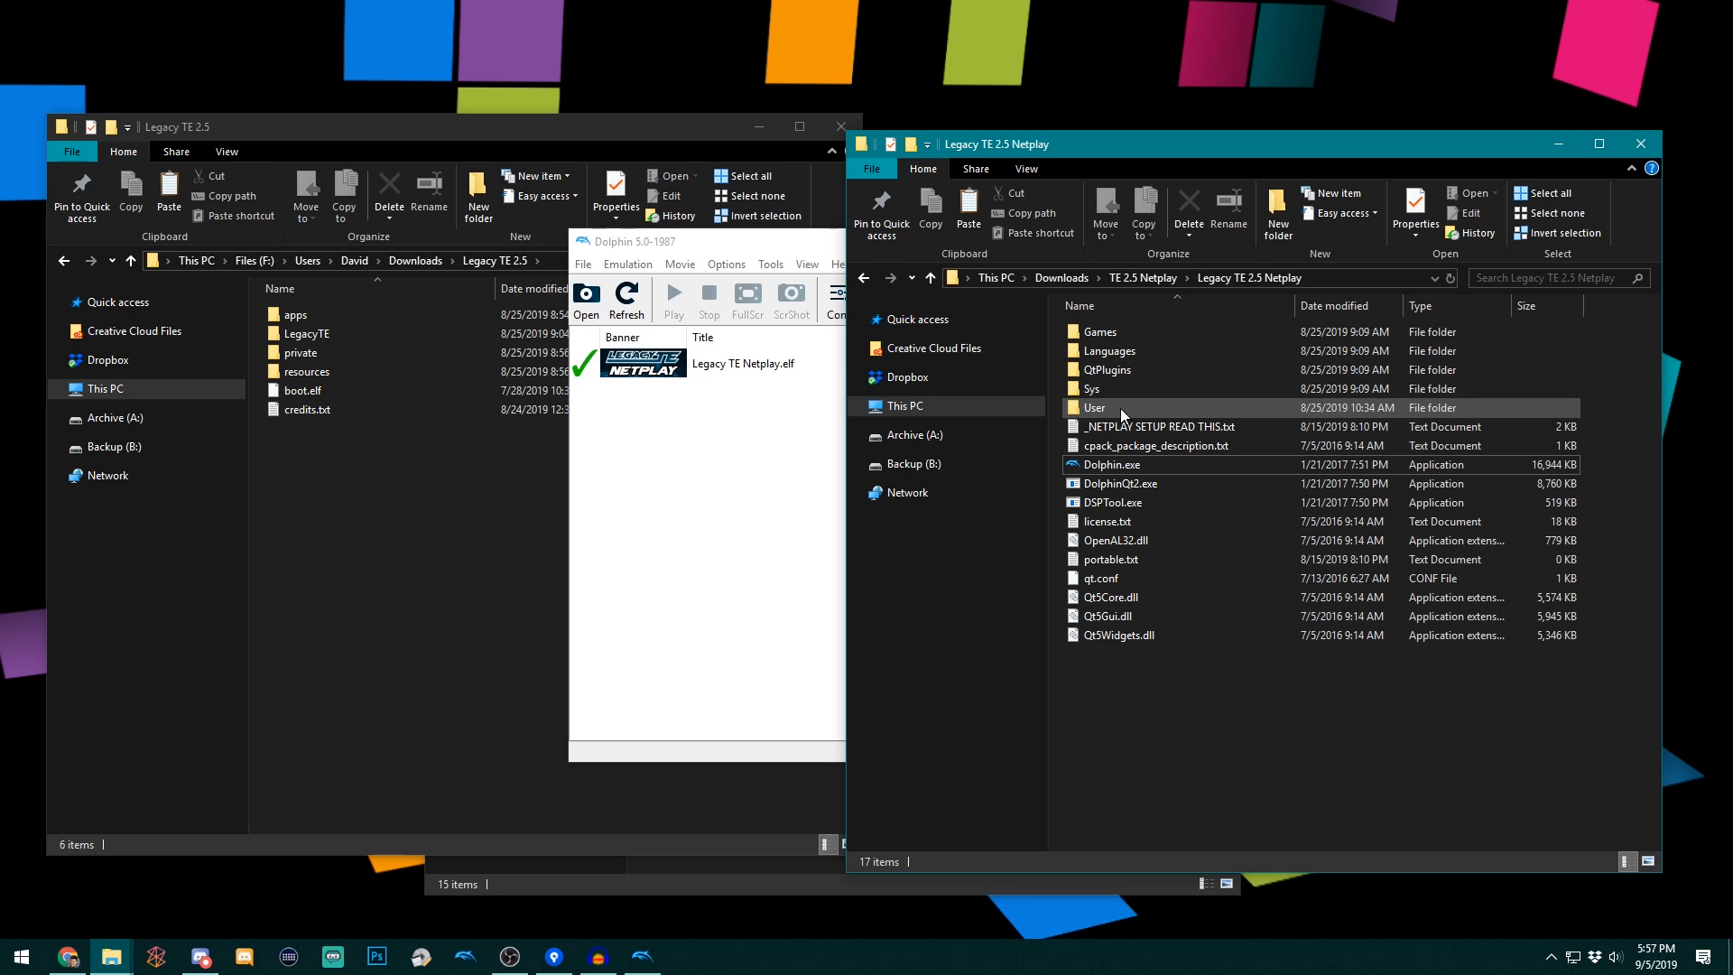
mouse_move(1123, 408)
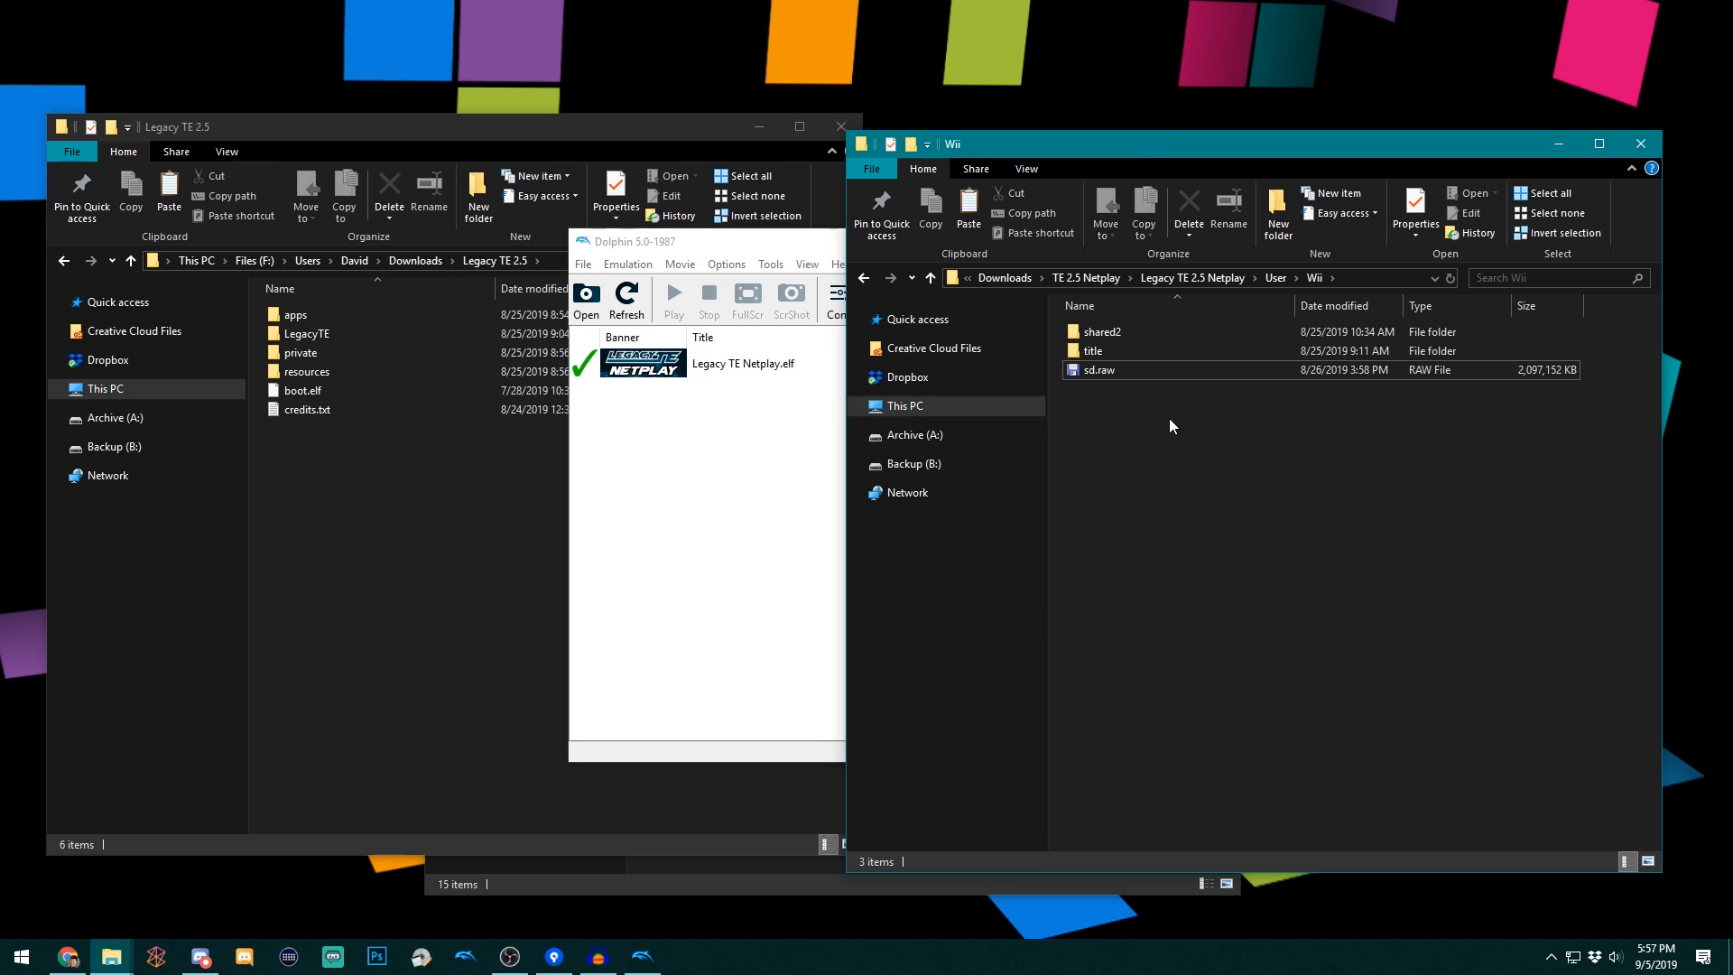
left_click(1085, 277)
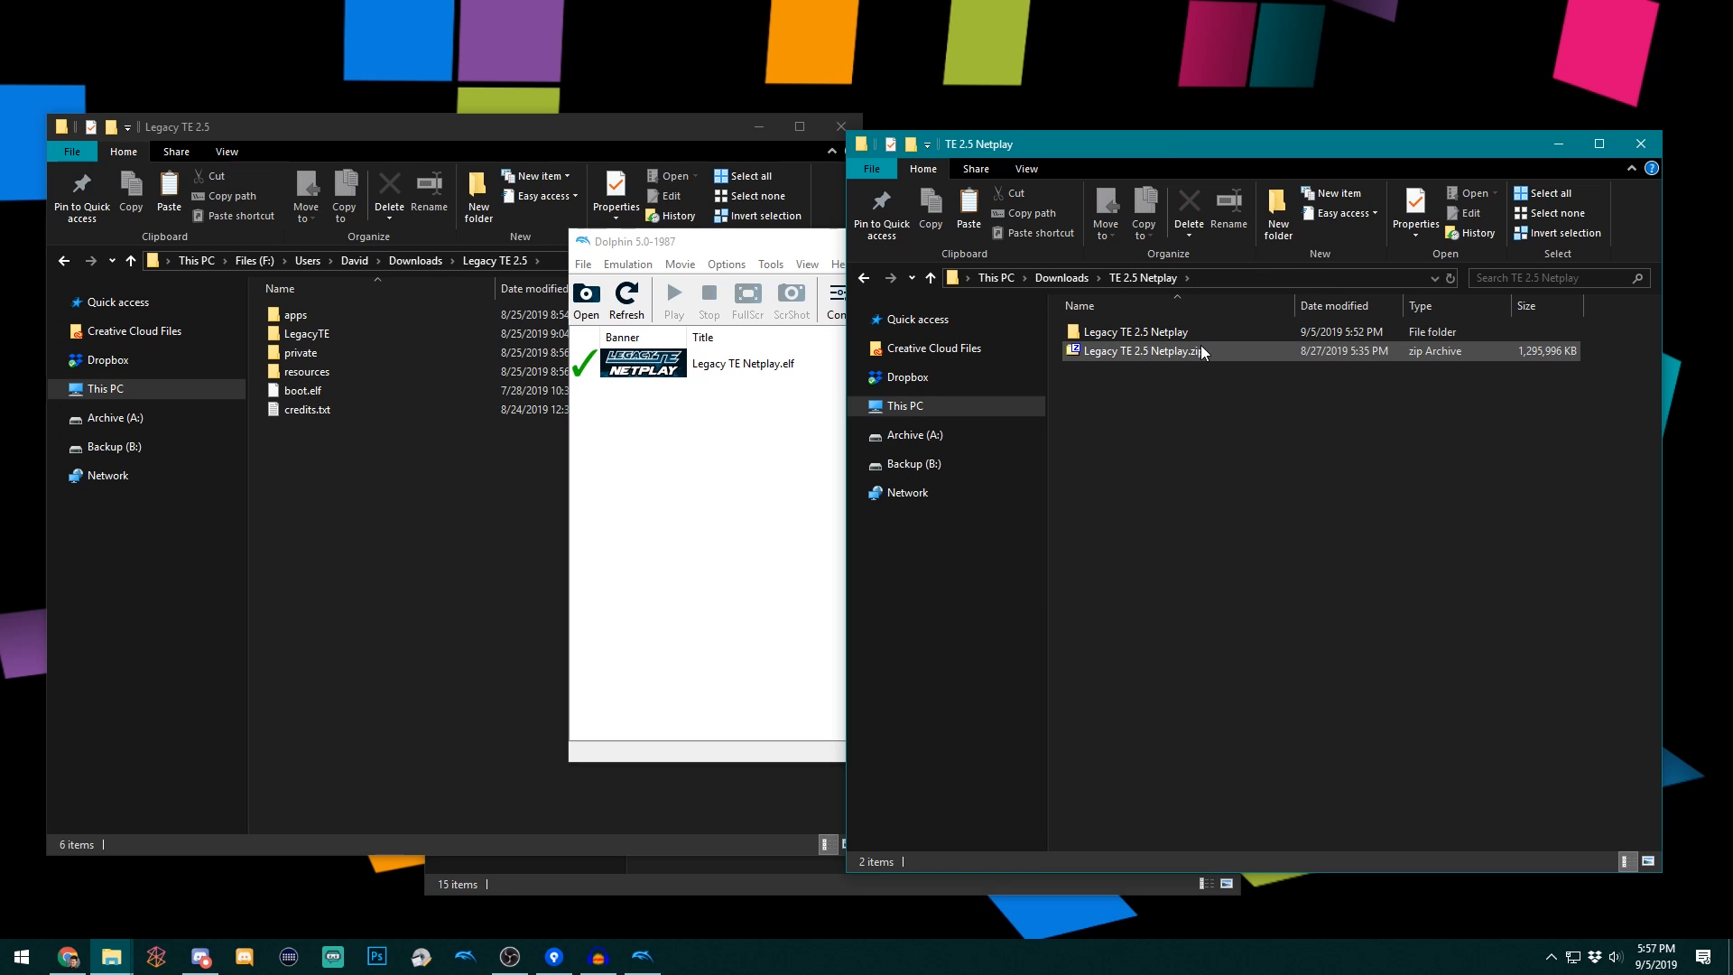
left_click(1175, 485)
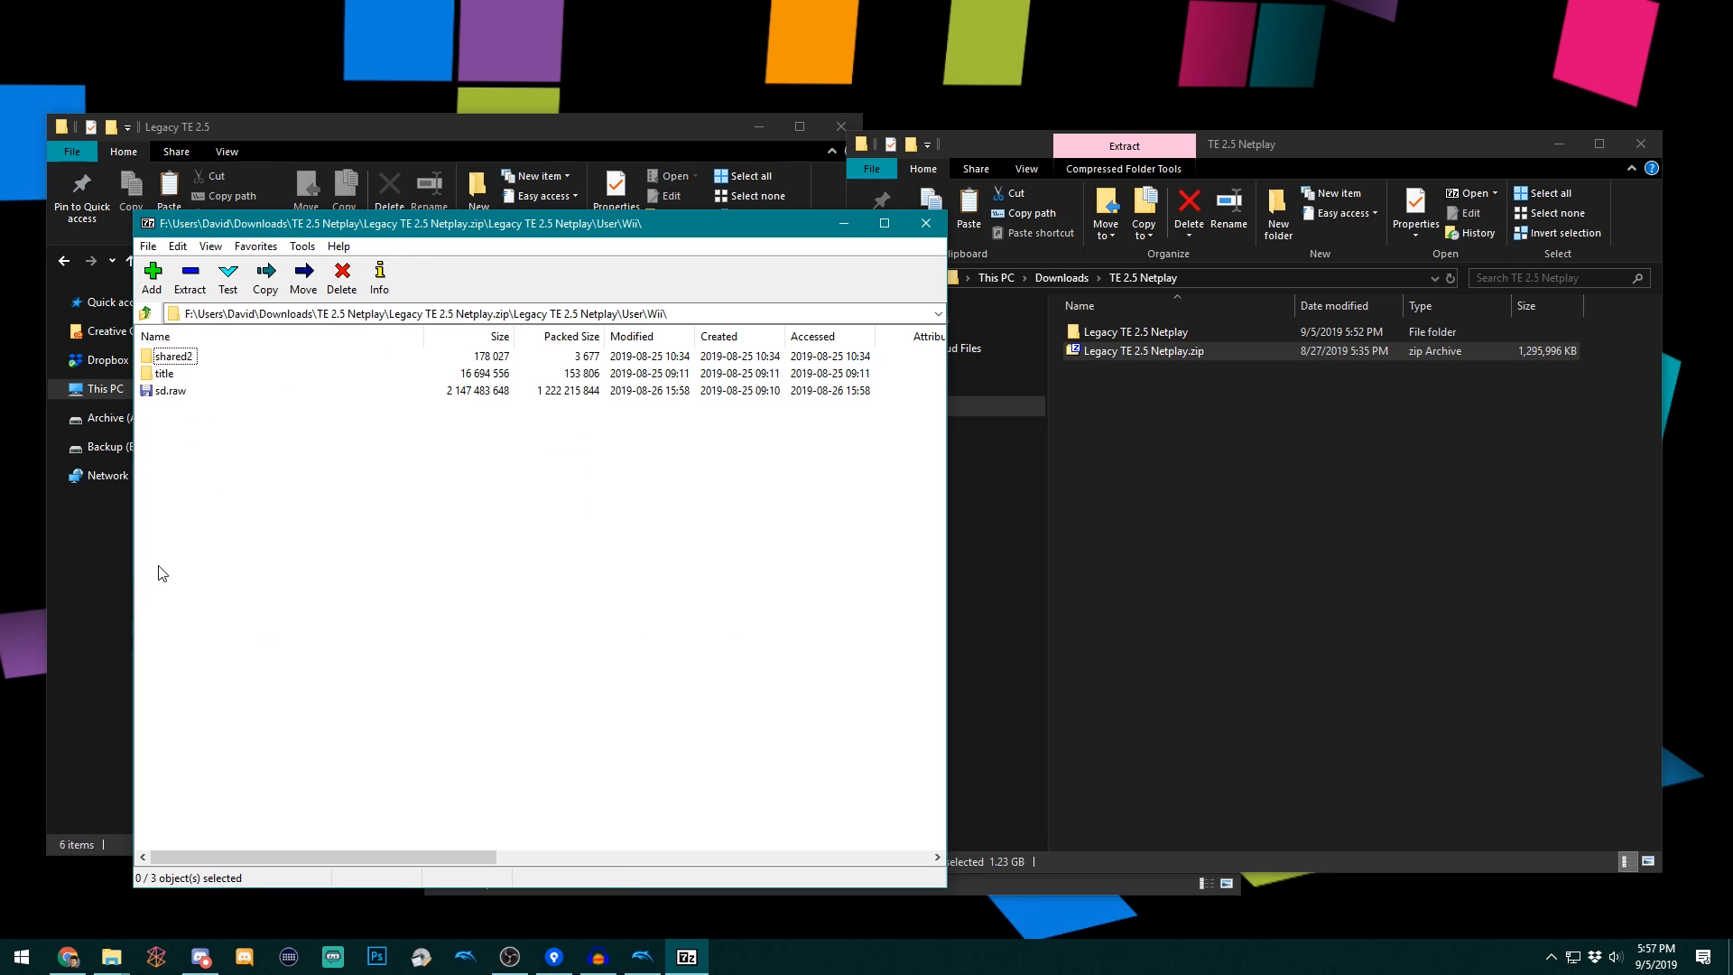
left_click(168, 390)
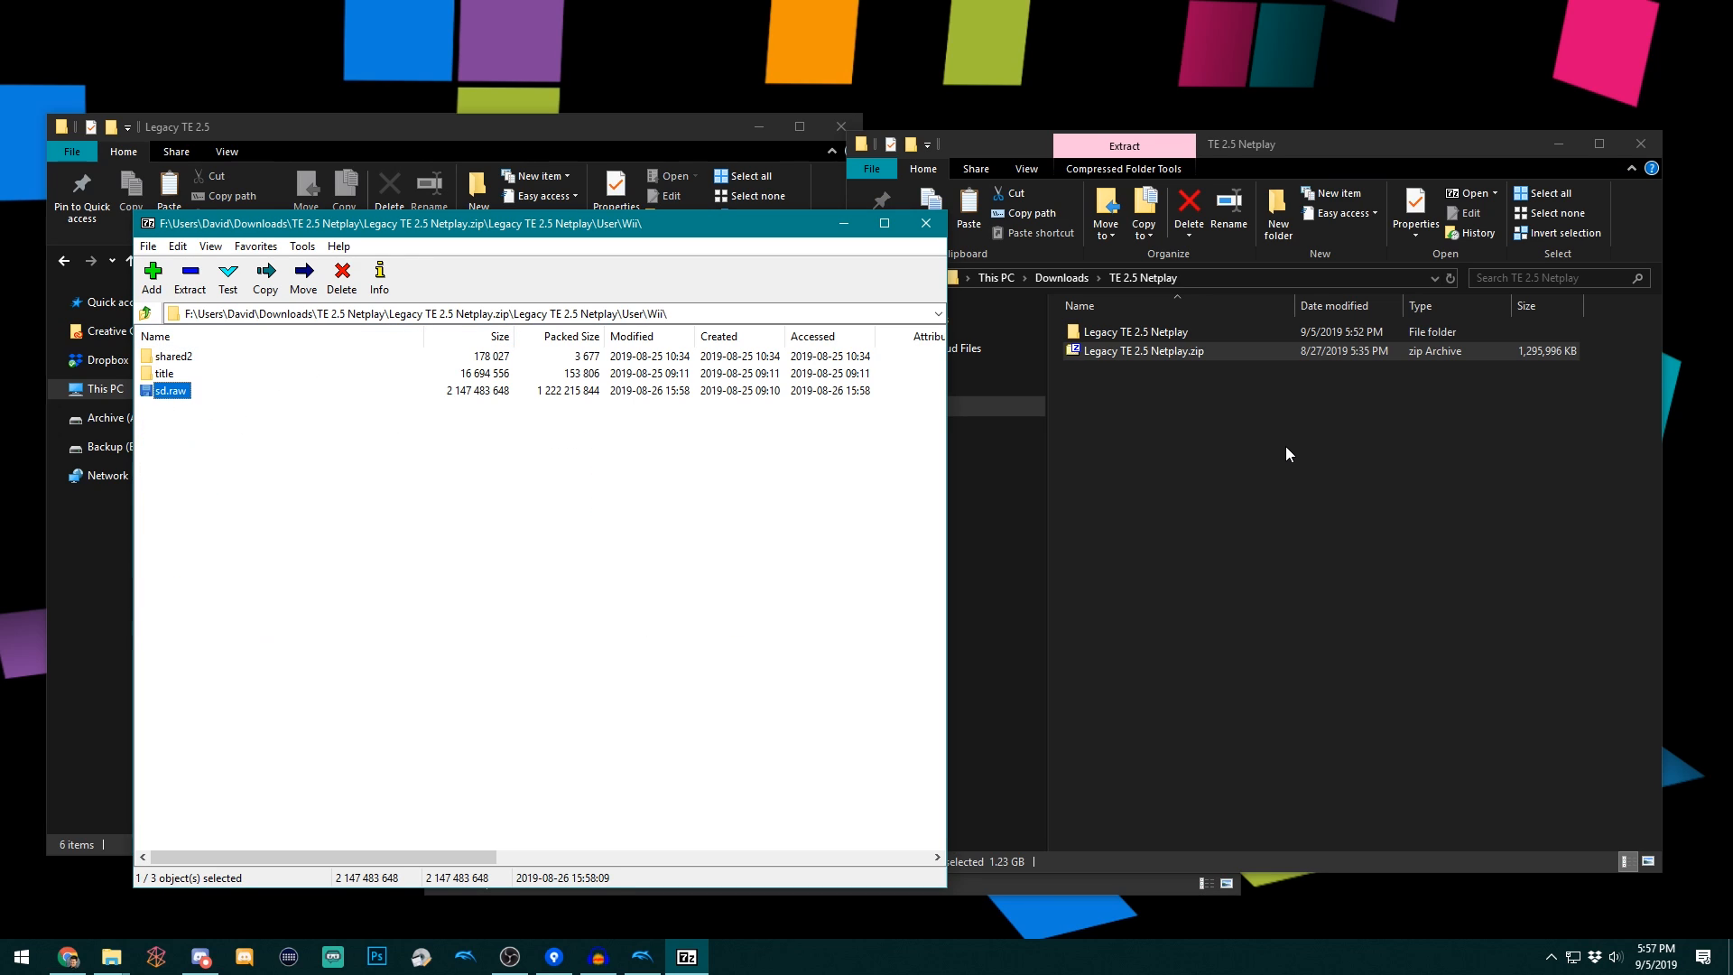
left_click(698, 222)
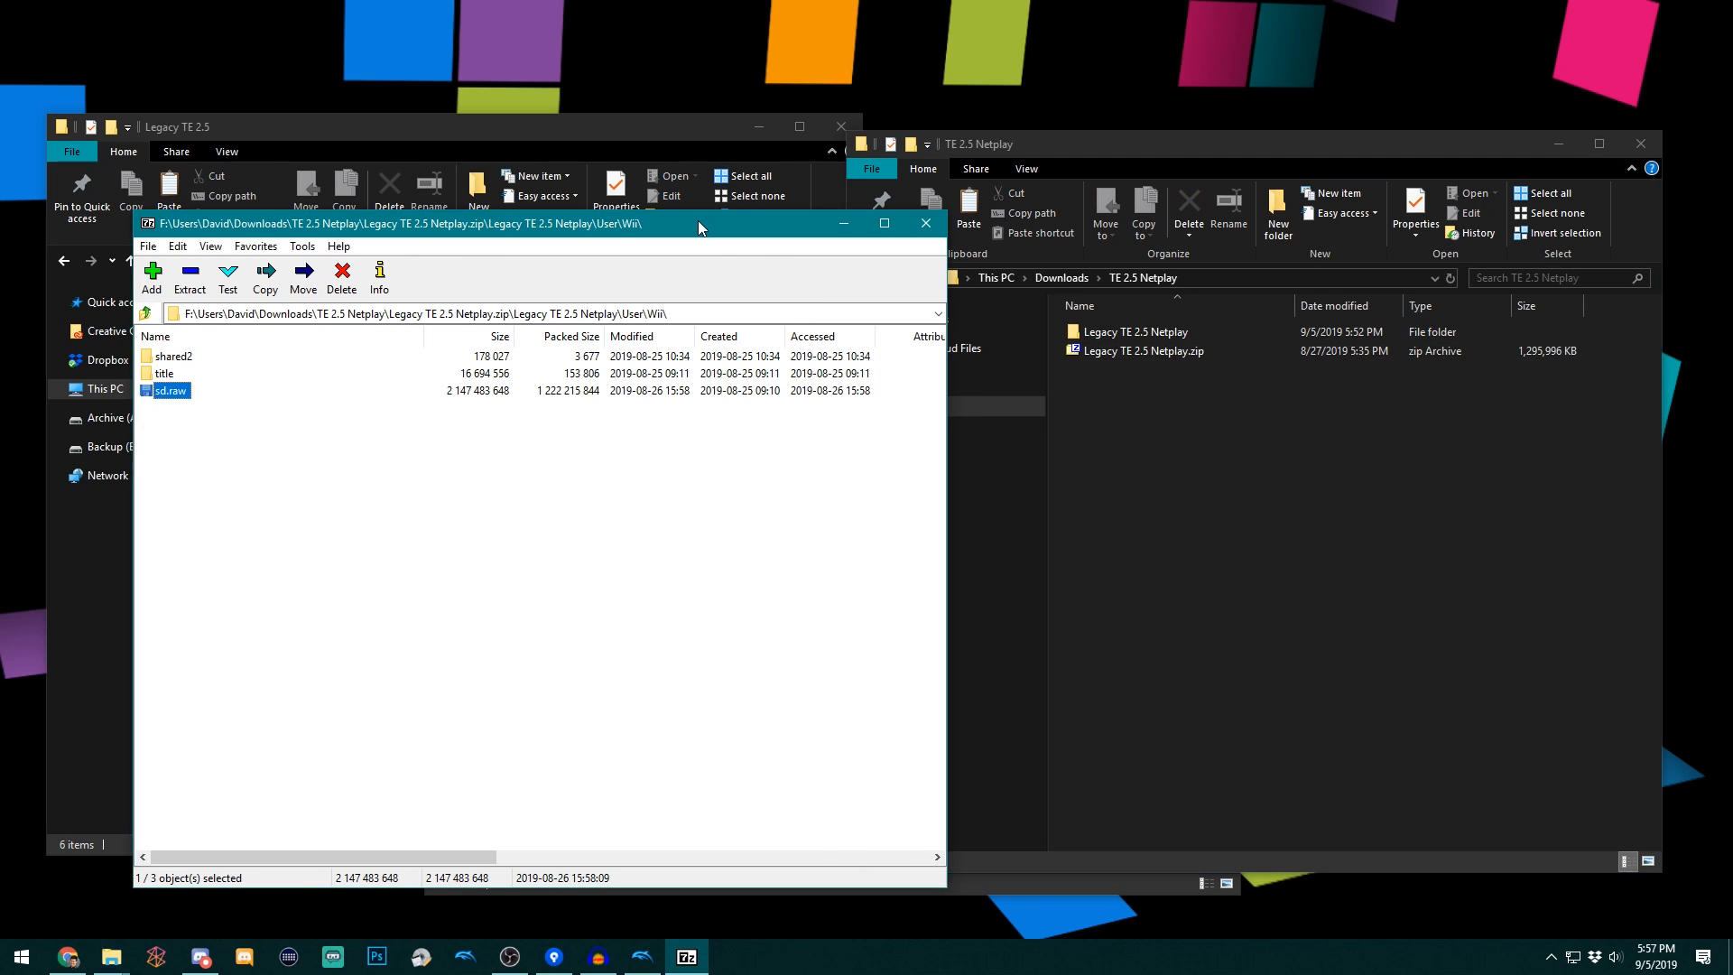
mouse_move(924, 223)
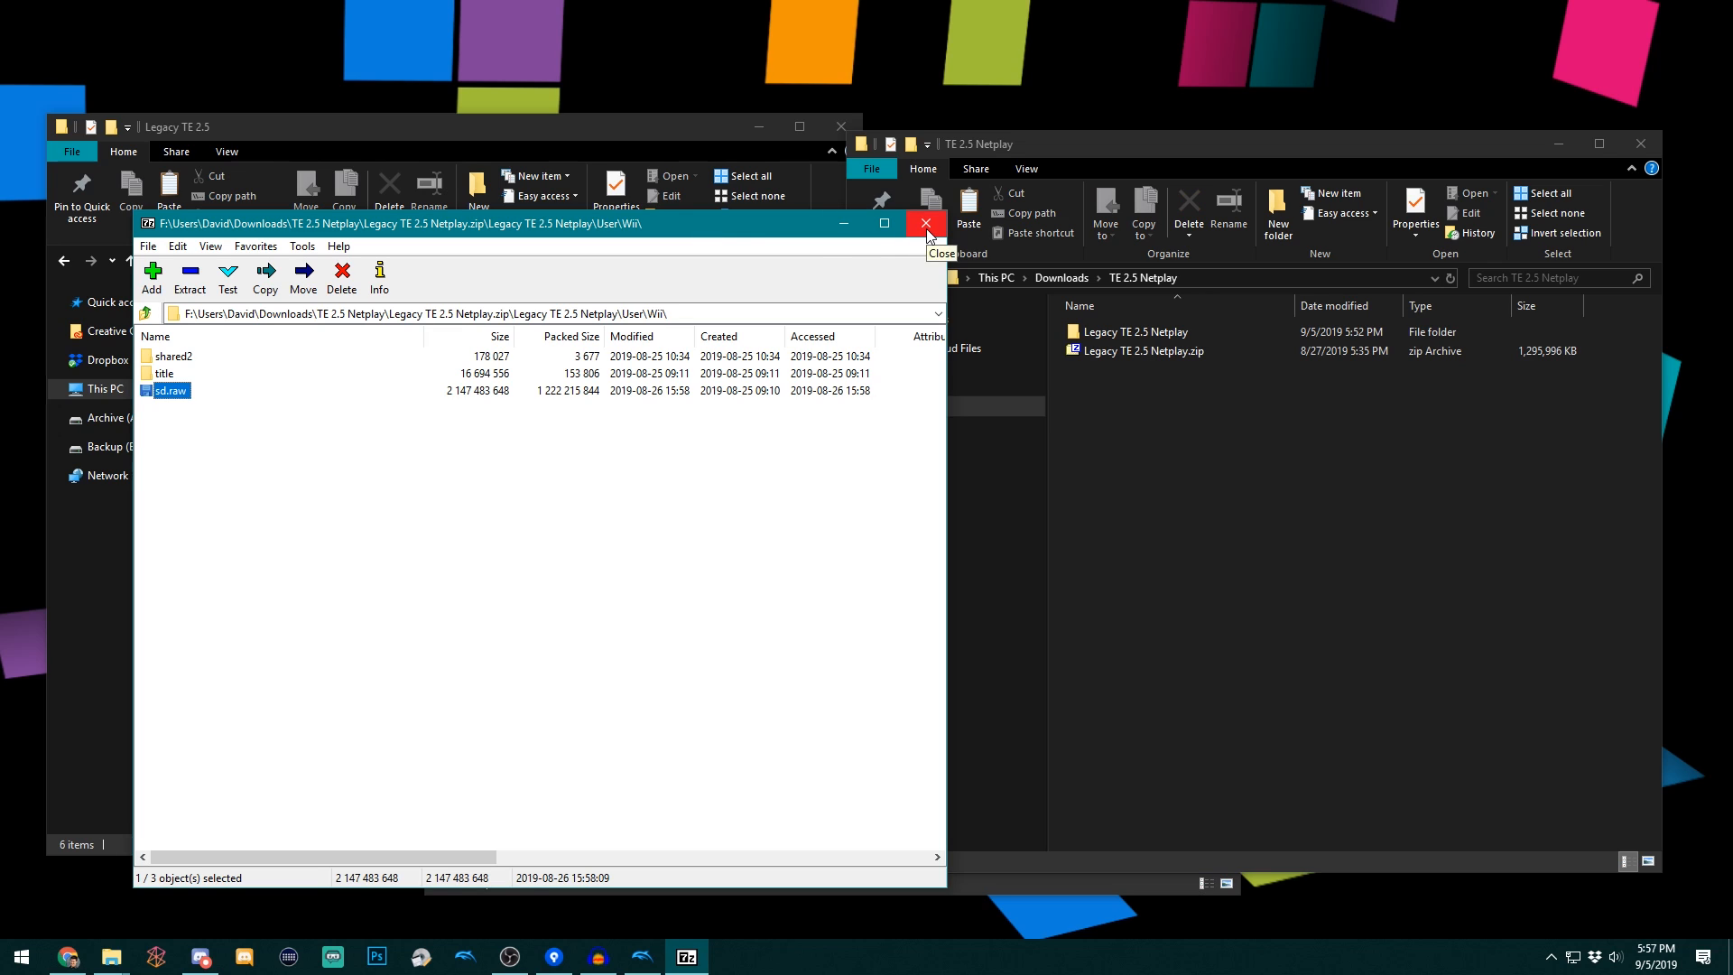
left_click(925, 222)
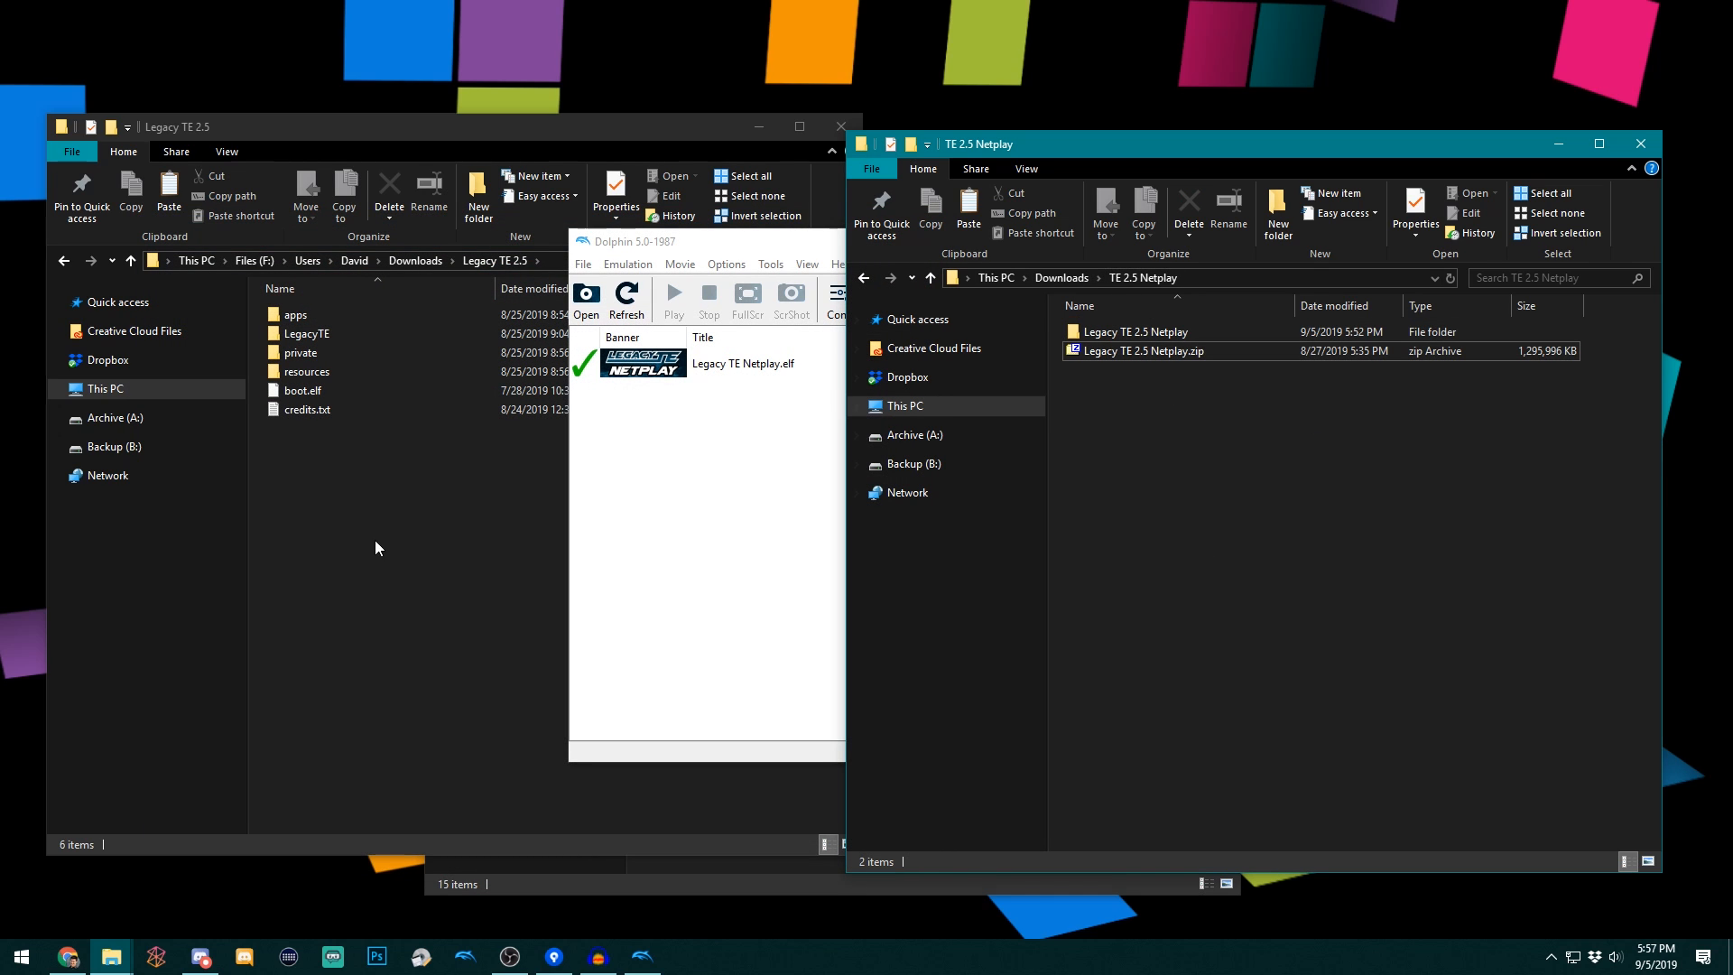
- Bring up Chrome and scroll the Mediafire Legacy TE 2.5 folder listing
left_click(68, 956)
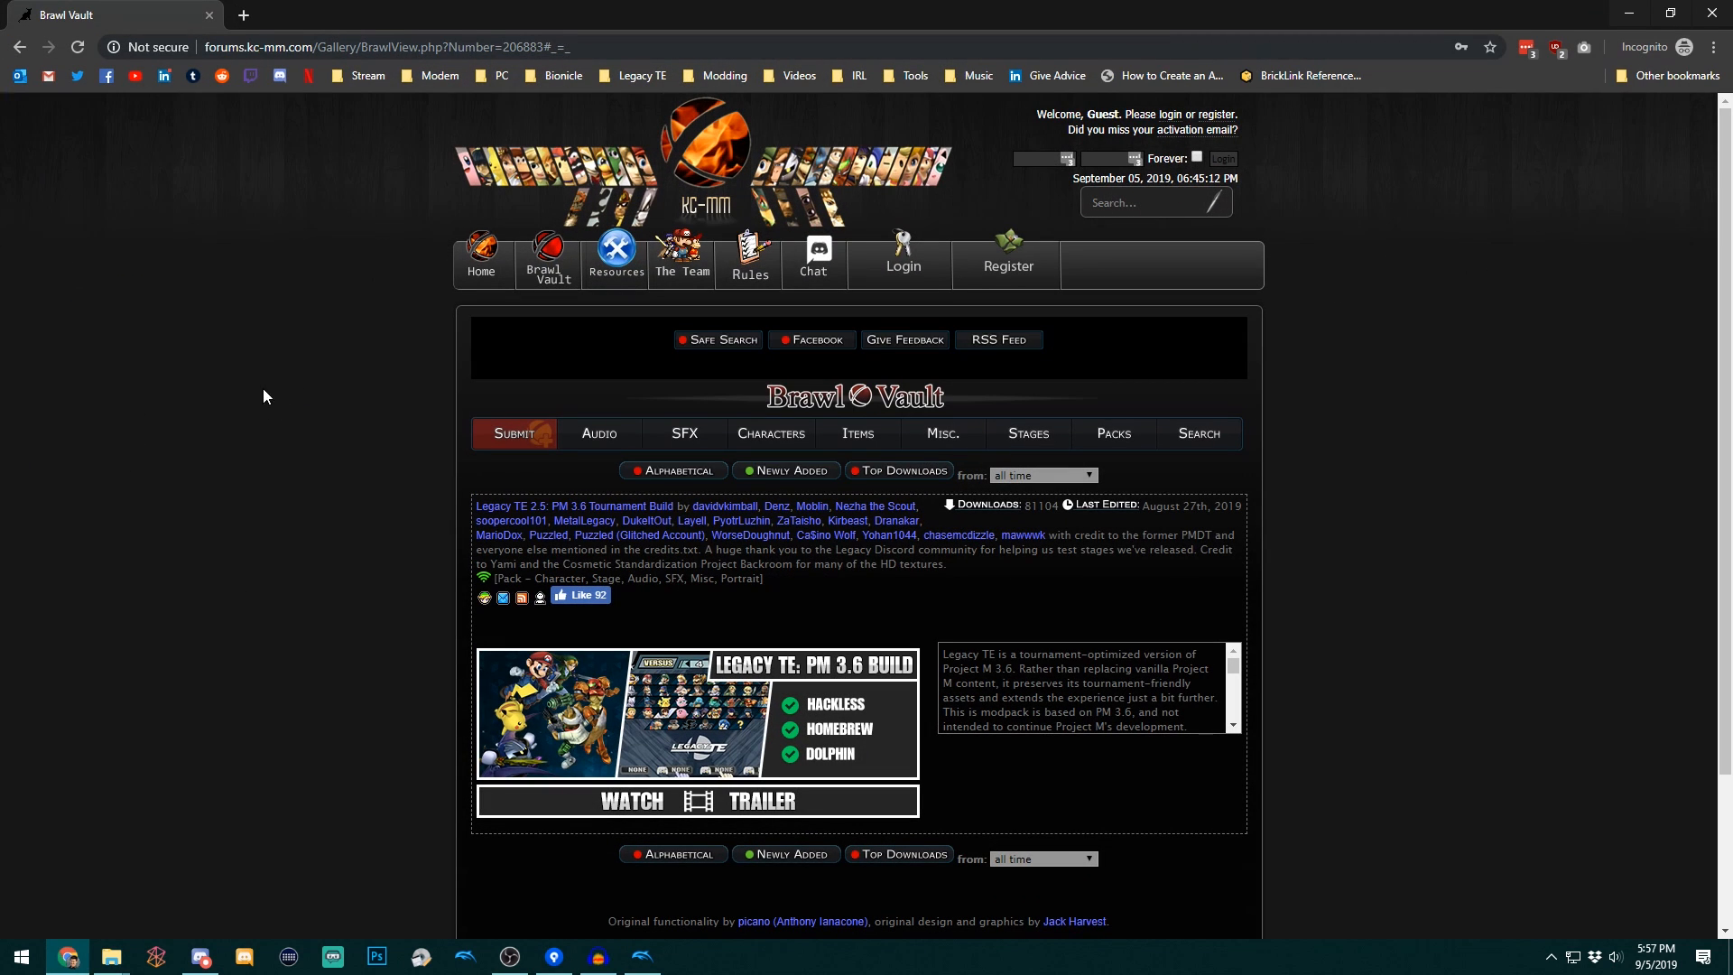
scroll("down", 3)
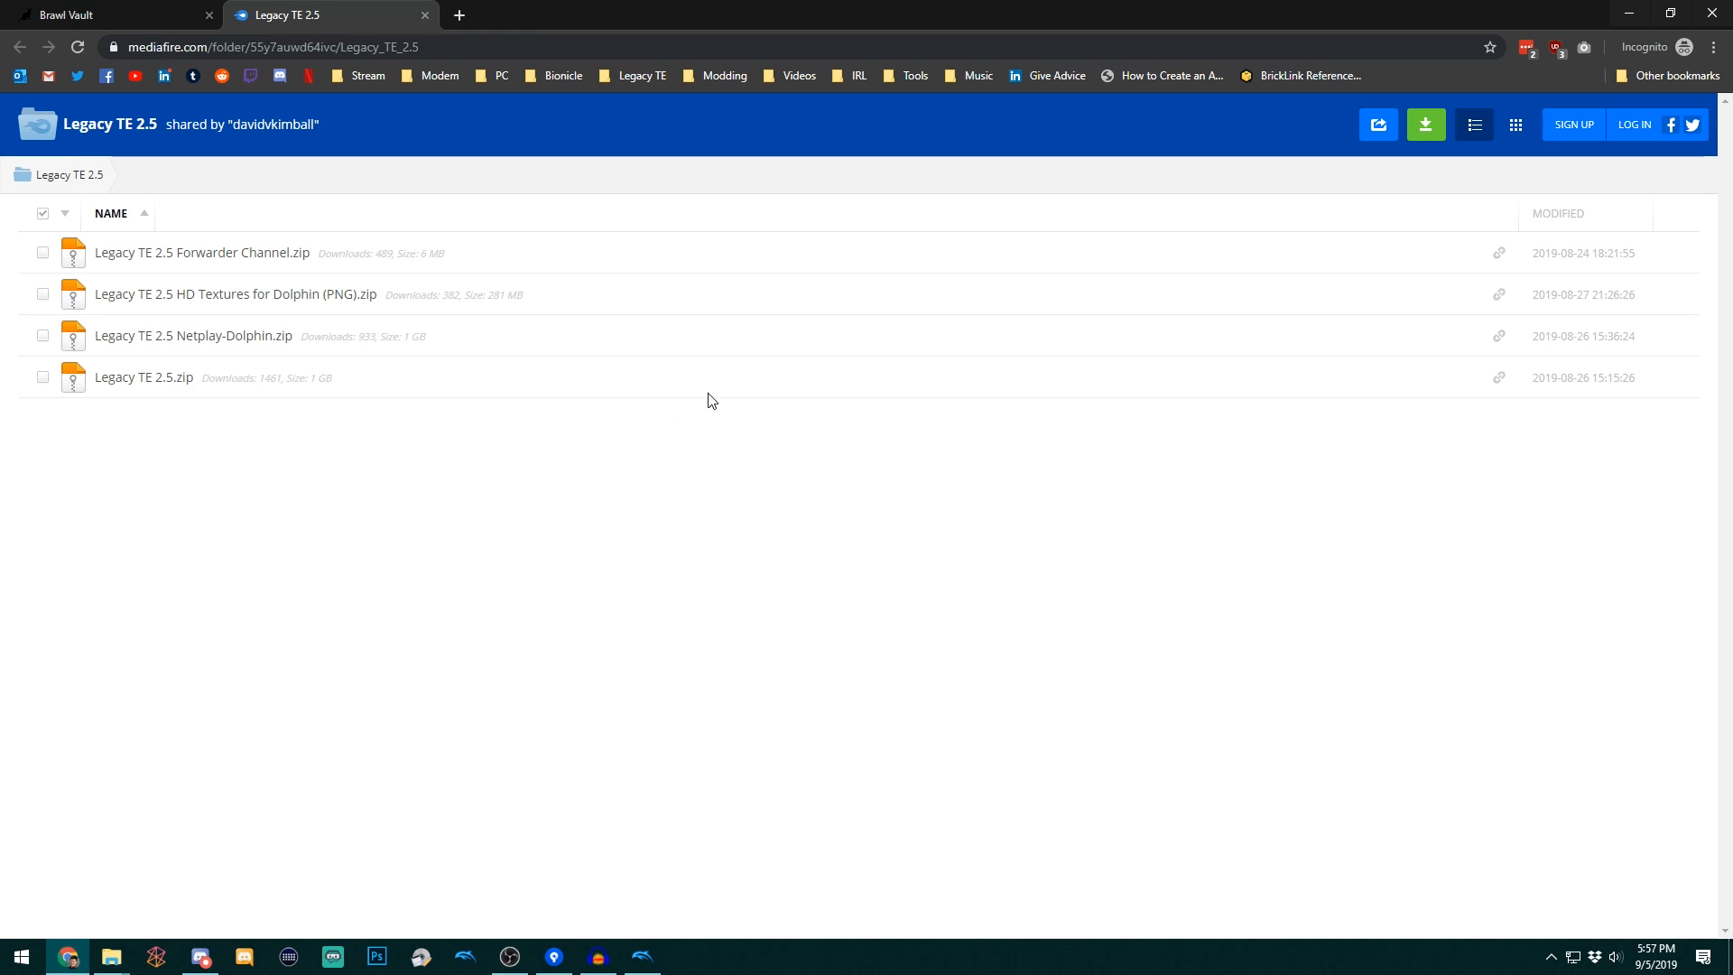
mouse_move(300, 408)
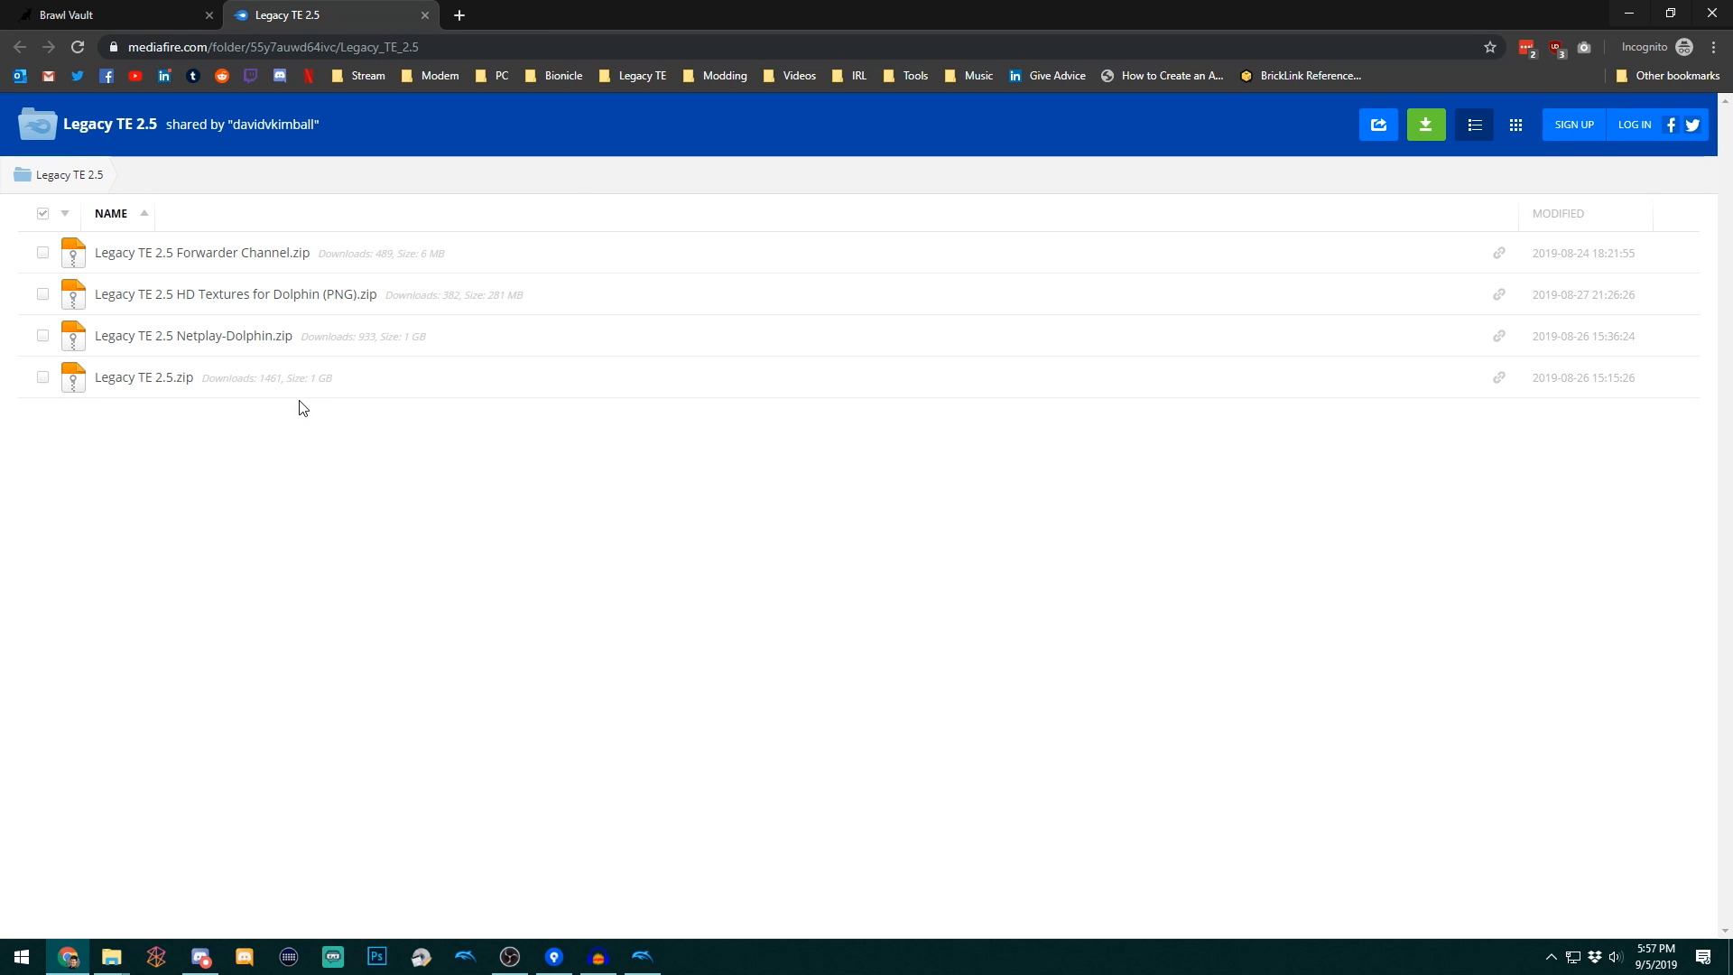
mouse_move(301, 300)
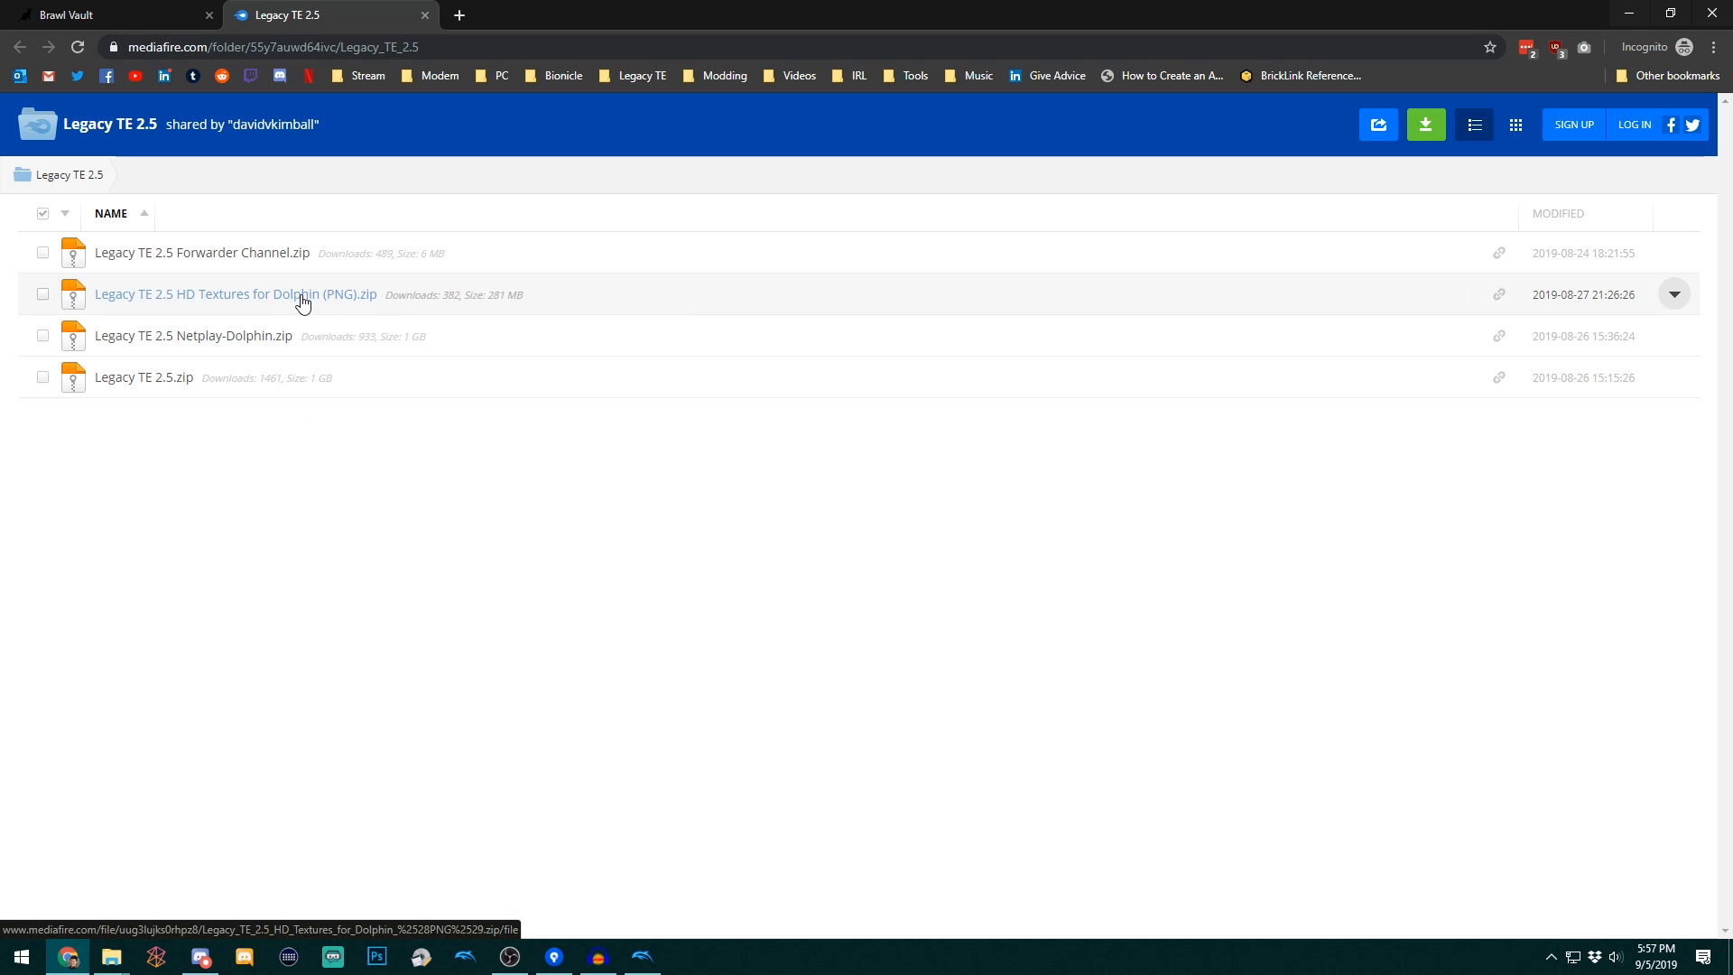
mouse_move(354, 289)
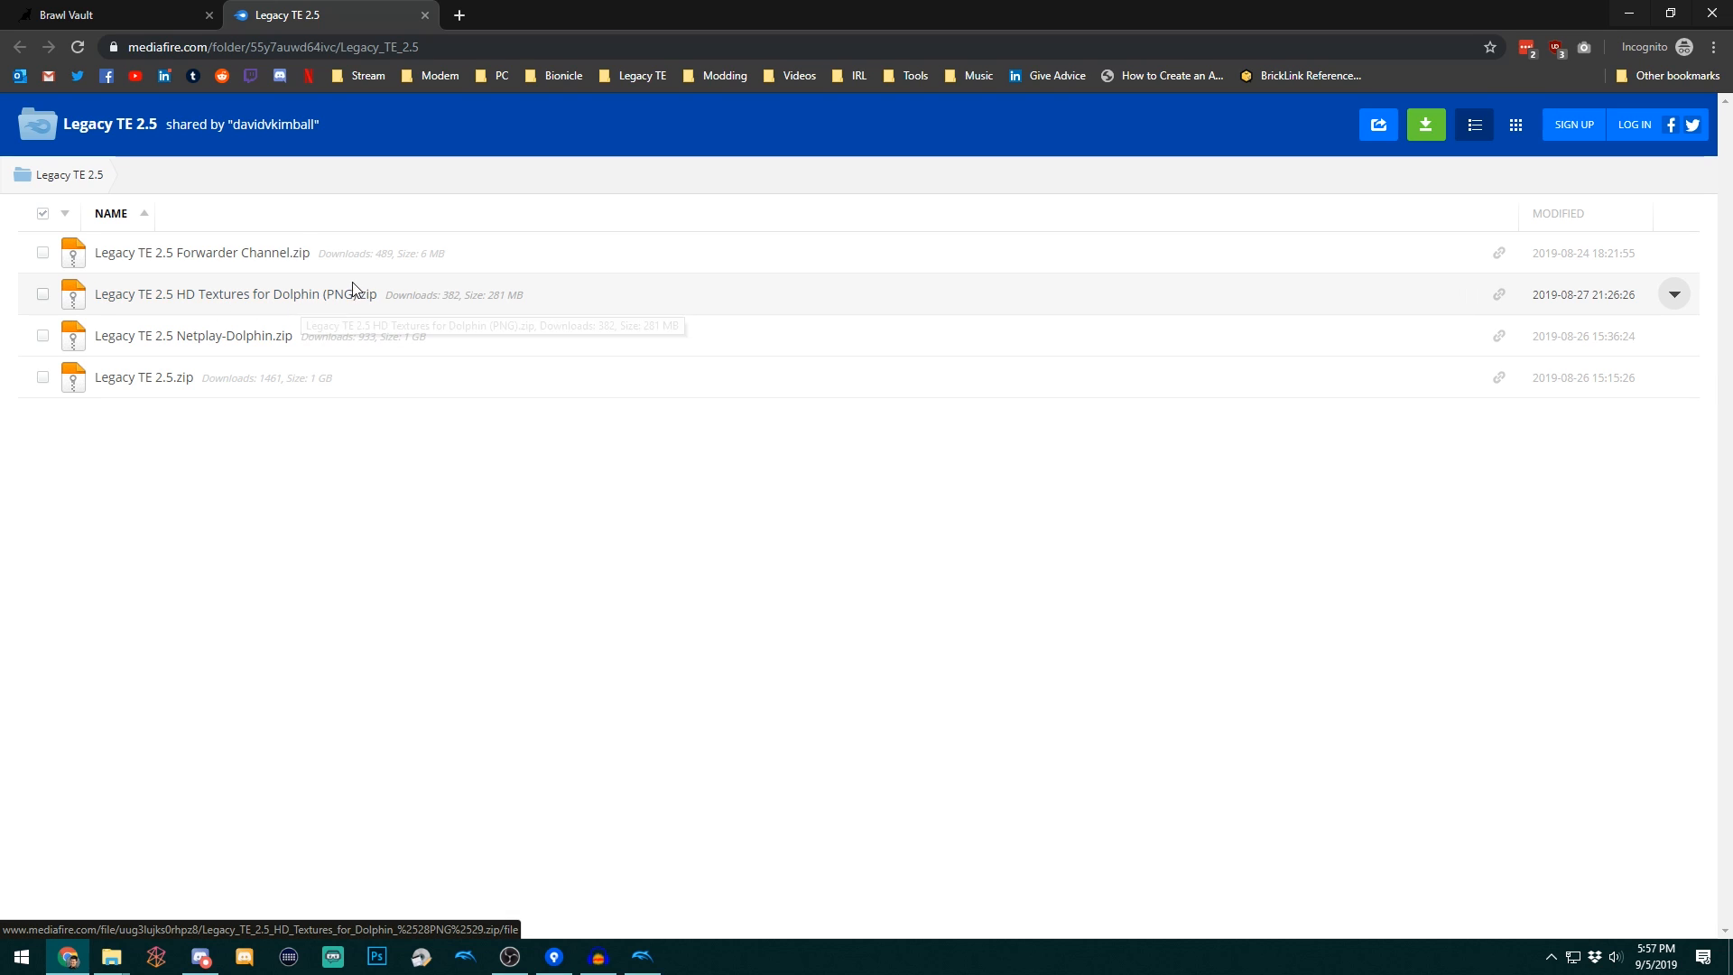
mouse_move(1615, 14)
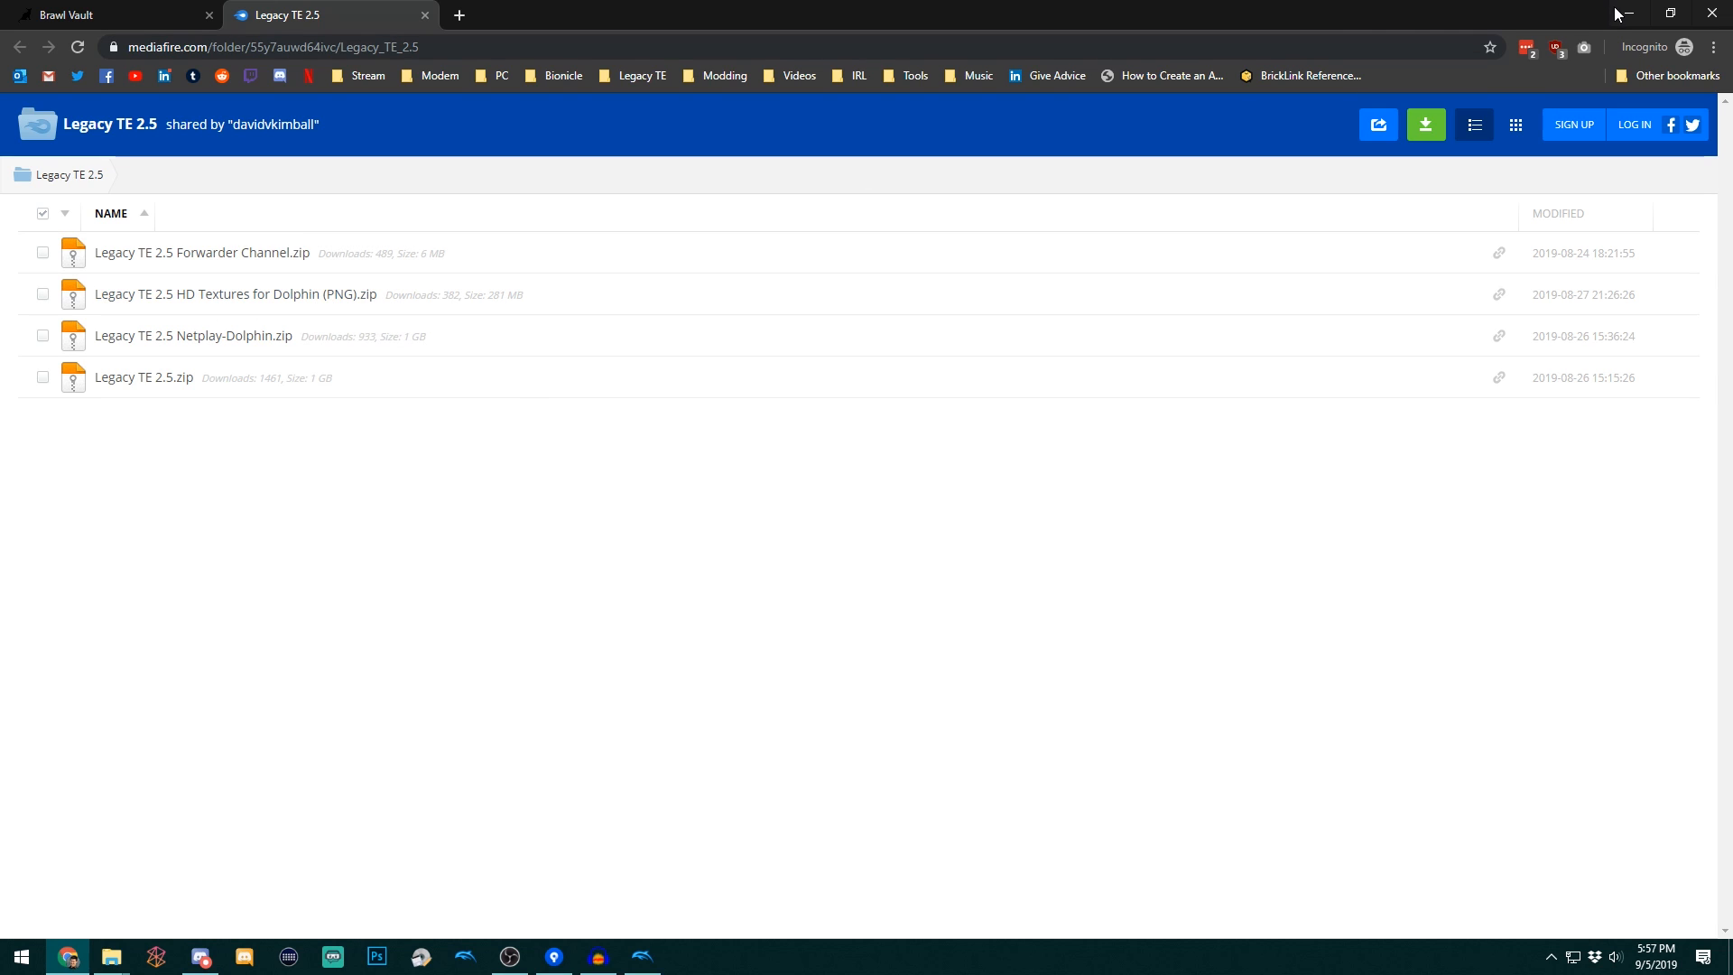
mouse_move(1624, 14)
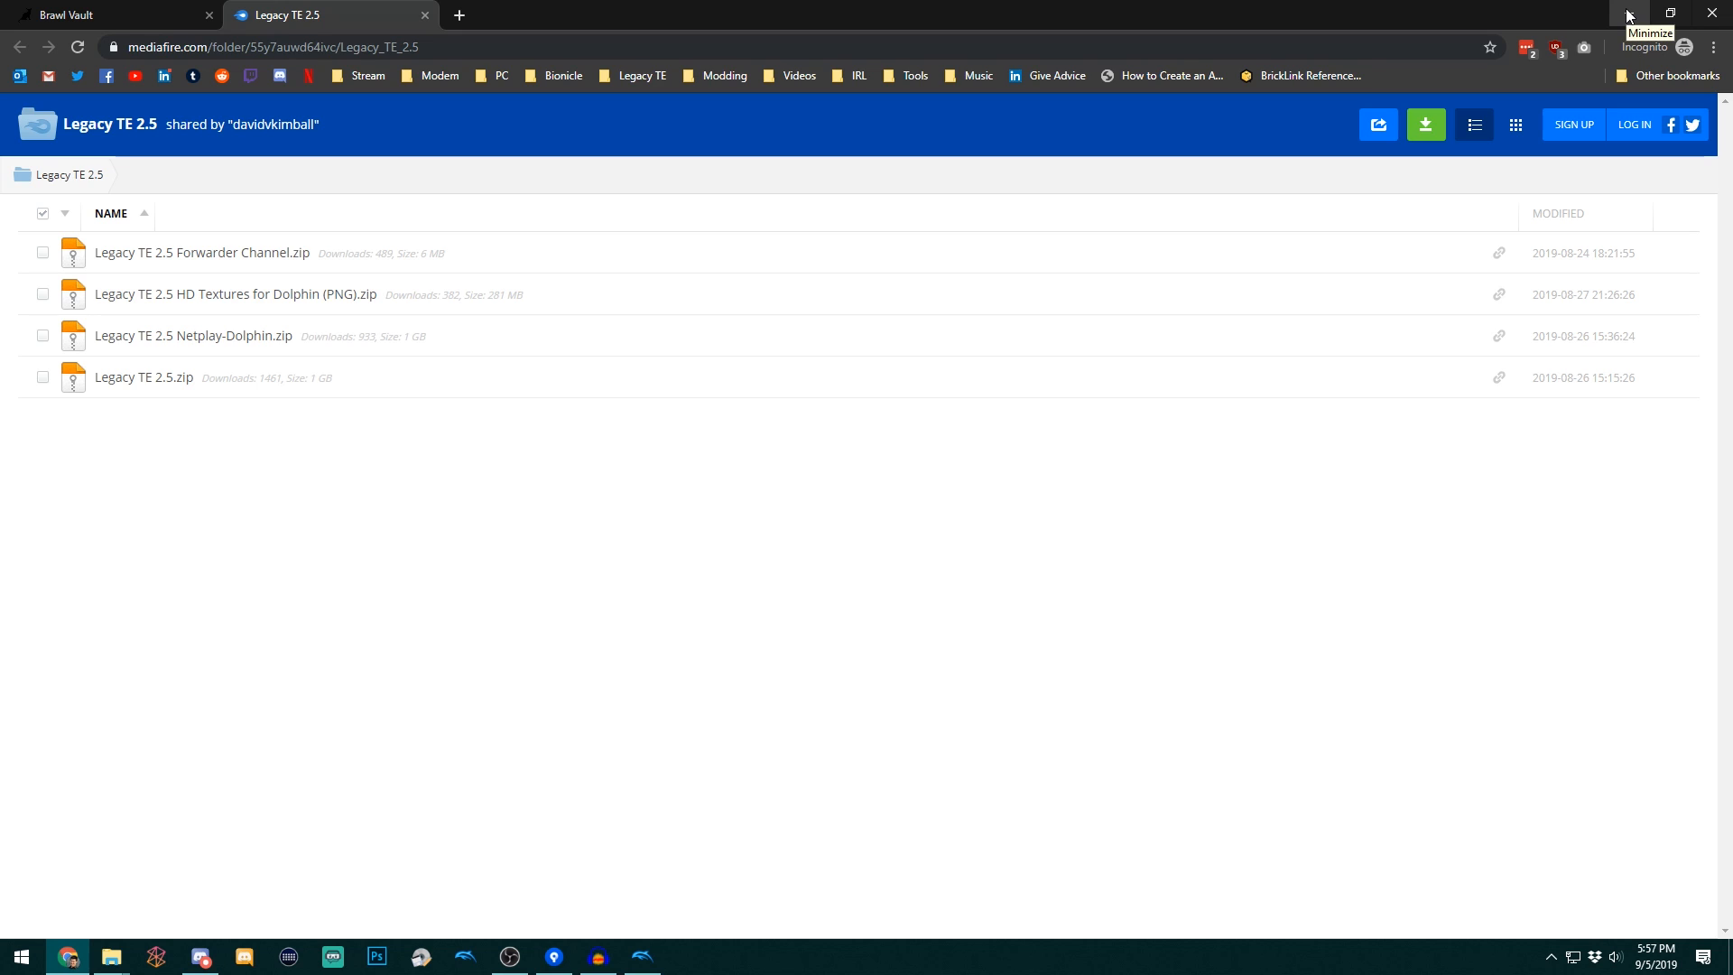
mouse_move(1623, 53)
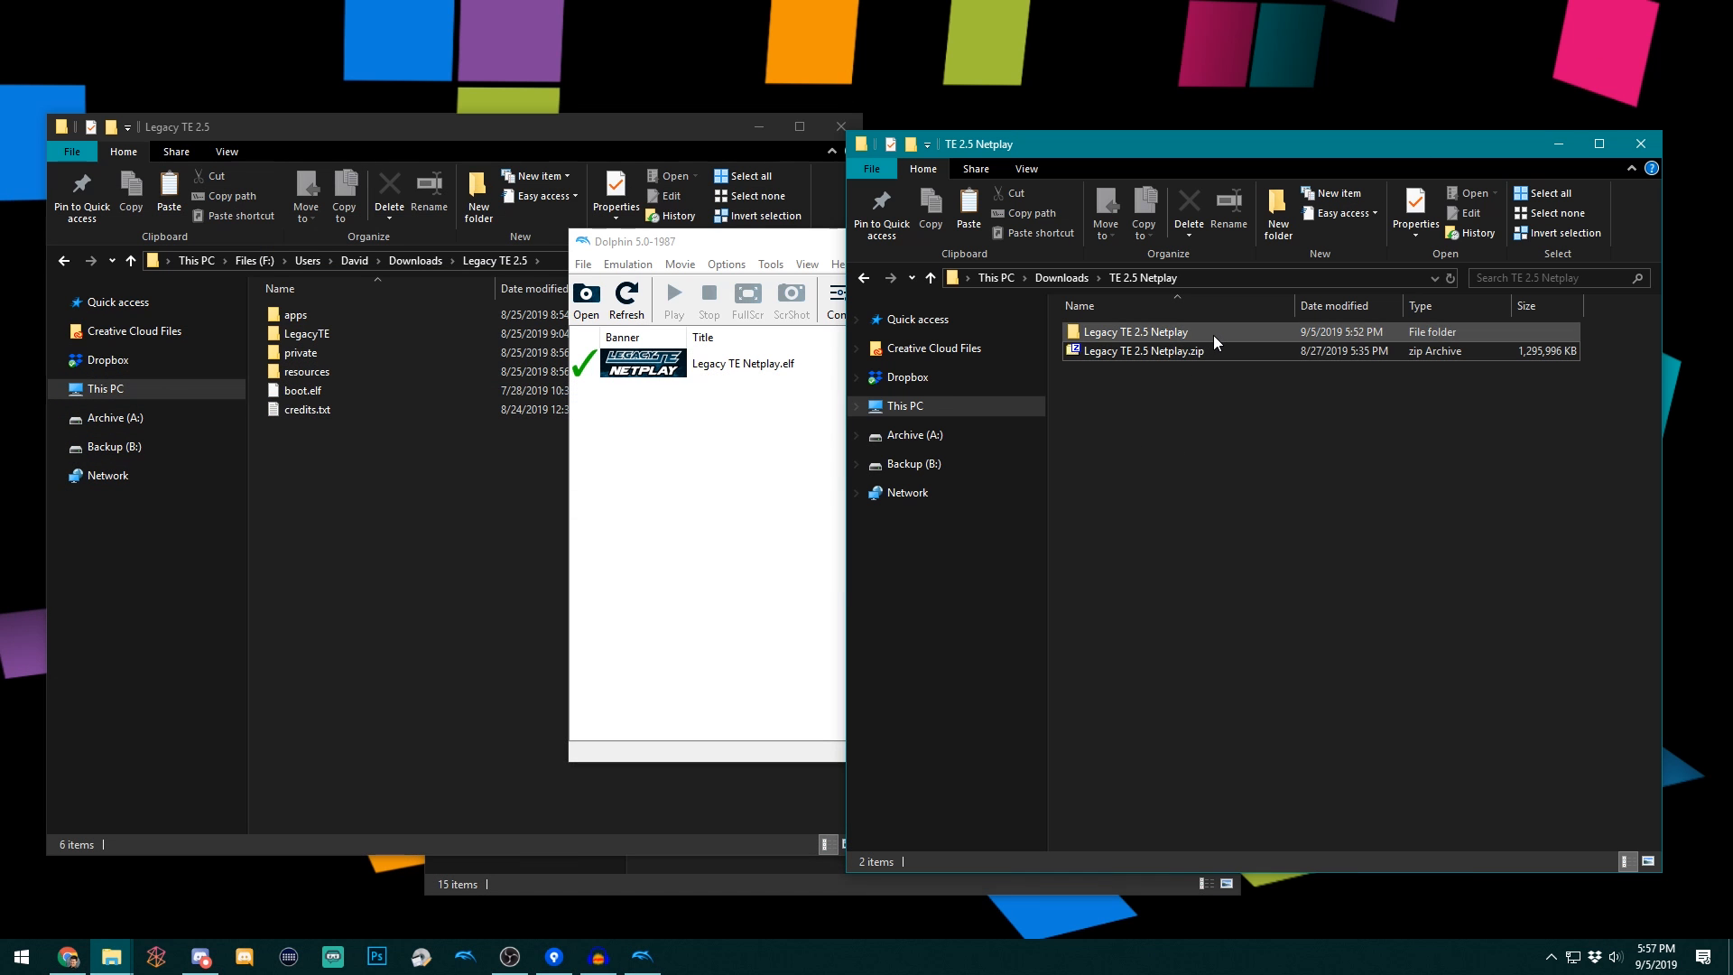
- Browse into Legacy TE 2.5 Netplay\User\Load\Textures\00000000
double_click(1133, 331)
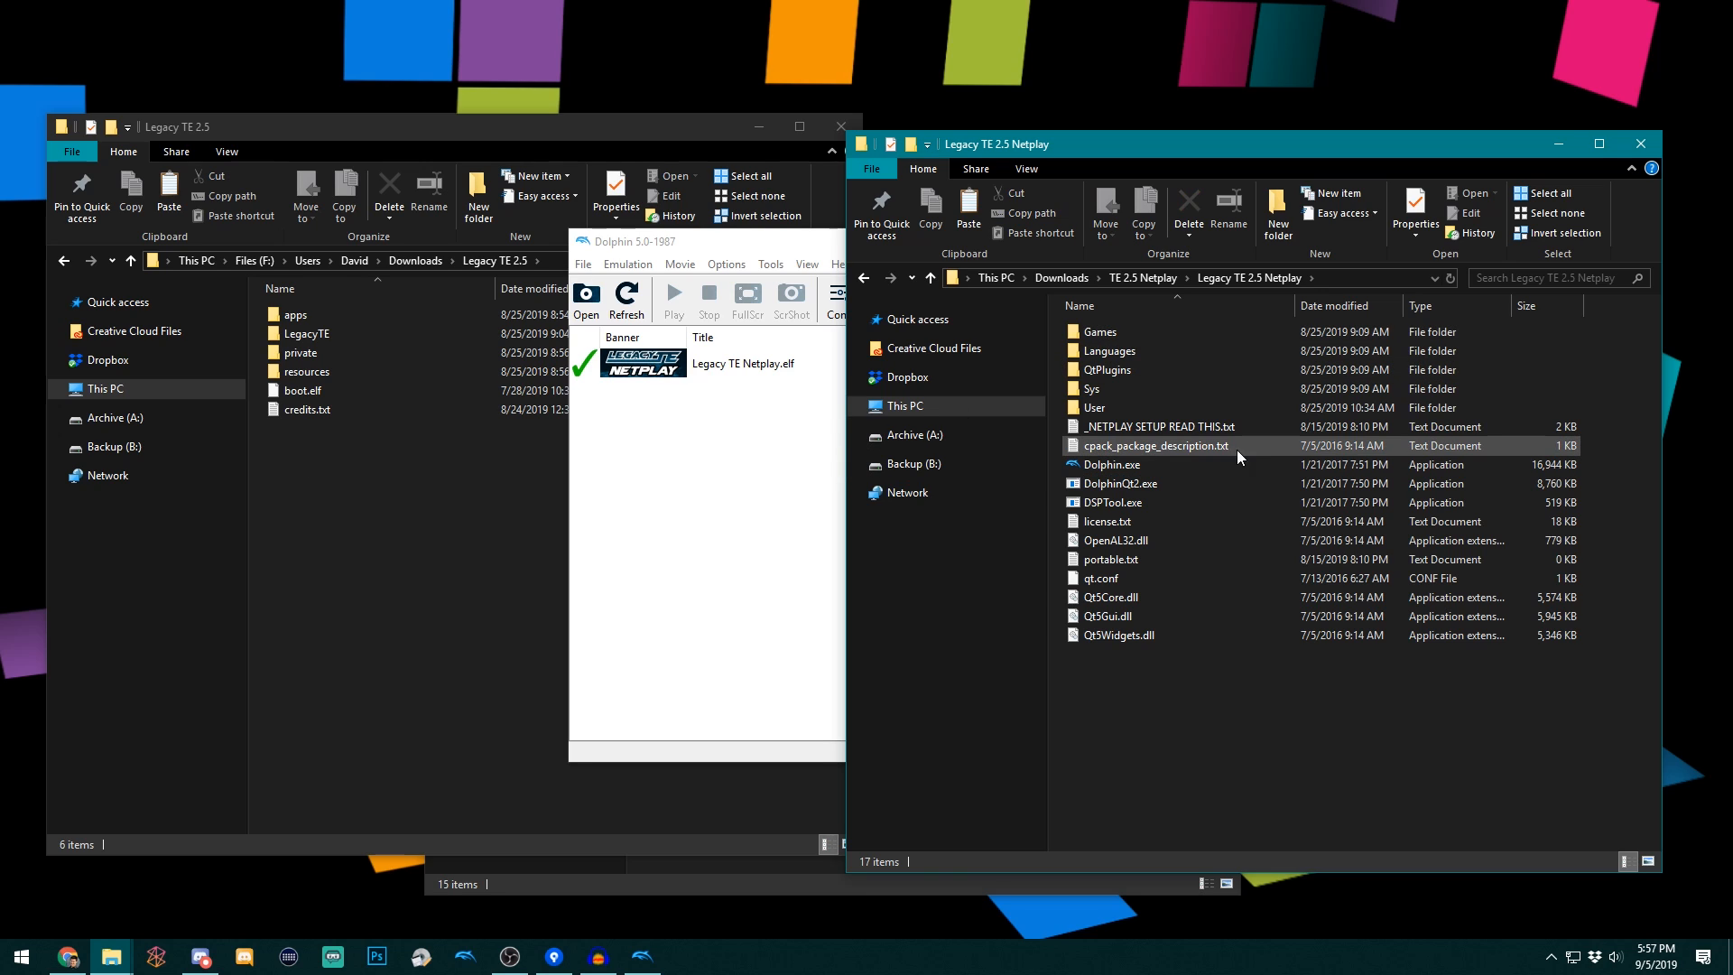
double_click(1097, 407)
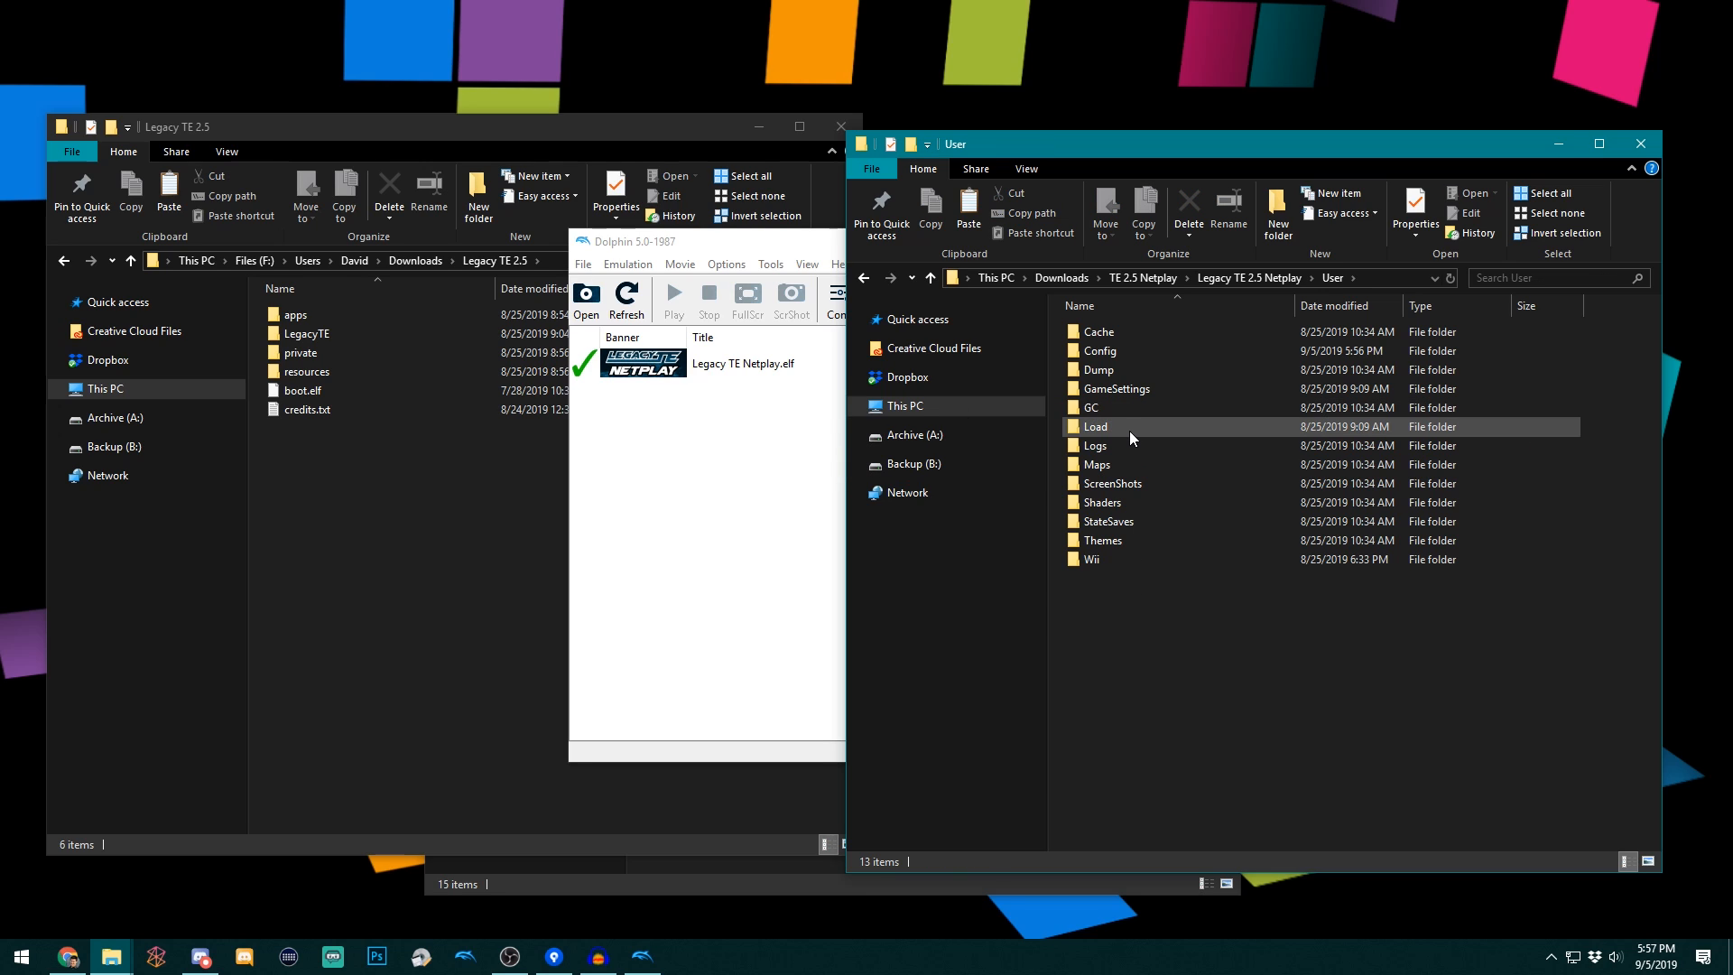
double_click(1095, 425)
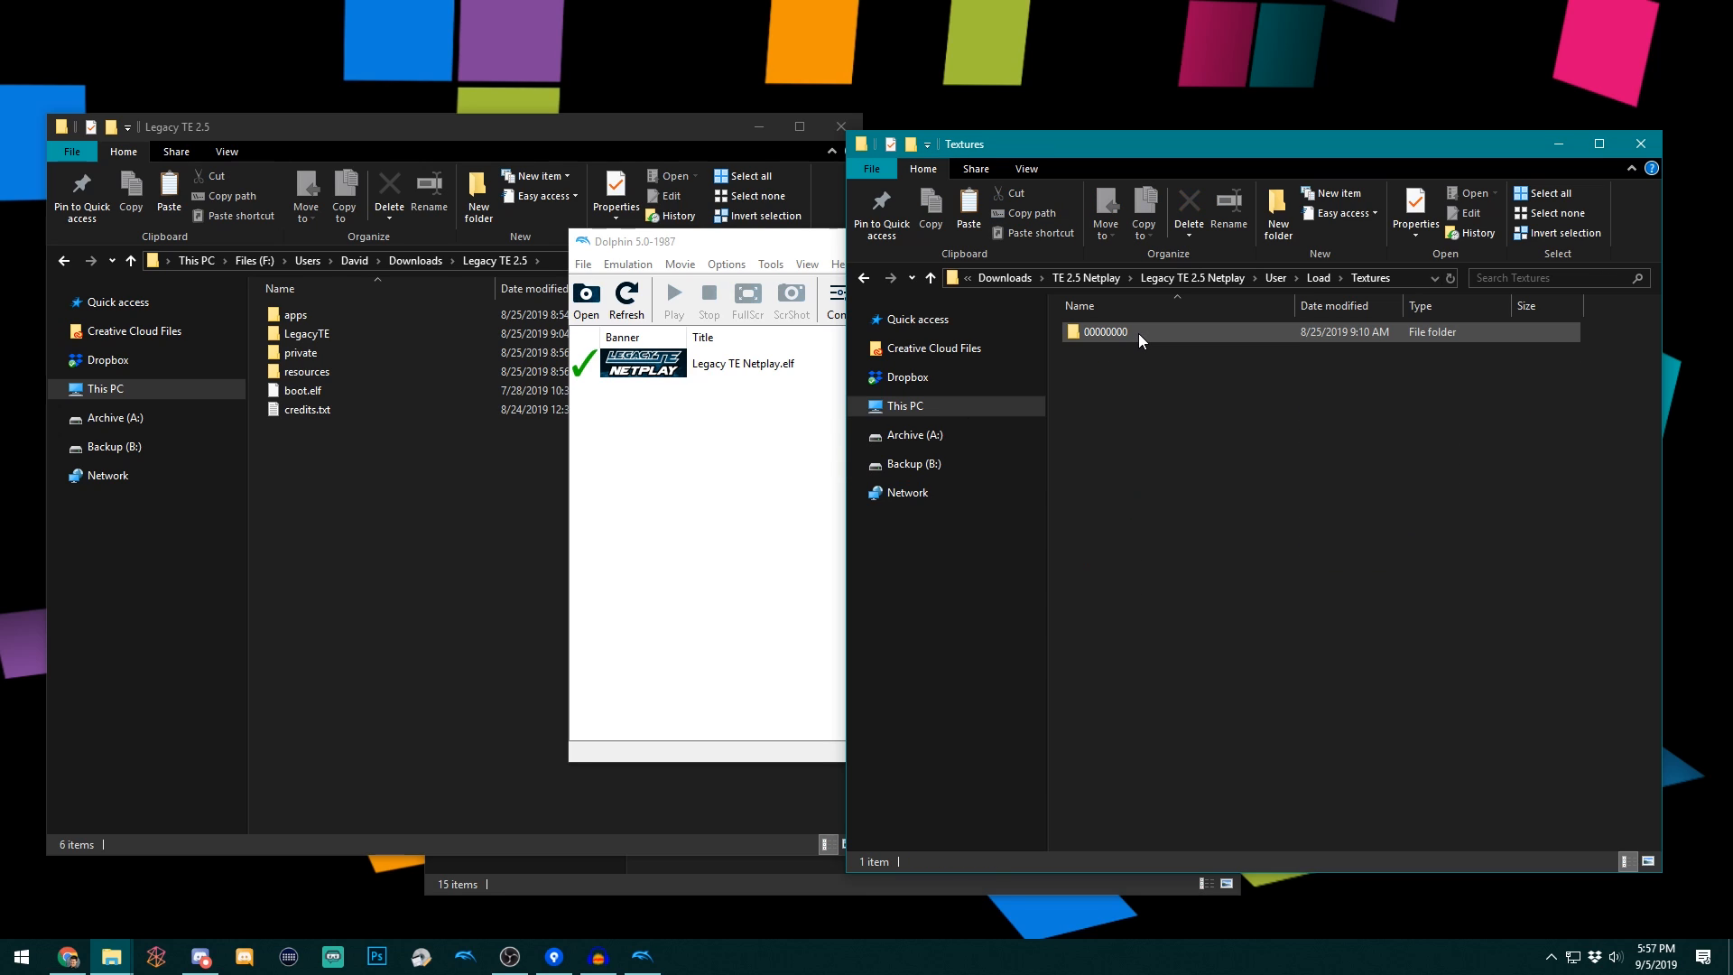
mouse_move(1102, 331)
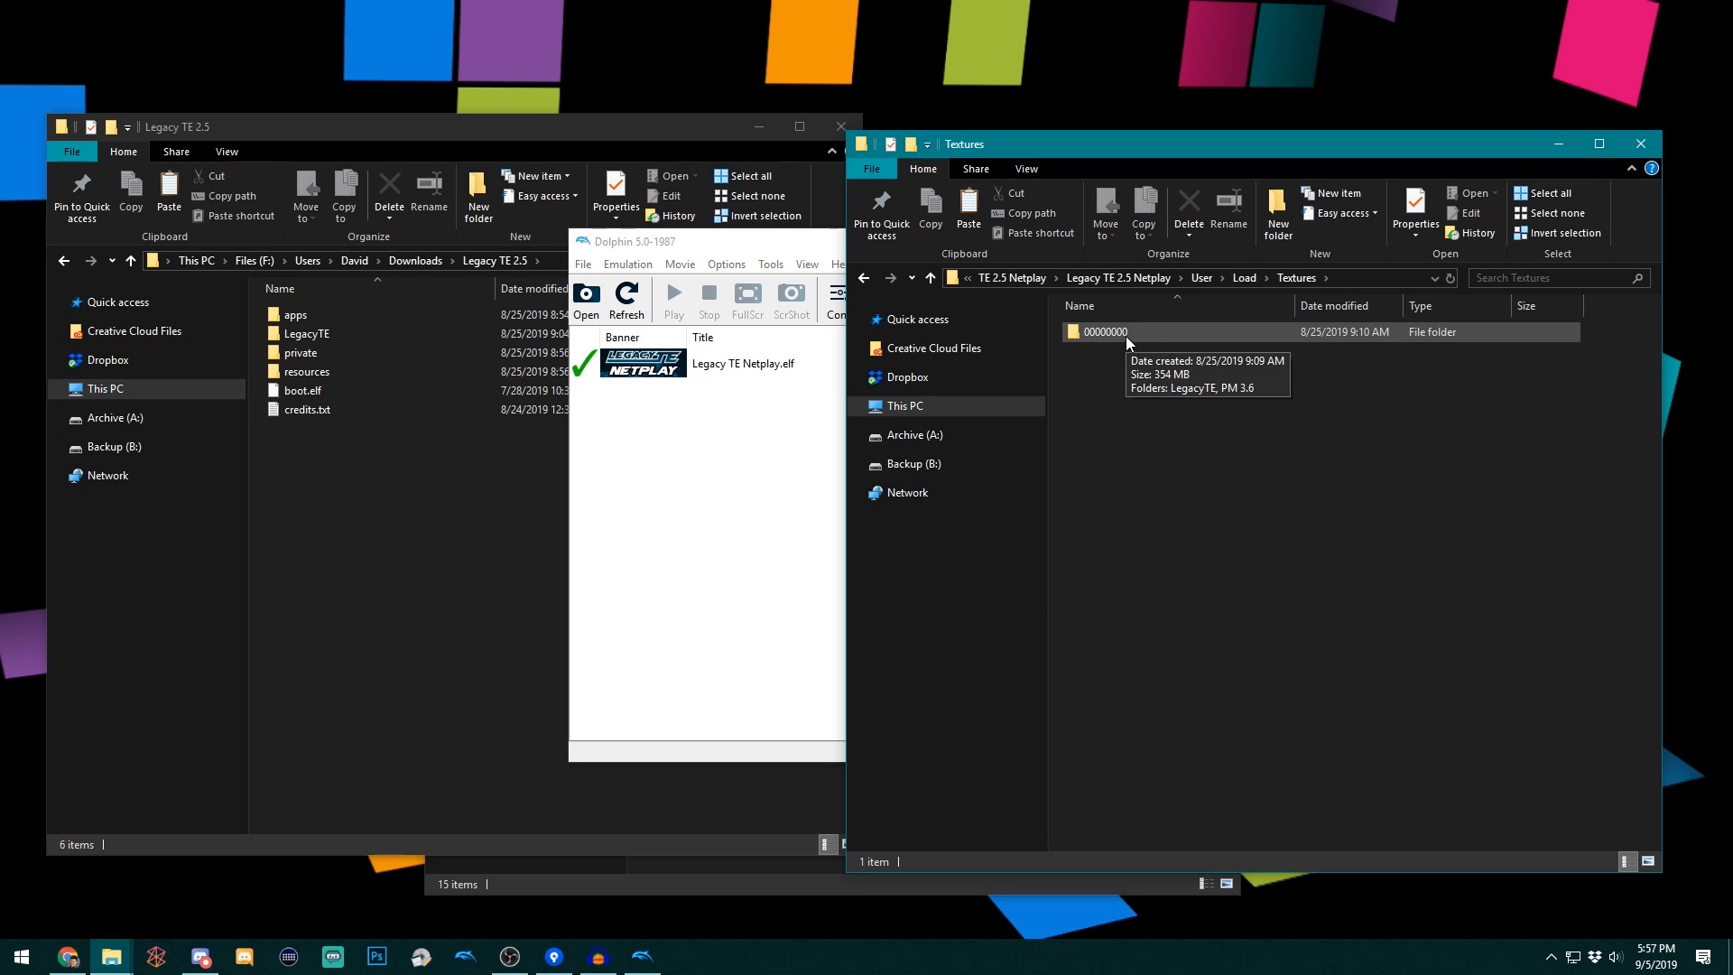
double_click(1103, 331)
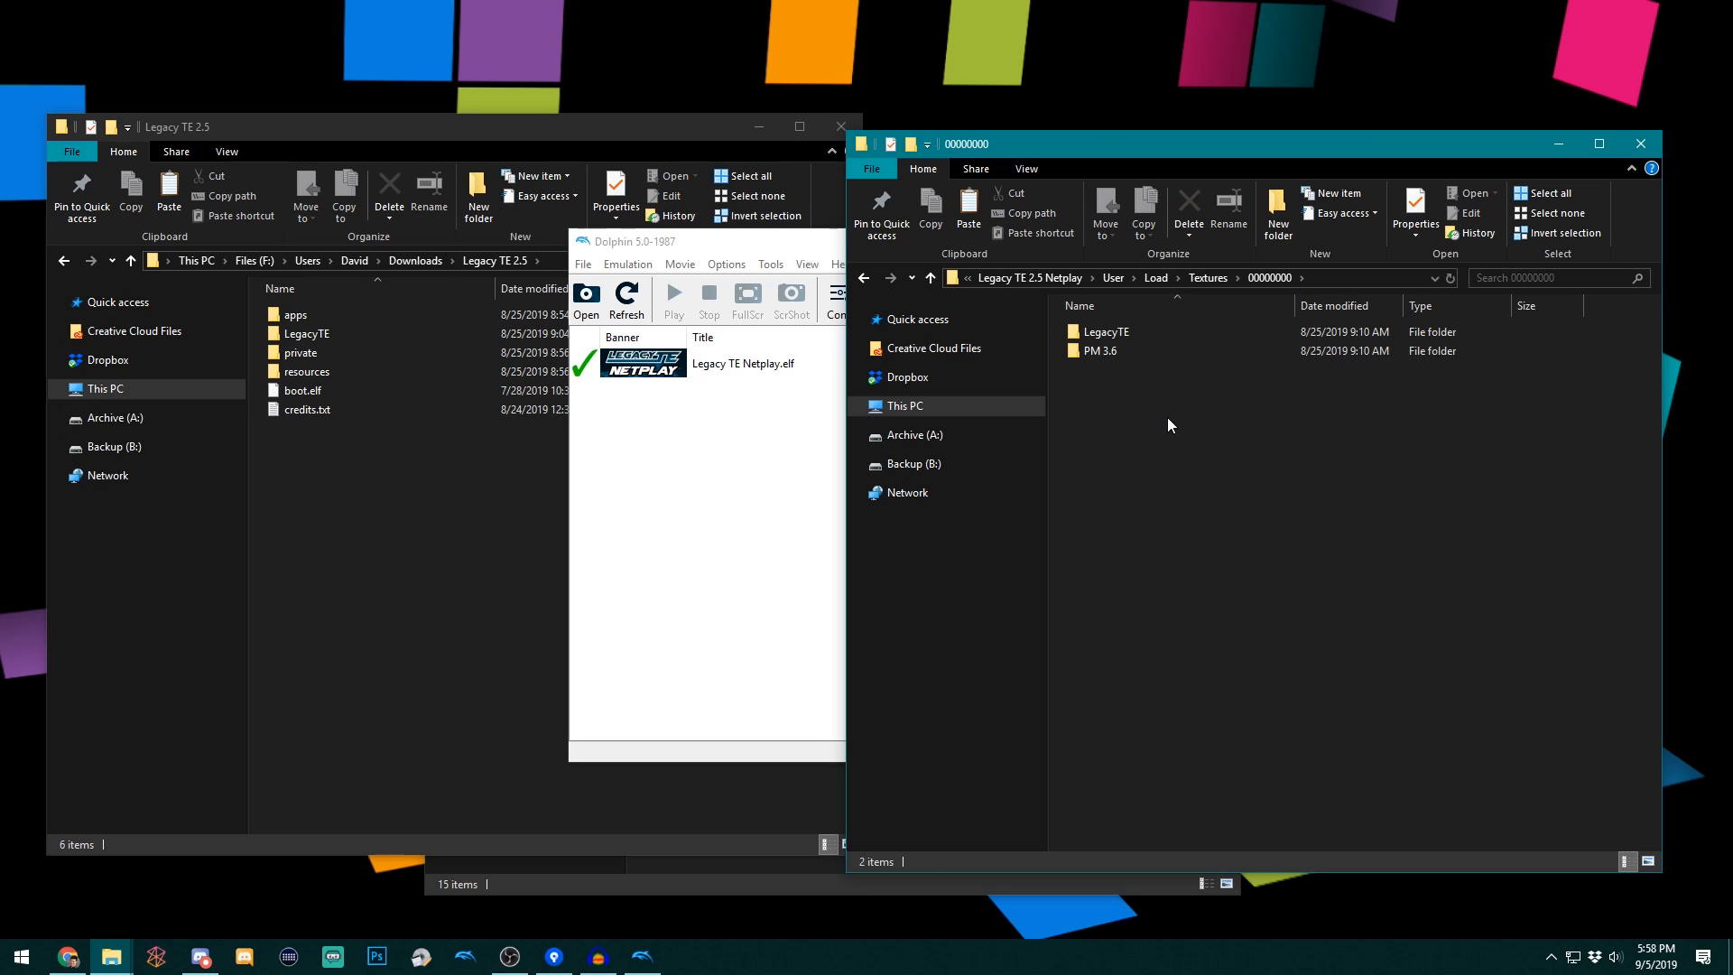
mouse_move(1281, 472)
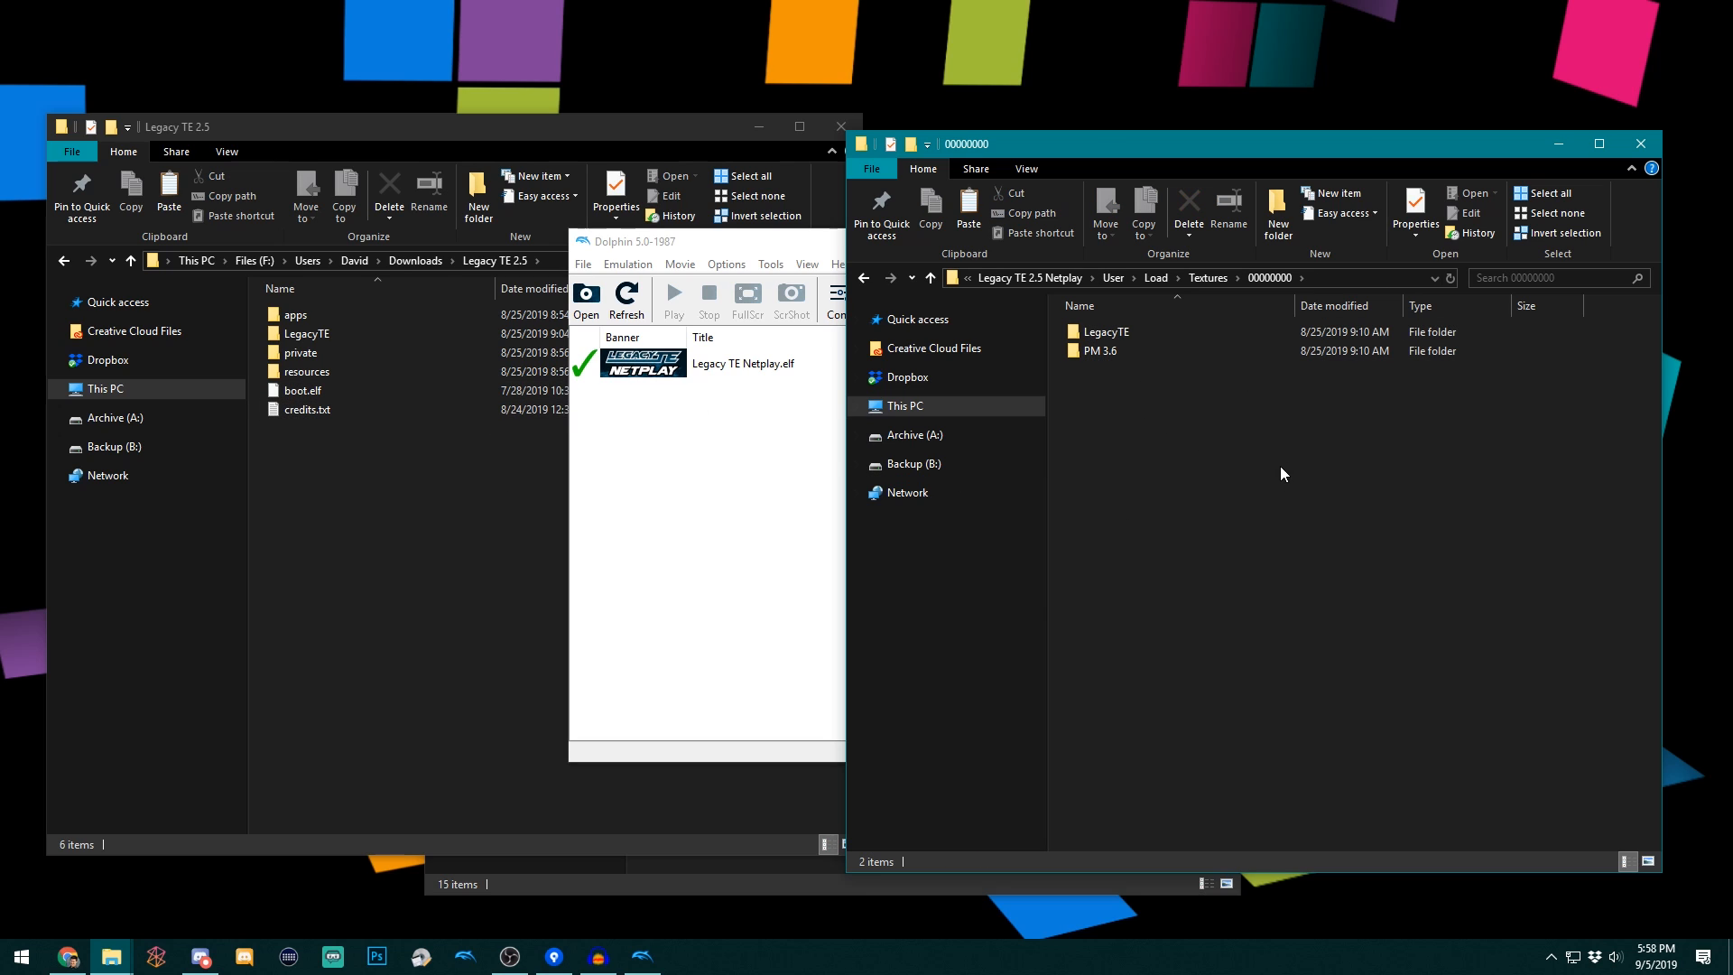
mouse_move(1365, 535)
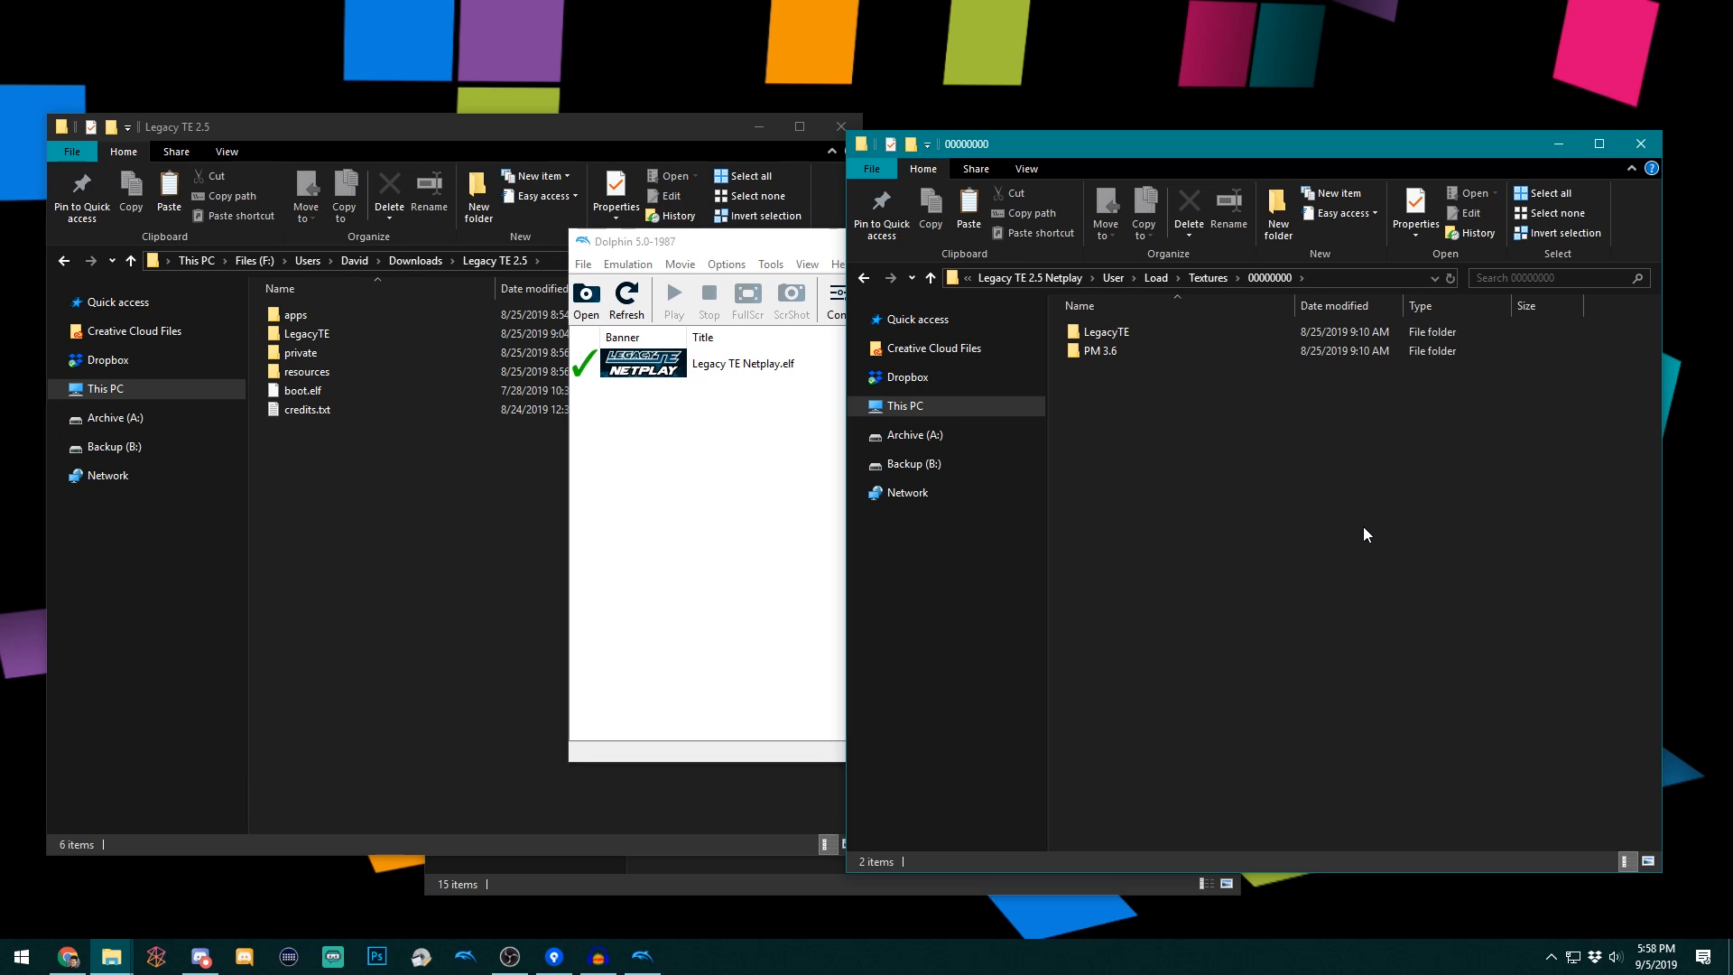
mouse_move(1342, 515)
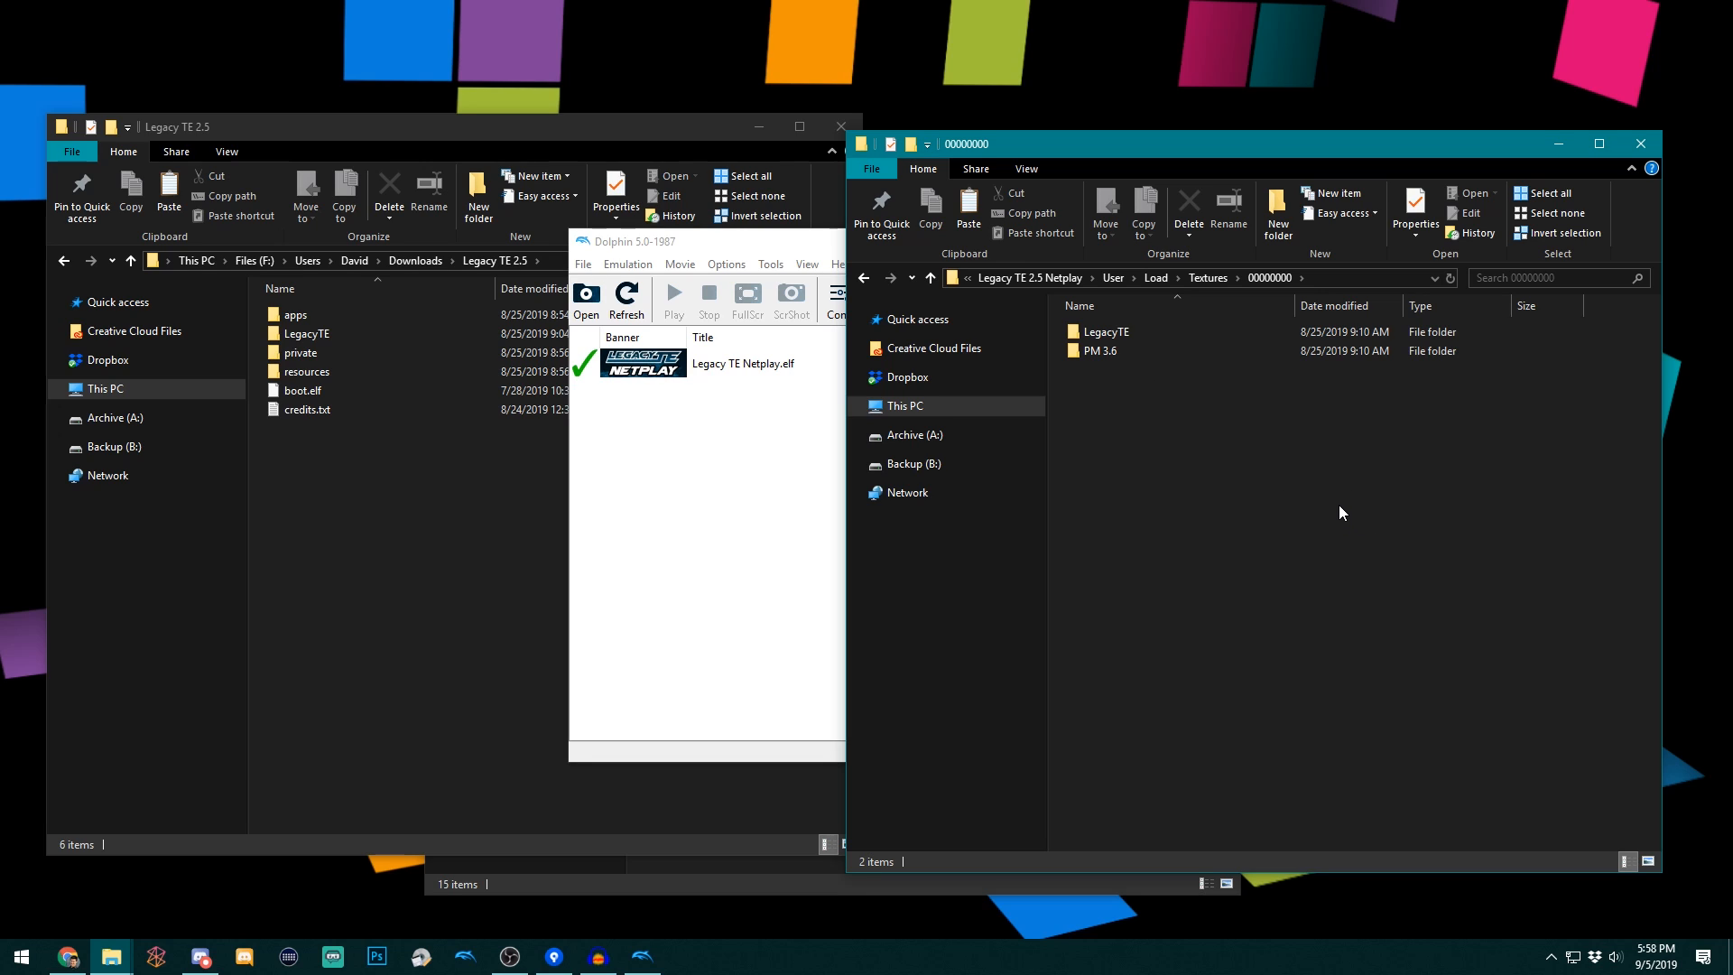
mouse_move(1326, 511)
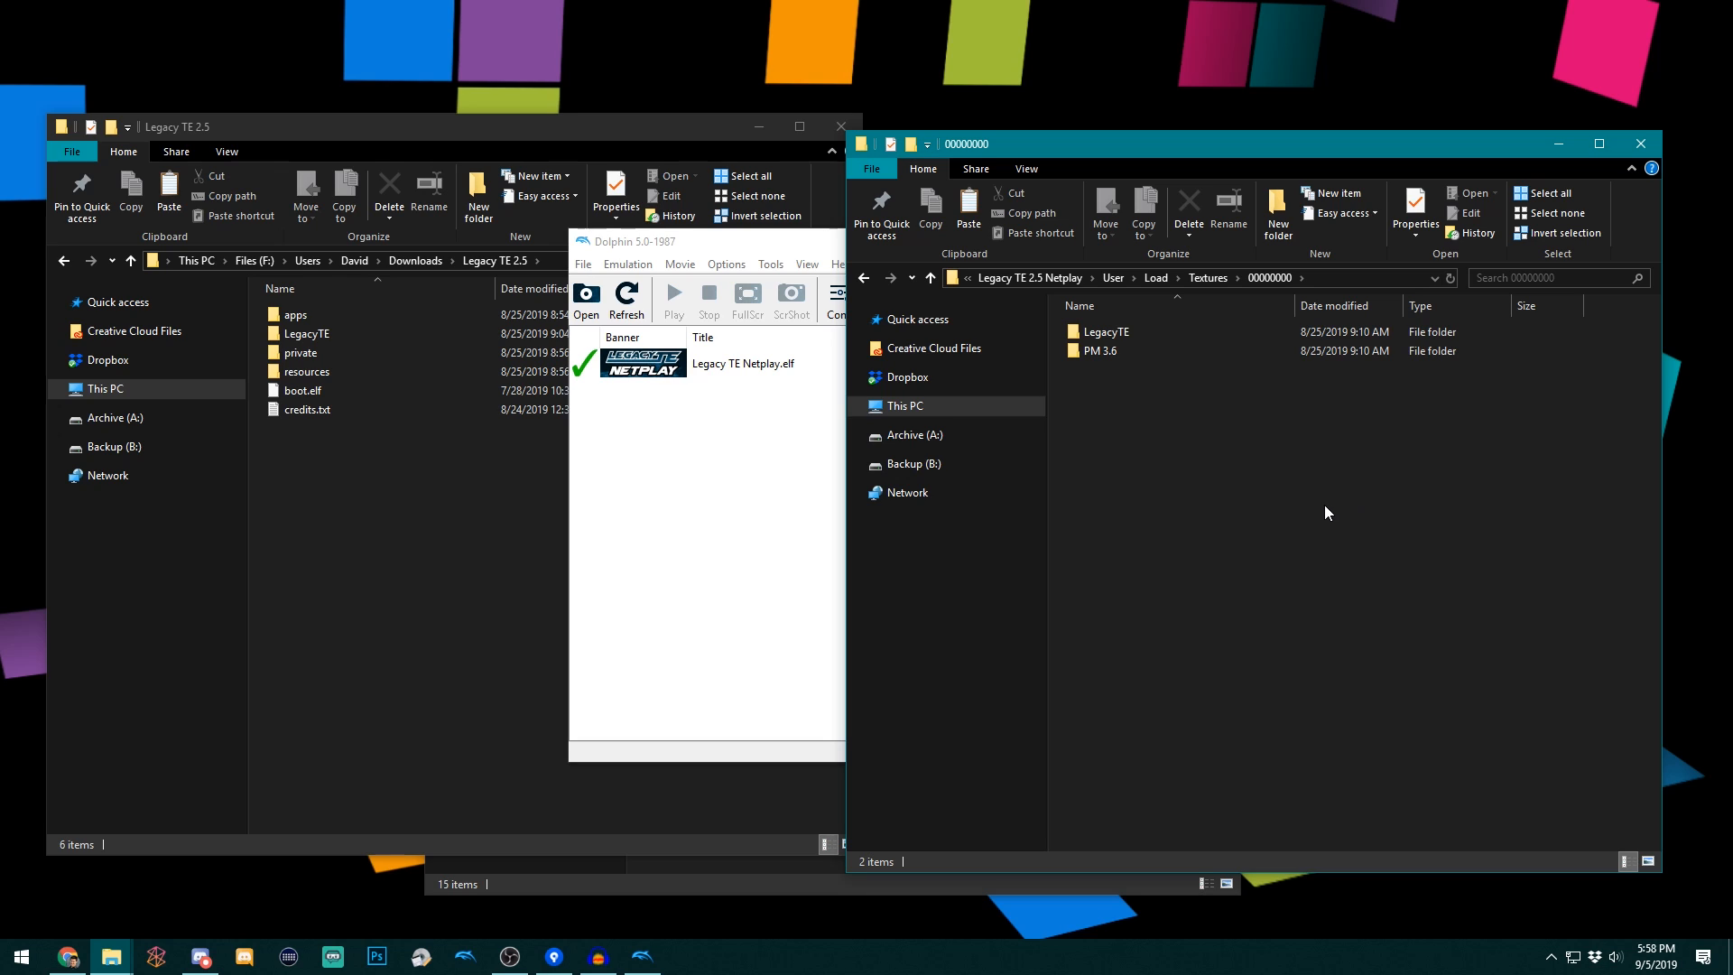
mouse_move(1005, 320)
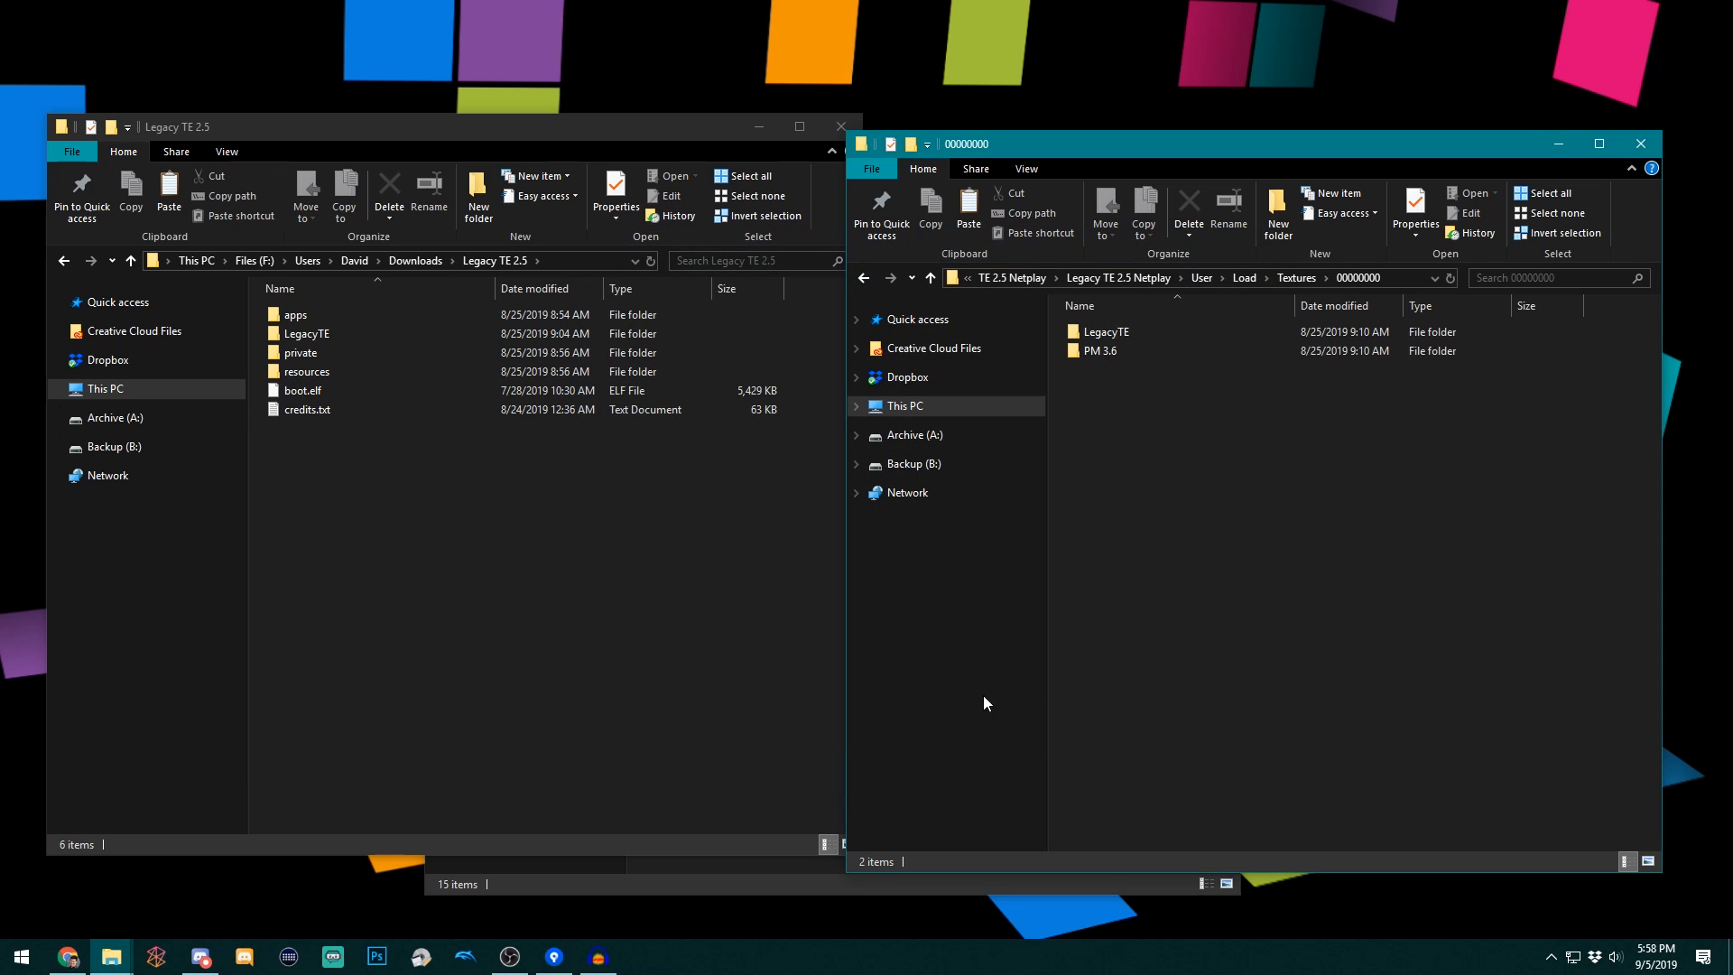
mouse_move(1035, 688)
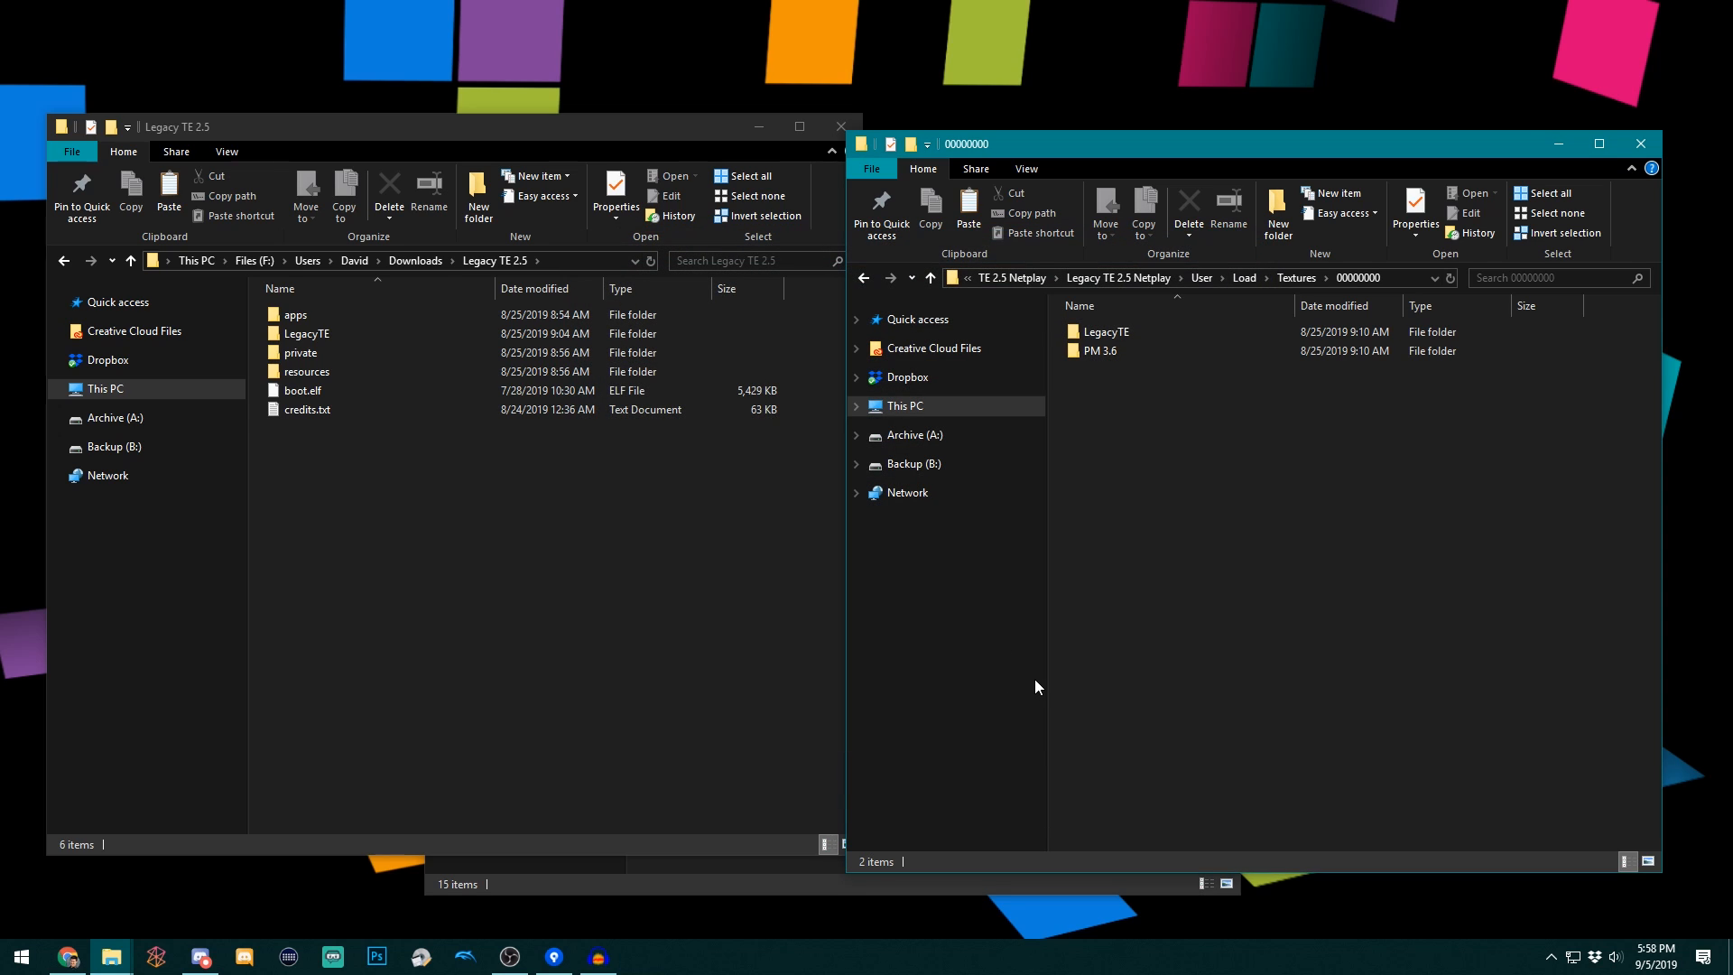
mouse_move(1191, 671)
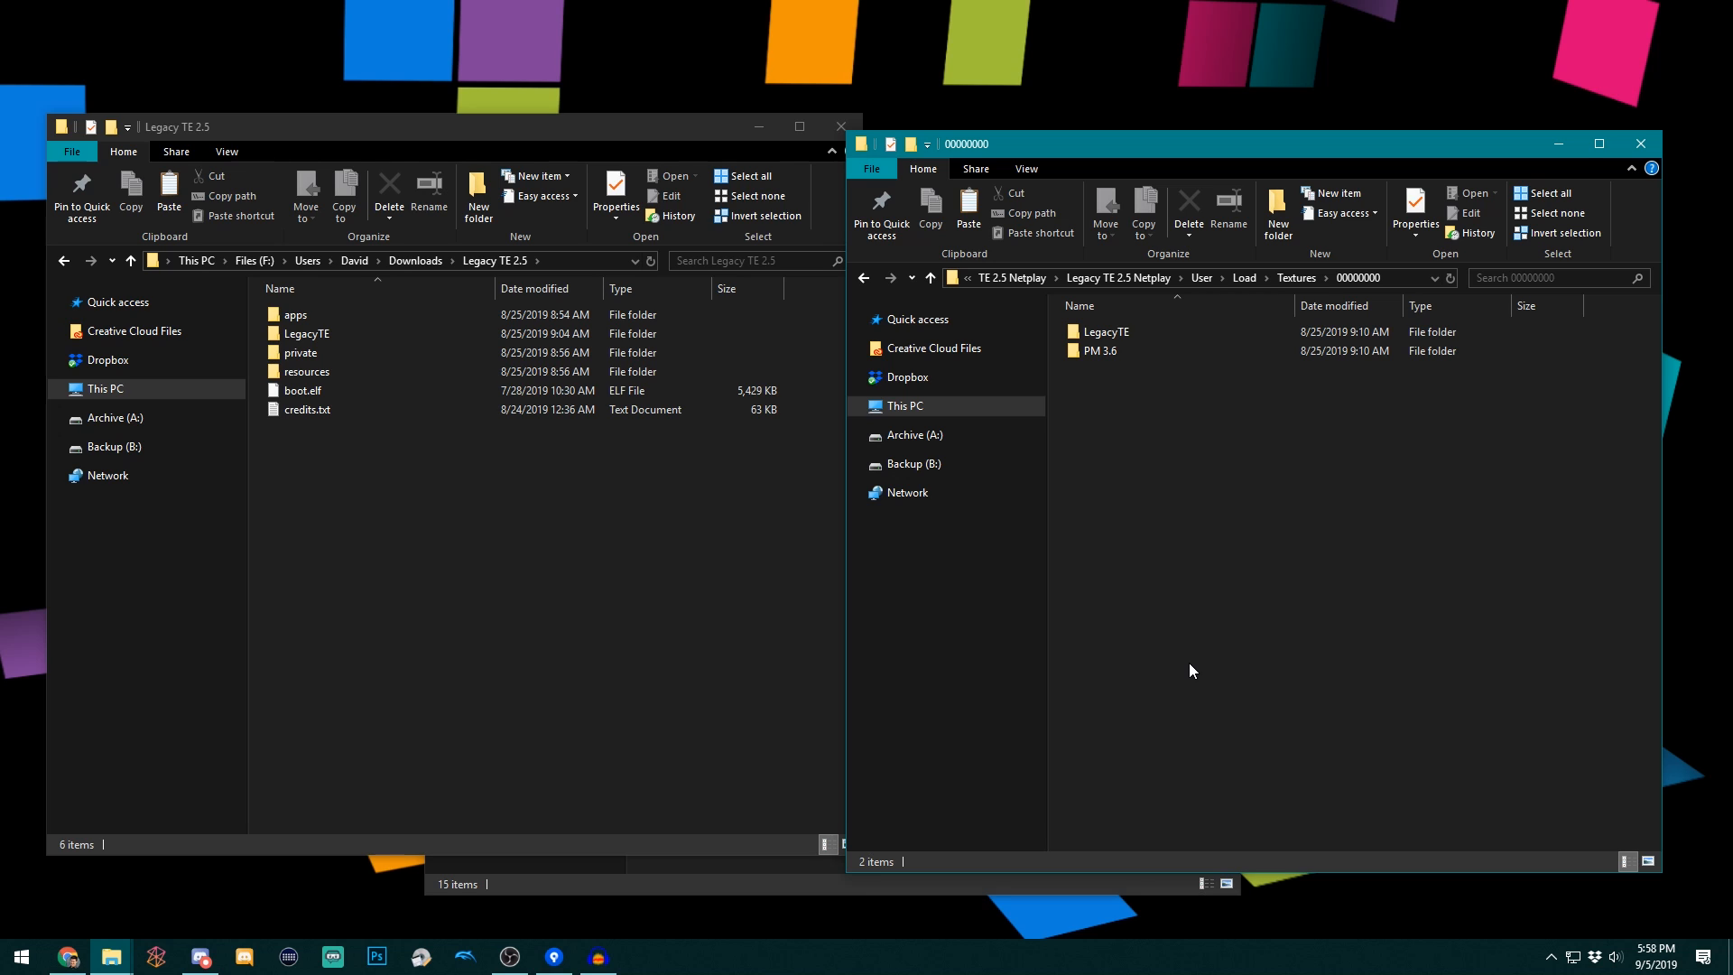
mouse_move(478, 940)
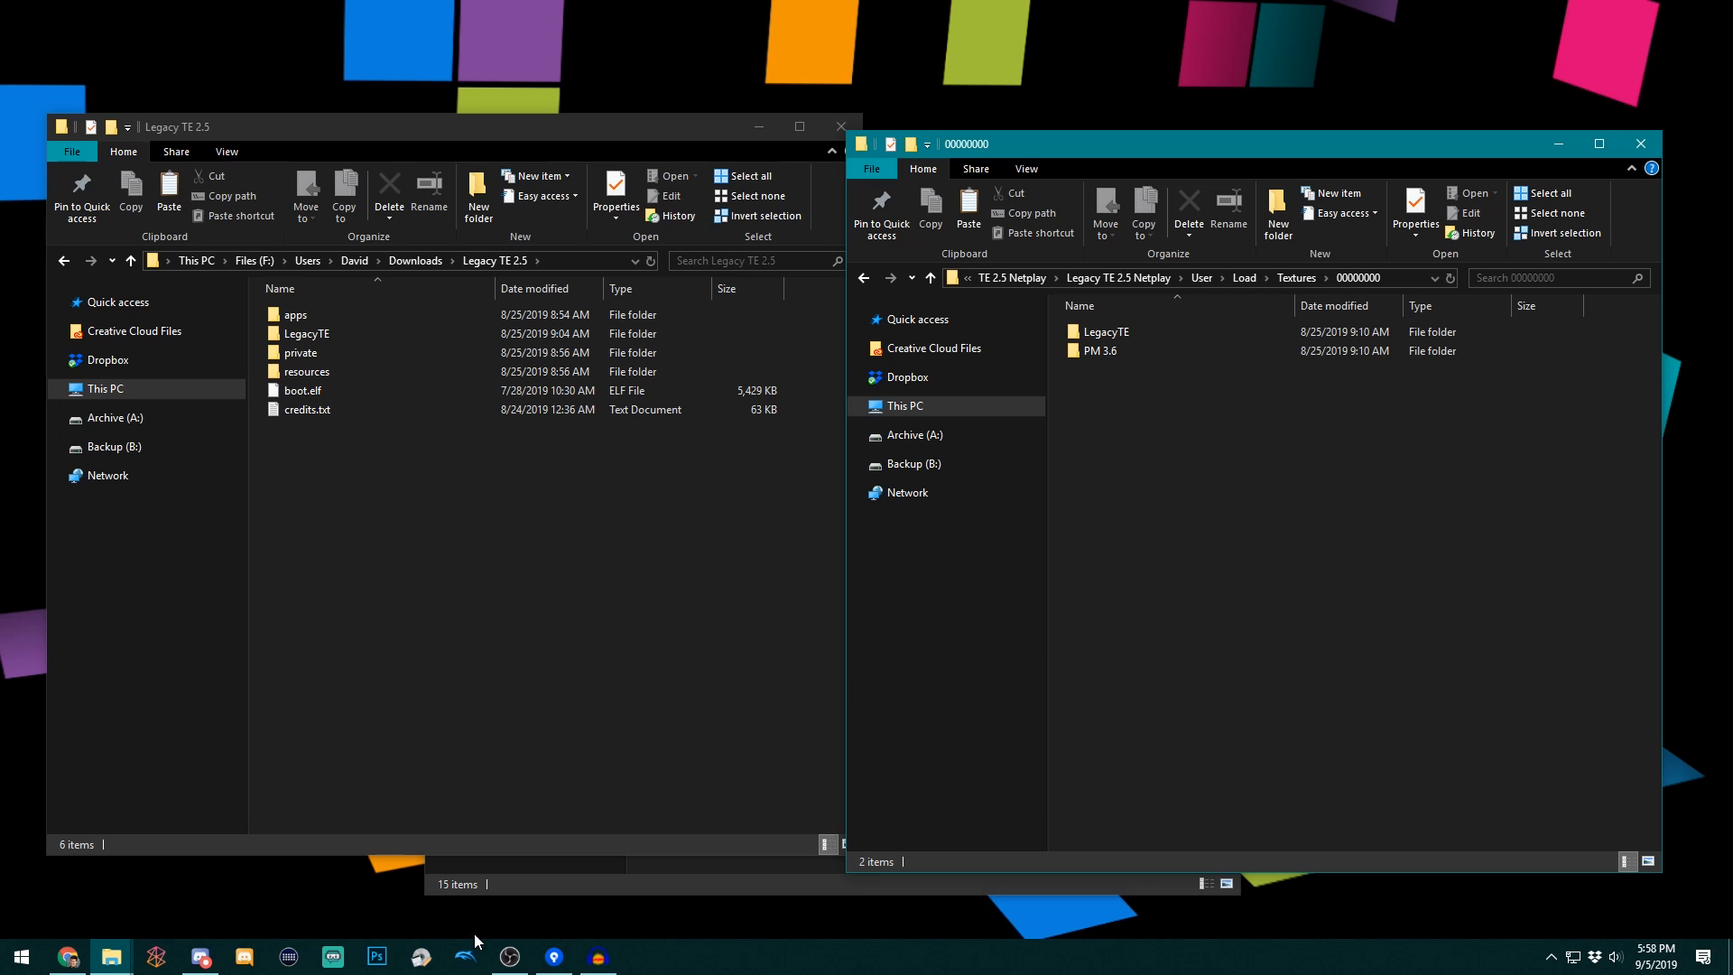
- Launch the regular Dolphin 5.0 from the taskbar
left_click(464, 956)
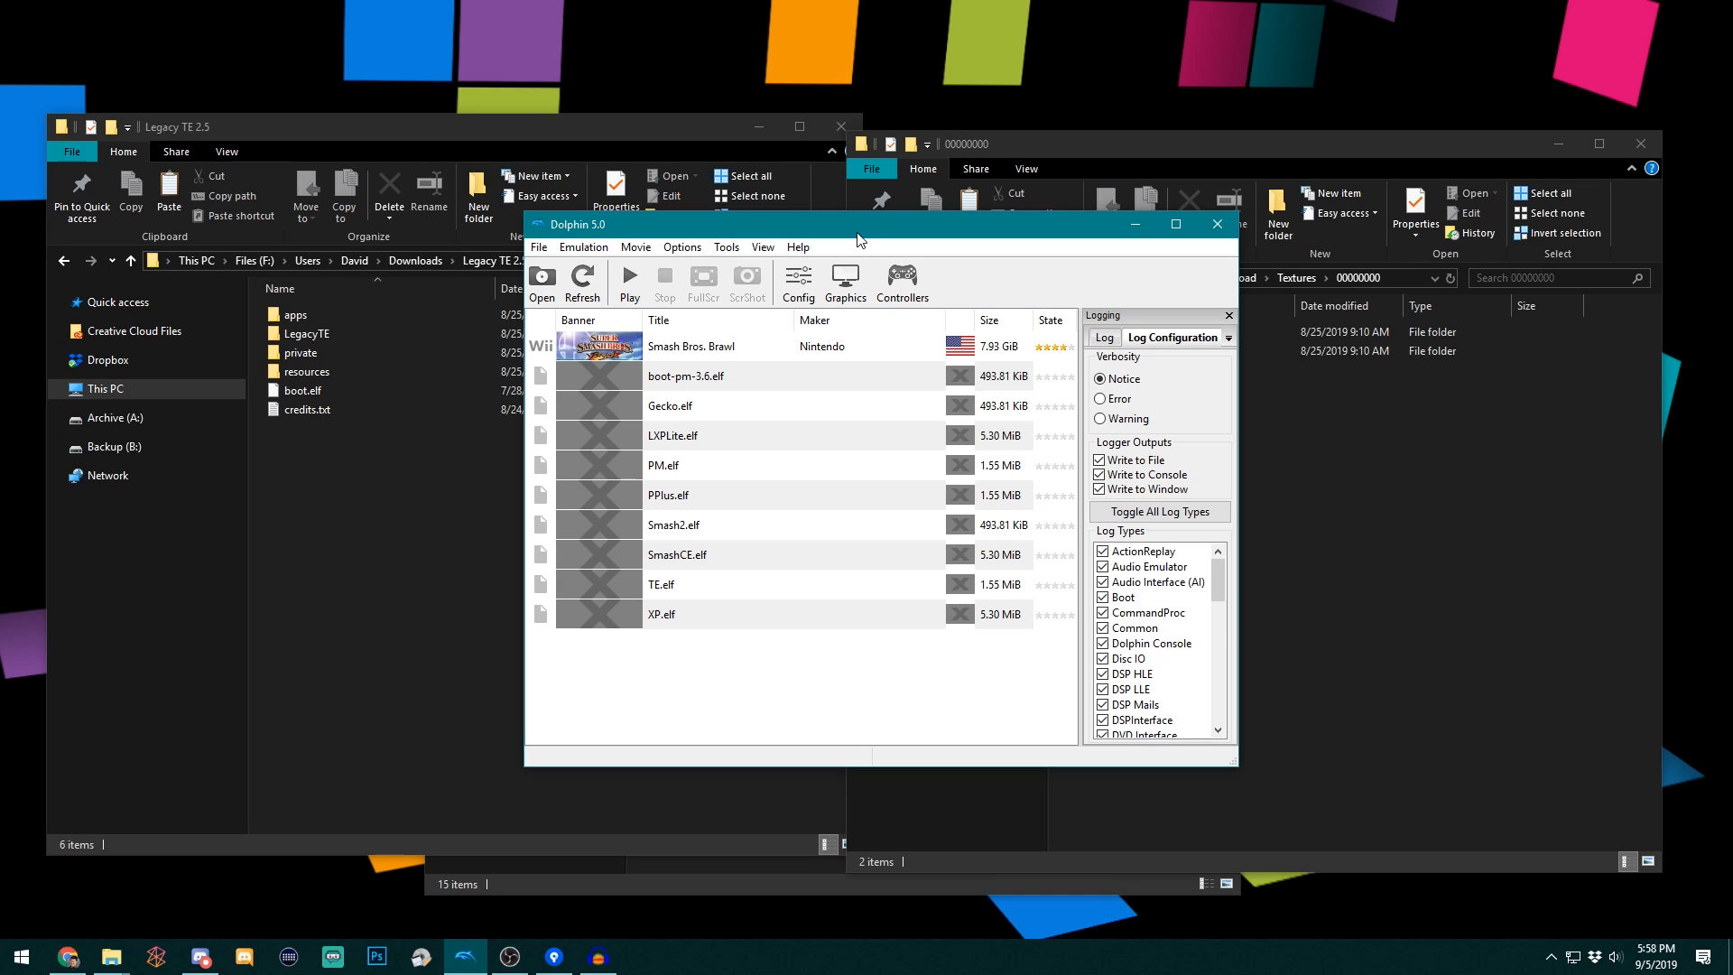
mouse_move(798, 675)
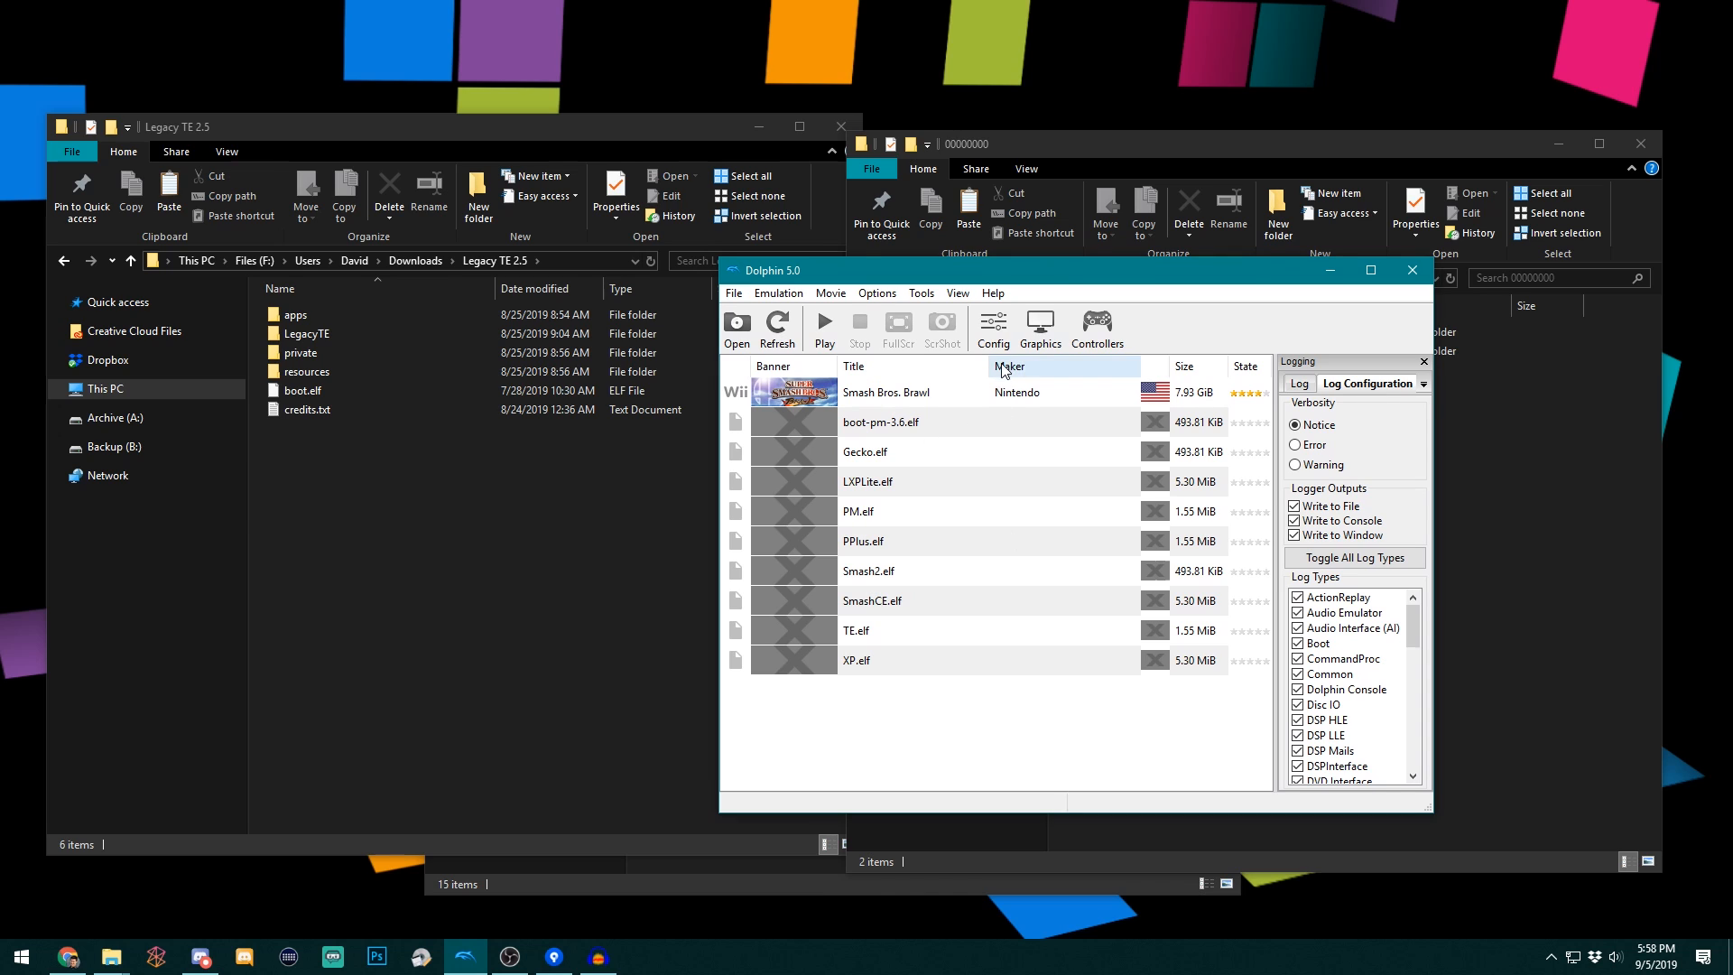
left_click(991, 329)
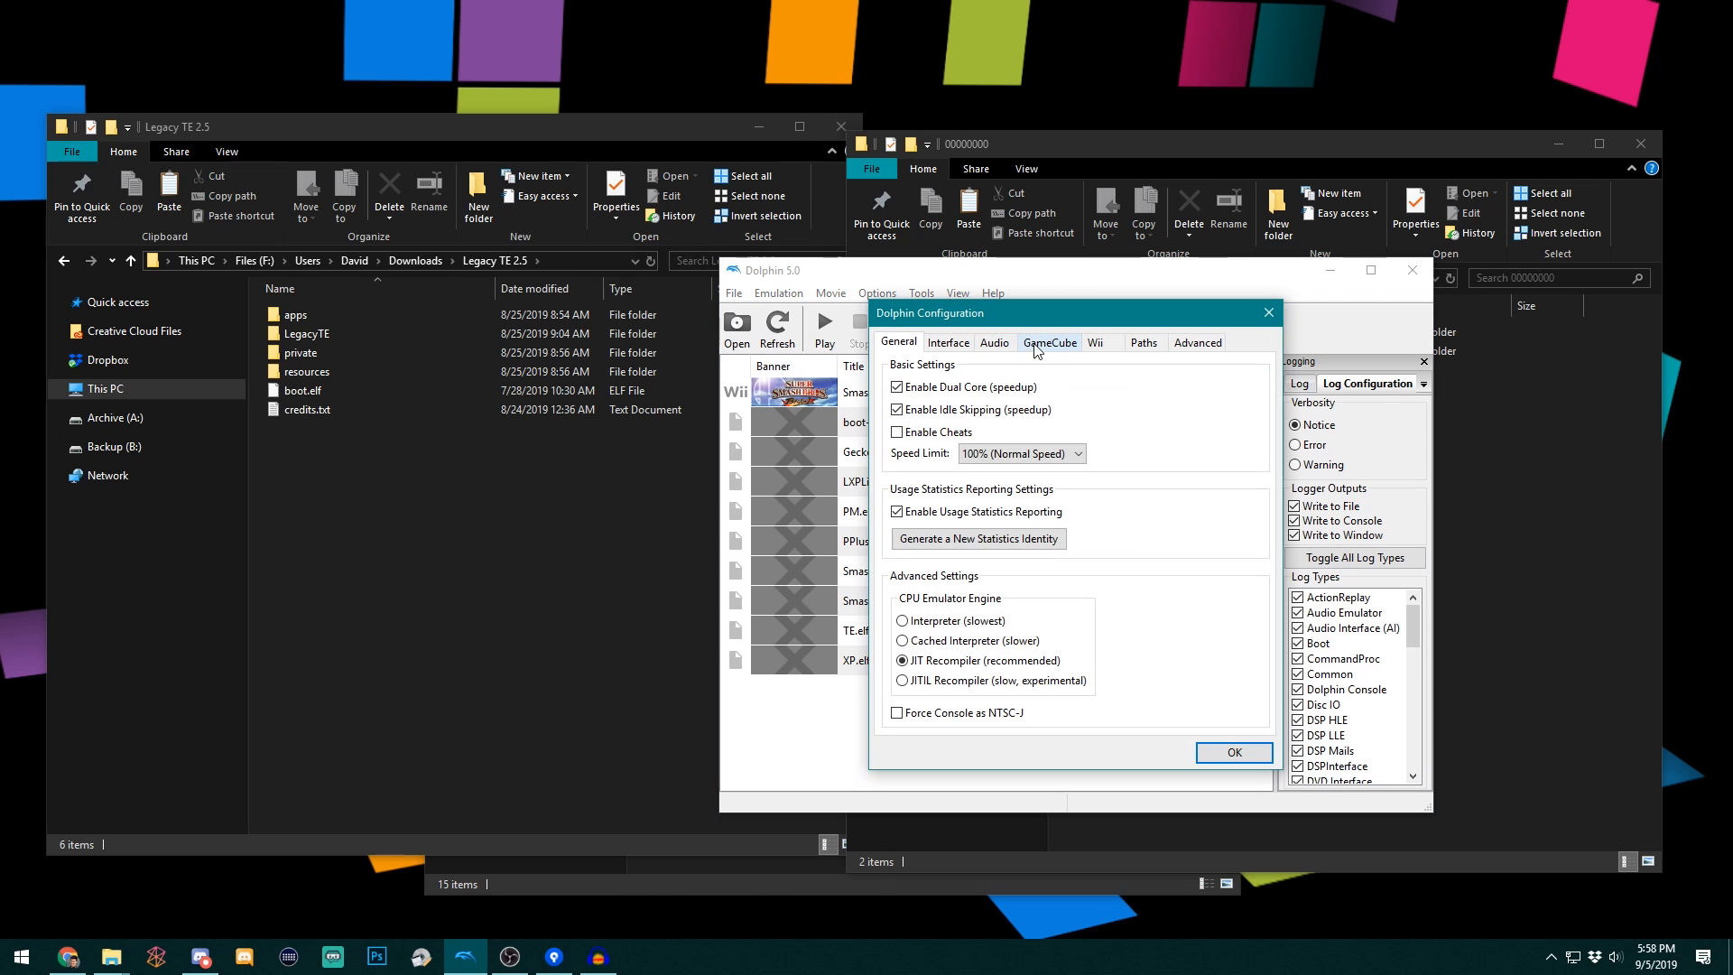
left_click(1146, 341)
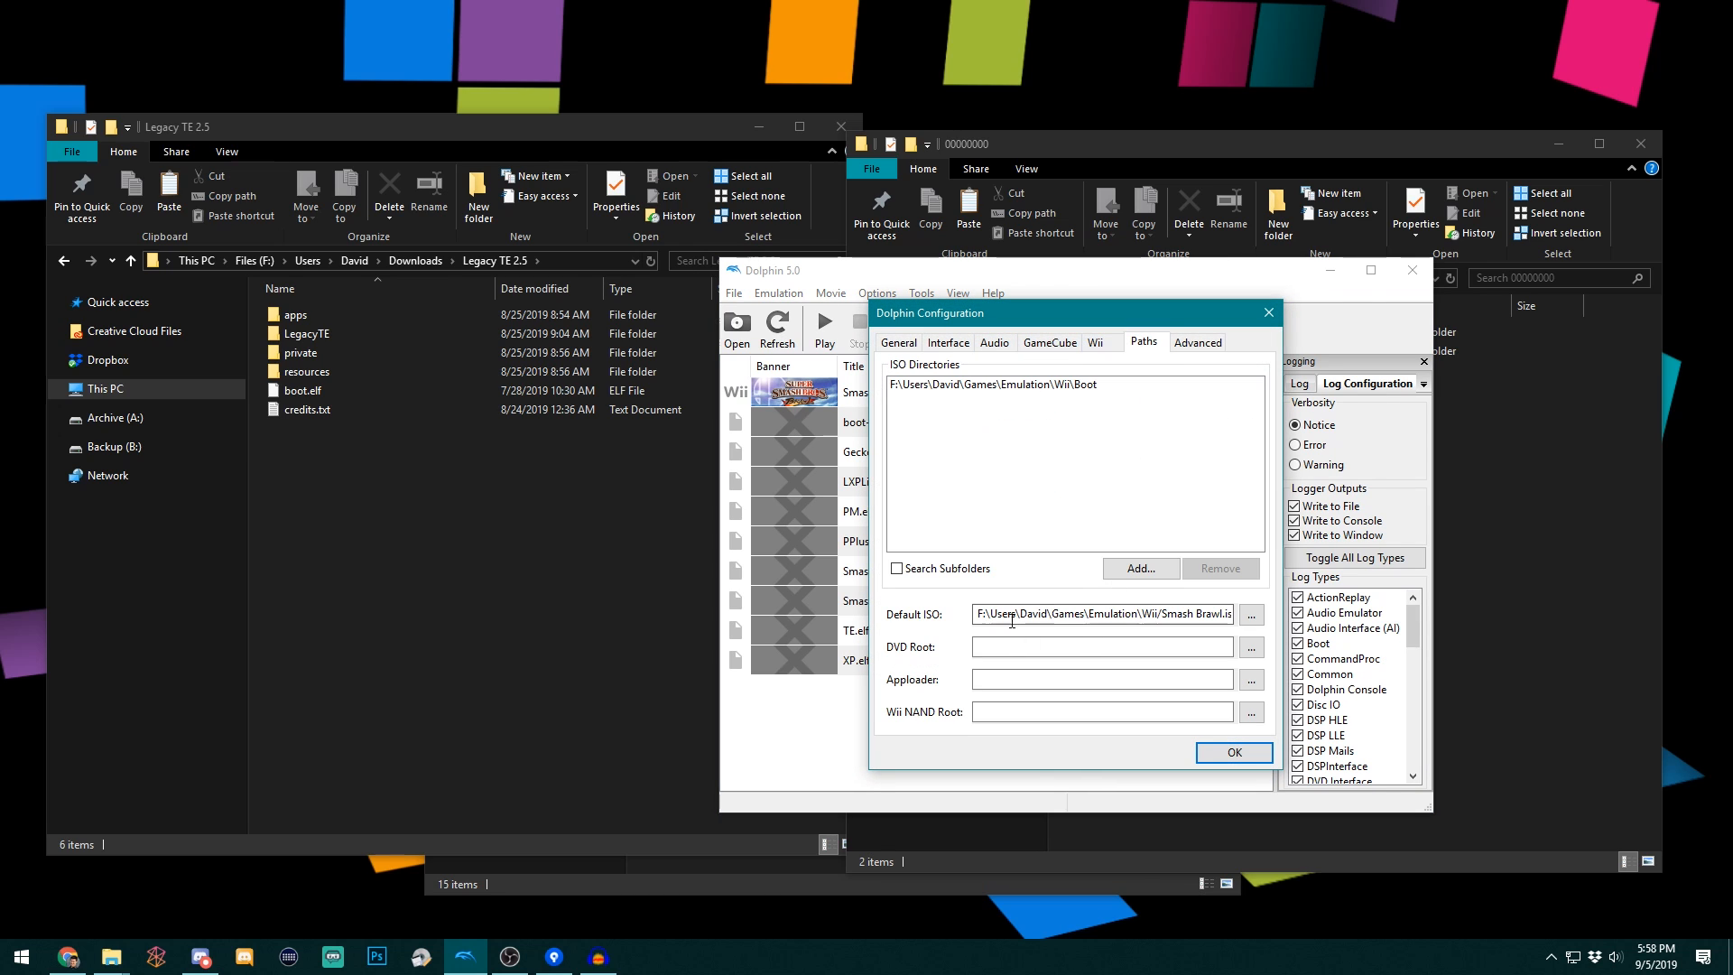
mouse_move(983, 370)
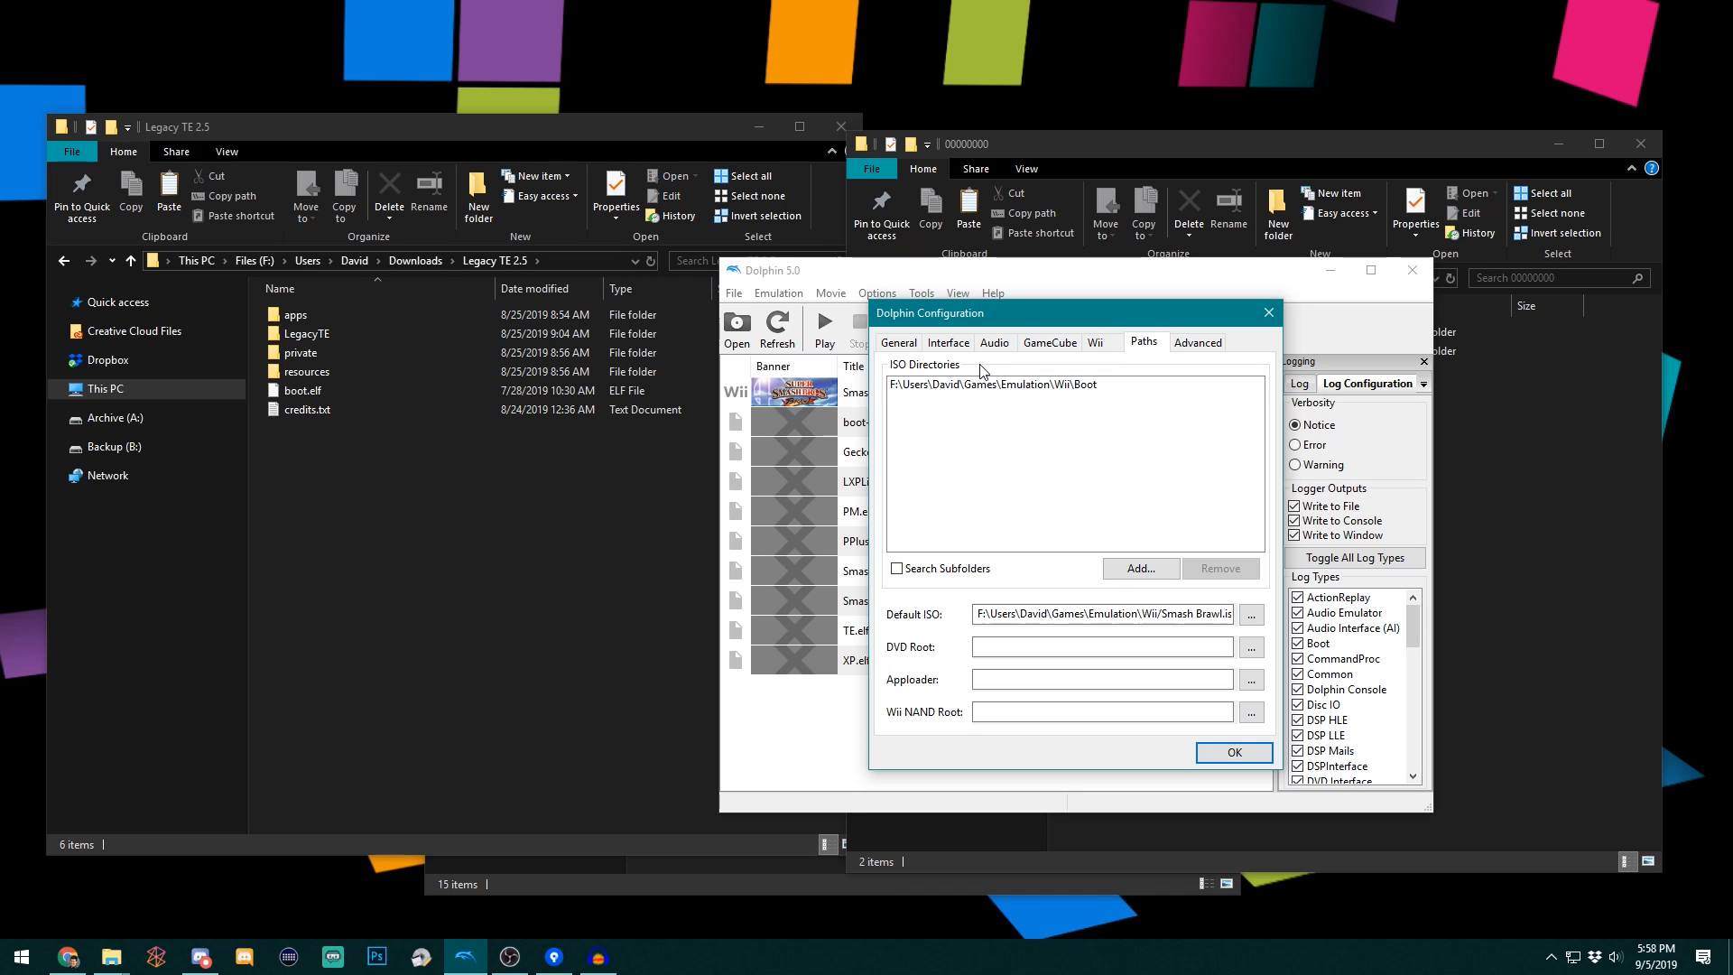
left_click(1095, 341)
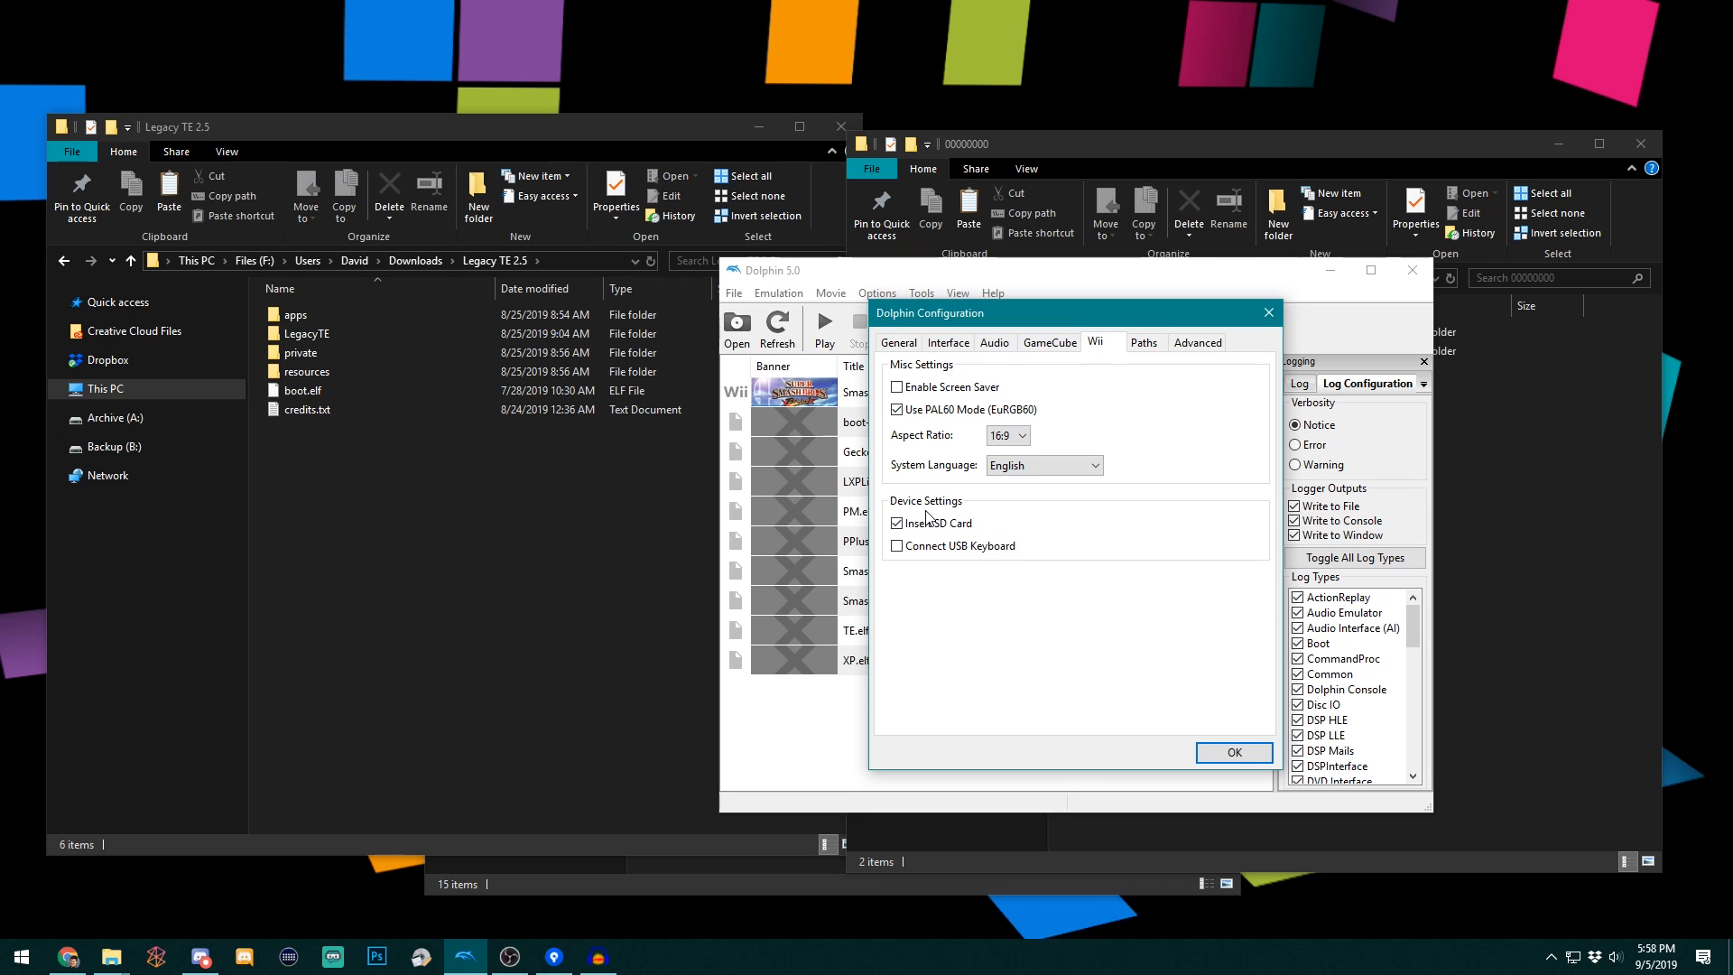
left_click(1233, 752)
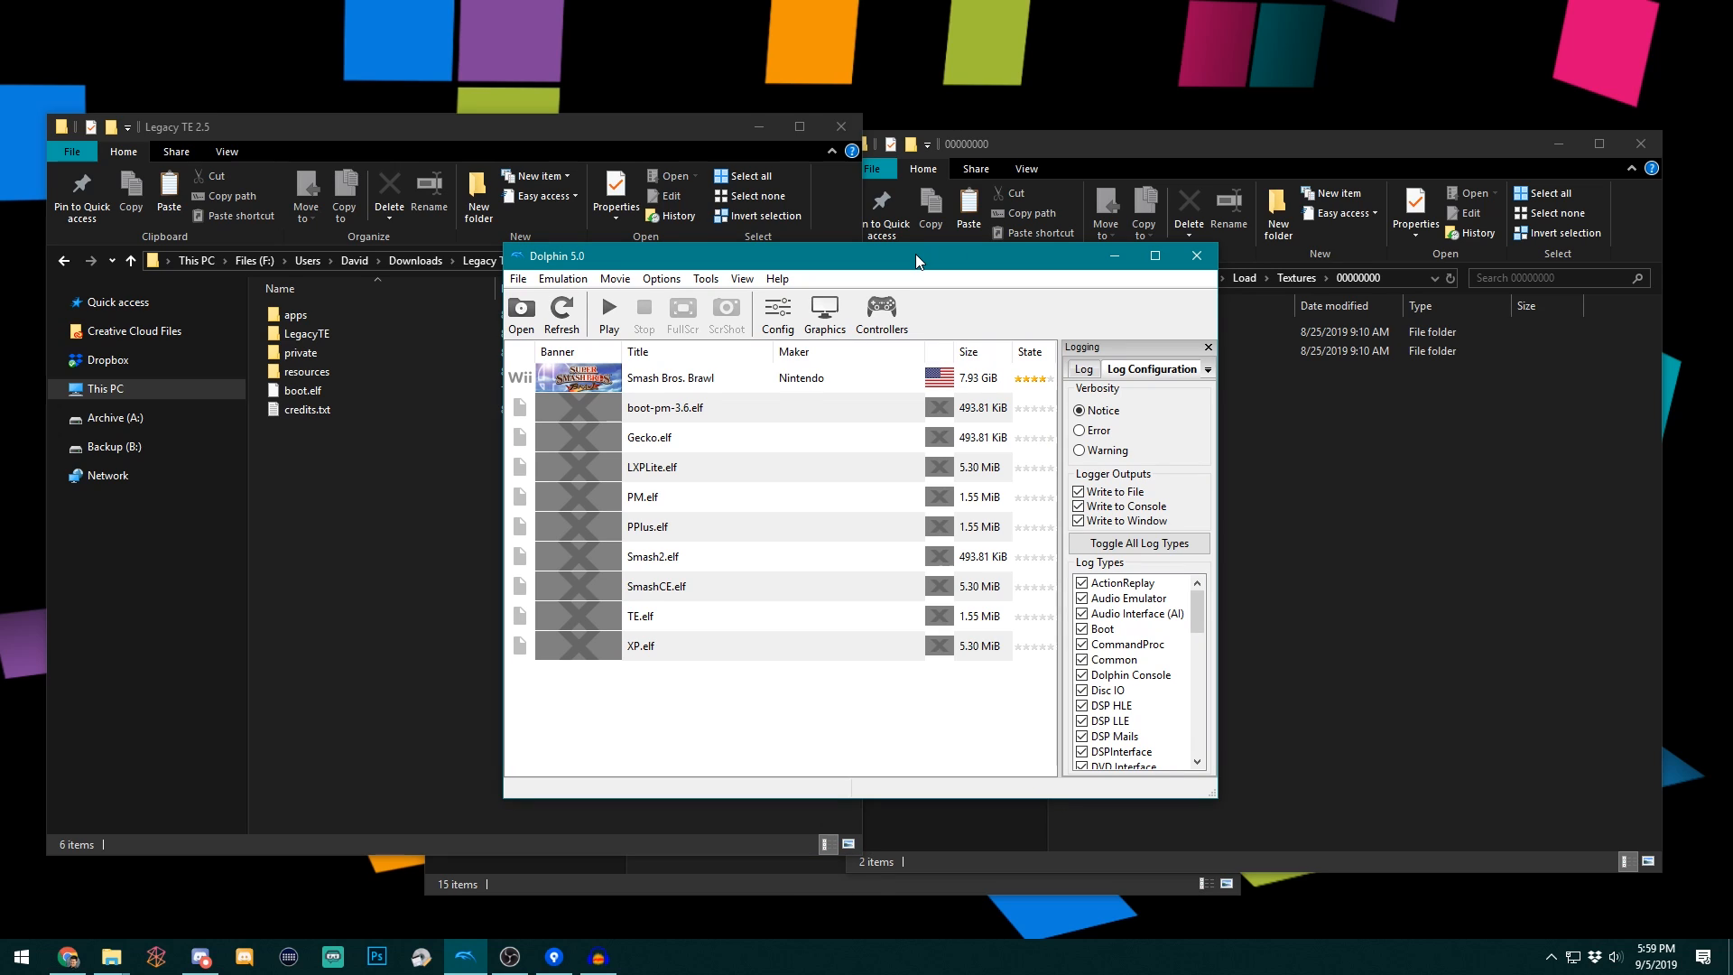
mouse_move(906, 270)
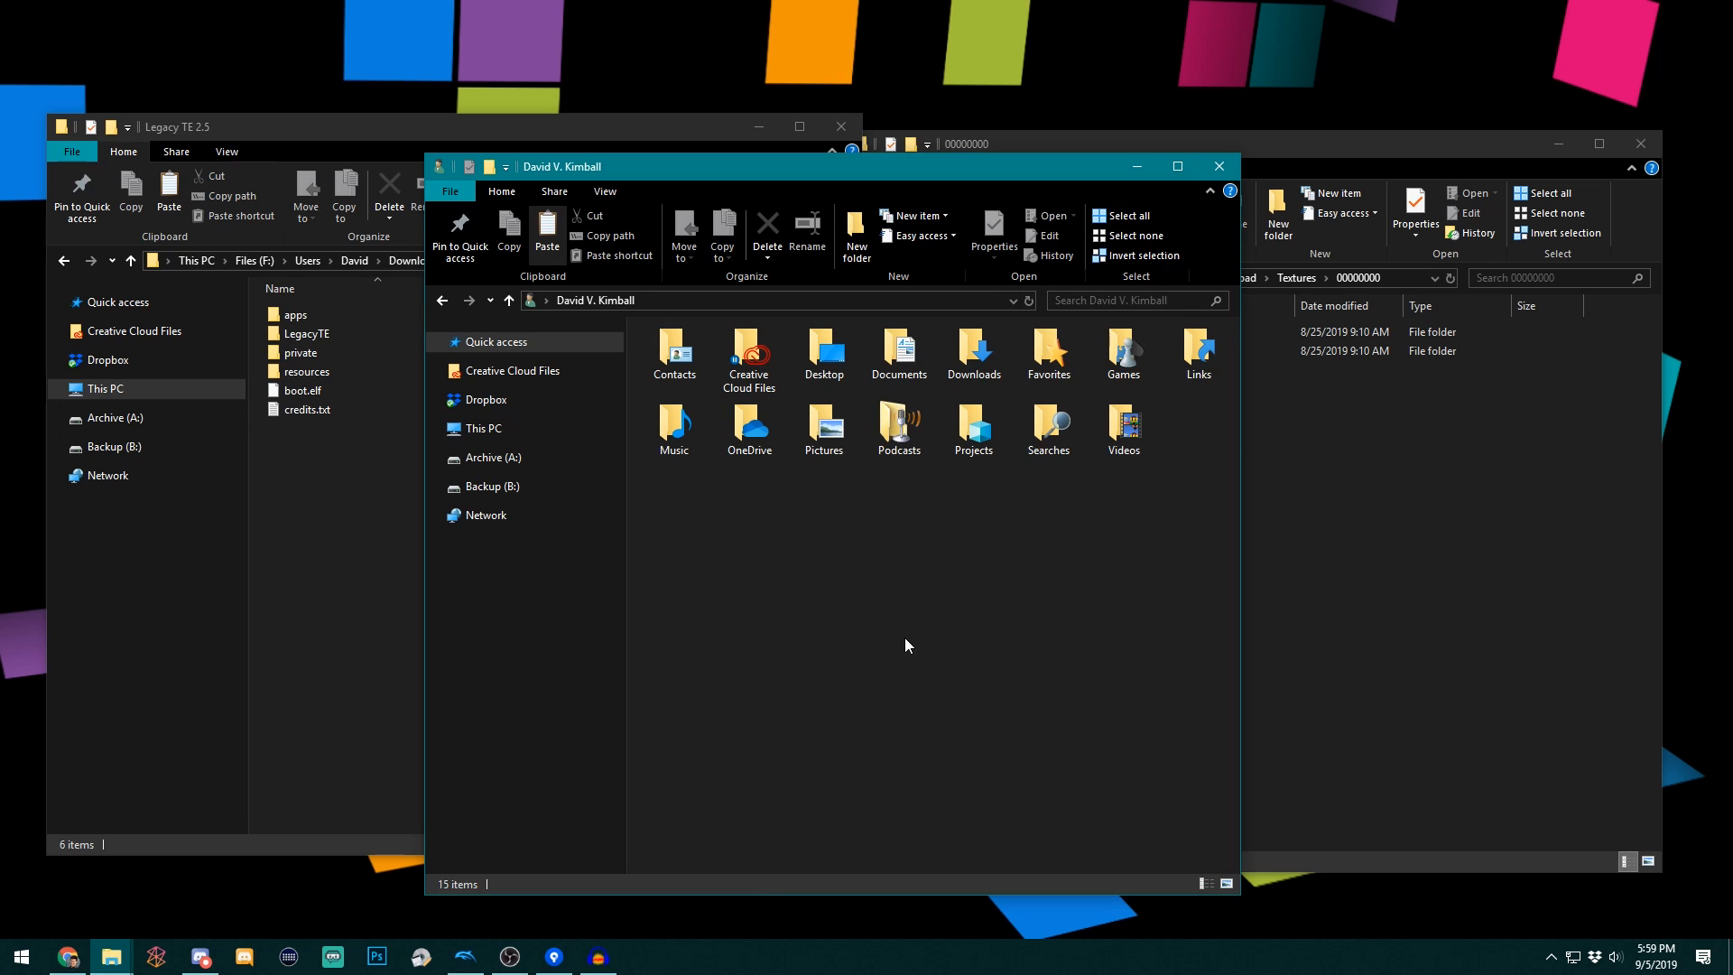
mouse_move(921, 604)
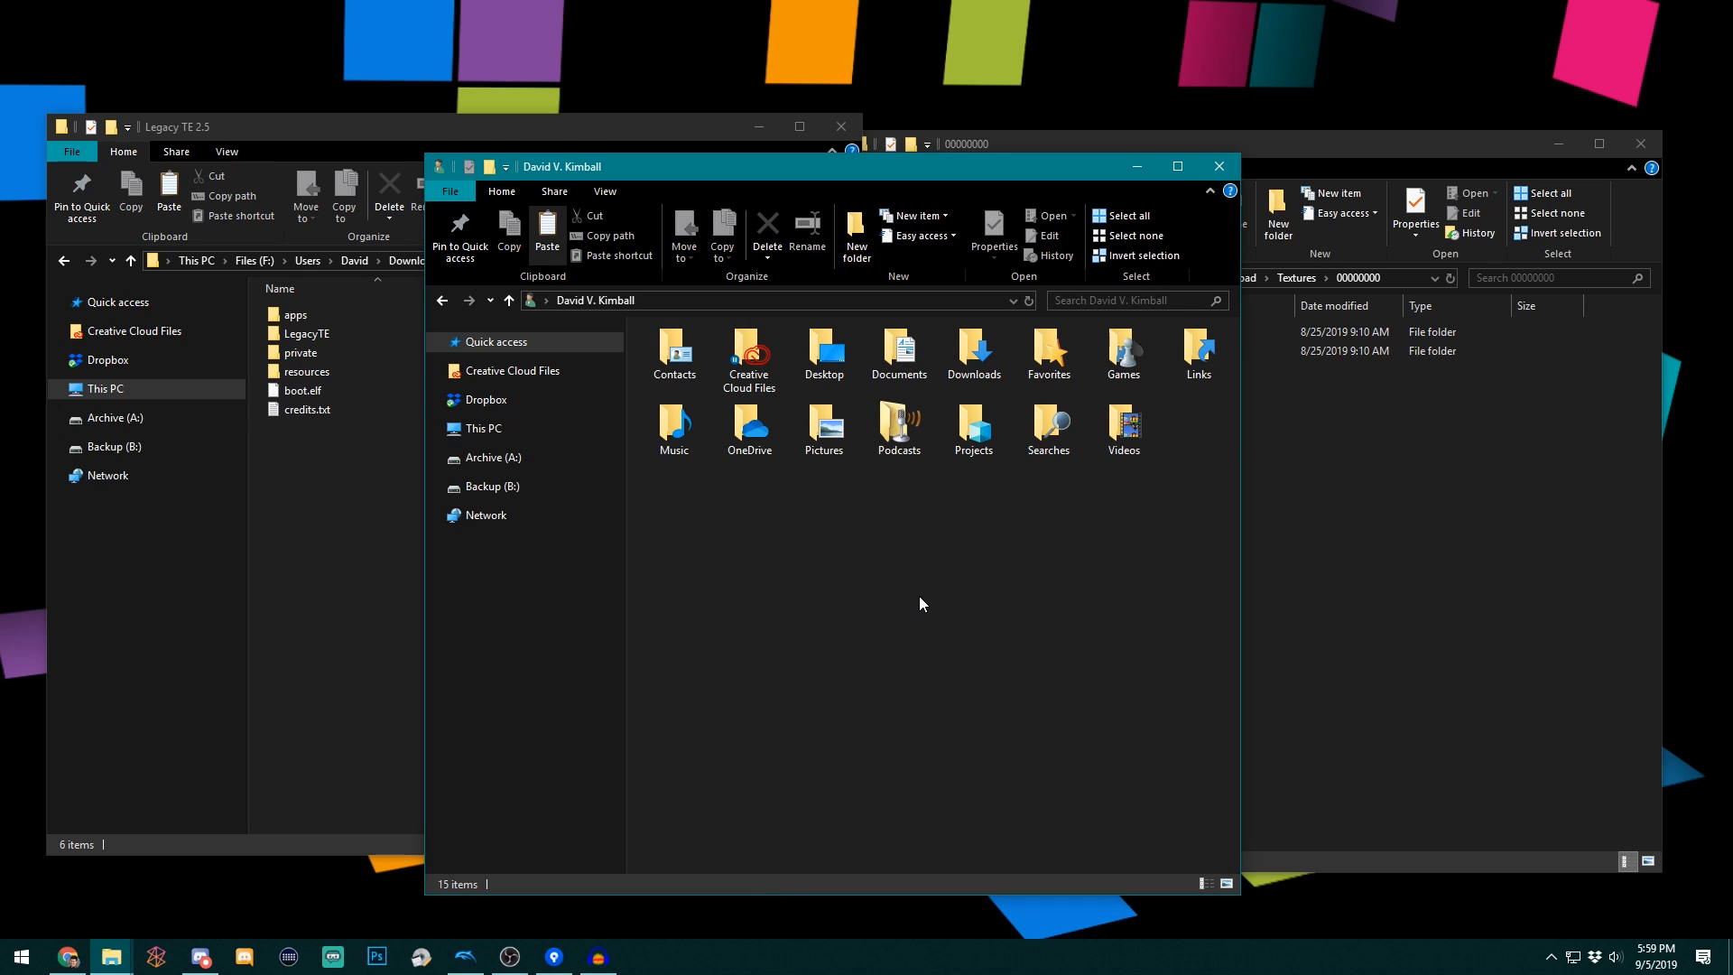
- Navigate to Documents\Dolphin Emulator\Wii and select sd.raw
double_click(897, 353)
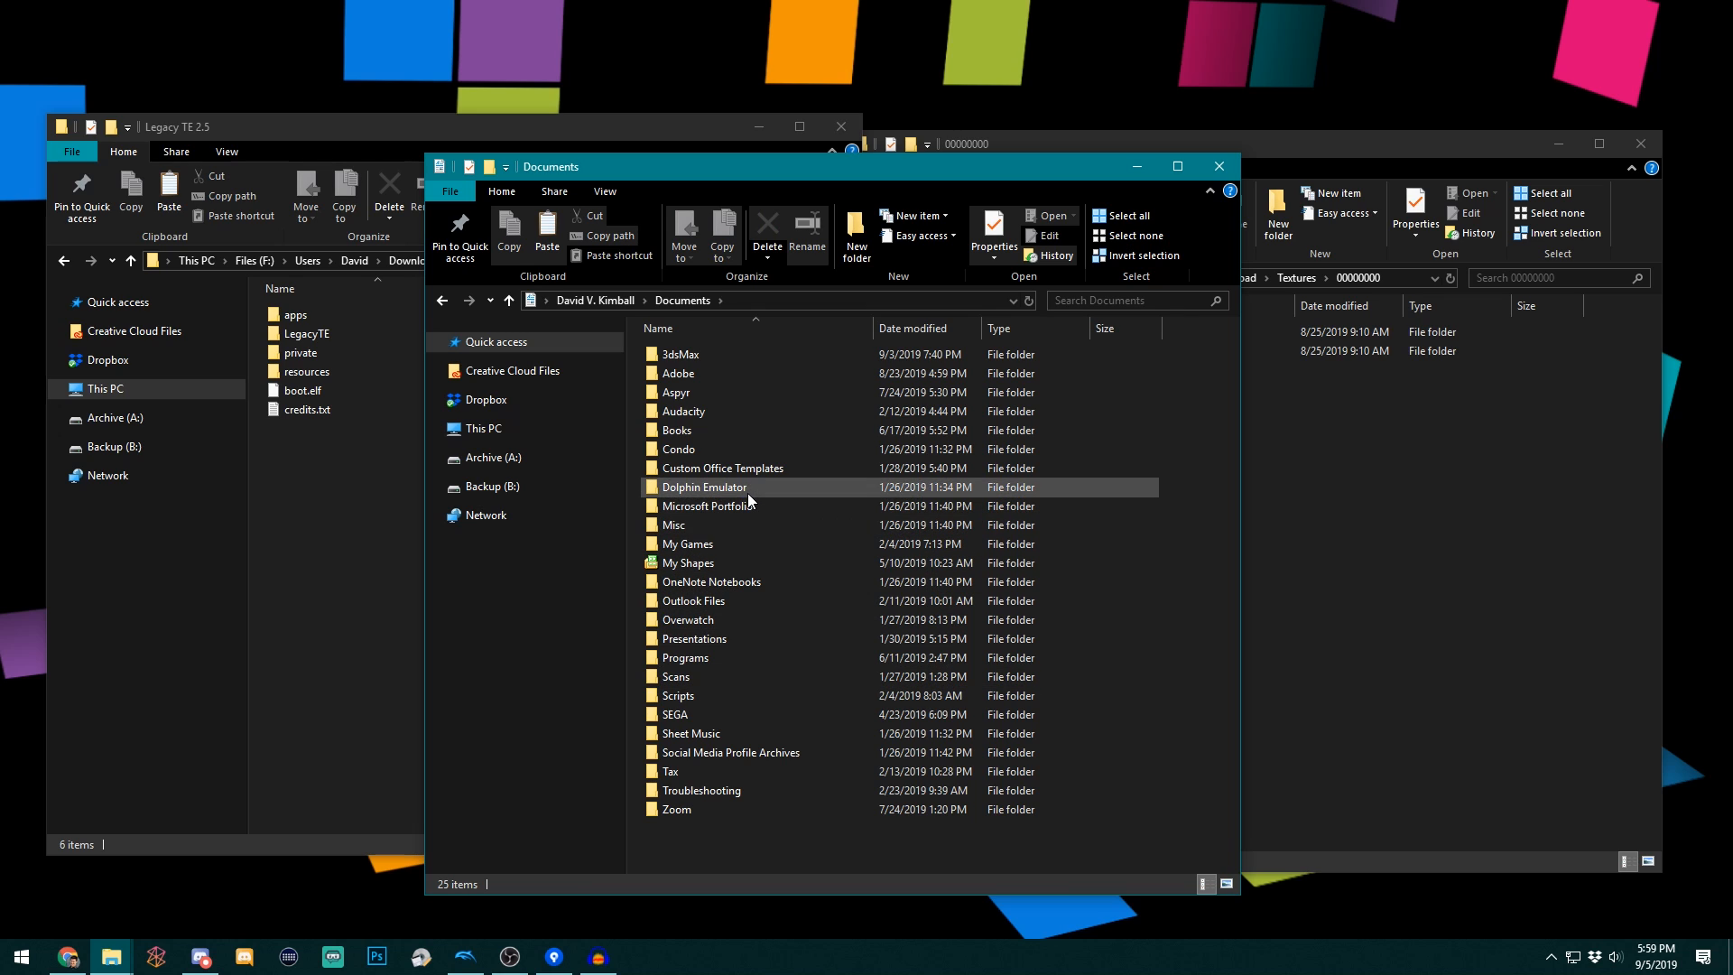
double_click(704, 487)
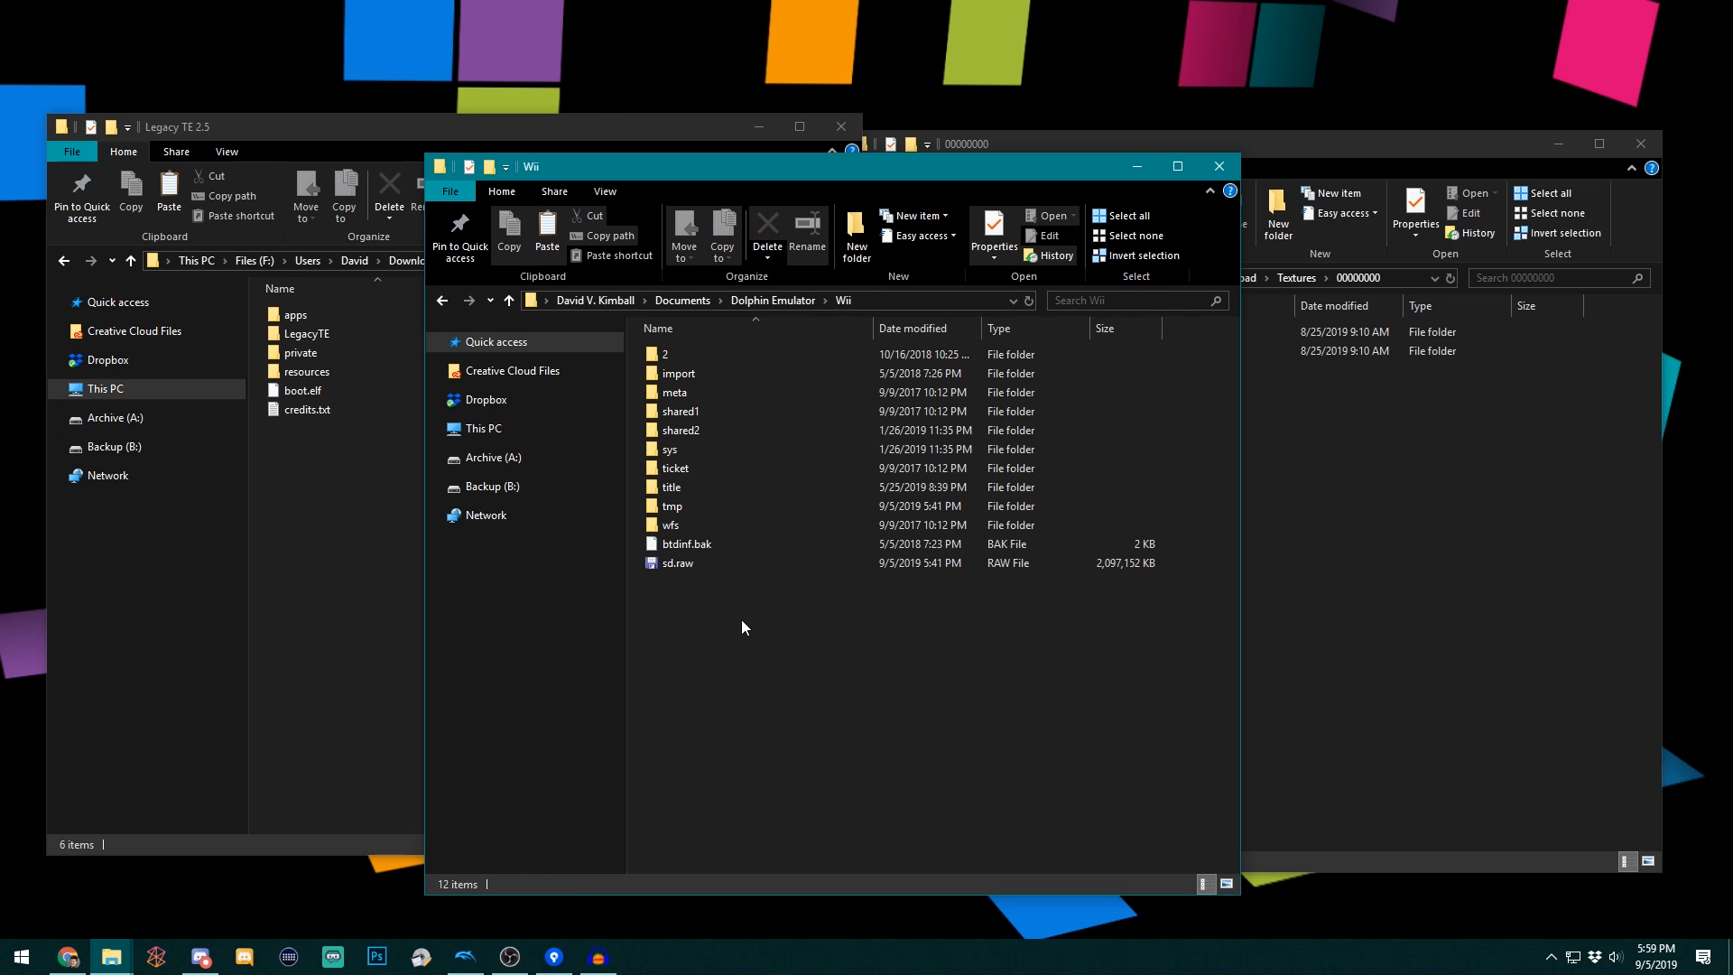
left_click(676, 562)
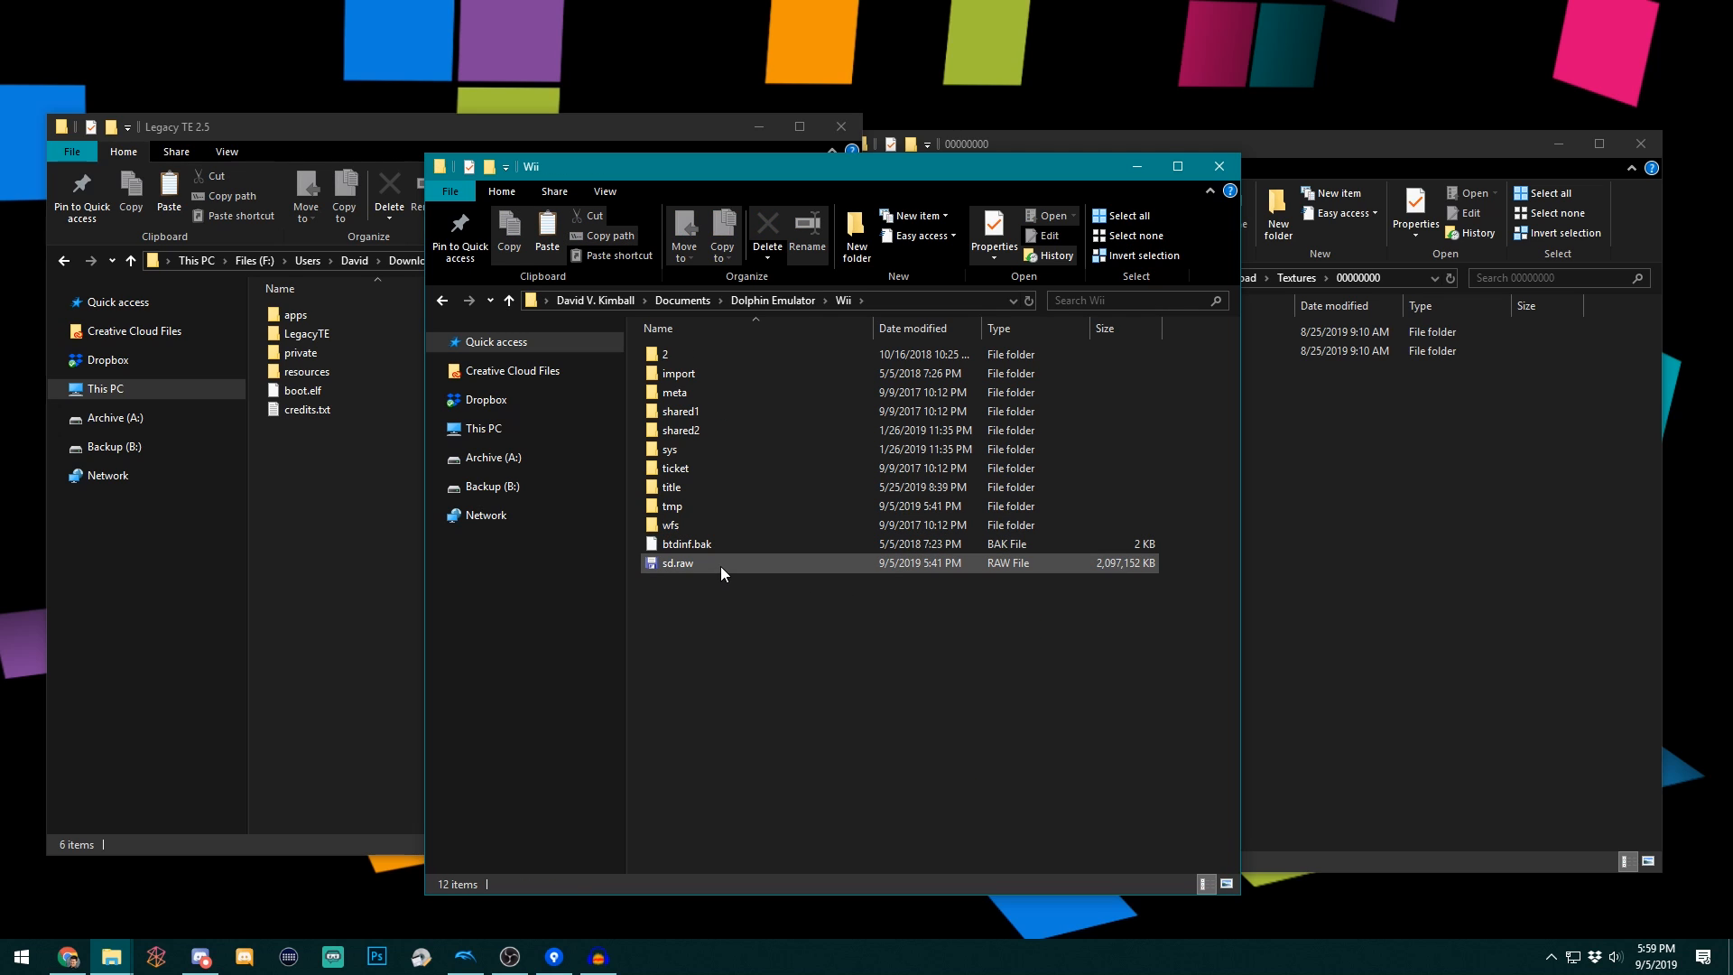
left_click(676, 562)
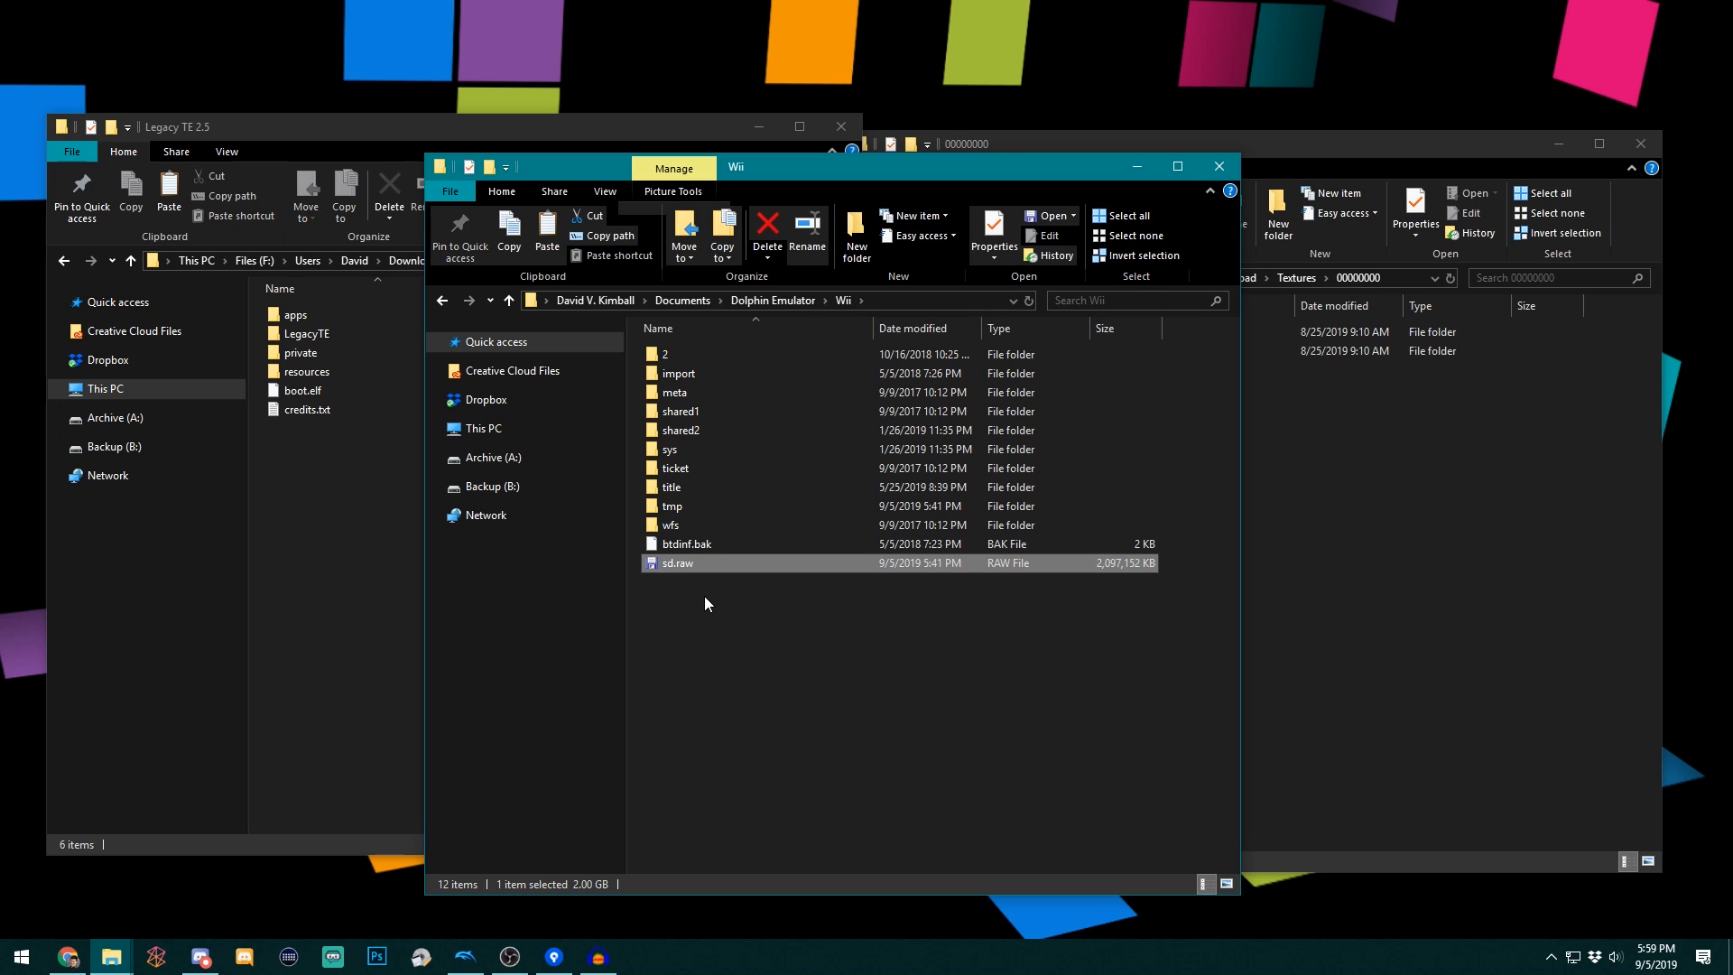
- Open sd.raw with WinImage, set as default for .raw files
right_click(675, 563)
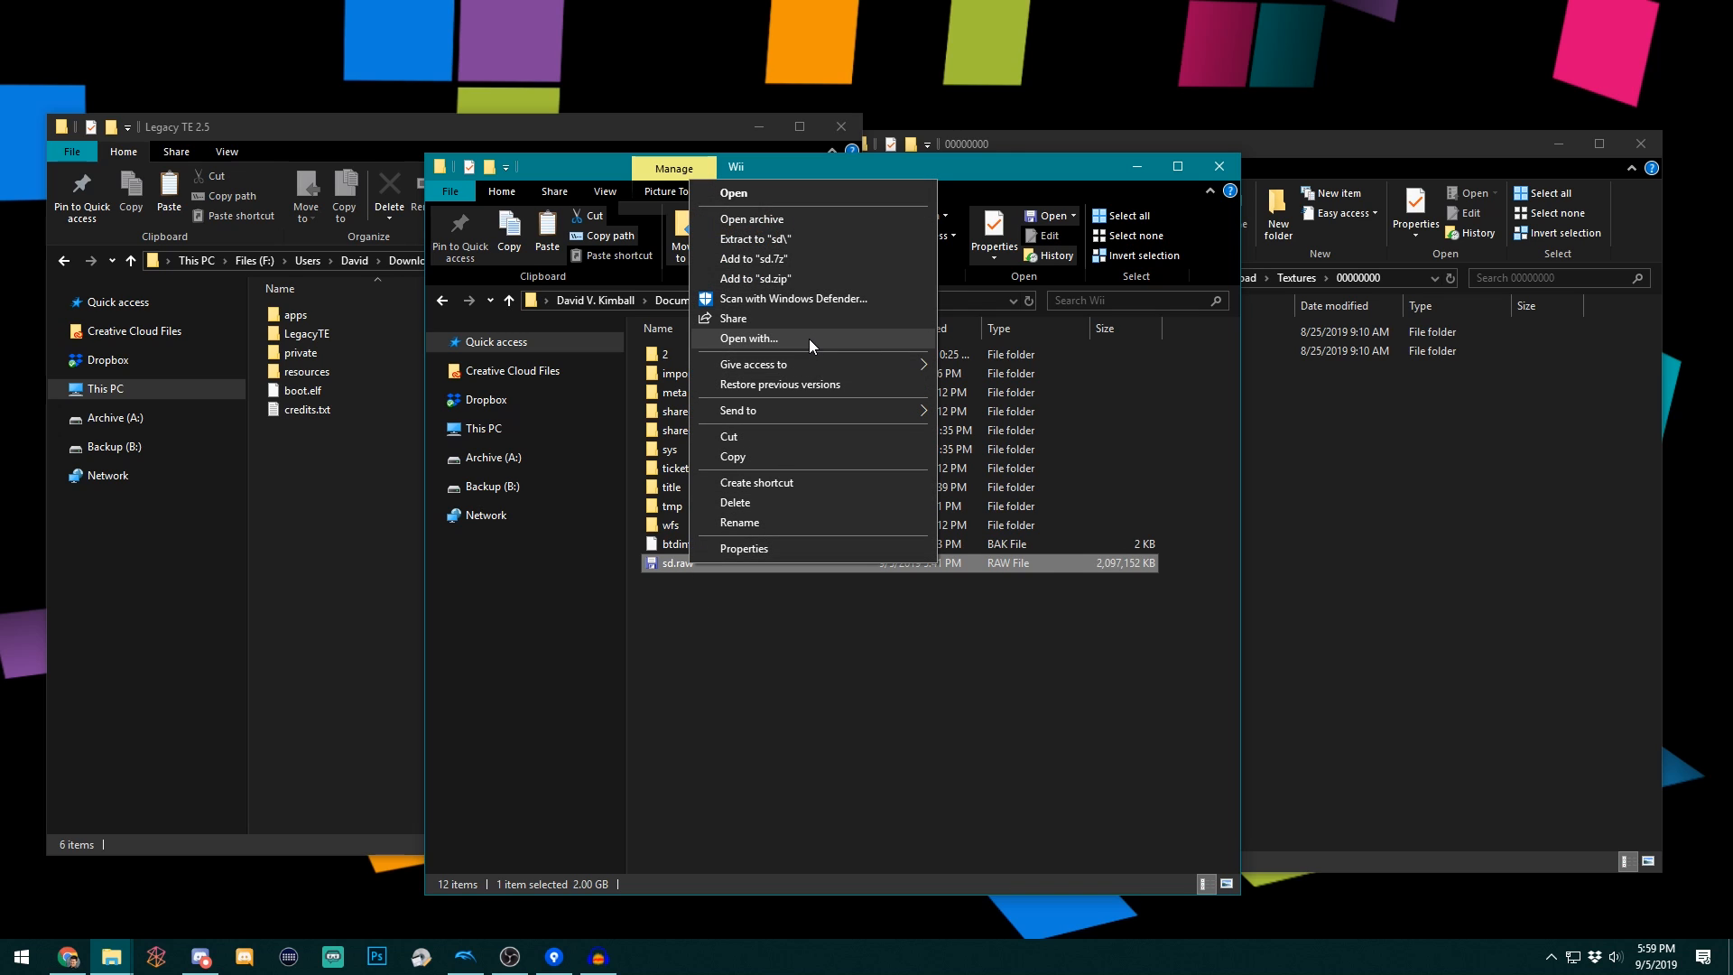
left_click(749, 339)
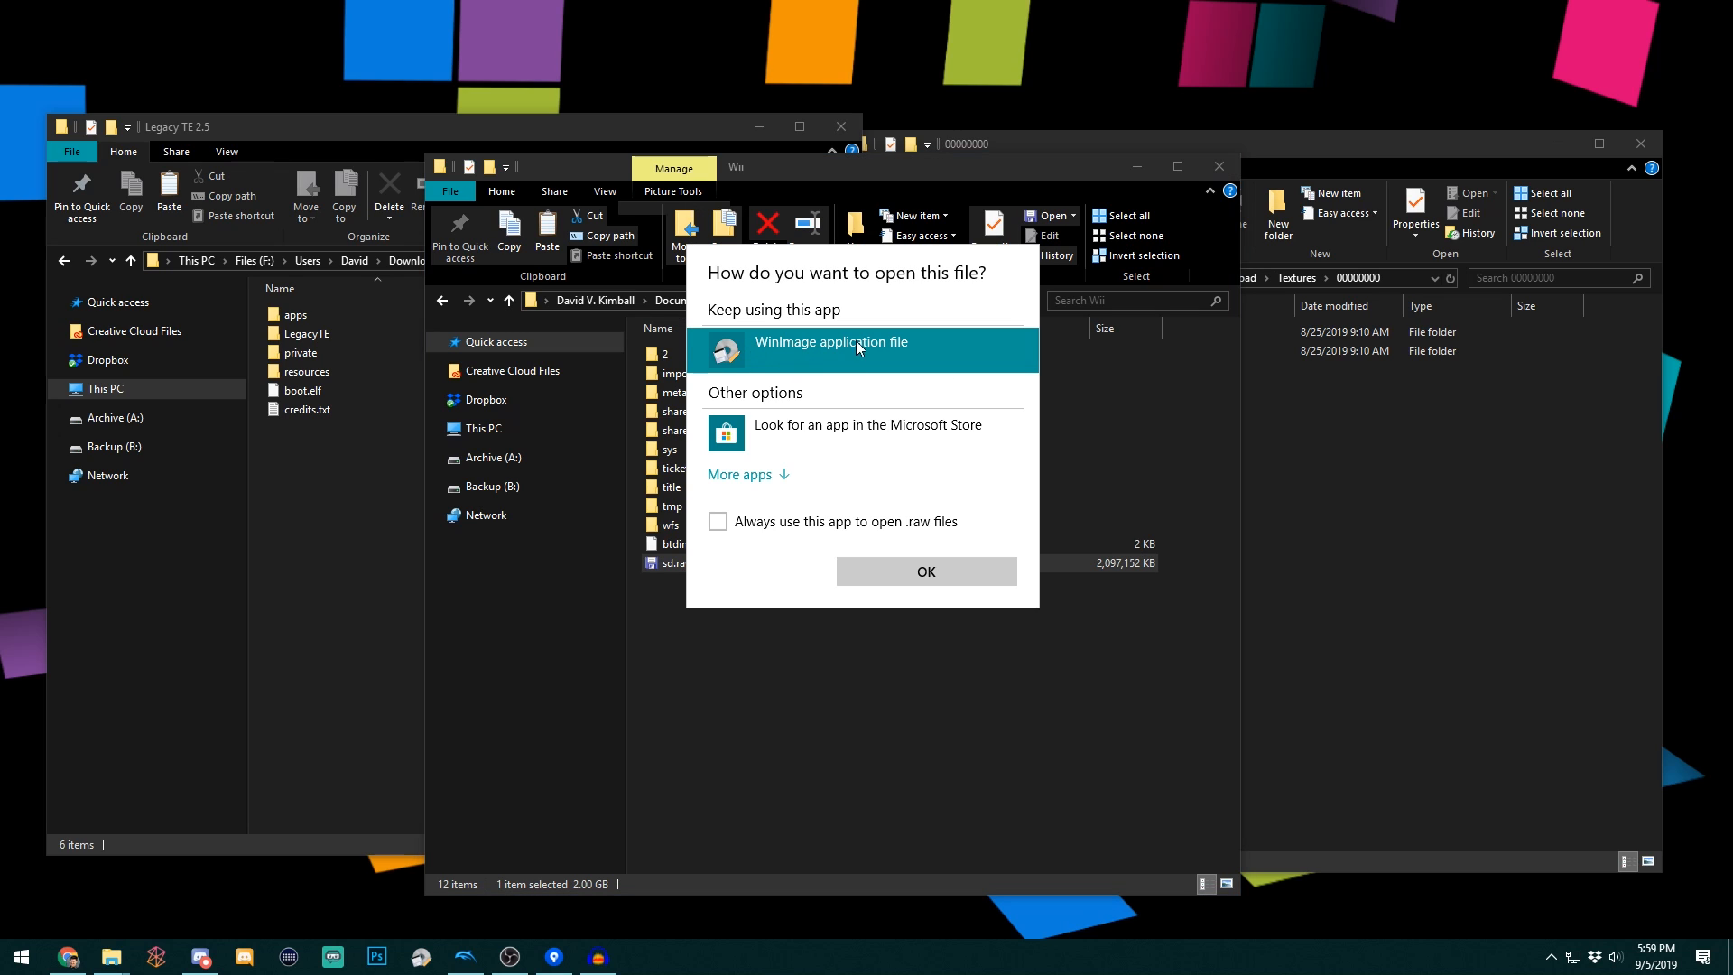
left_click(717, 521)
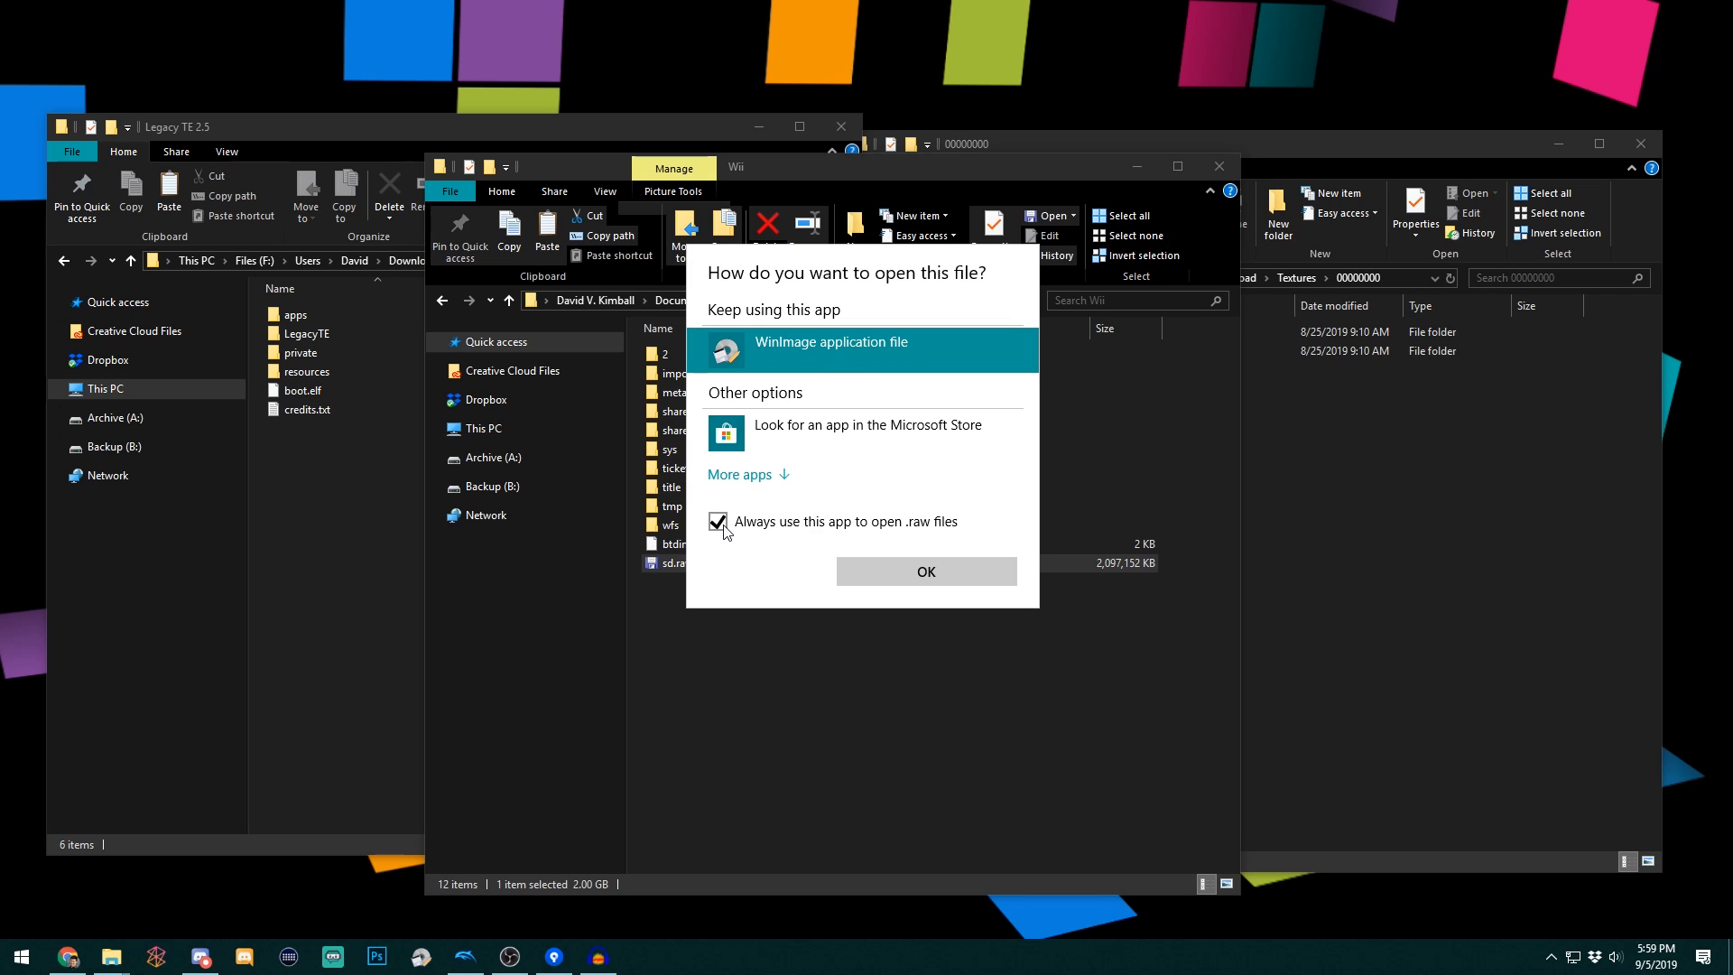
mouse_move(926, 571)
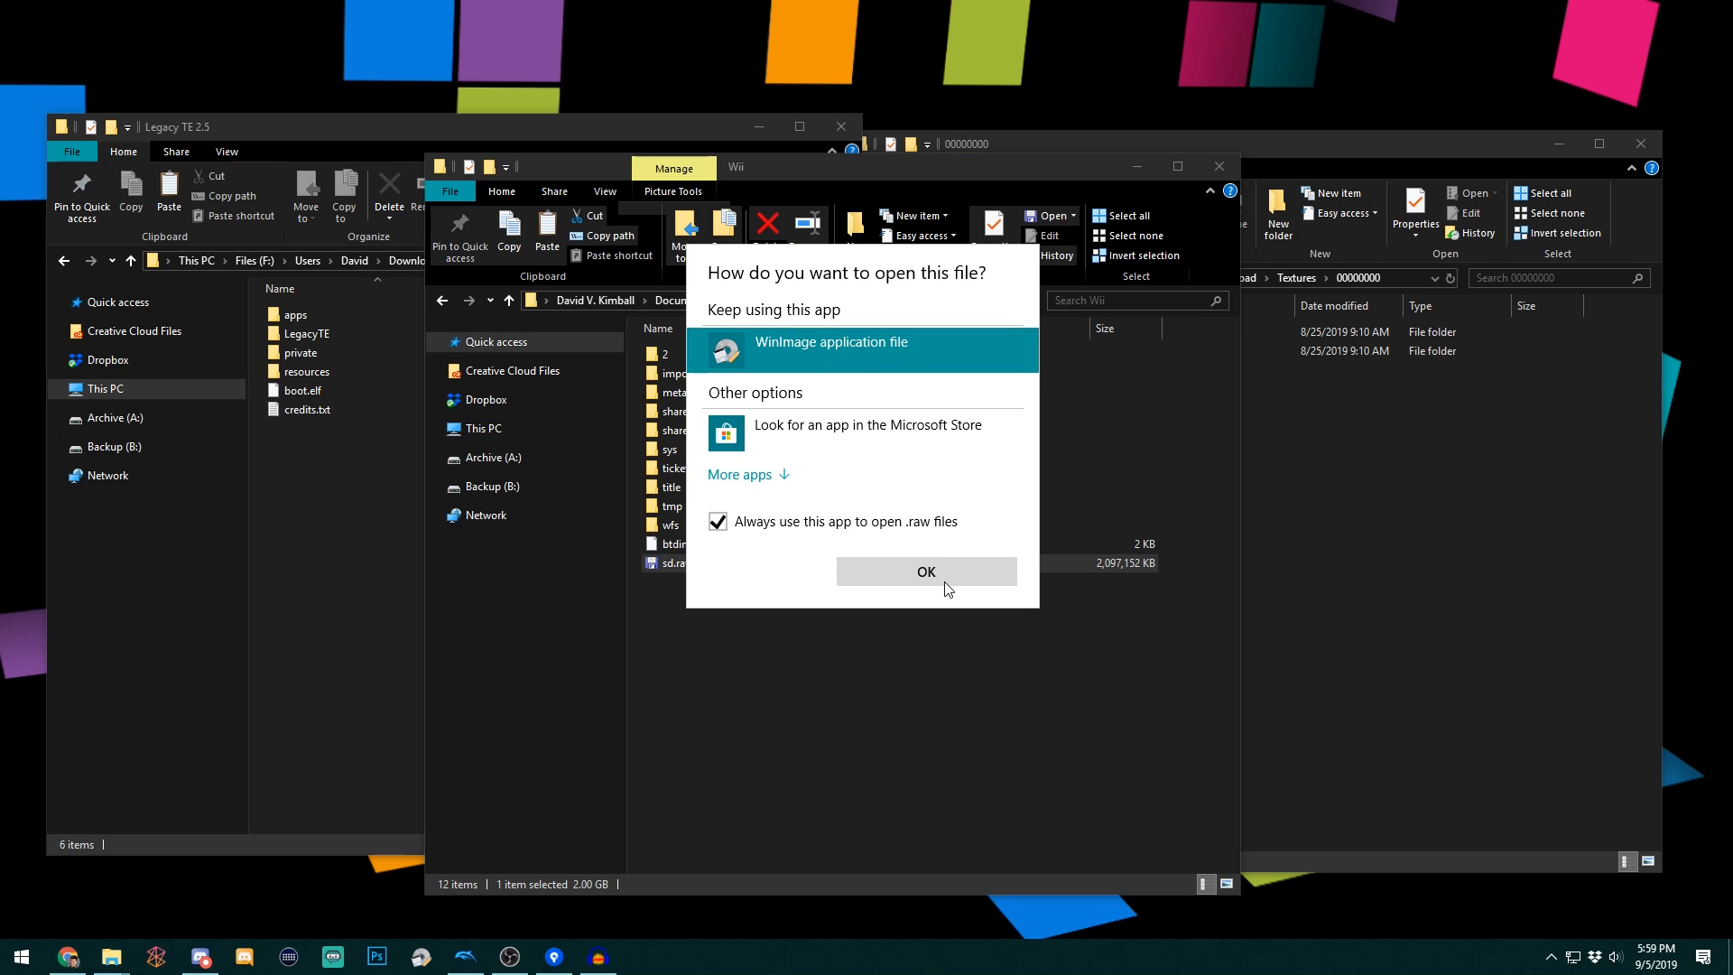
left_click(926, 571)
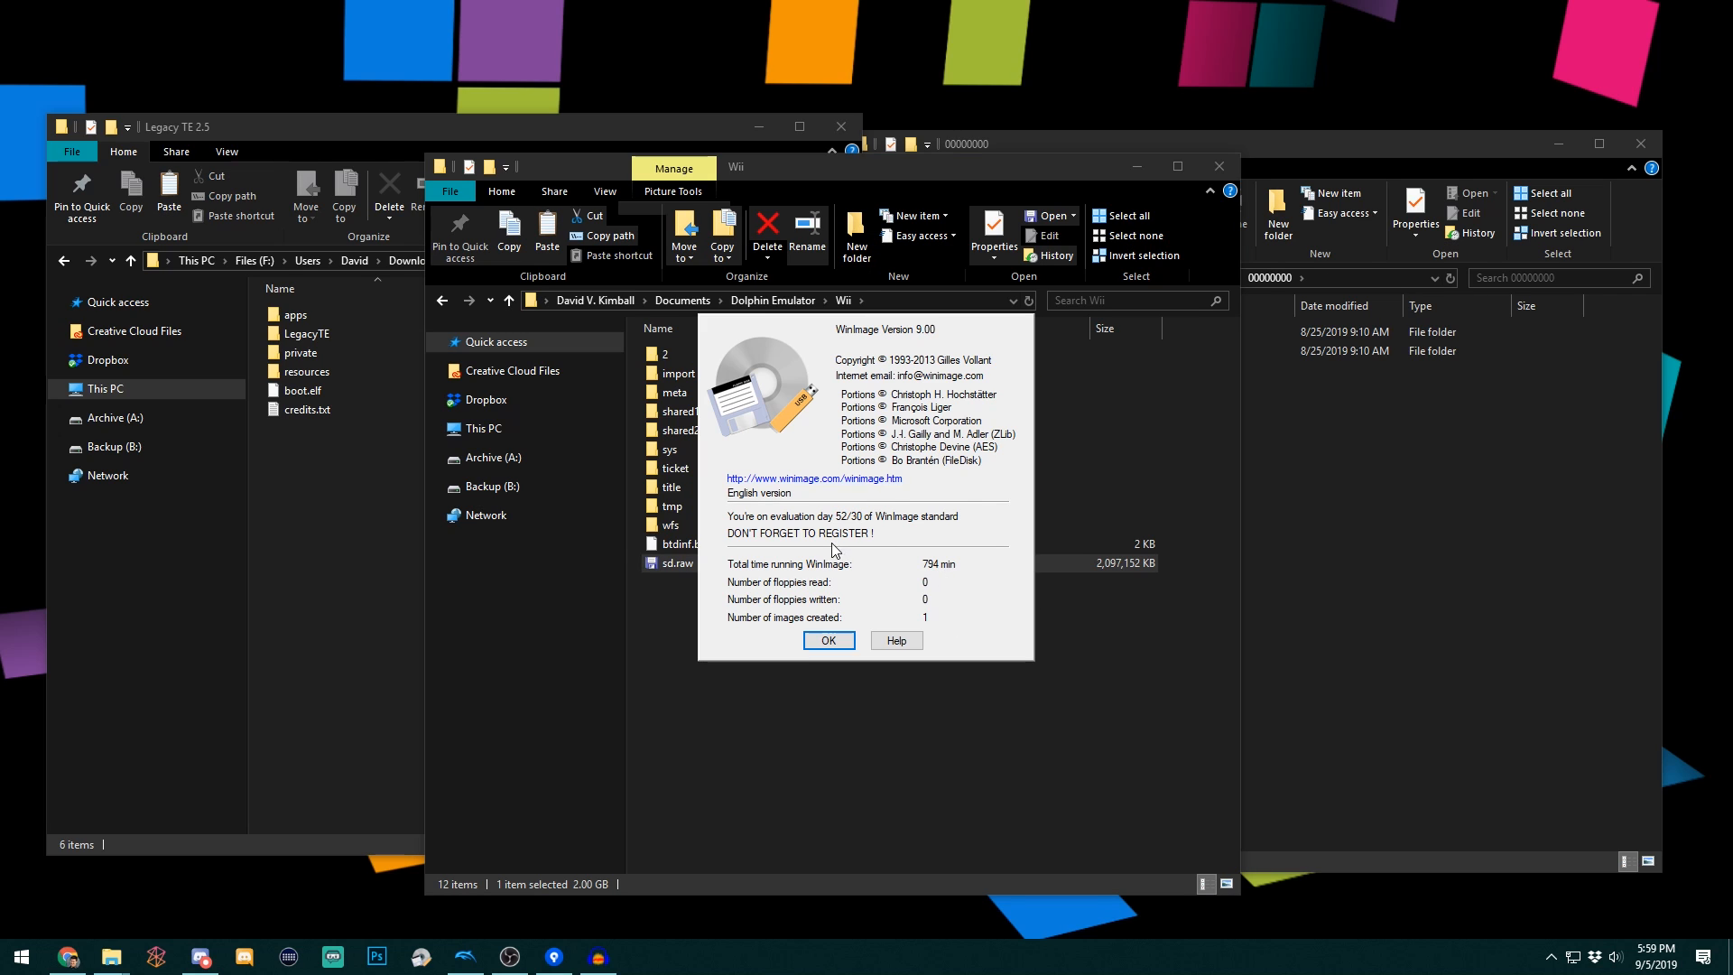
mouse_move(918, 538)
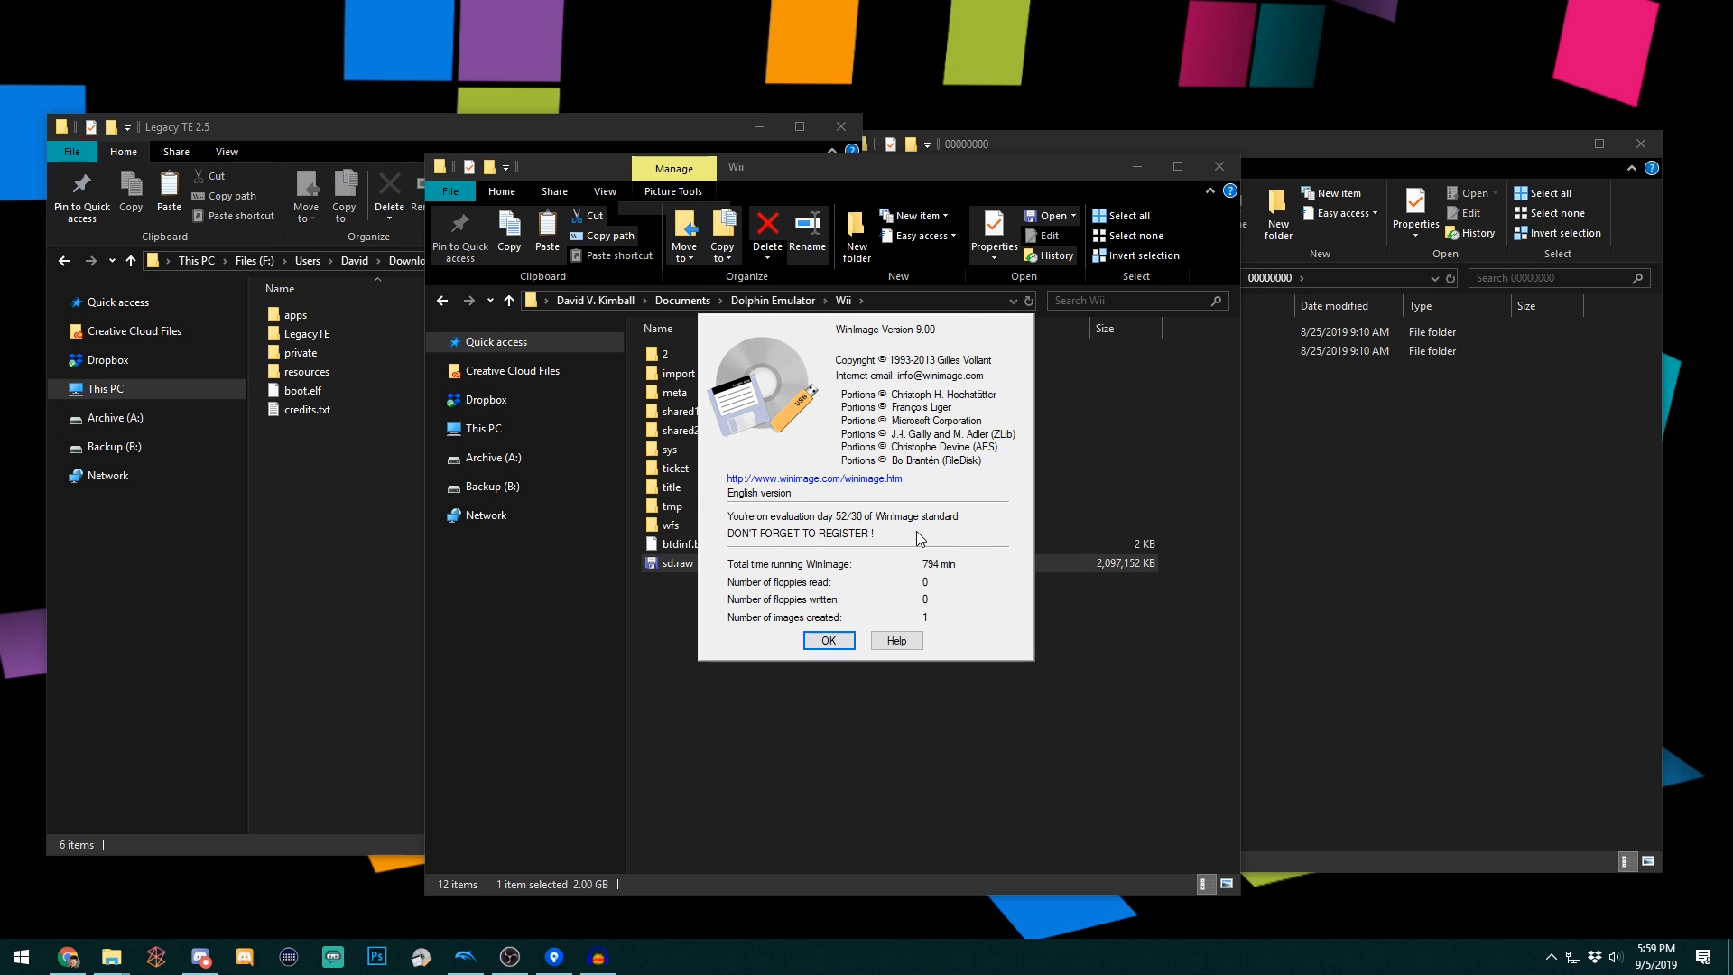
left_click(827, 640)
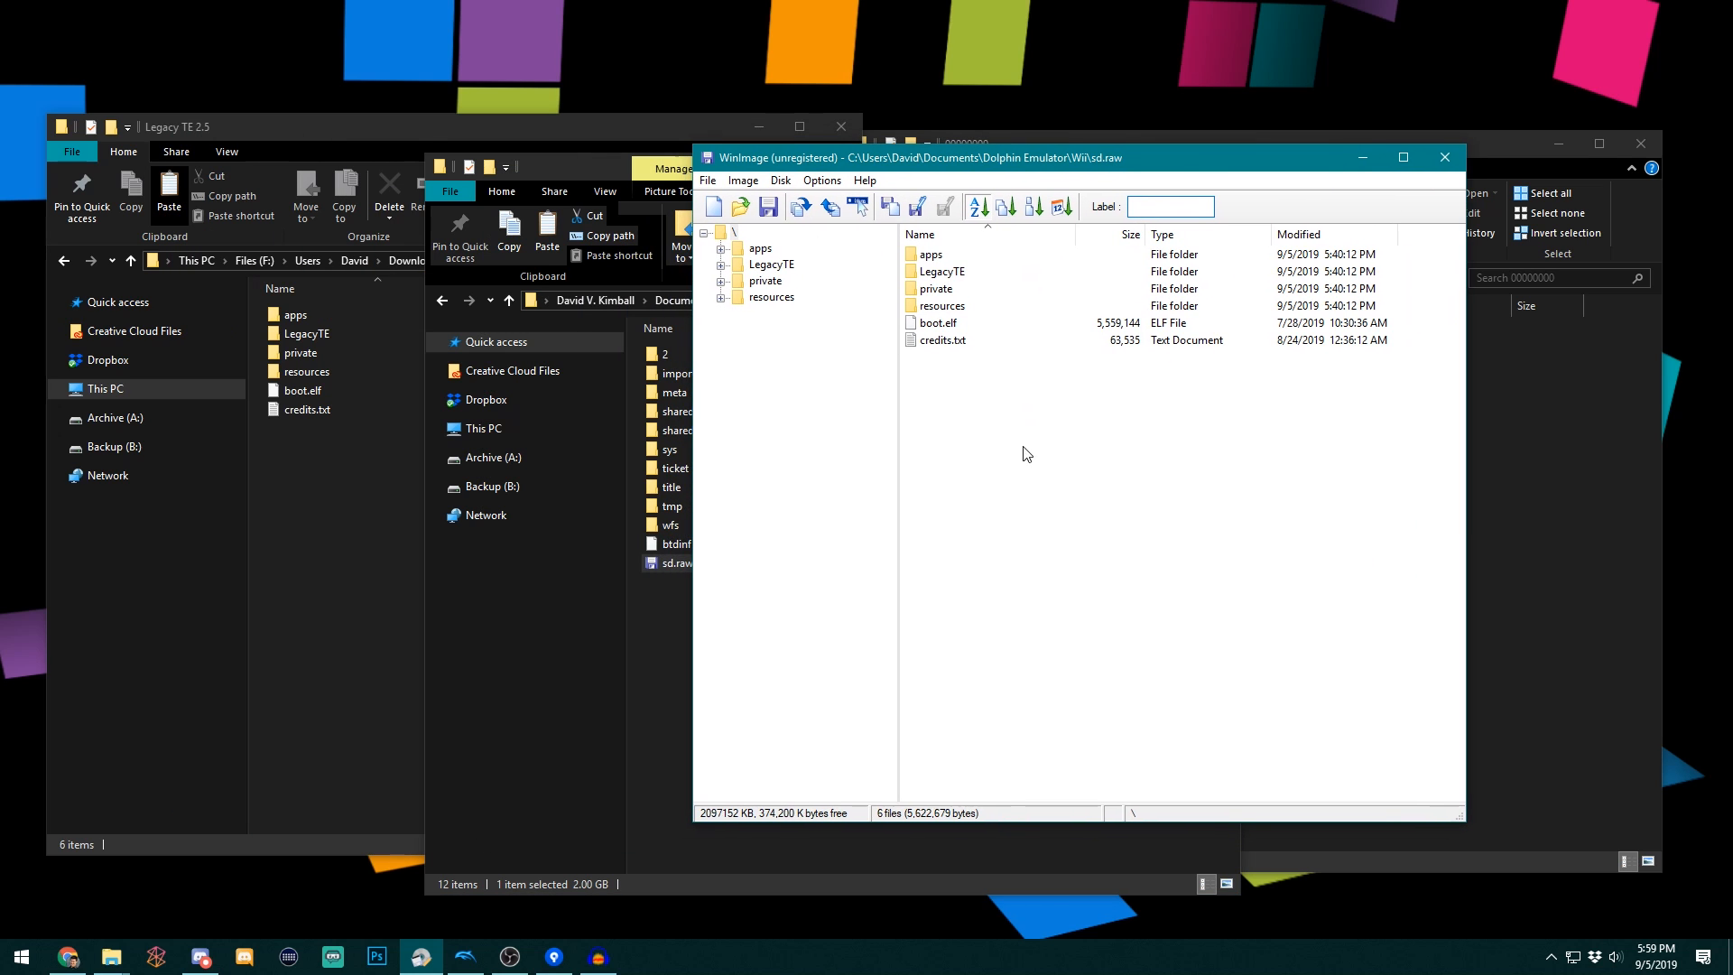
- Delete all old files from sd.raw, then select every file in the Legacy TE 2.5 folder
key("ctrl+a")
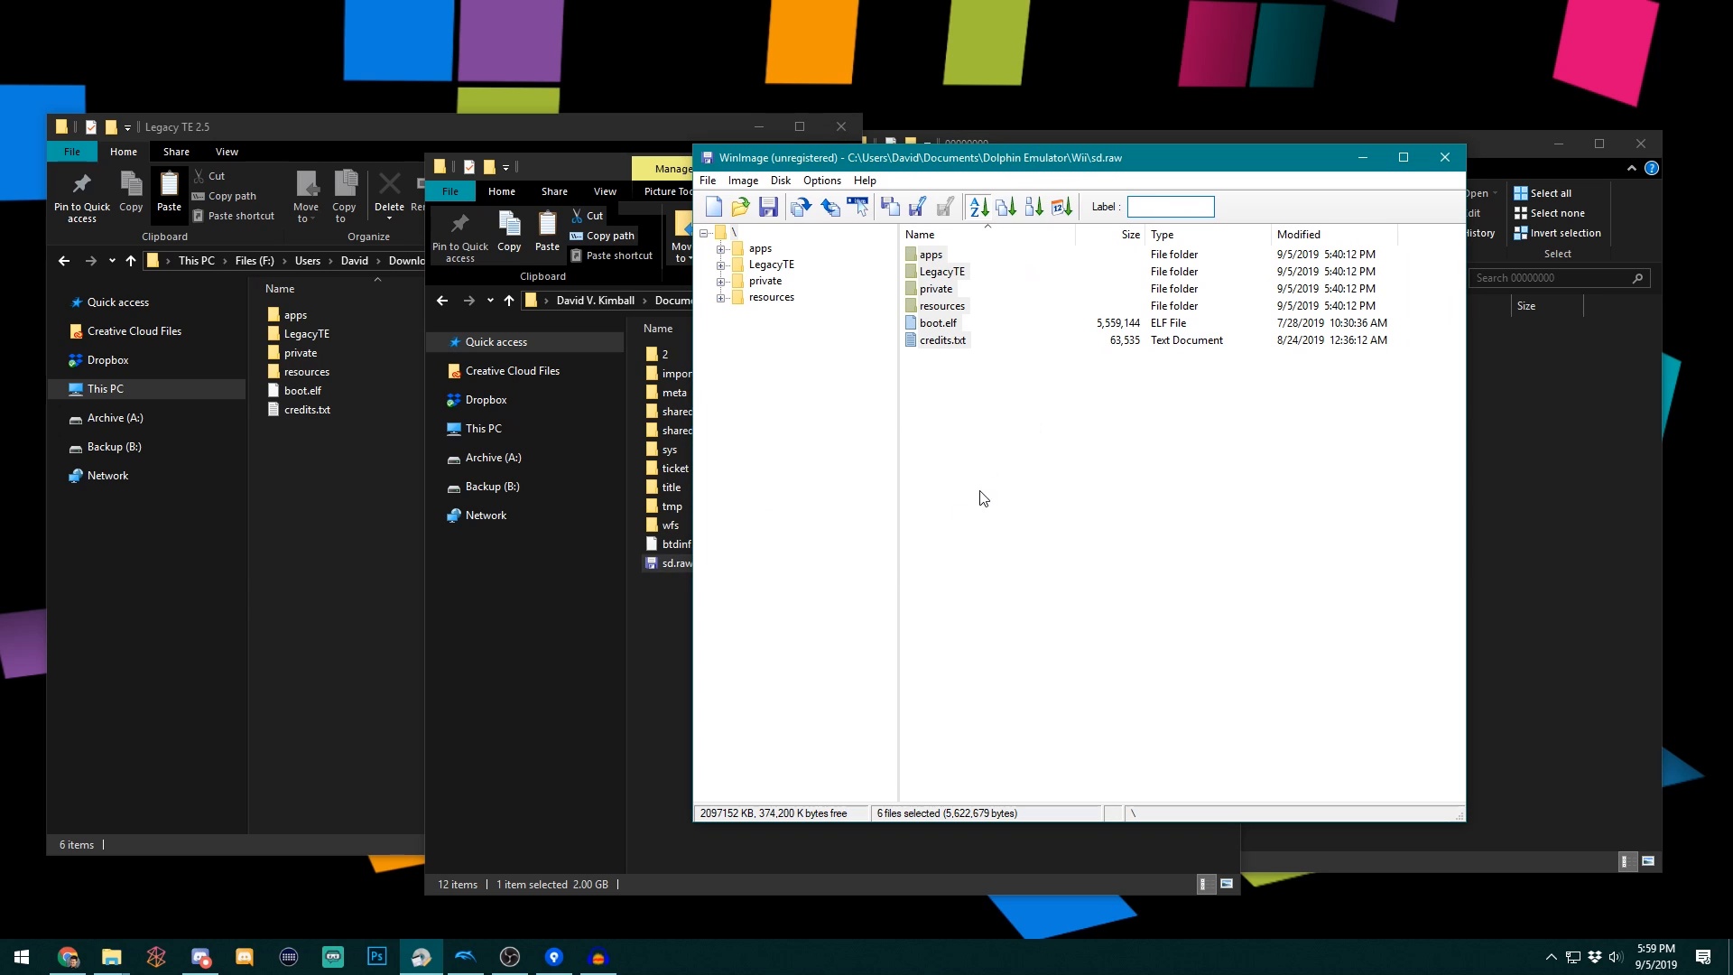
mouse_move(1023, 462)
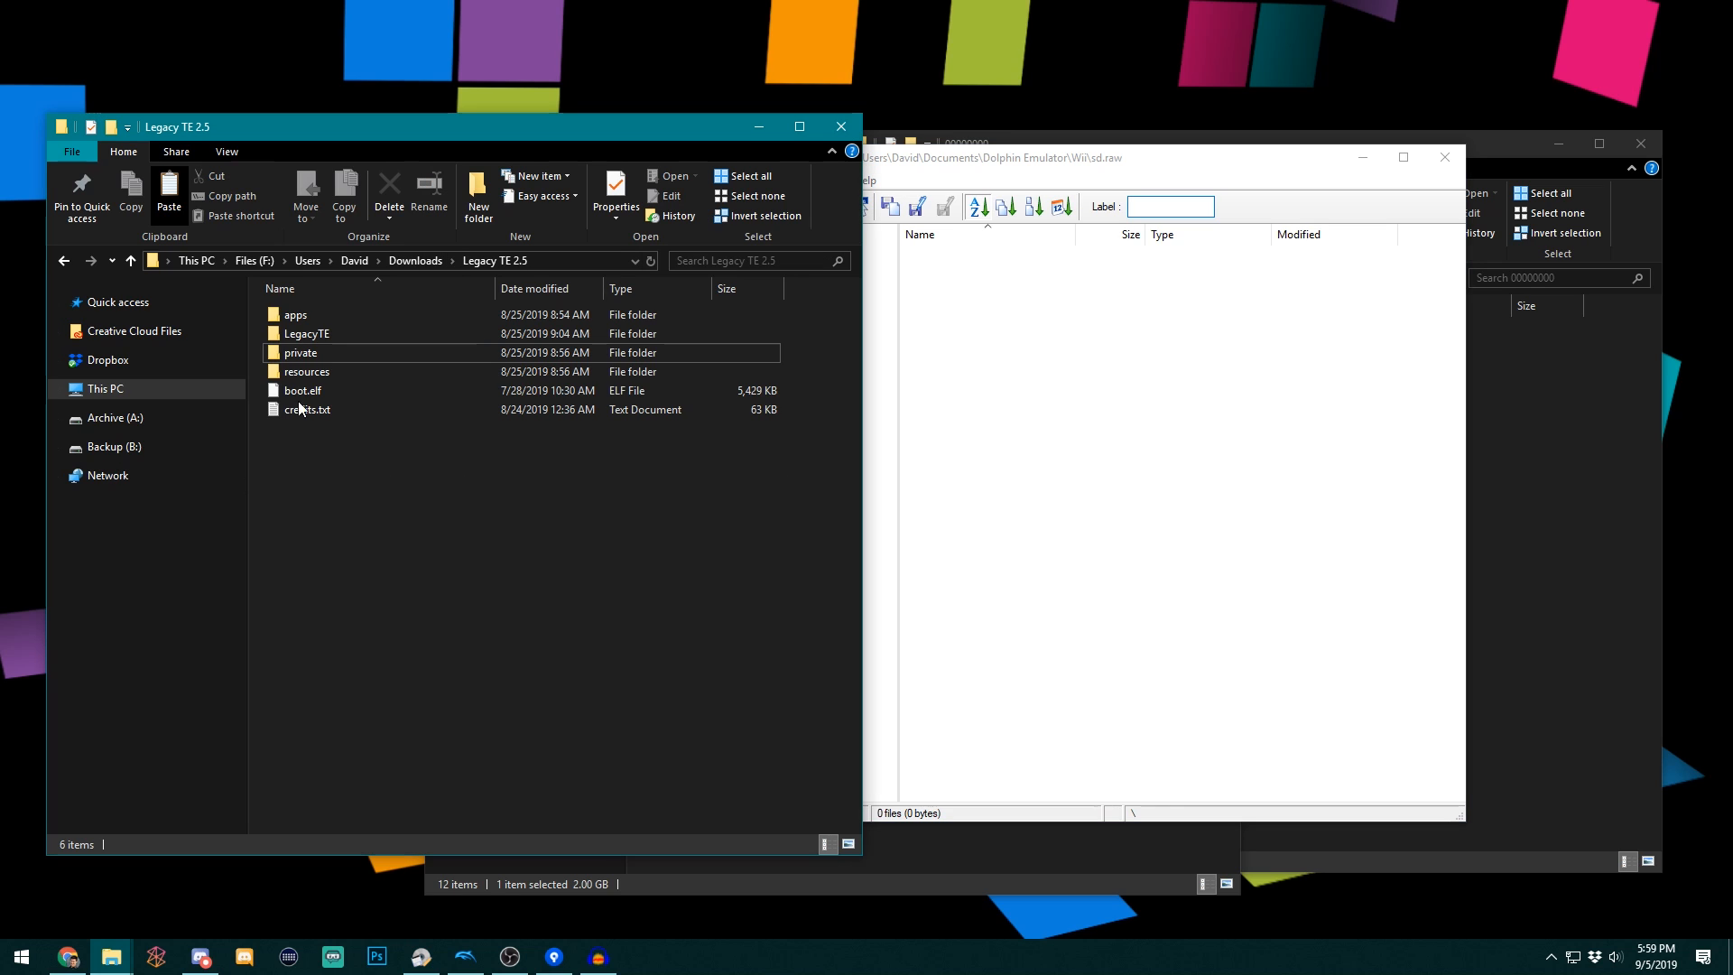
left_click(306, 333)
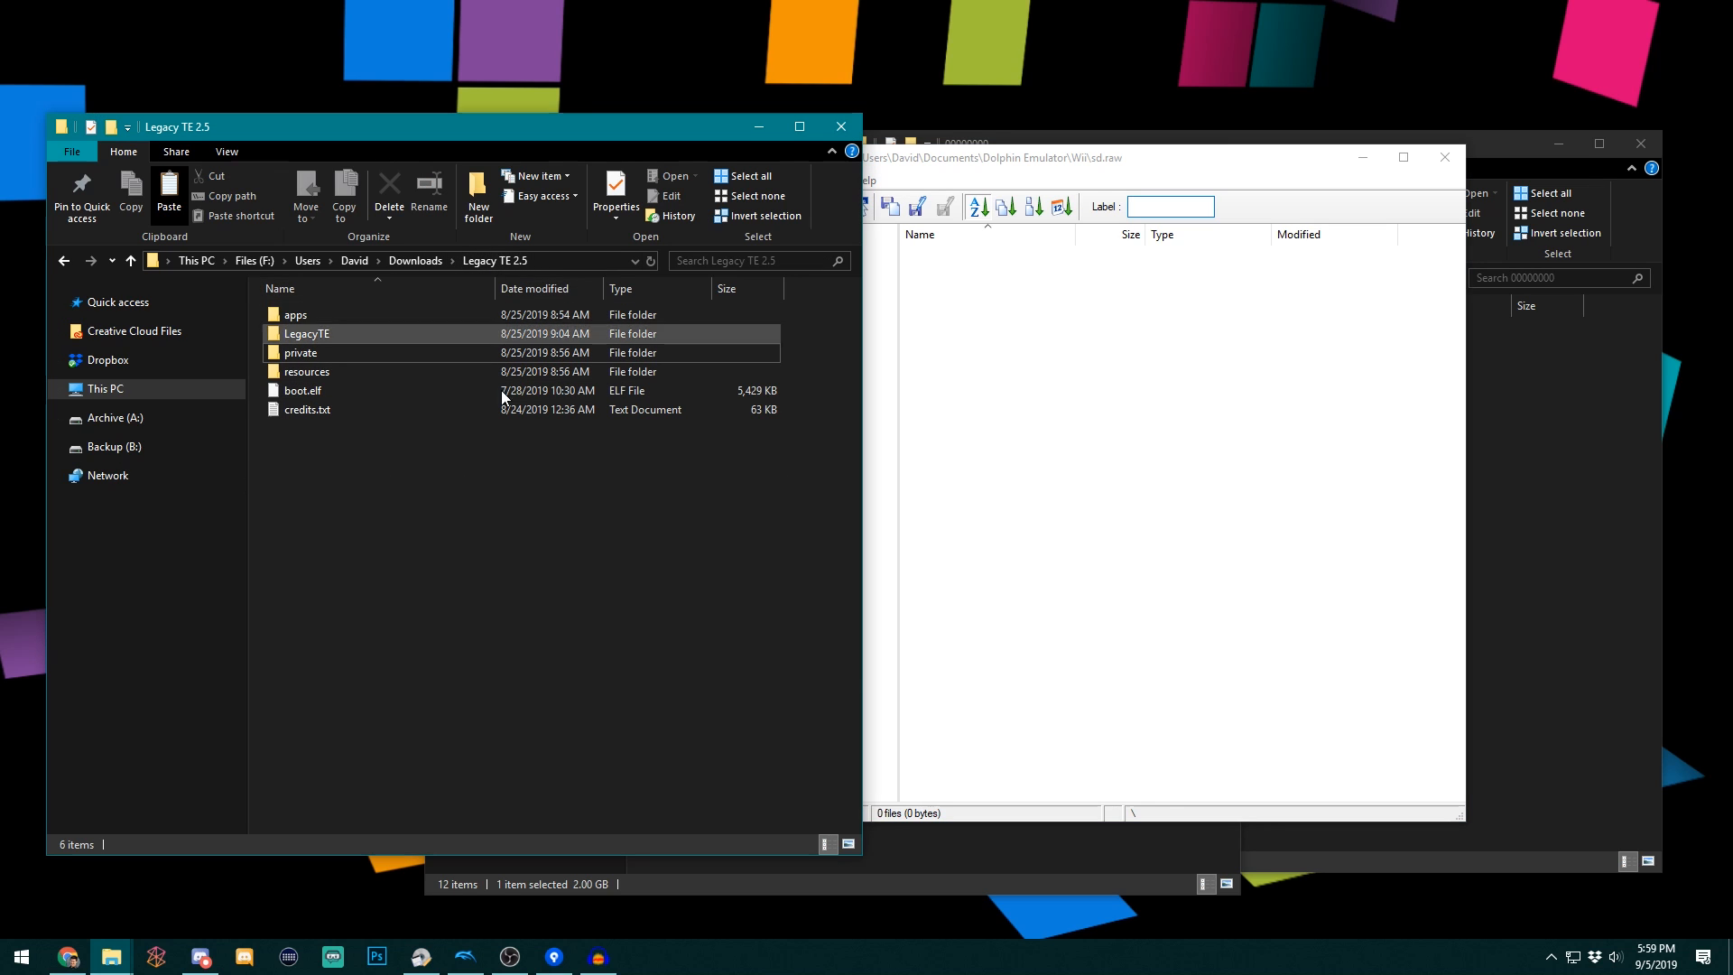
left_click(299, 352)
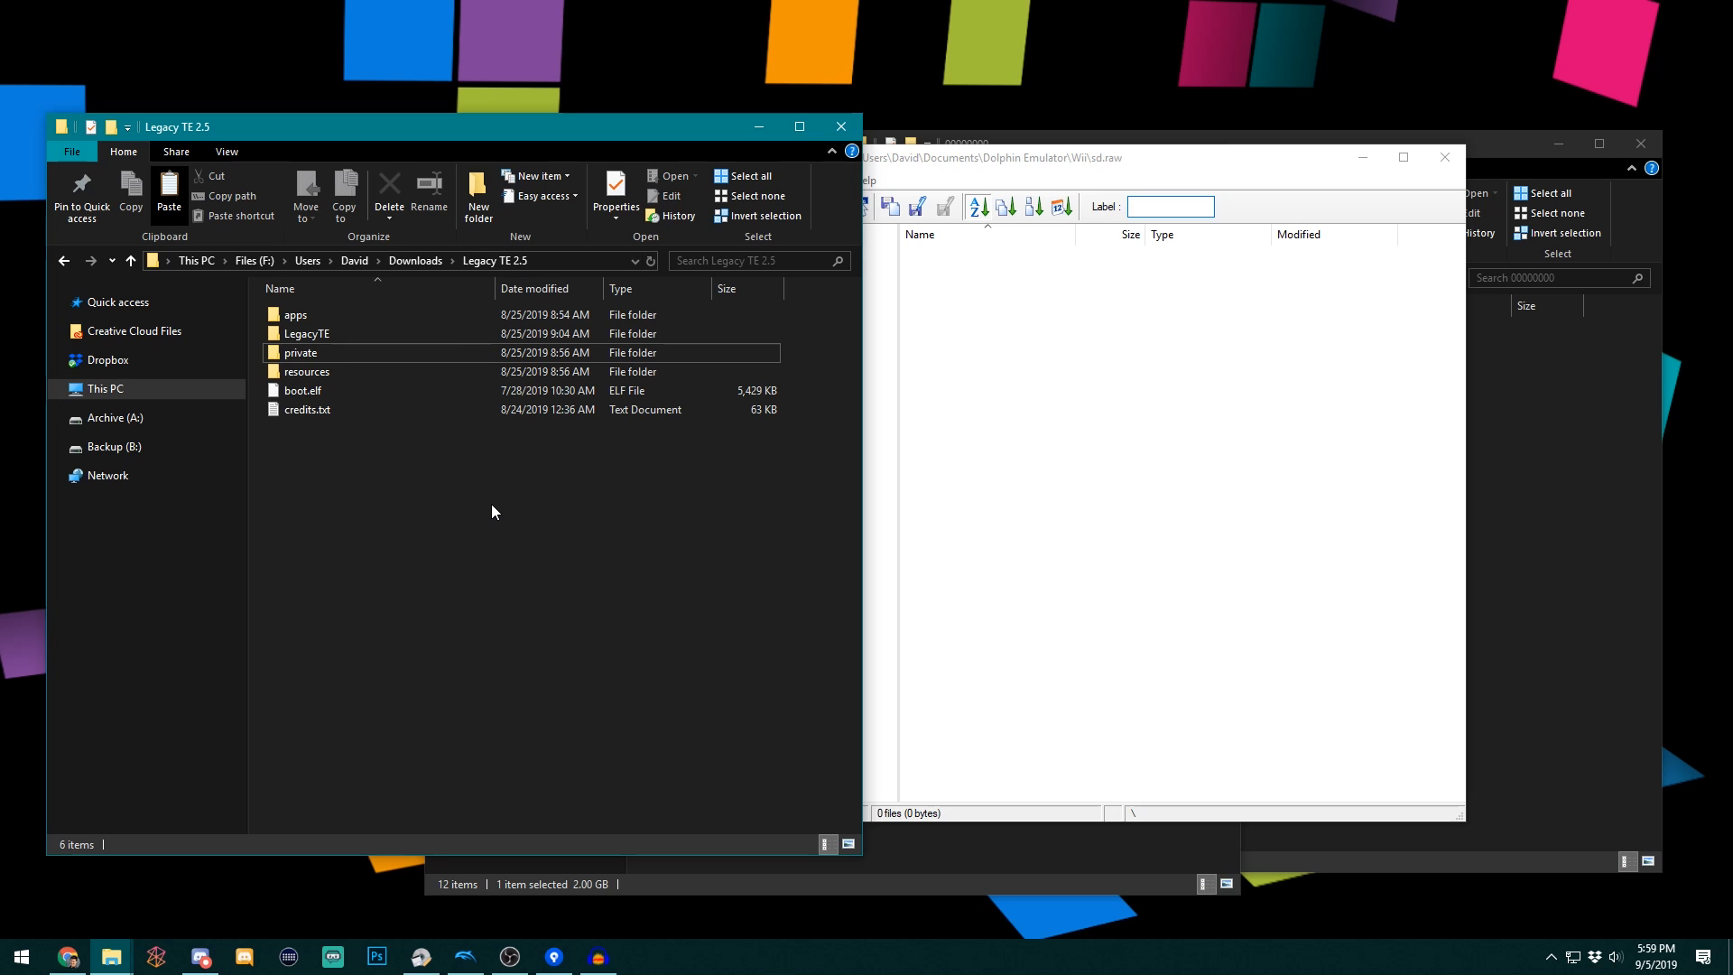
key("ctrl+a")
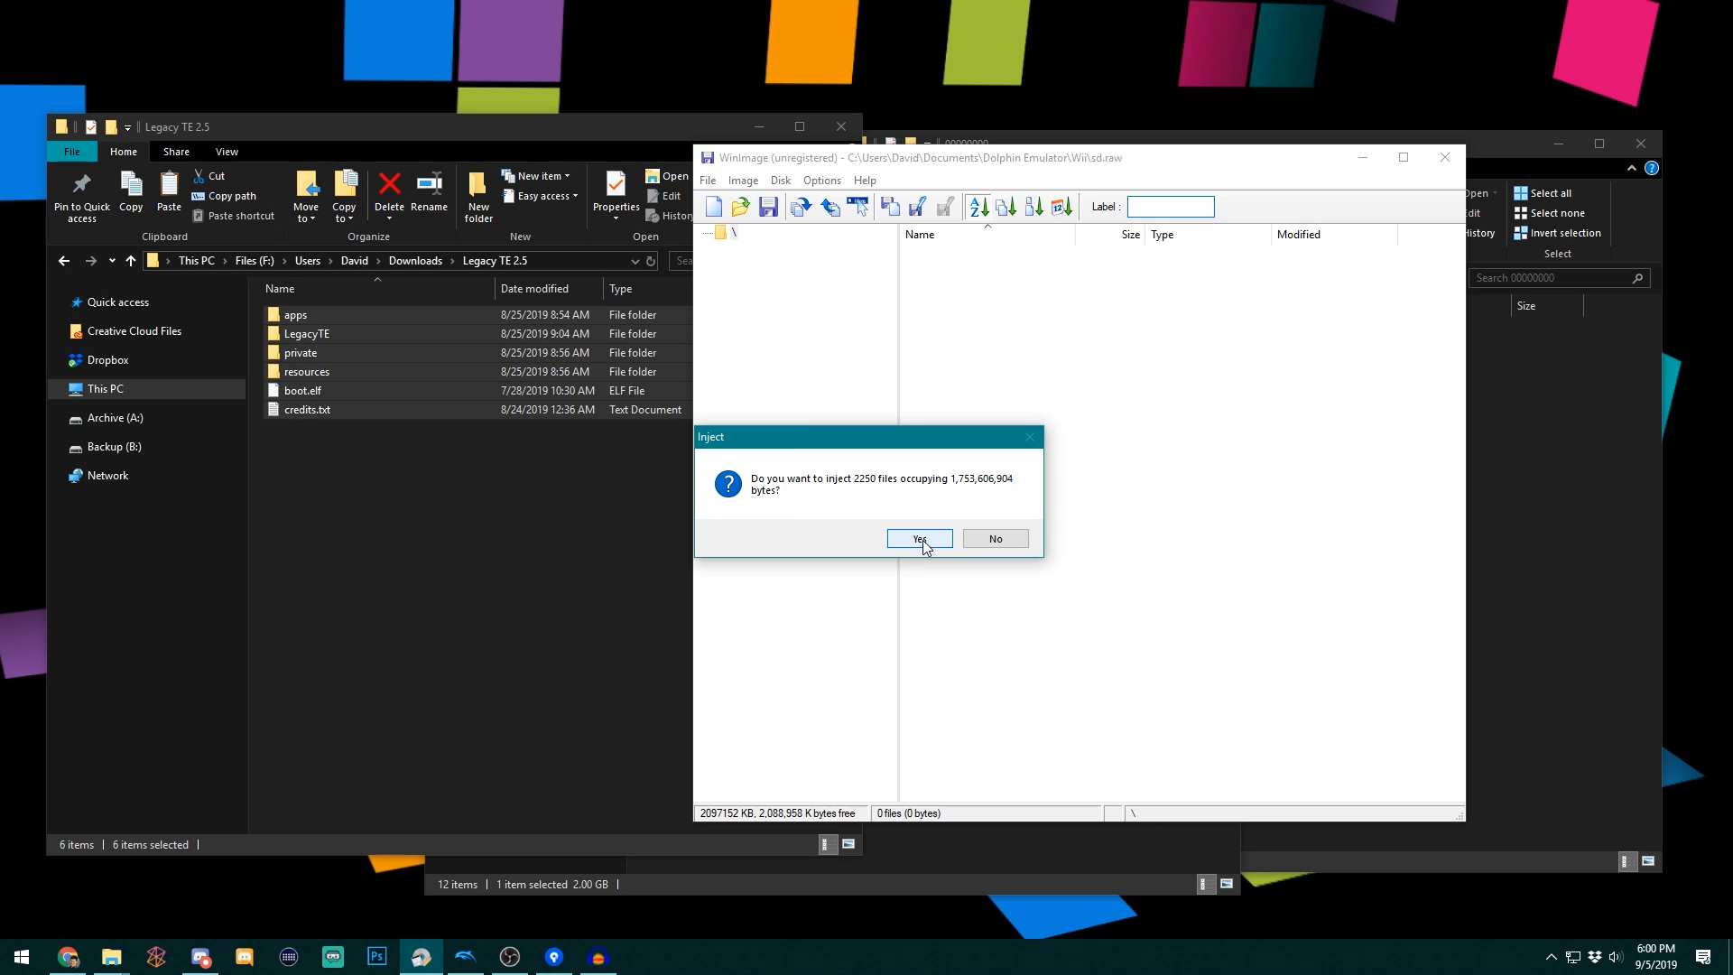
- Confirm injecting the 2250 Legacy TE 2.5 files into sd.raw
left_click(919, 538)
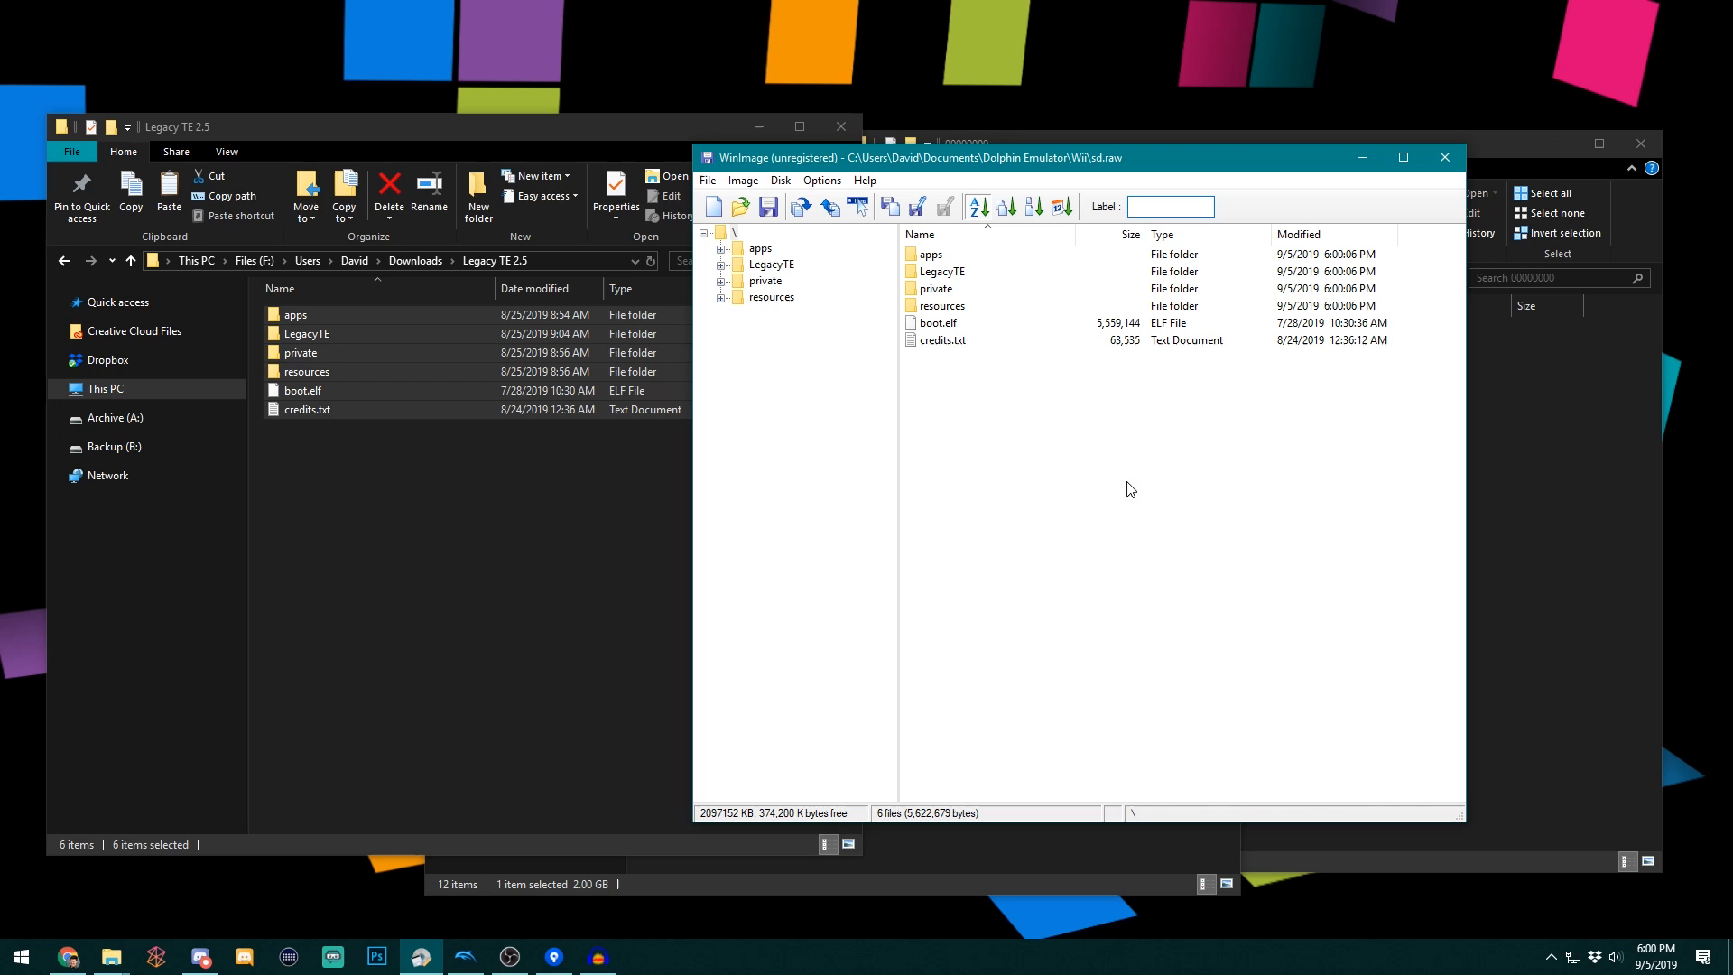
mouse_move(1445, 157)
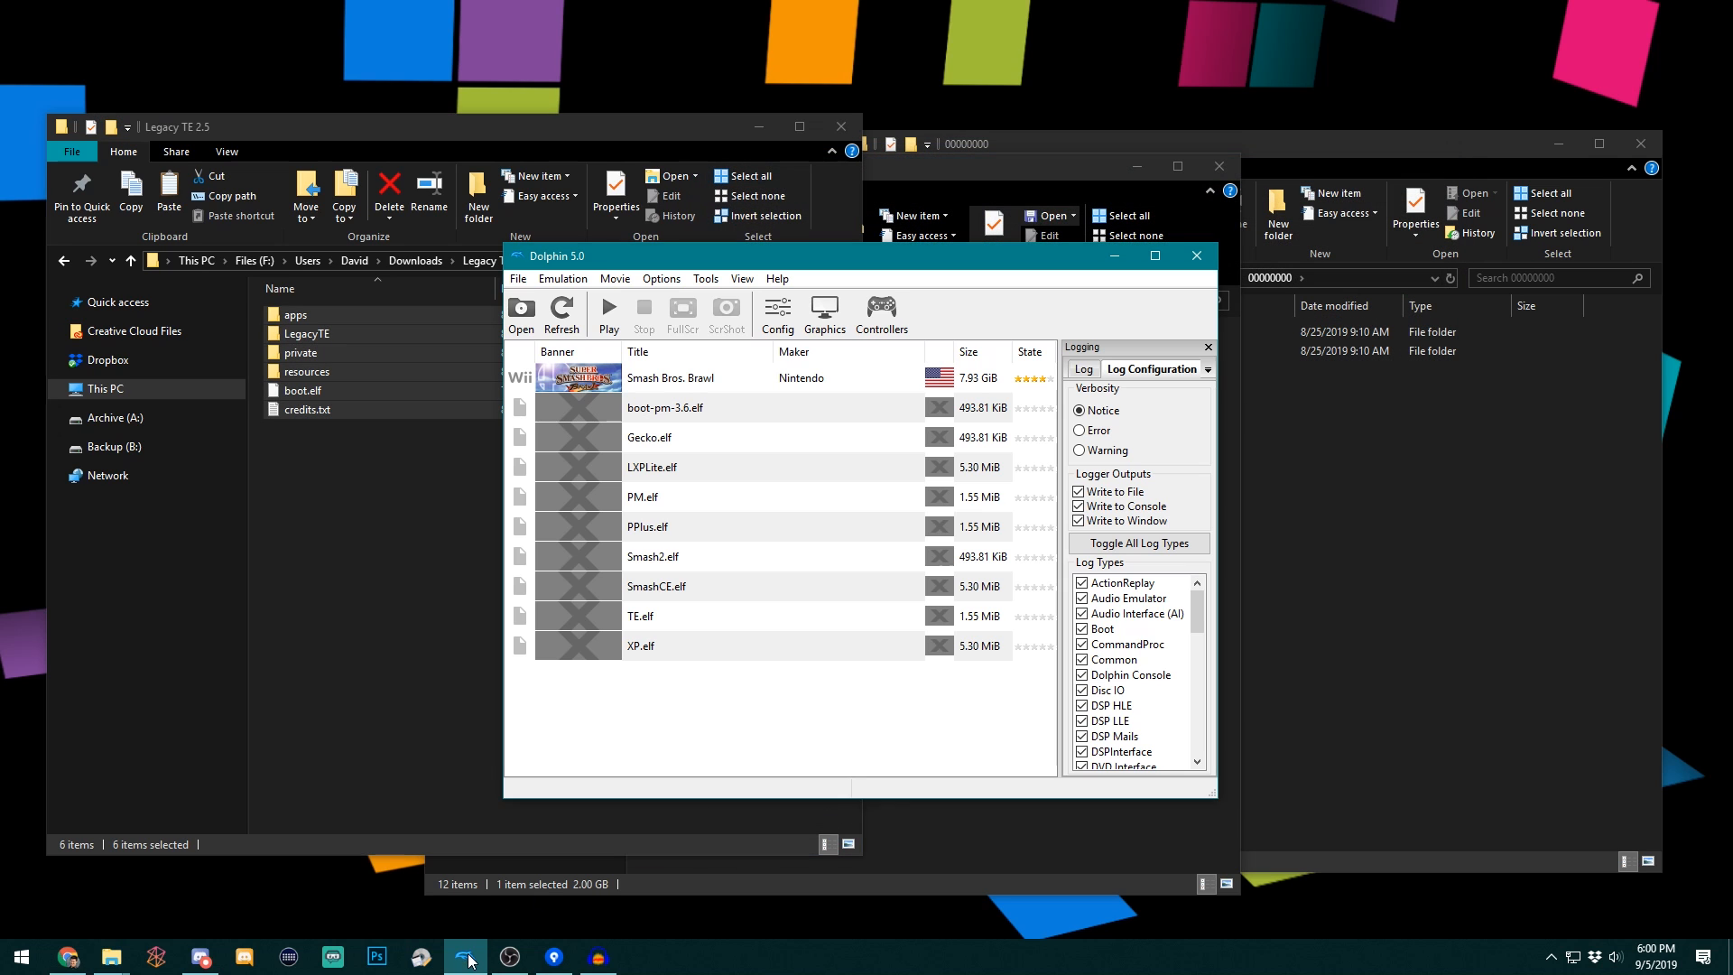
mouse_move(635, 483)
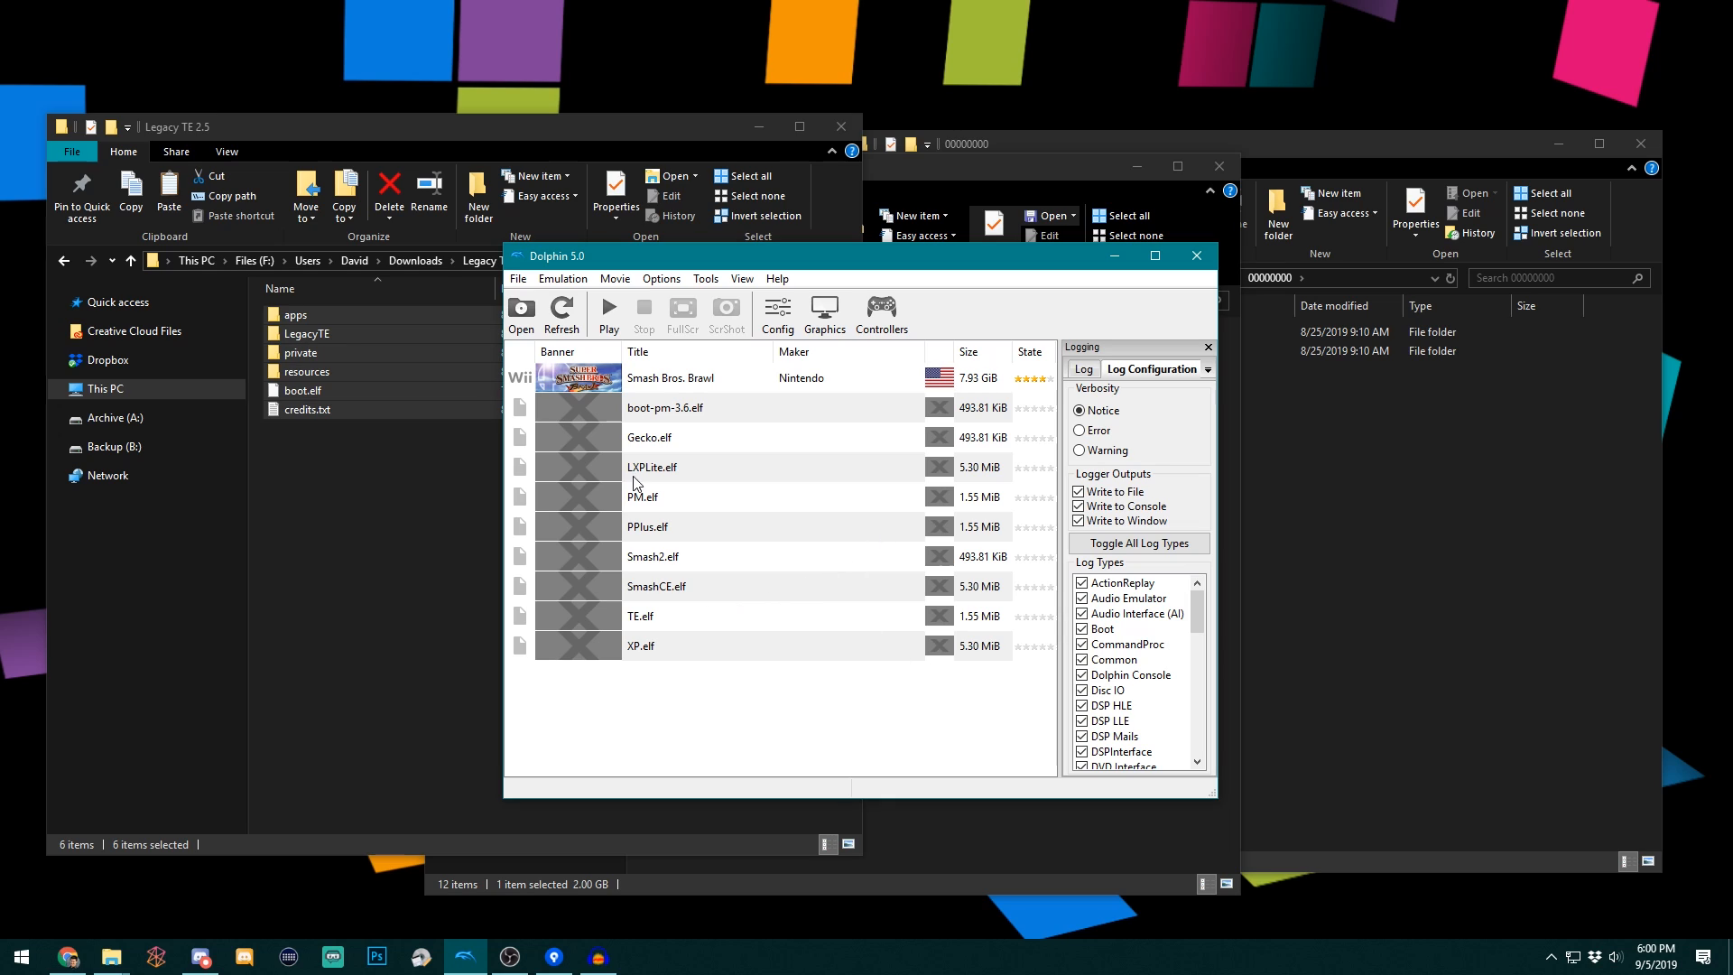
mouse_move(719, 649)
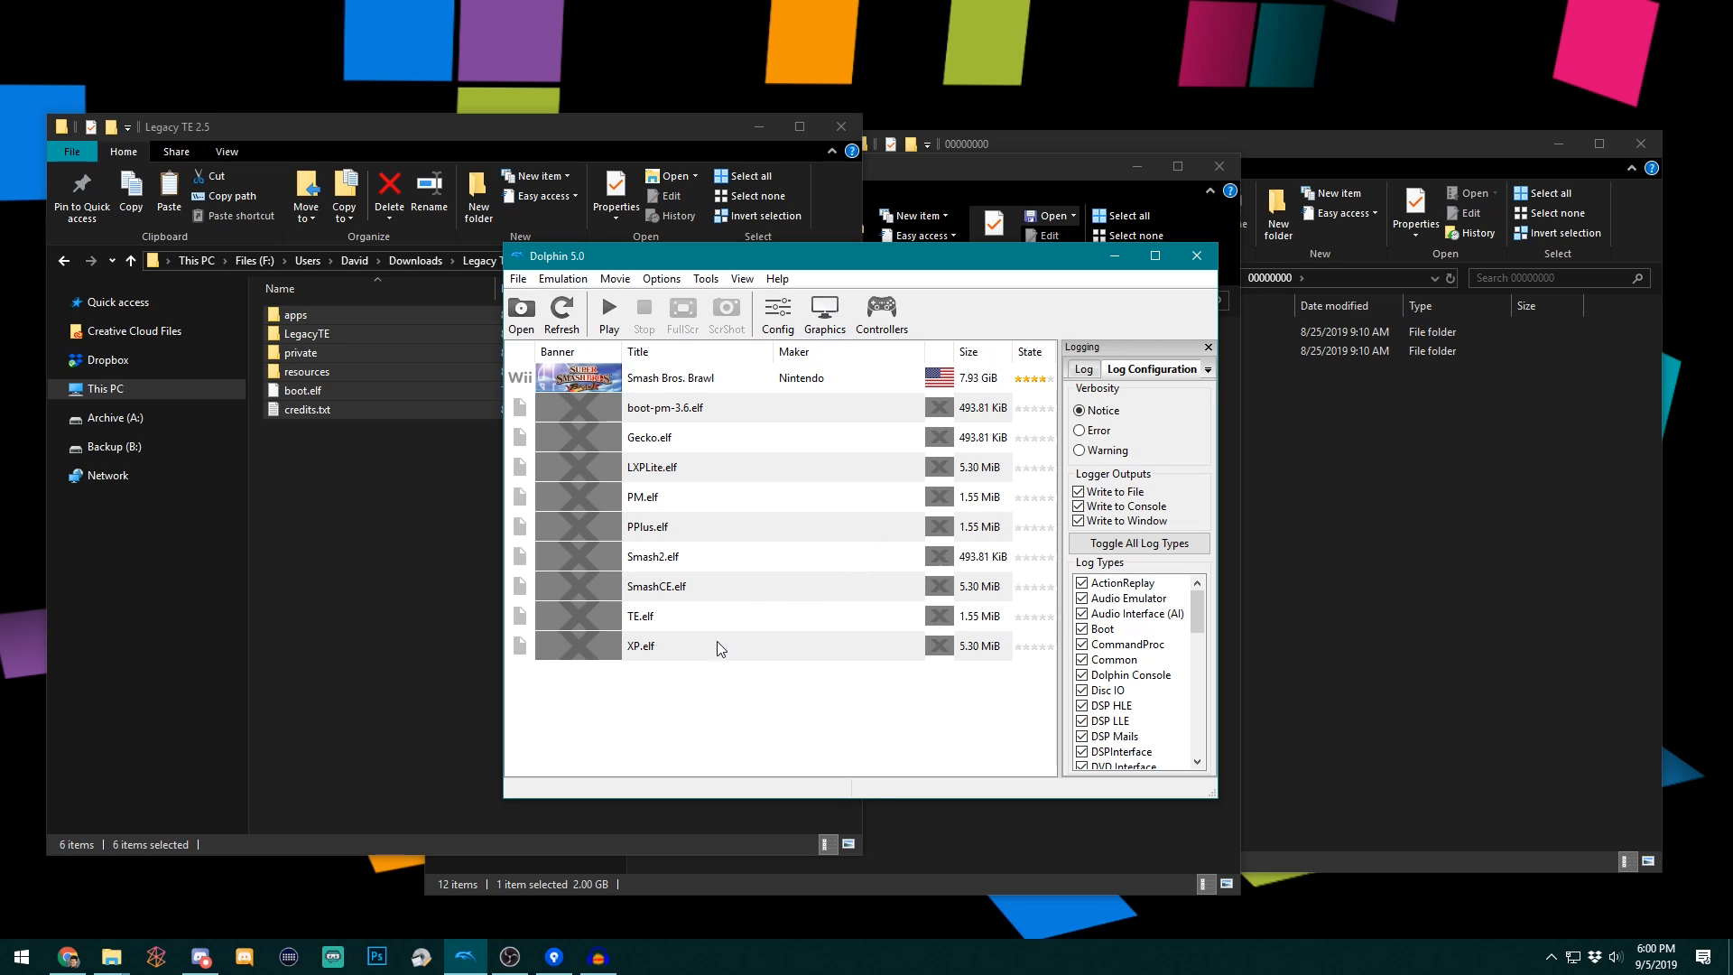
- Select TE.elf in Dolphin's game list and boot it
left_click(640, 616)
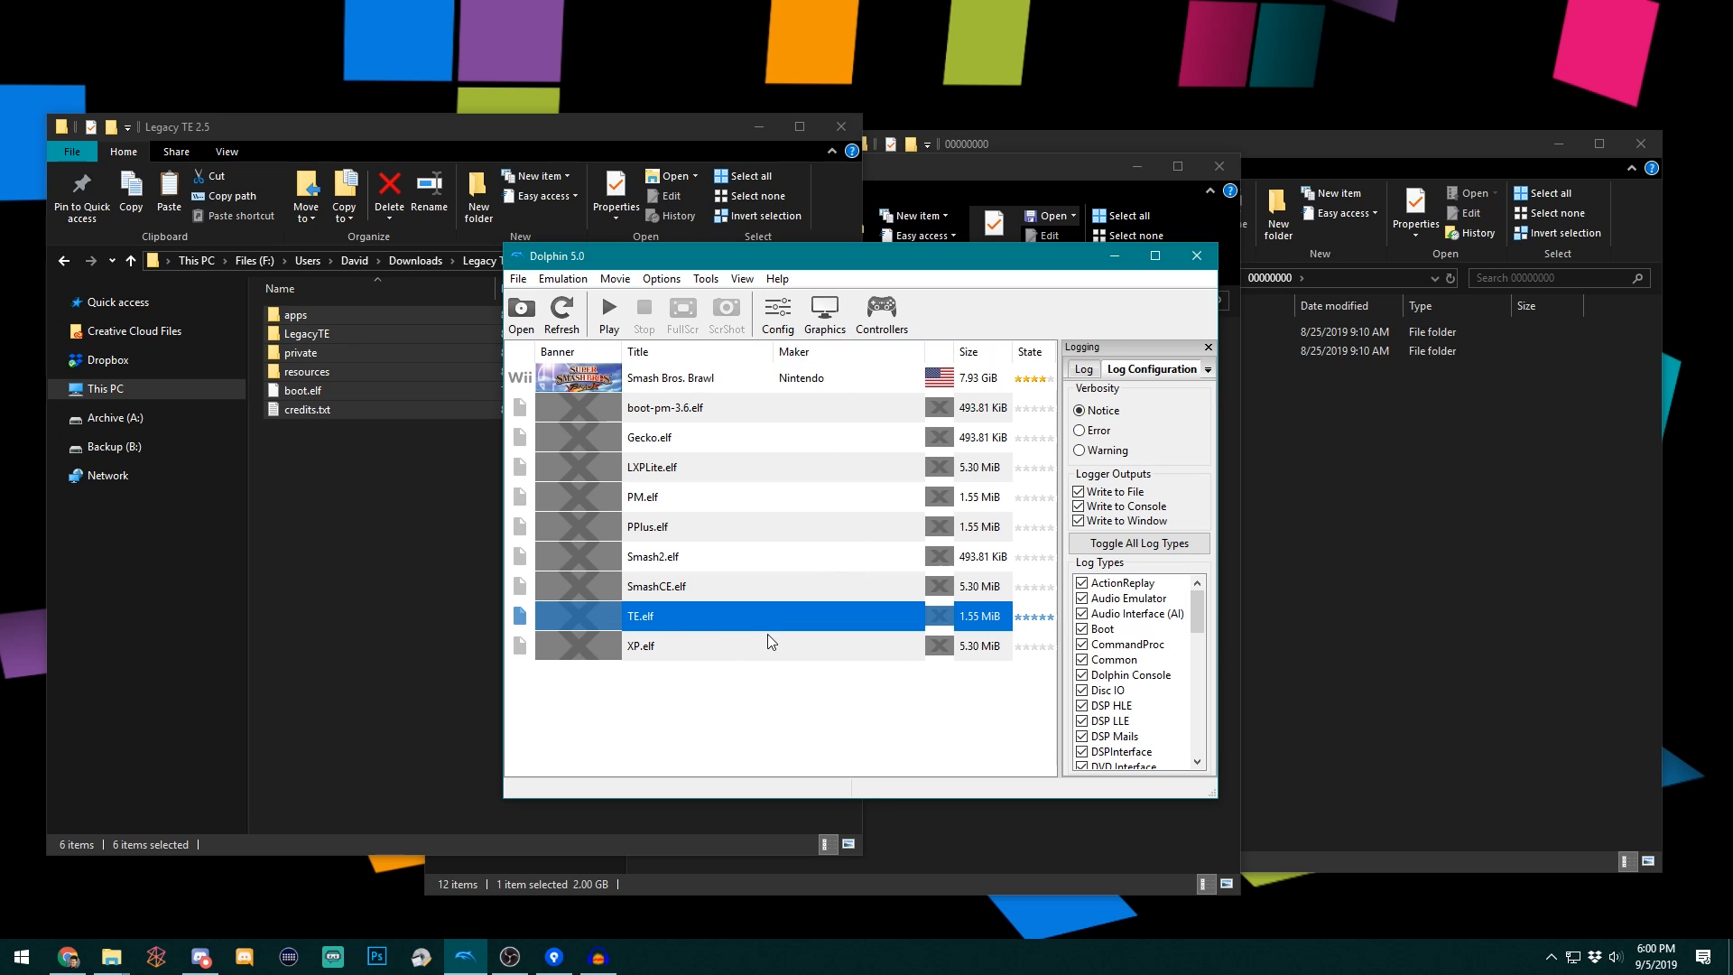
mouse_move(702, 630)
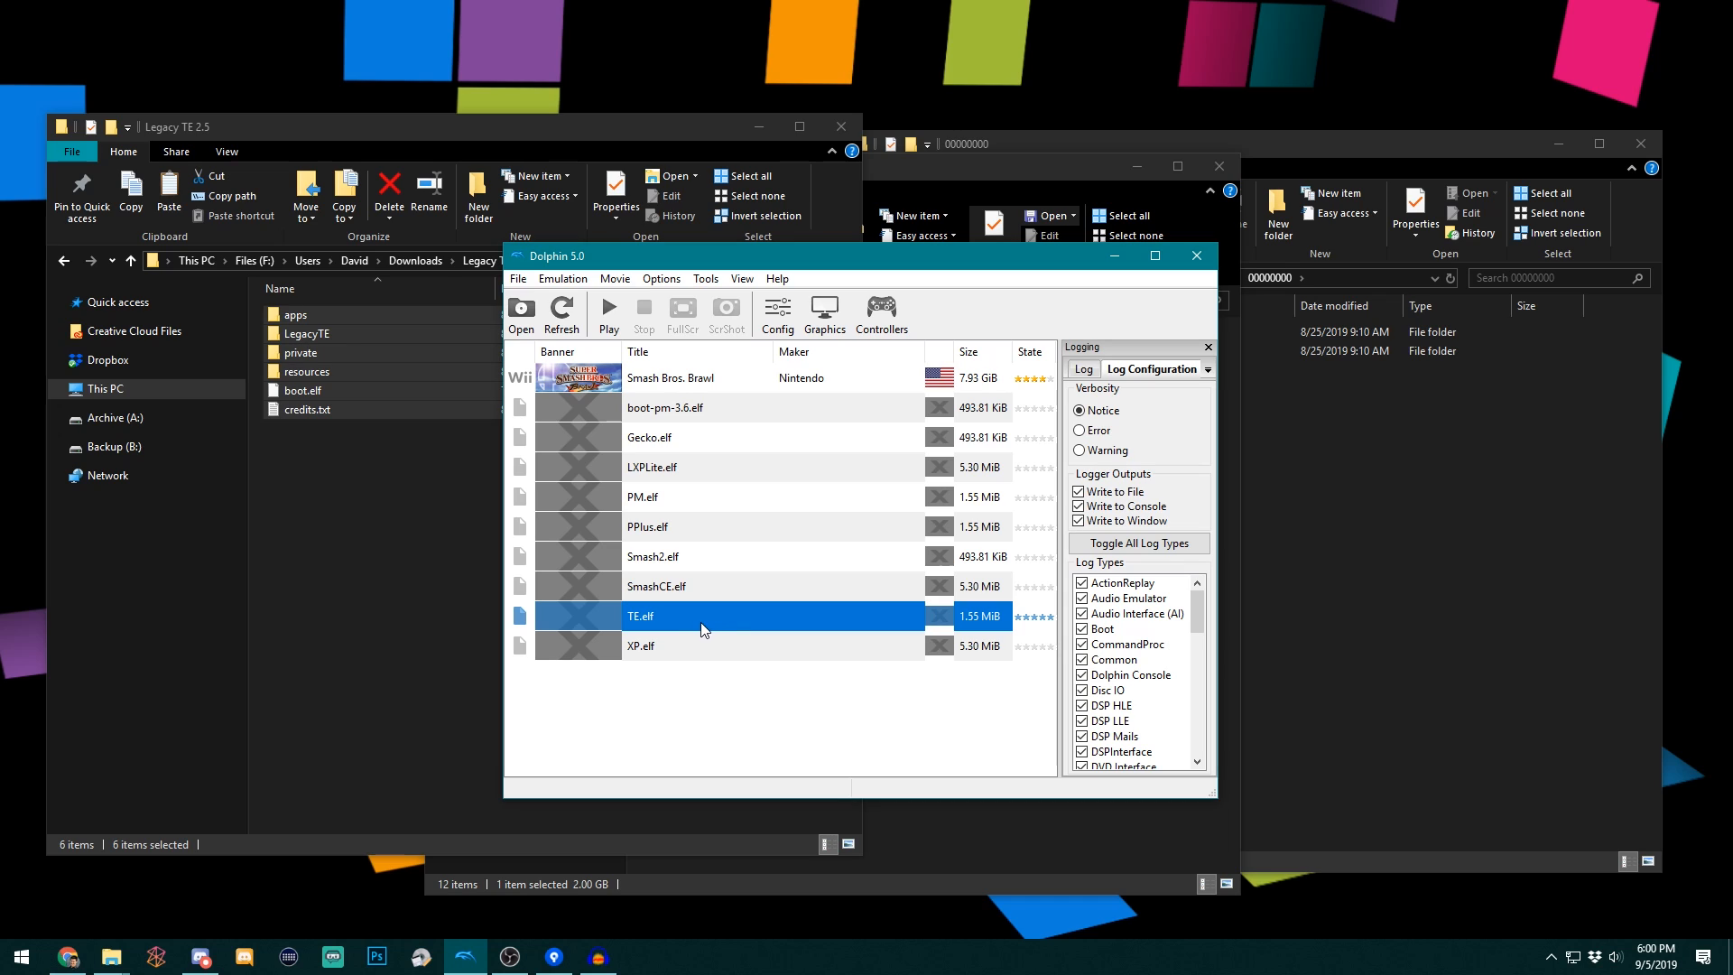
mouse_move(777, 574)
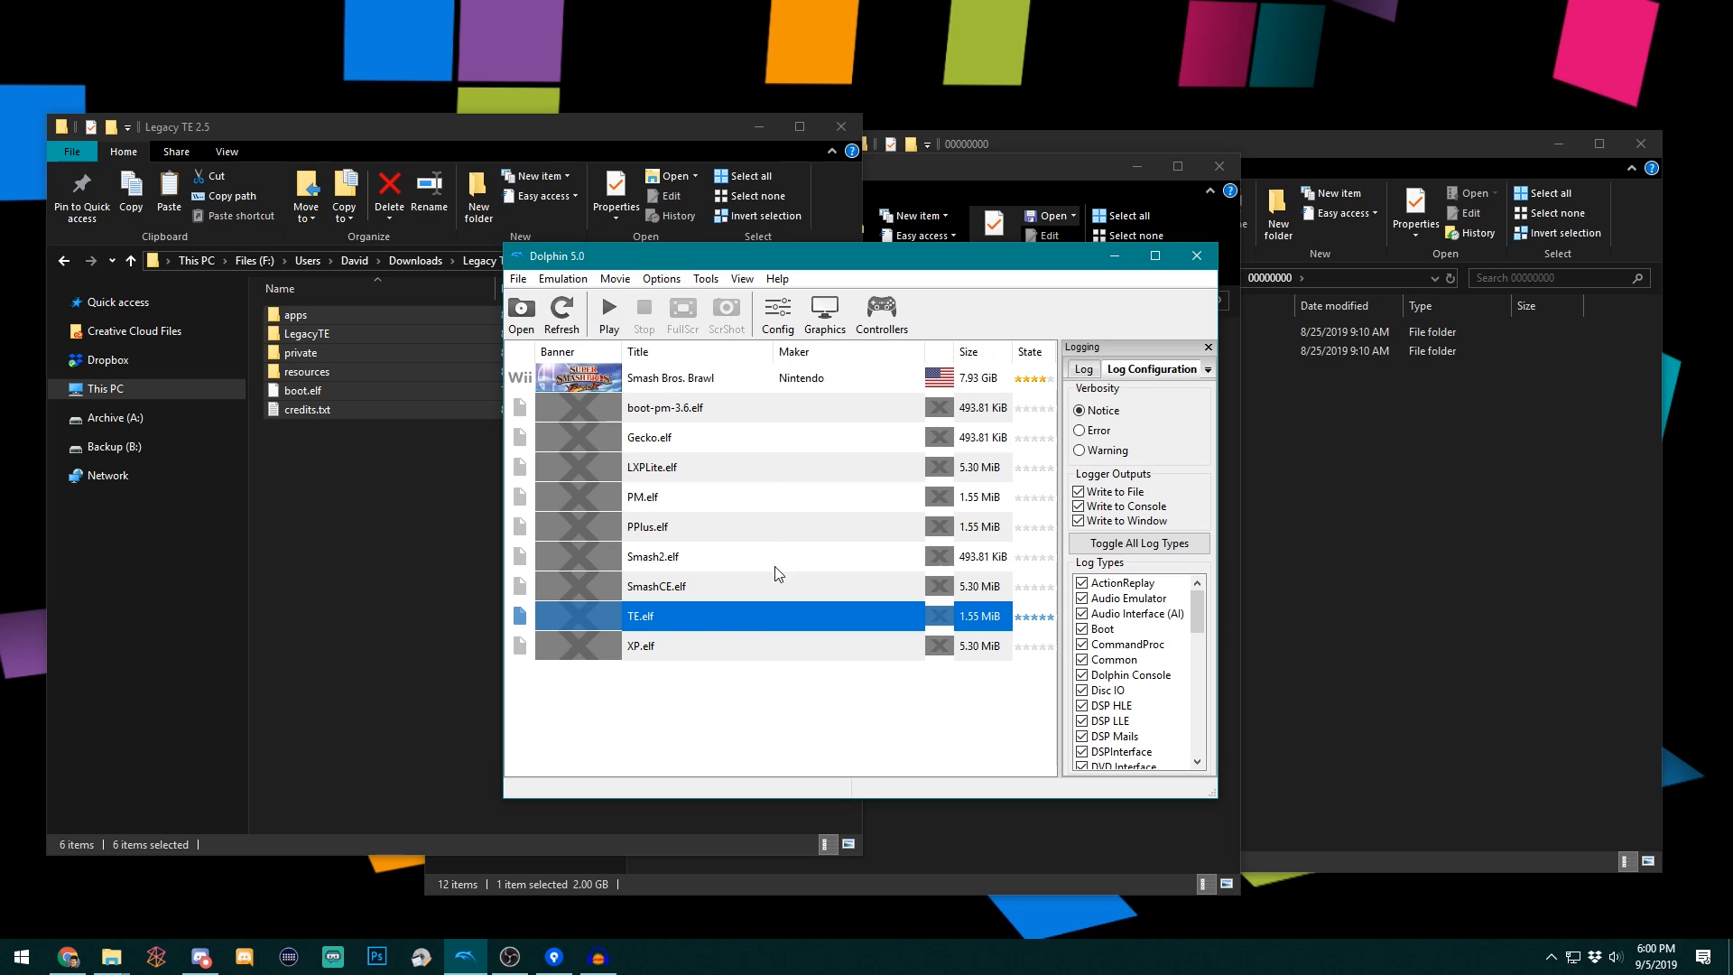
mouse_move(685, 625)
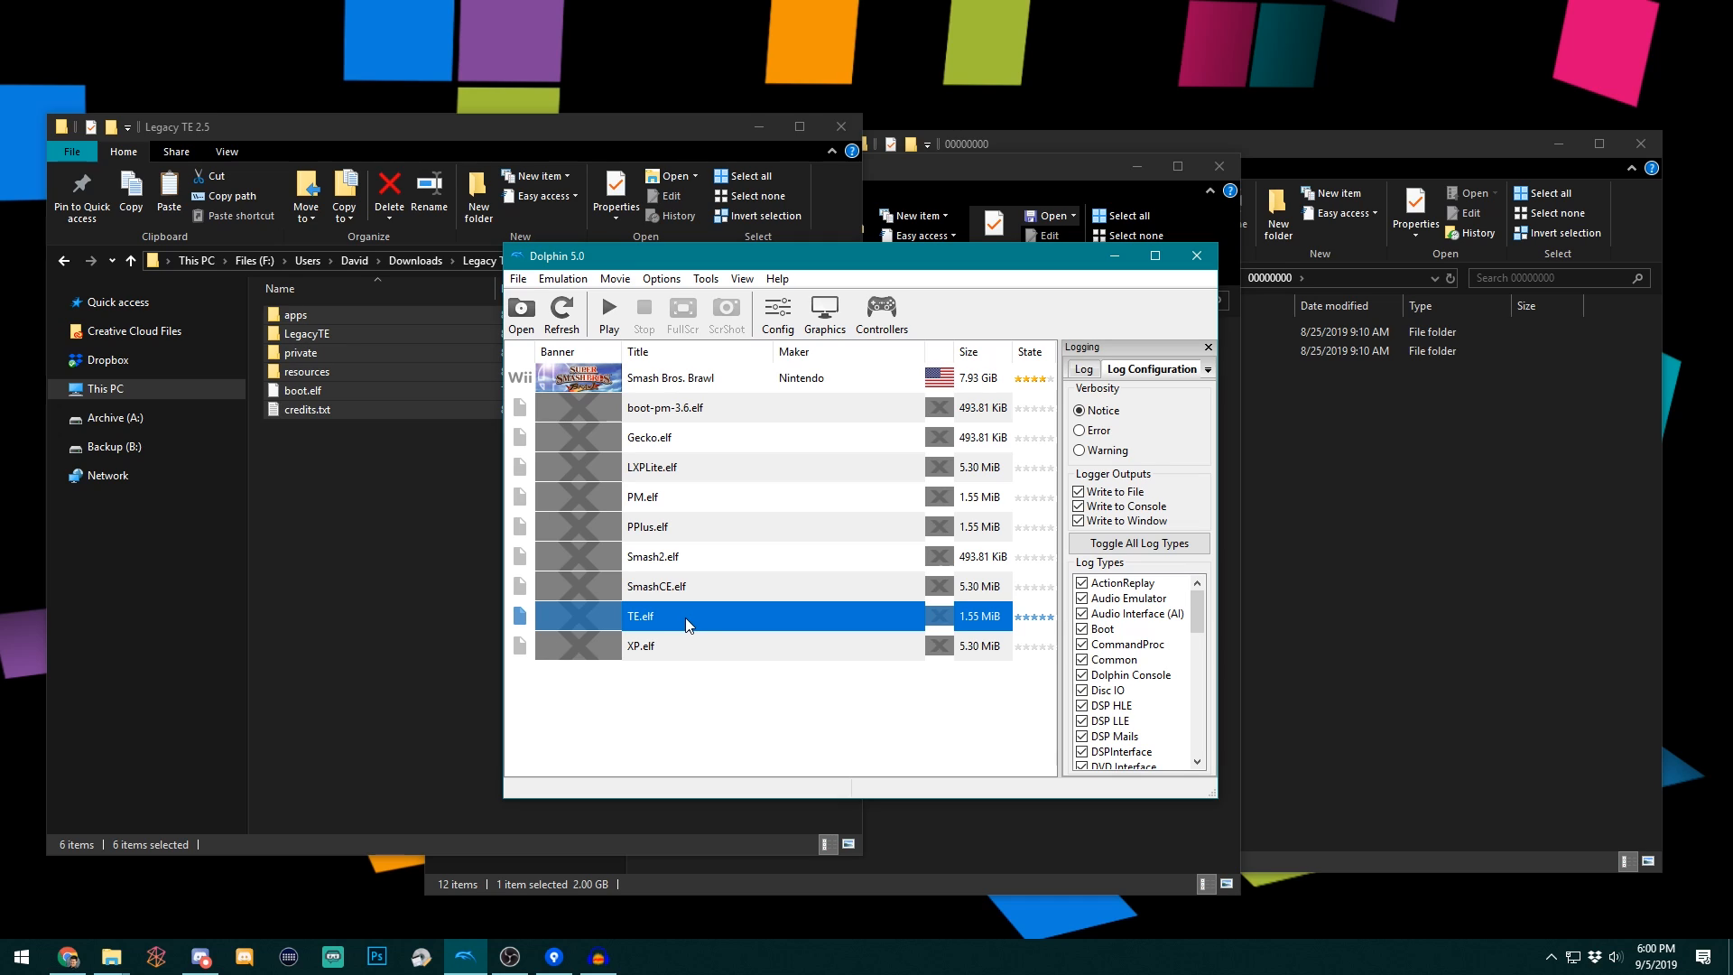
mouse_move(704, 620)
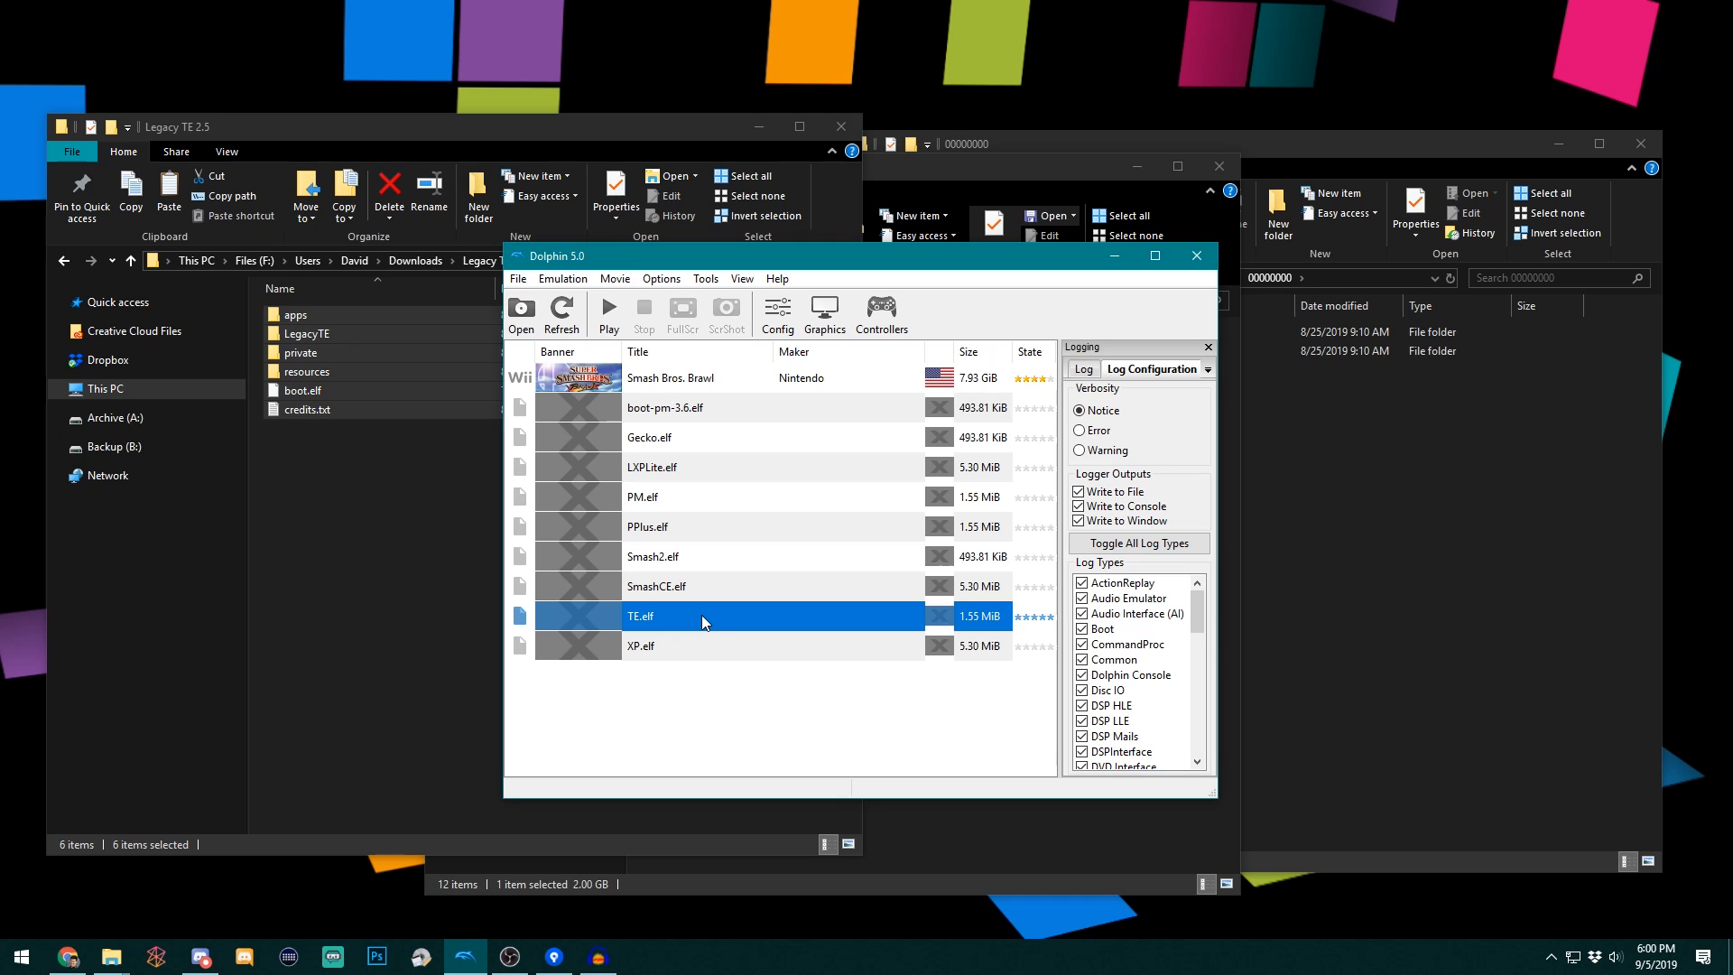
mouse_move(634, 622)
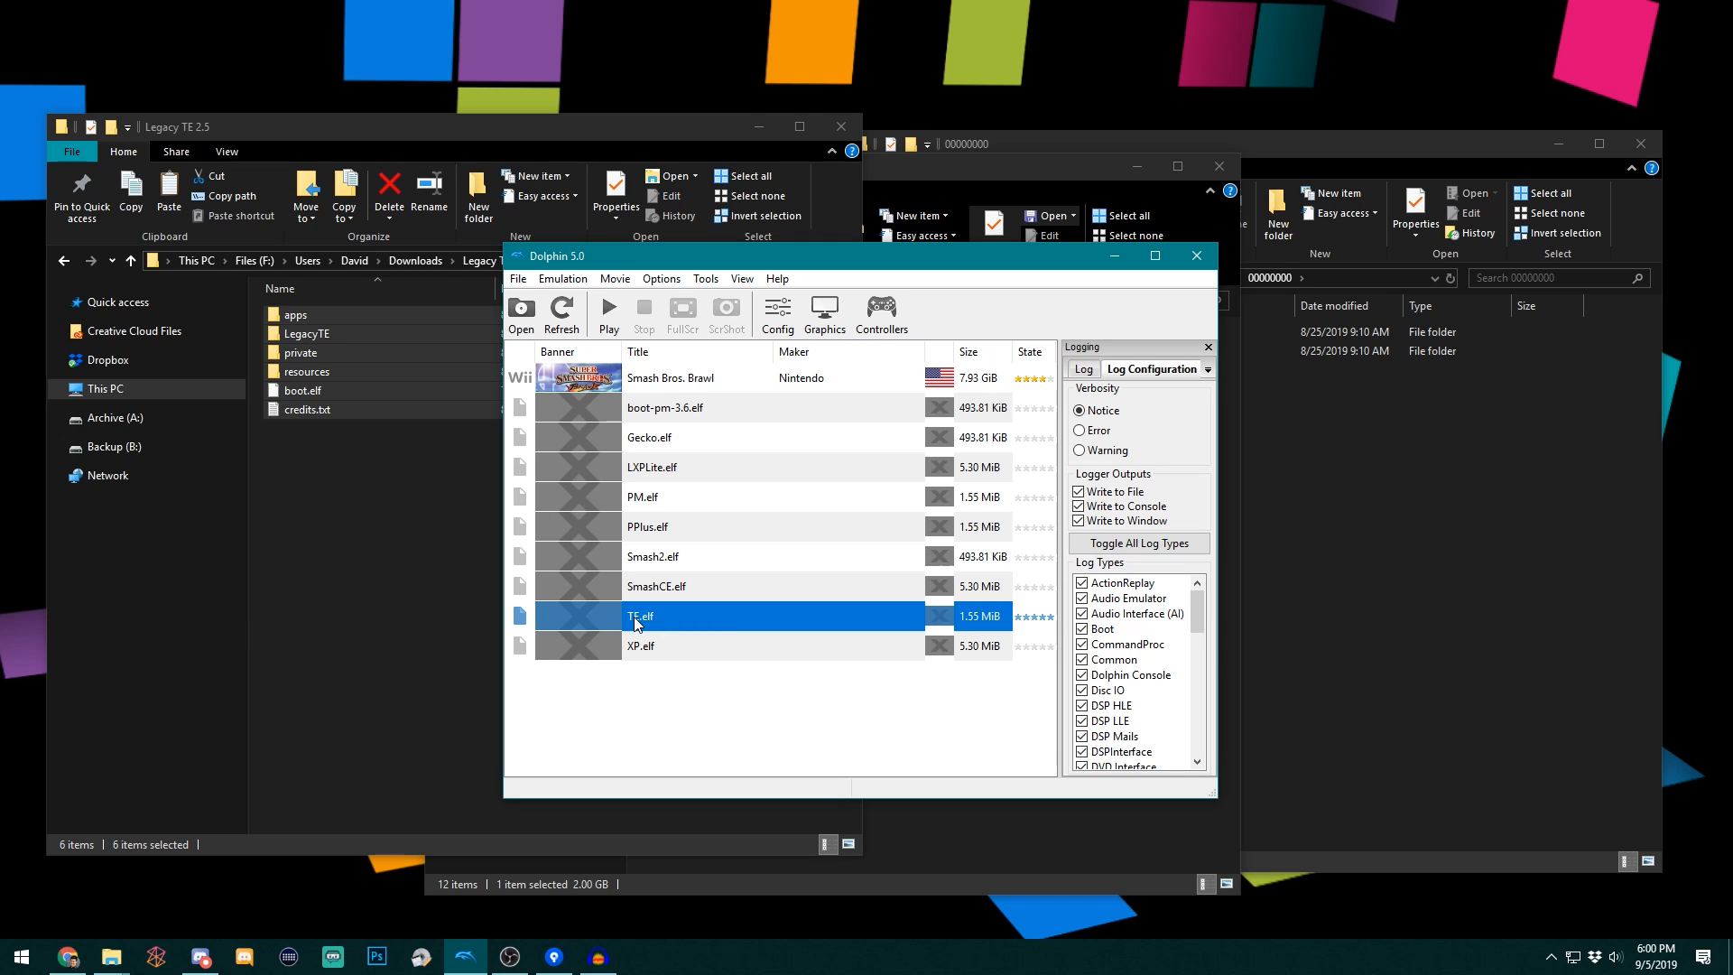
double_click(639, 616)
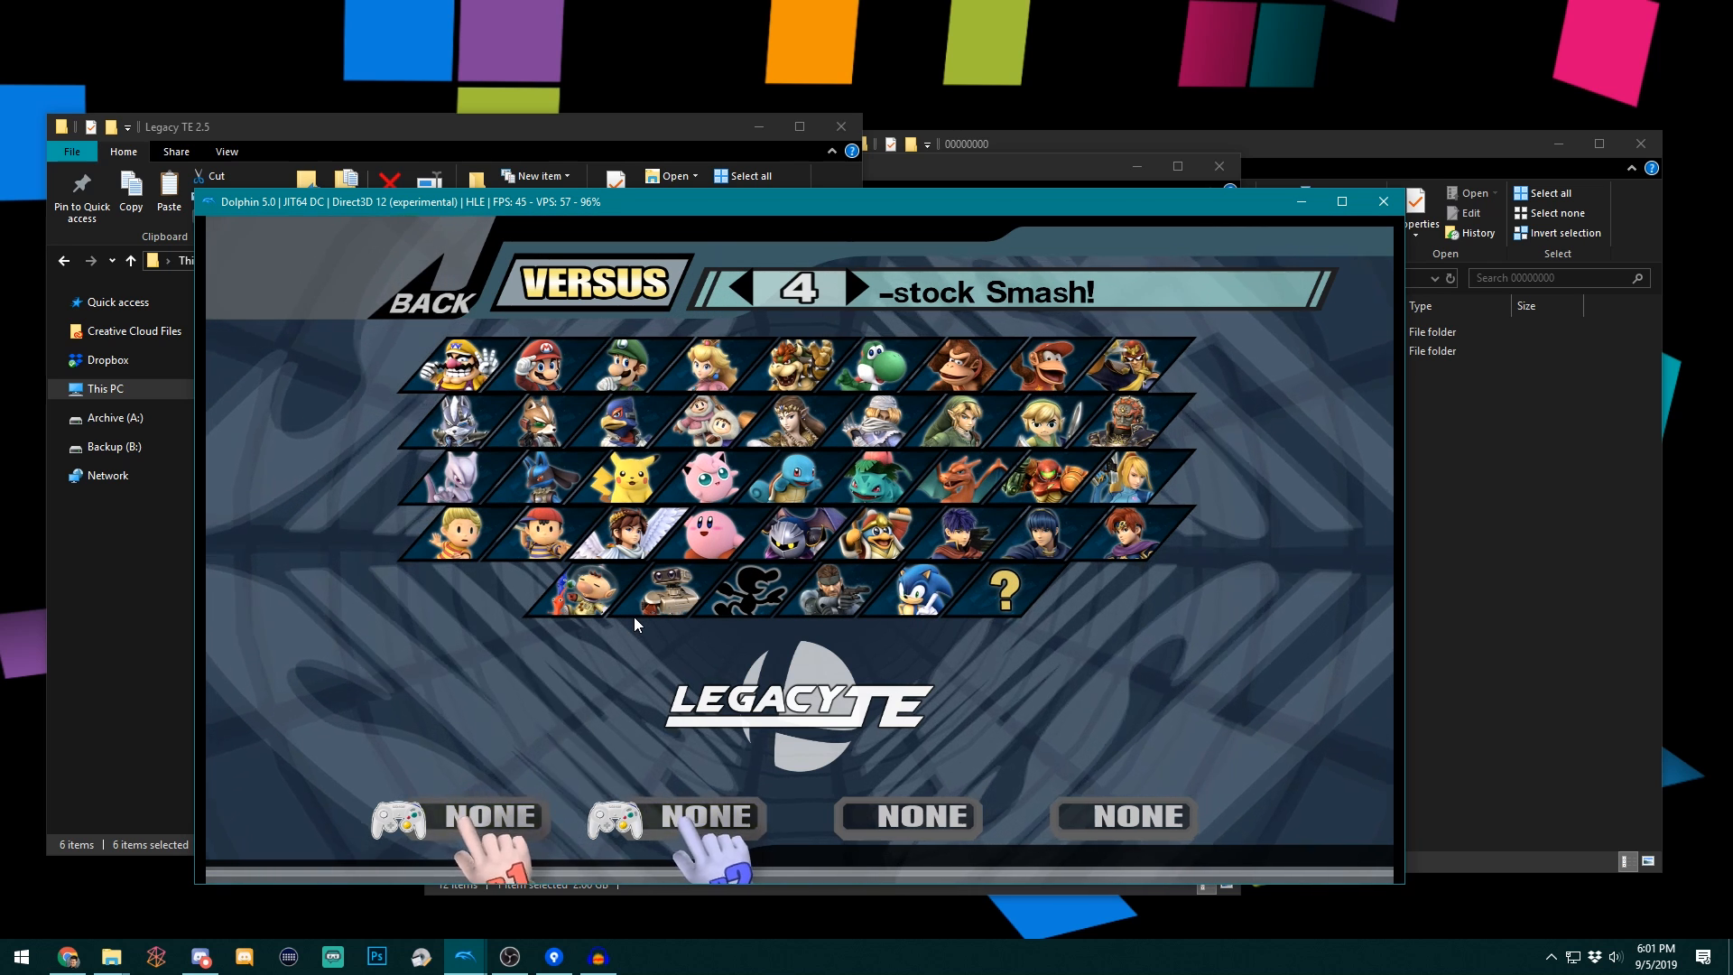
- Check the Legacy TE Versus character select in the running game, then stop emulation
left_click(873, 488)
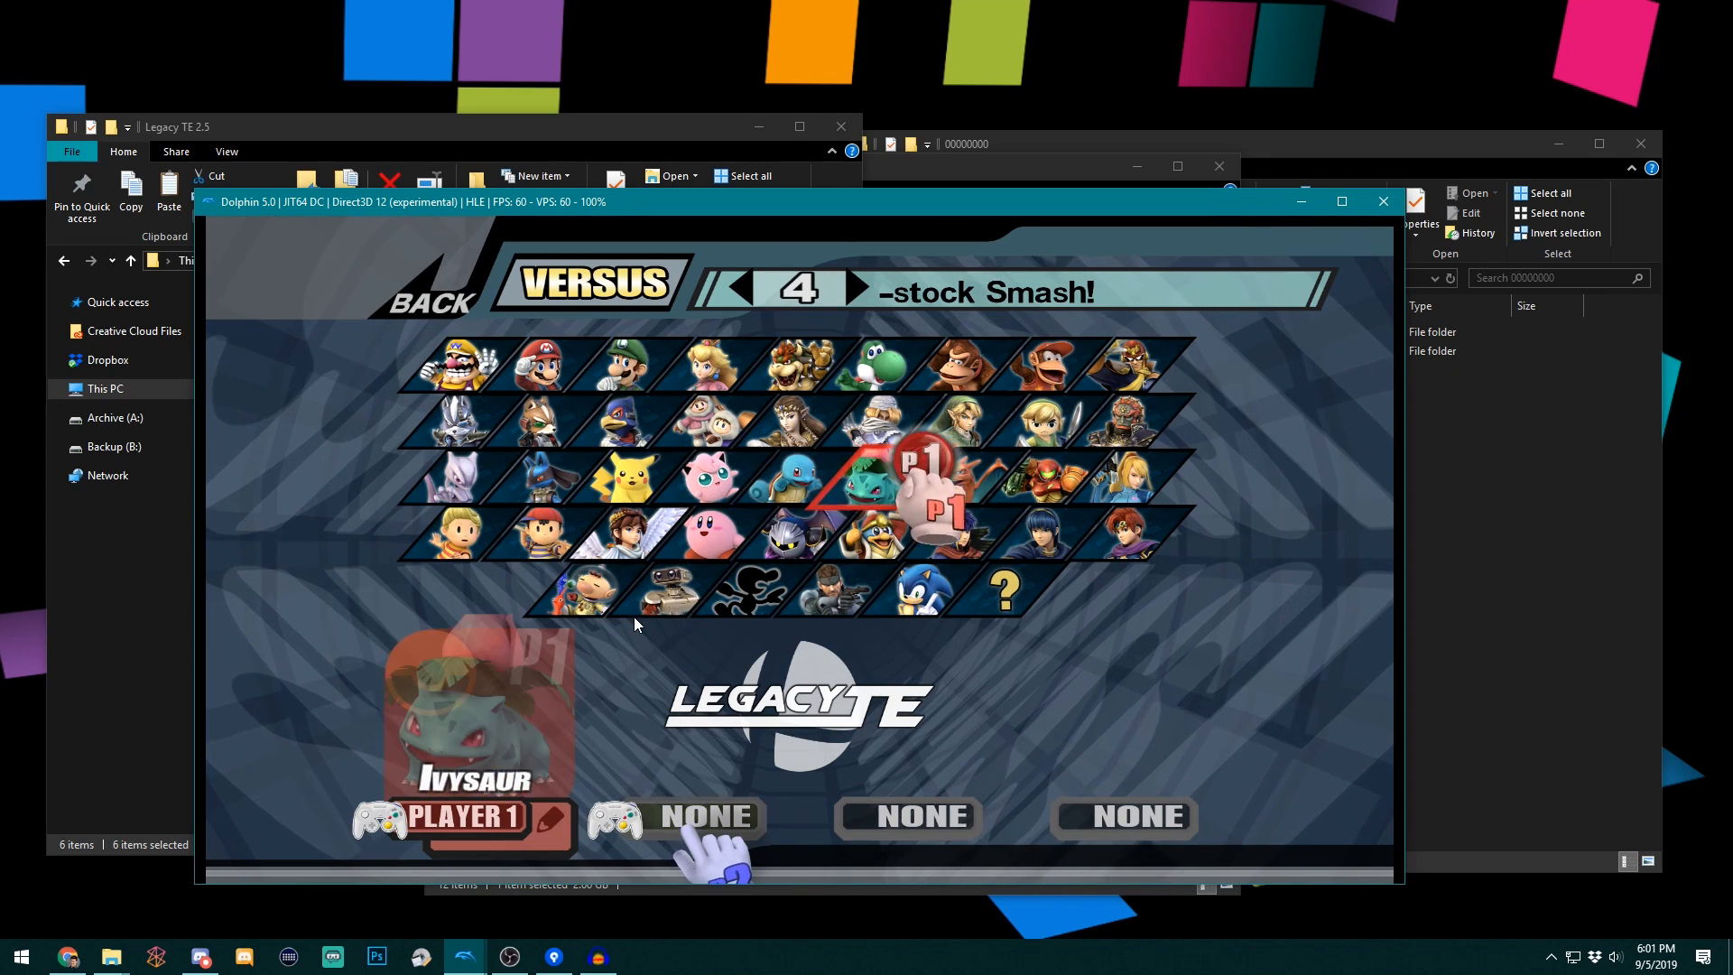
left_click(619, 475)
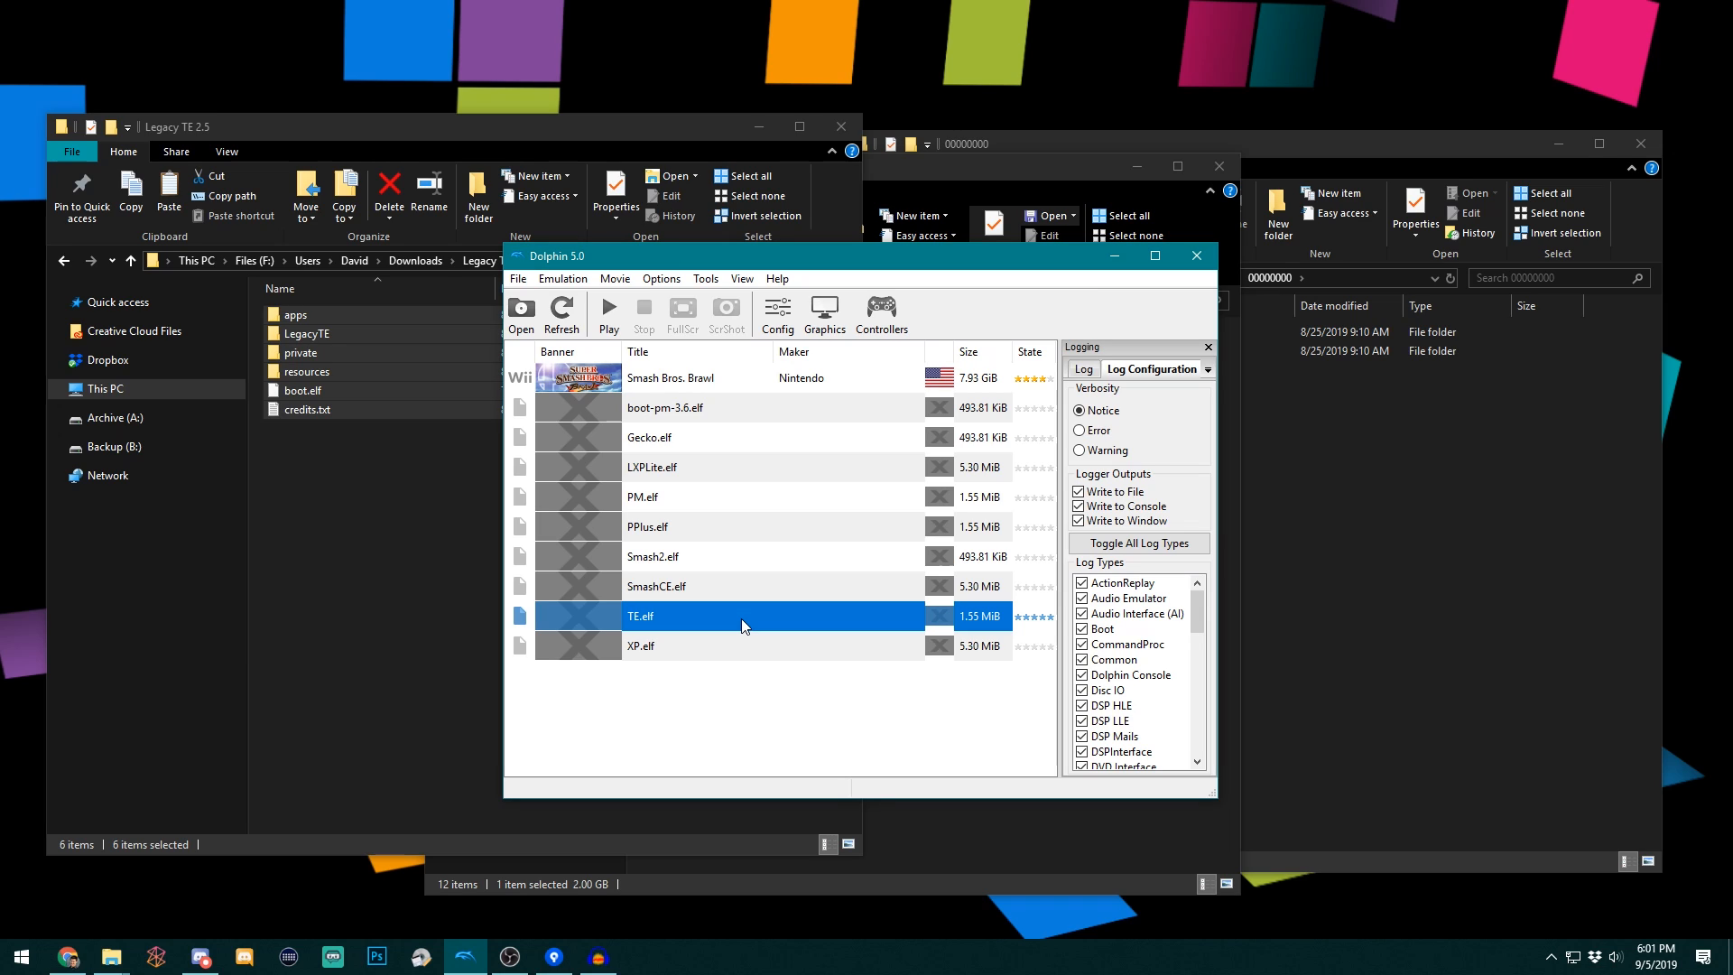
mouse_move(915, 577)
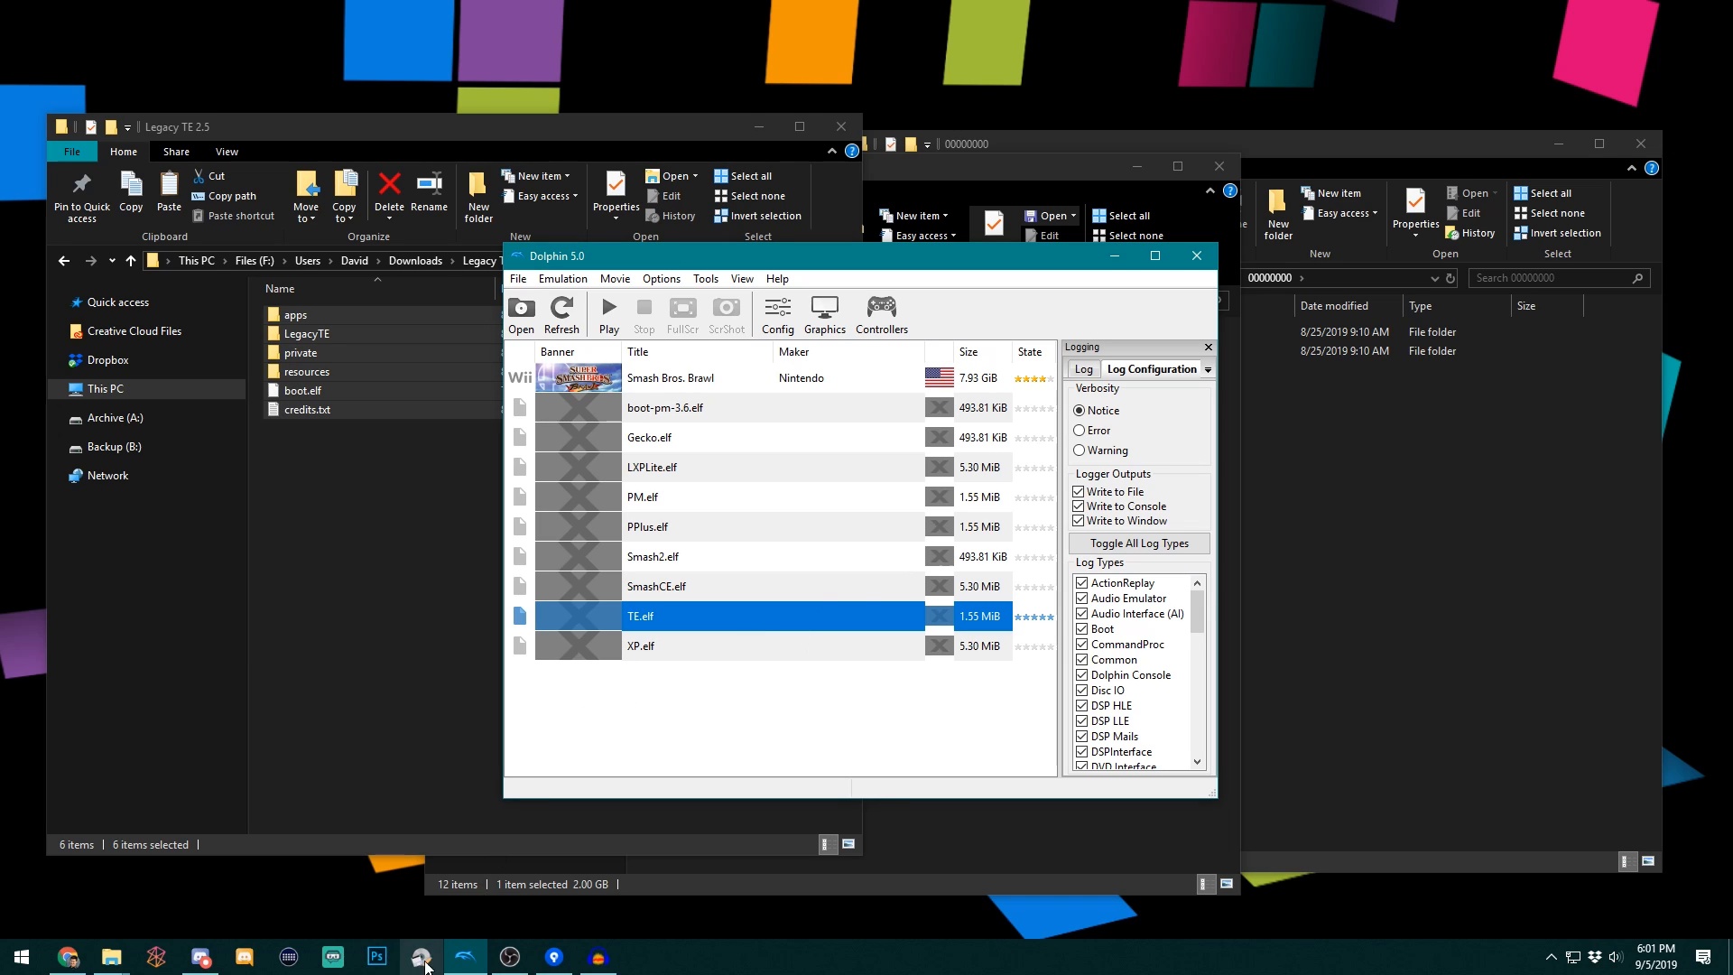
mouse_move(463, 956)
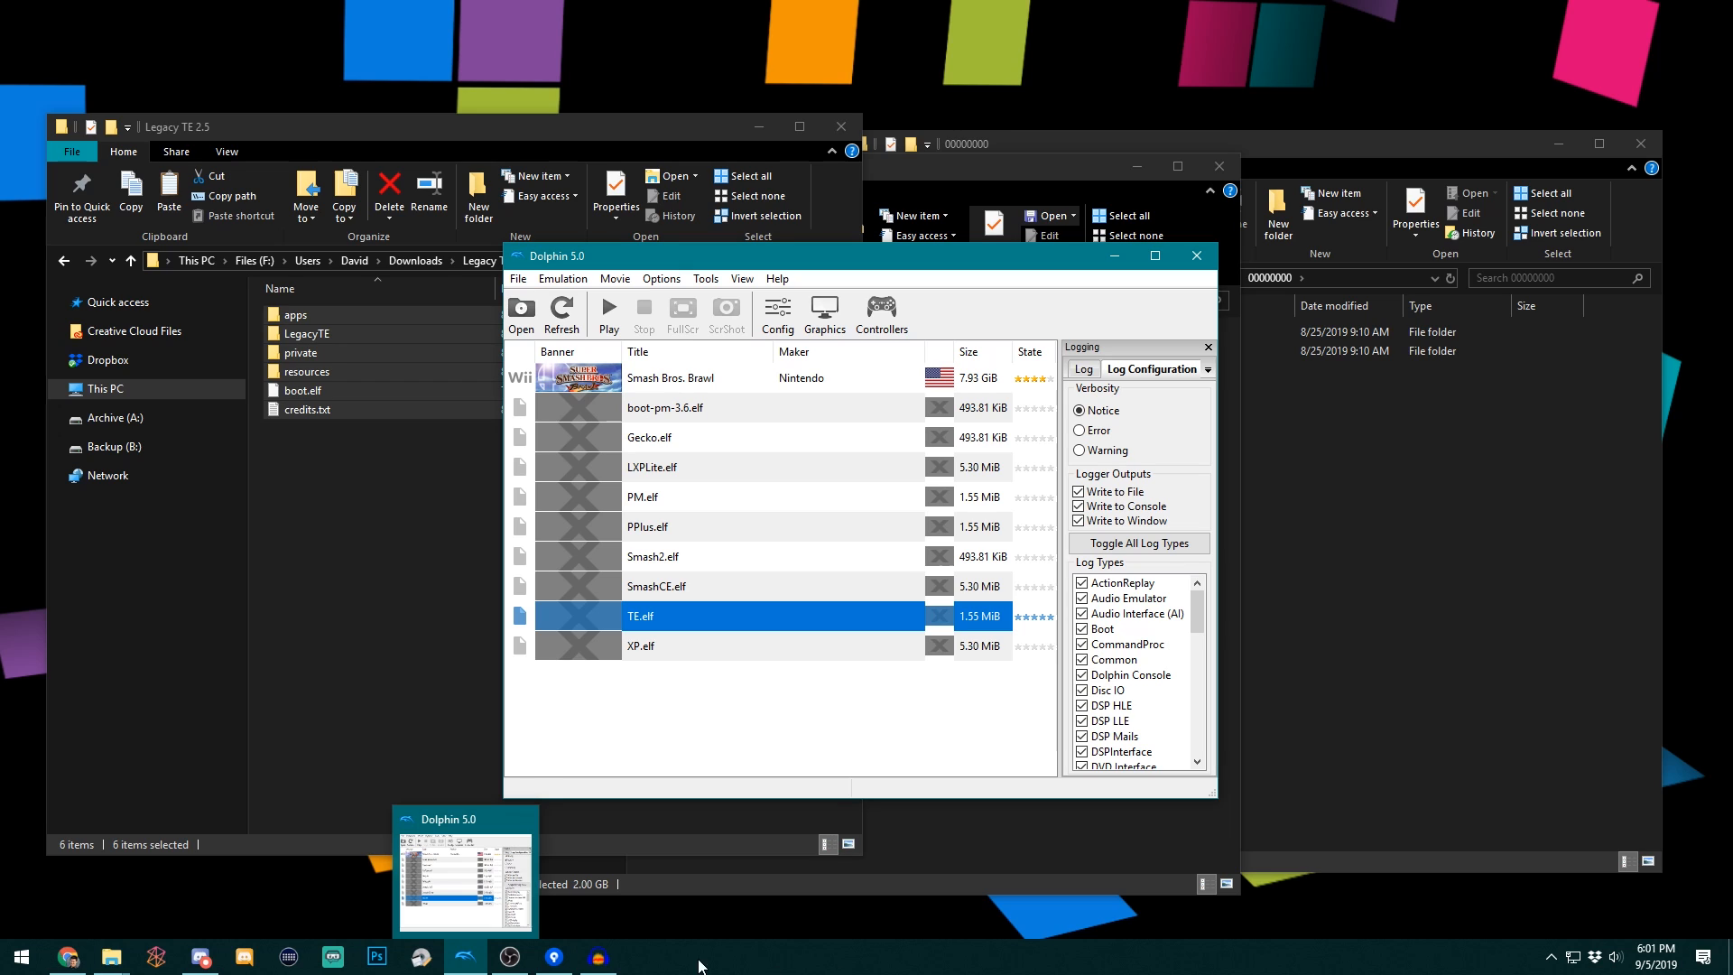
- Pin sd.raw in WinImage's taskbar jump list, then close the list
right_click(463, 957)
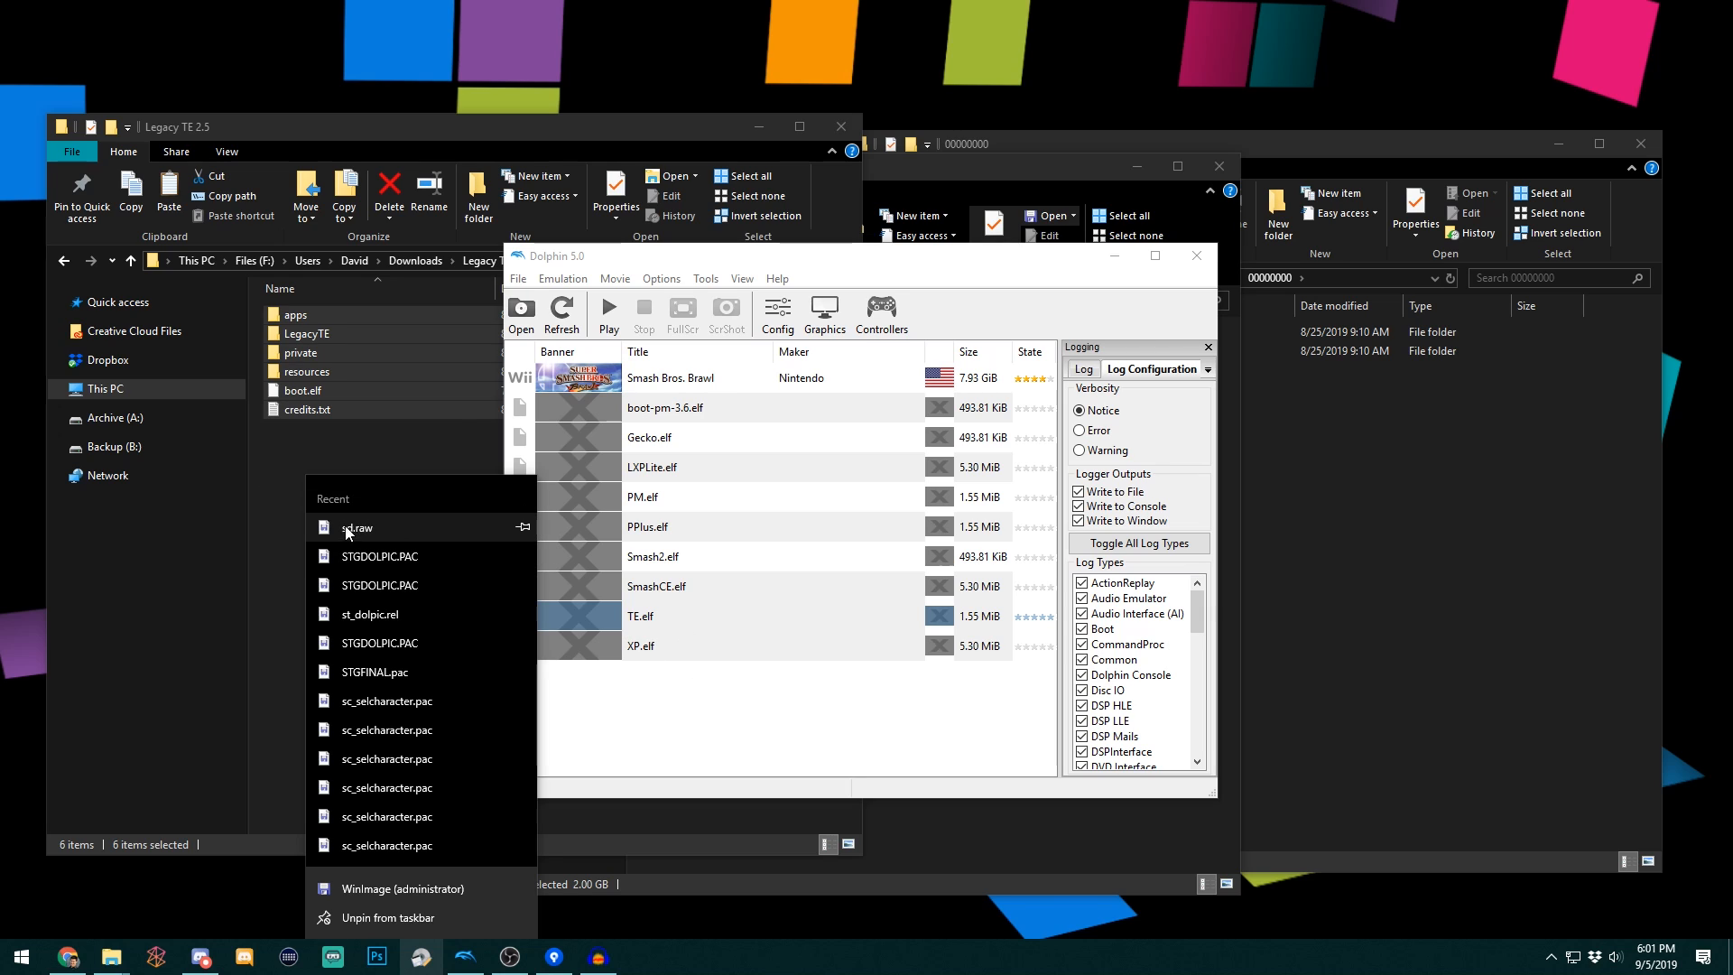
mouse_move(400, 544)
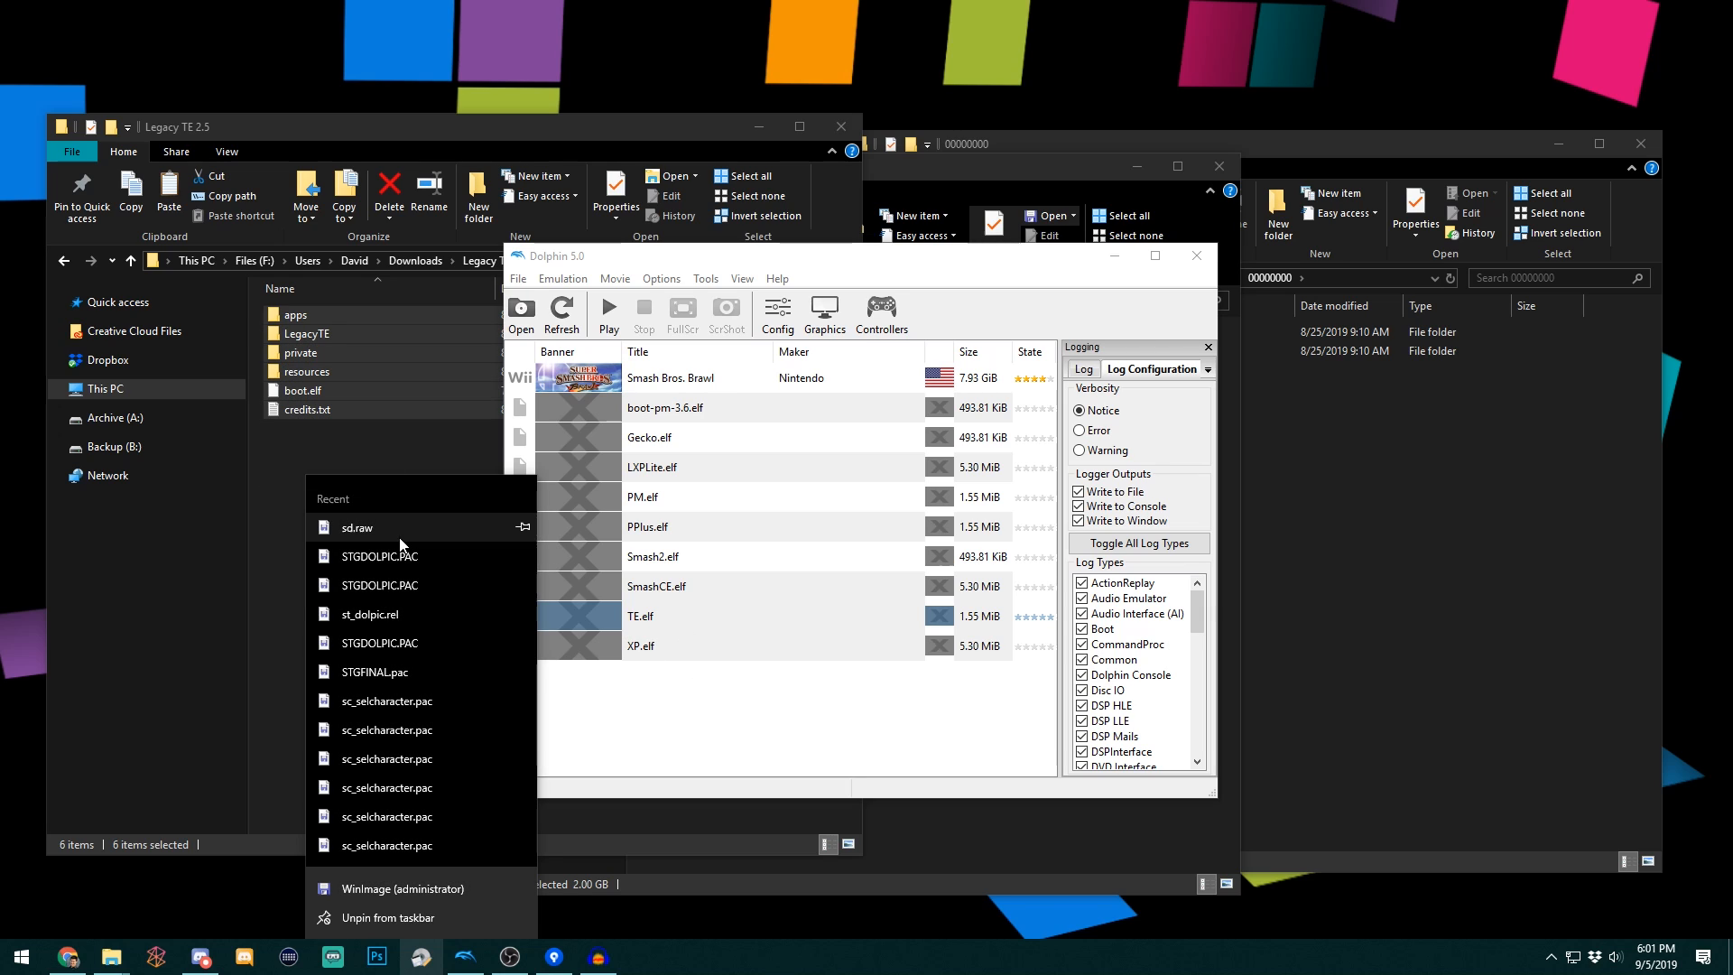
left_click(522, 526)
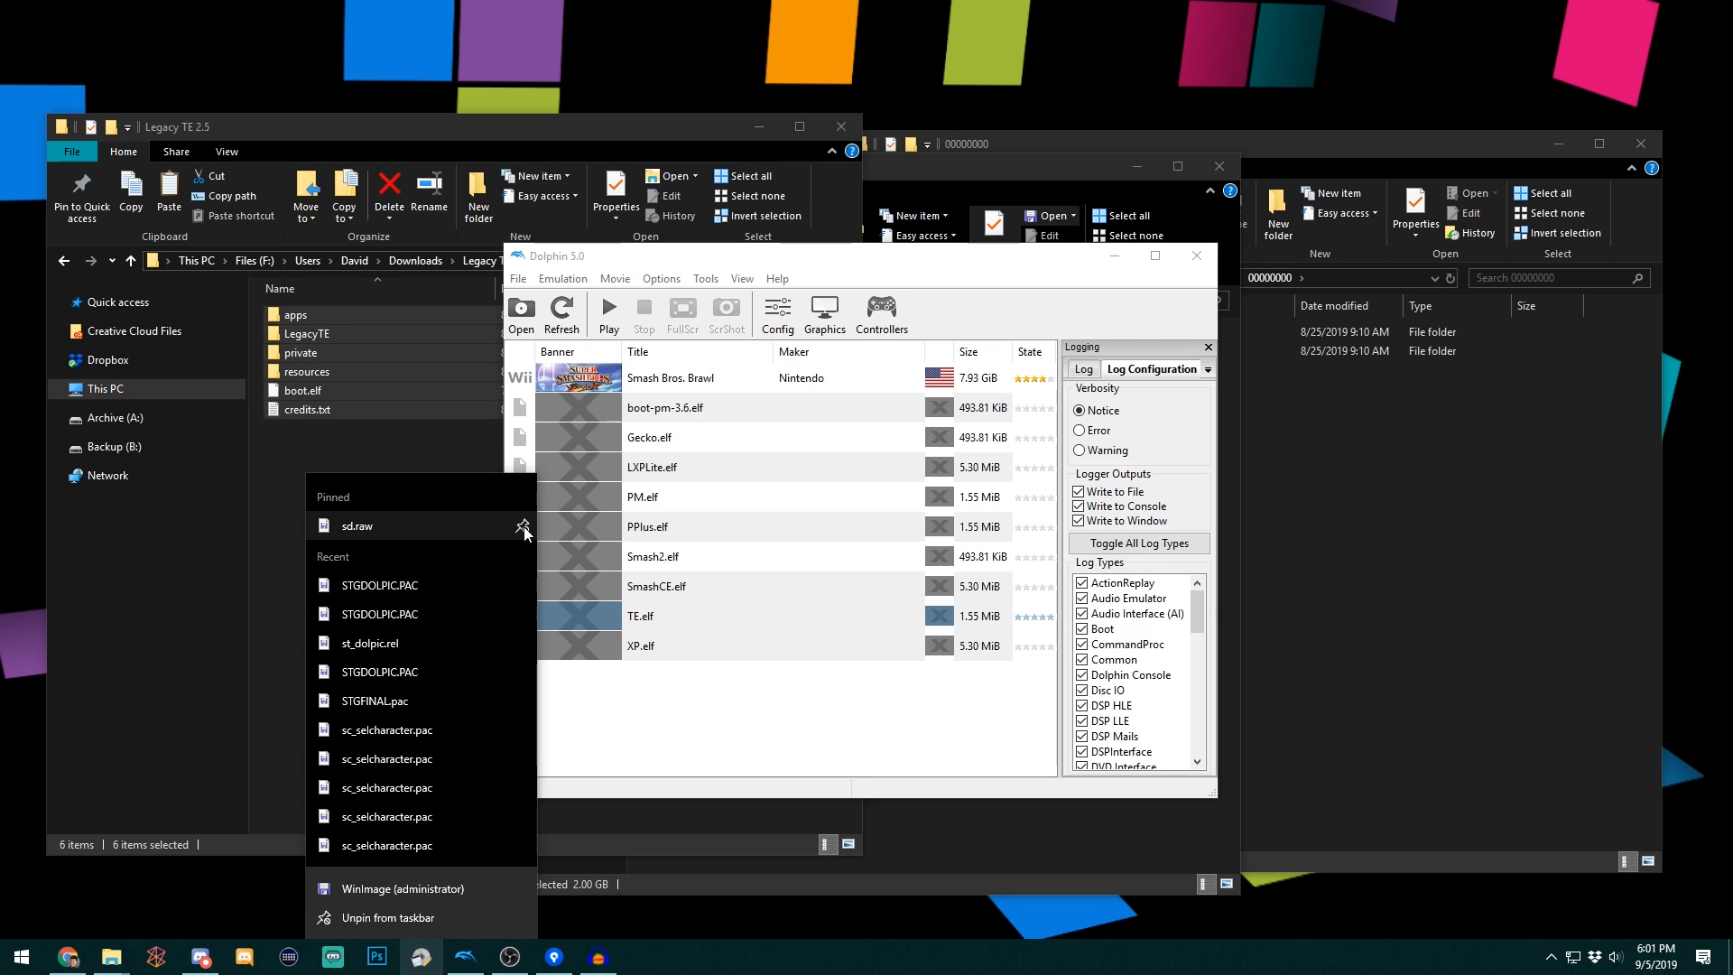
left_click(419, 957)
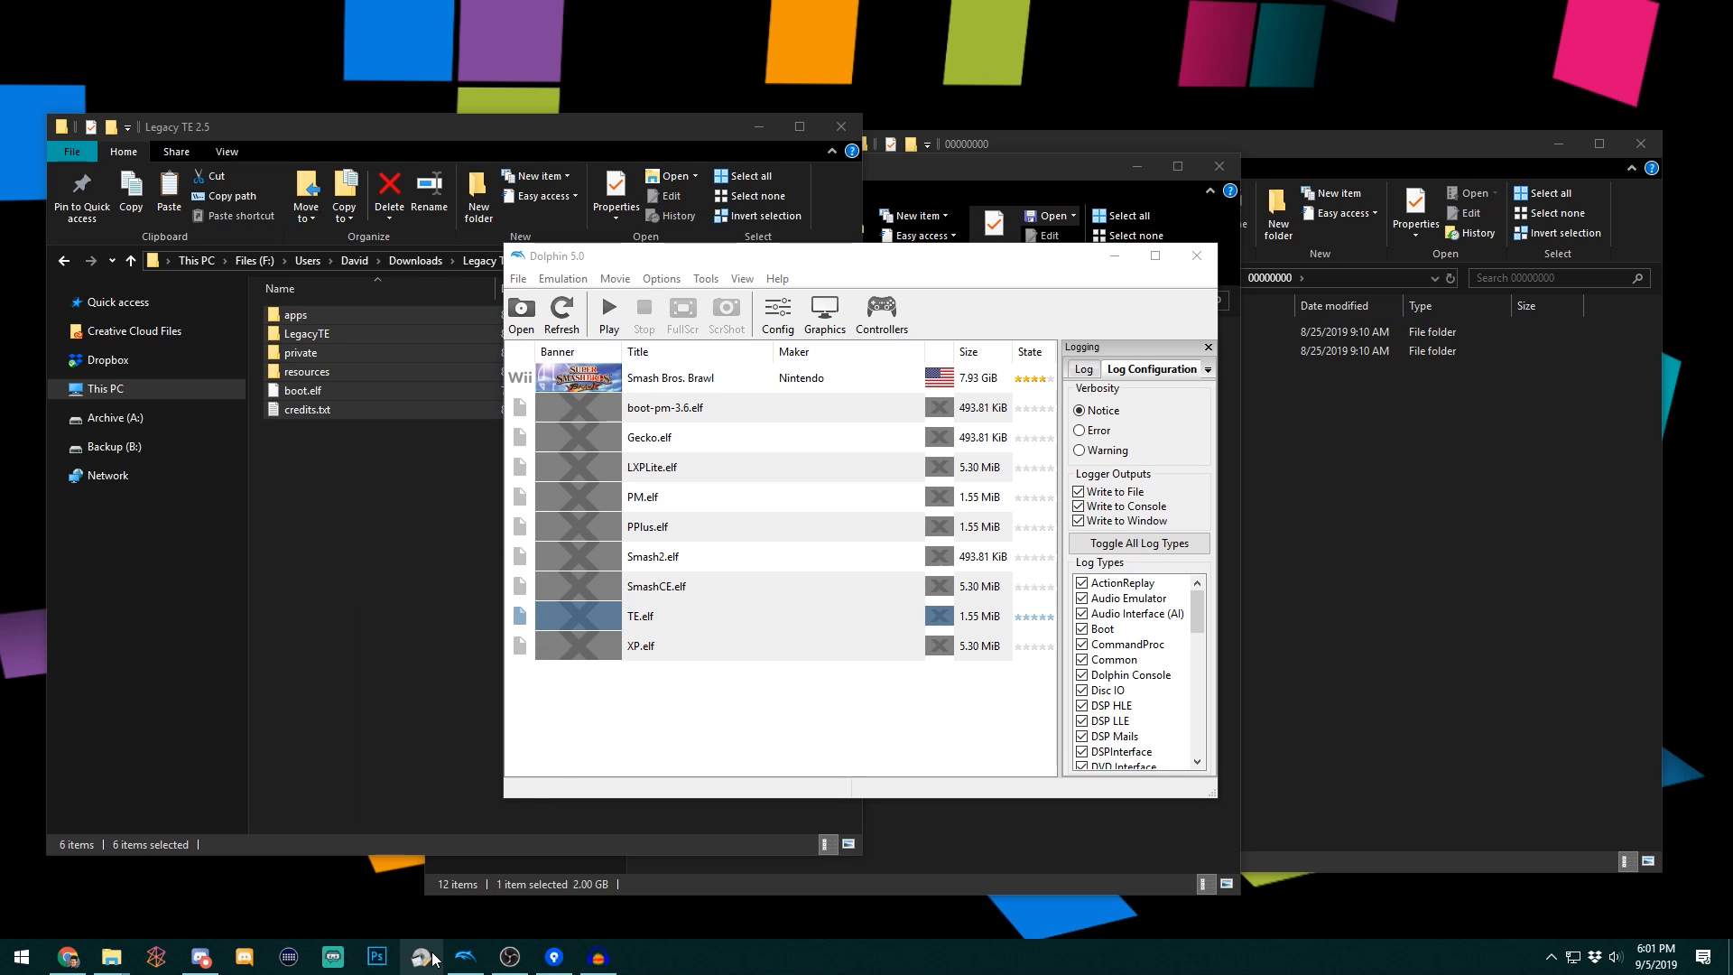
- Reopen sd.raw from the WinImage taskbar icon and dismiss the version notice
left_click(420, 956)
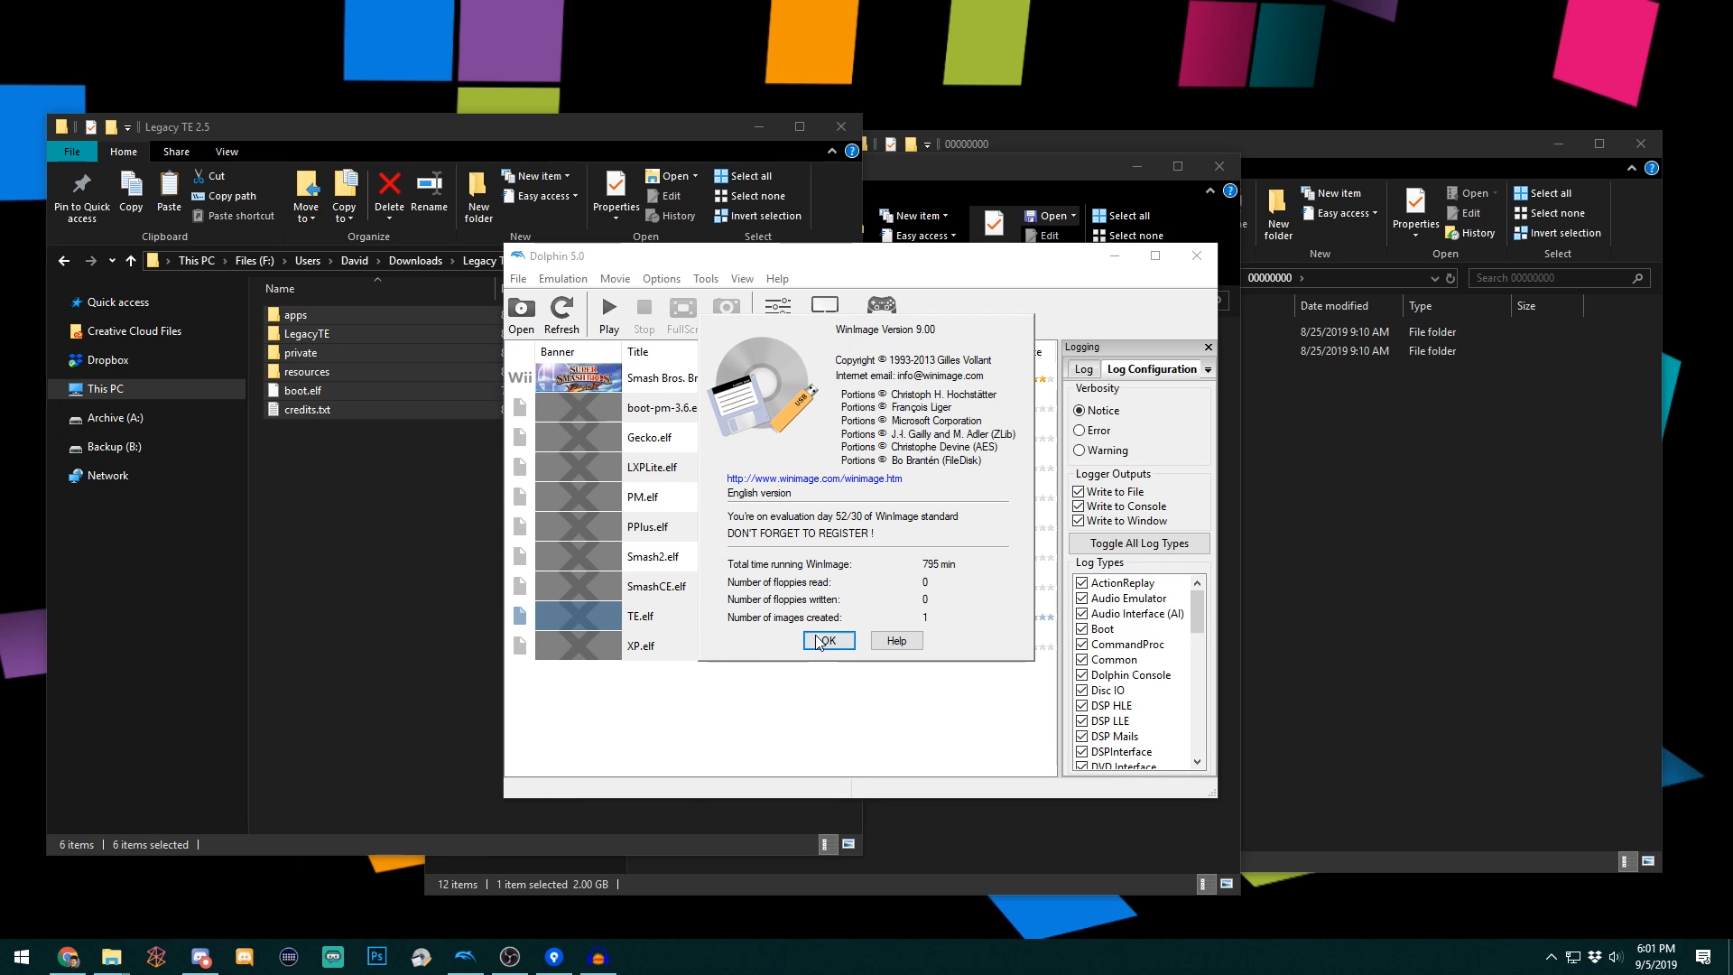
left_click(827, 640)
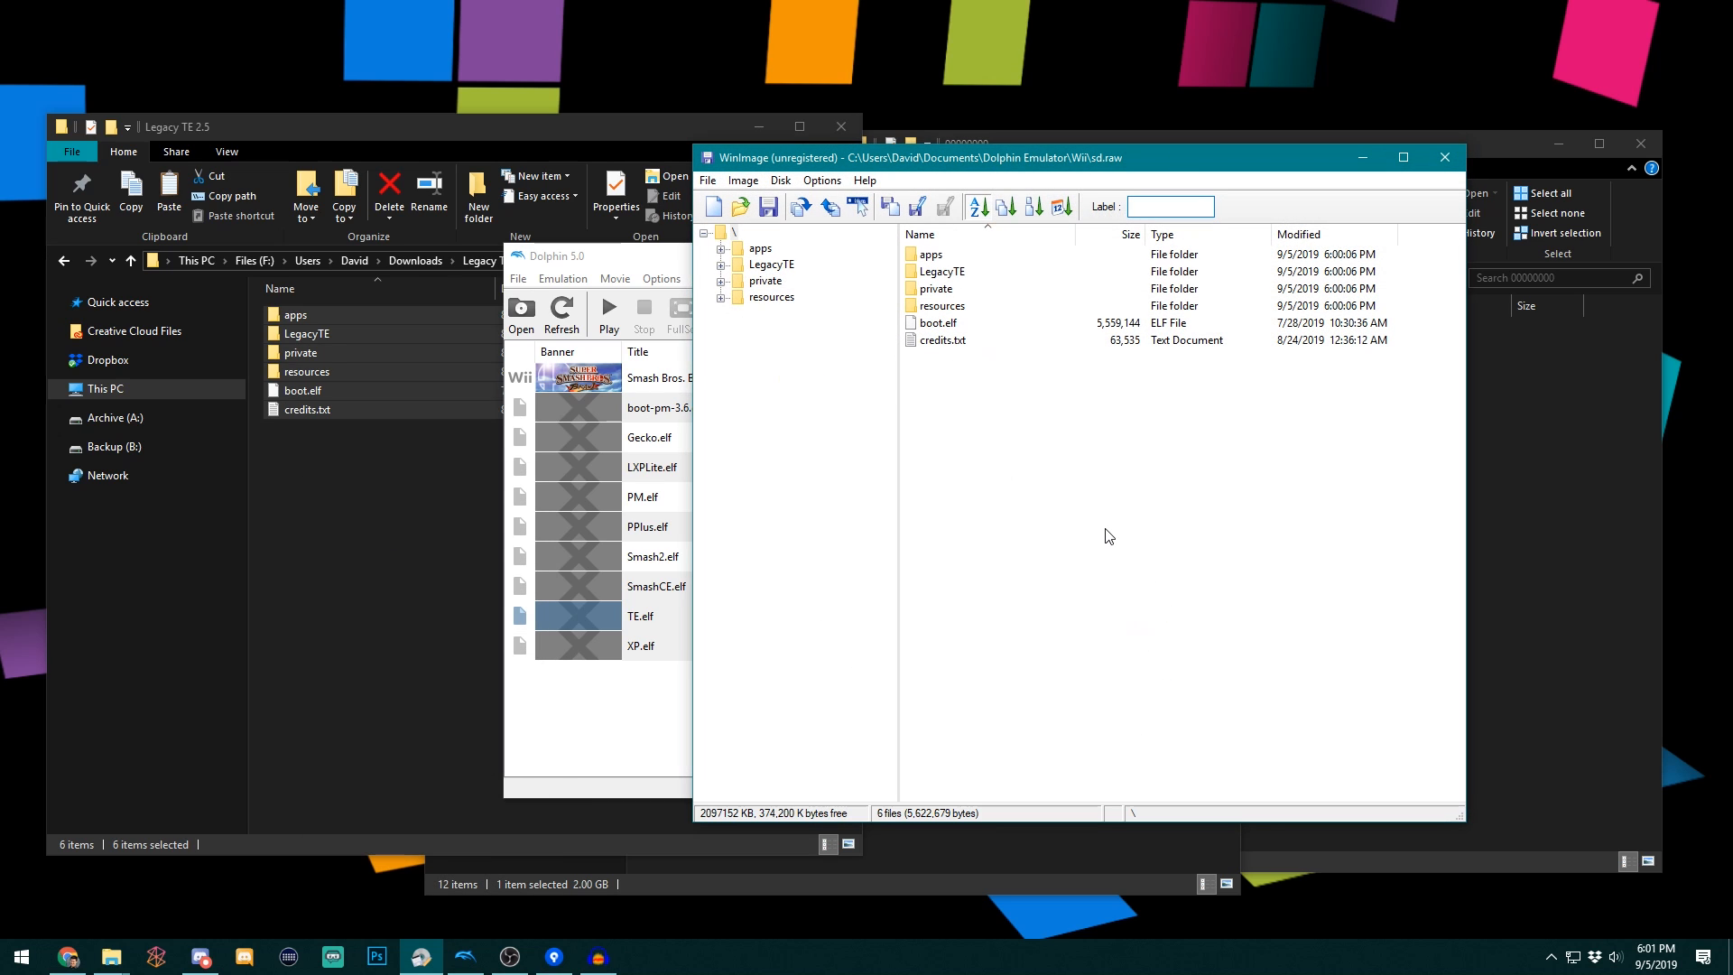